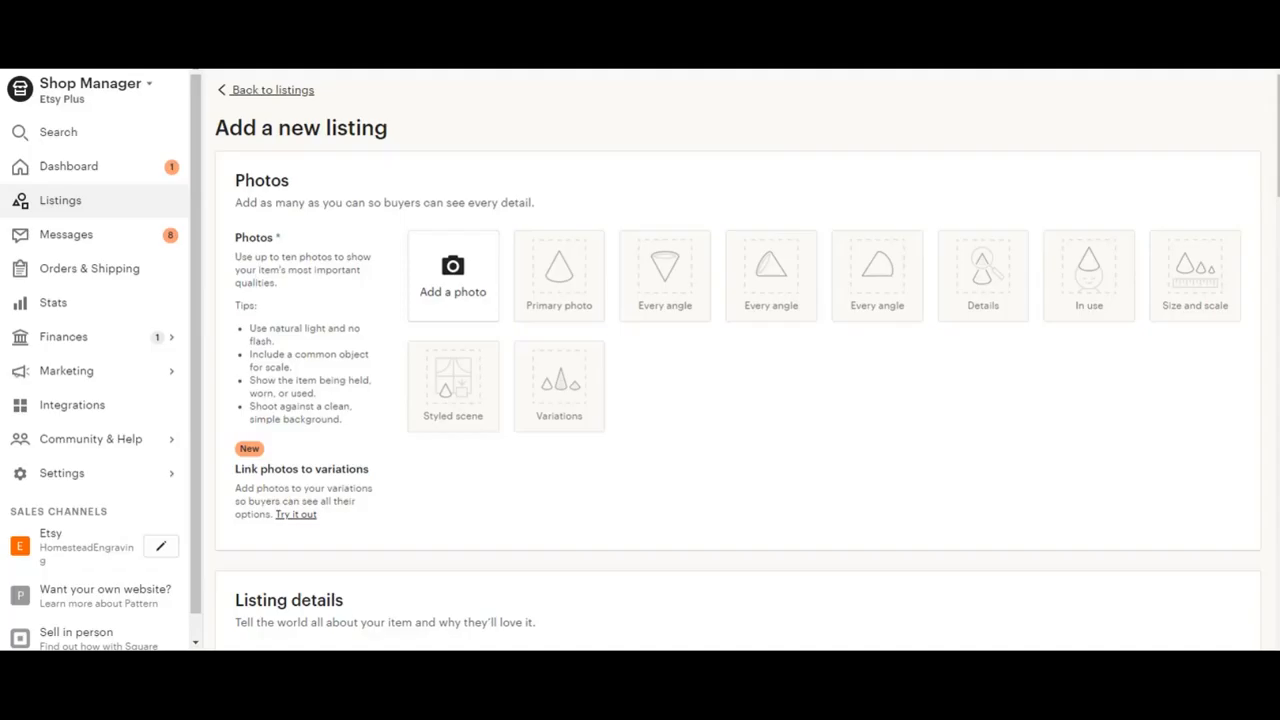
mouse_move(364, 428)
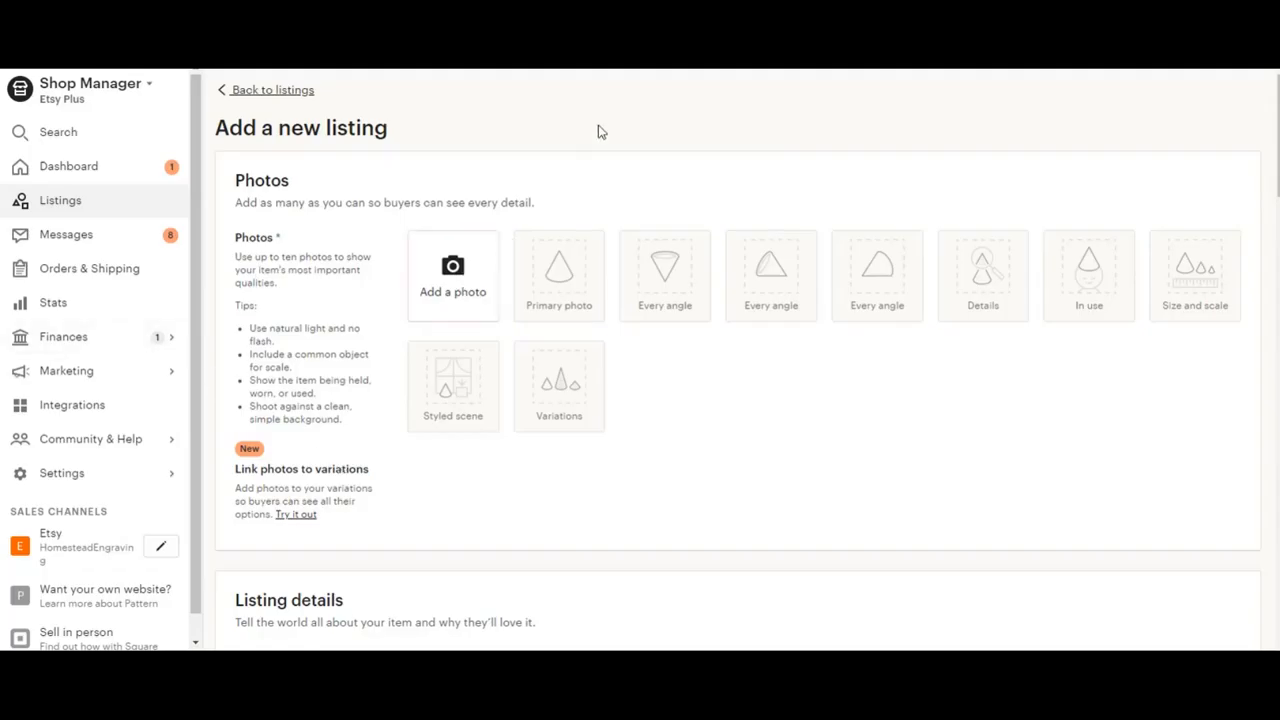
mouse_move(618, 132)
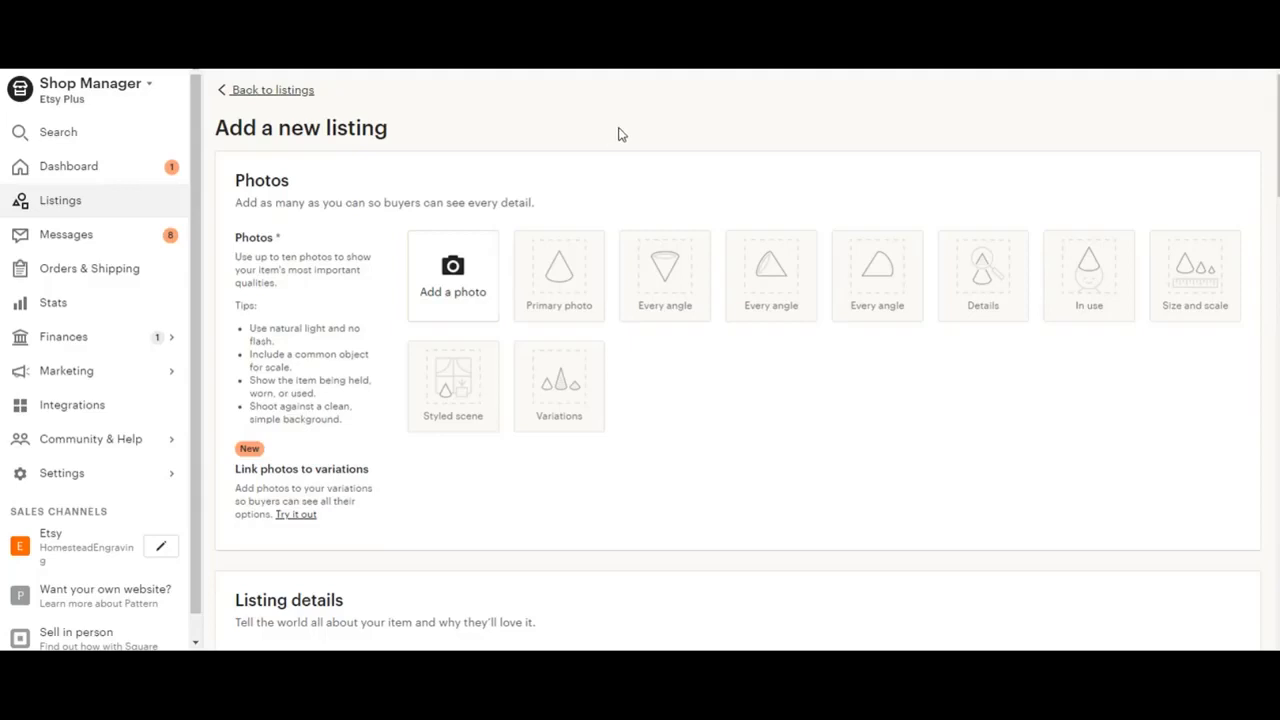
mouse_move(132, 100)
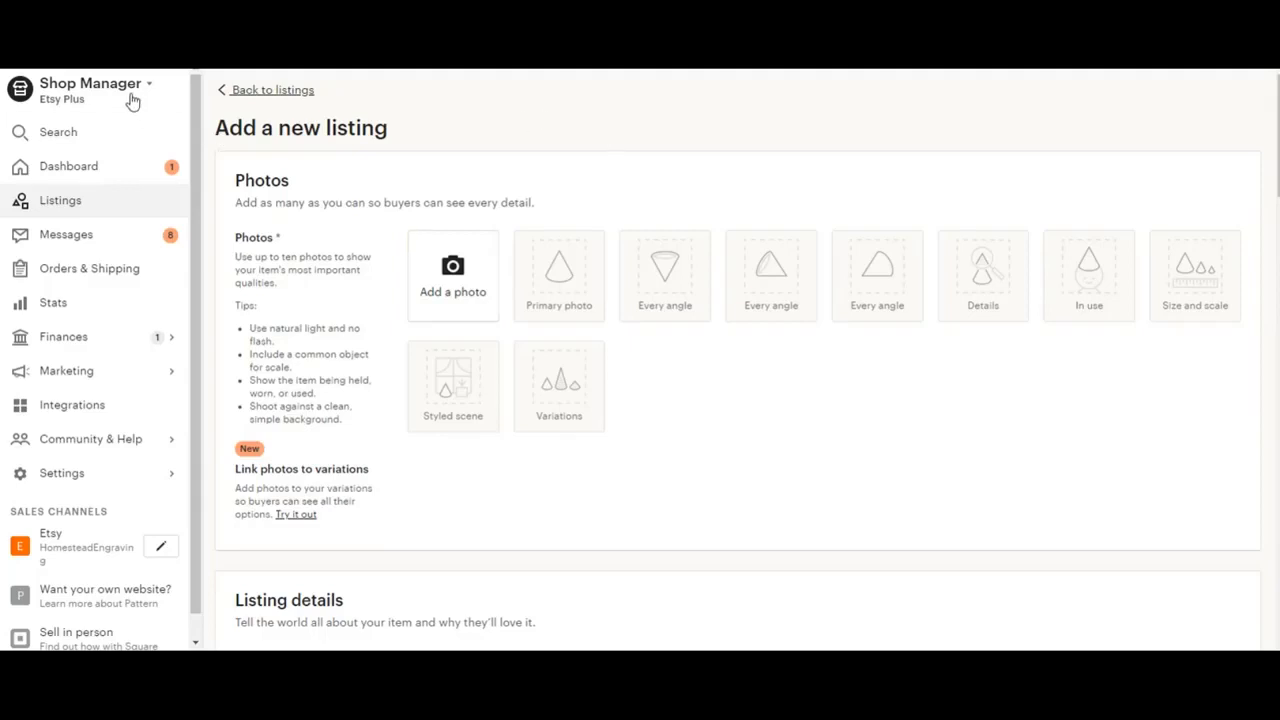
mouse_move(132, 432)
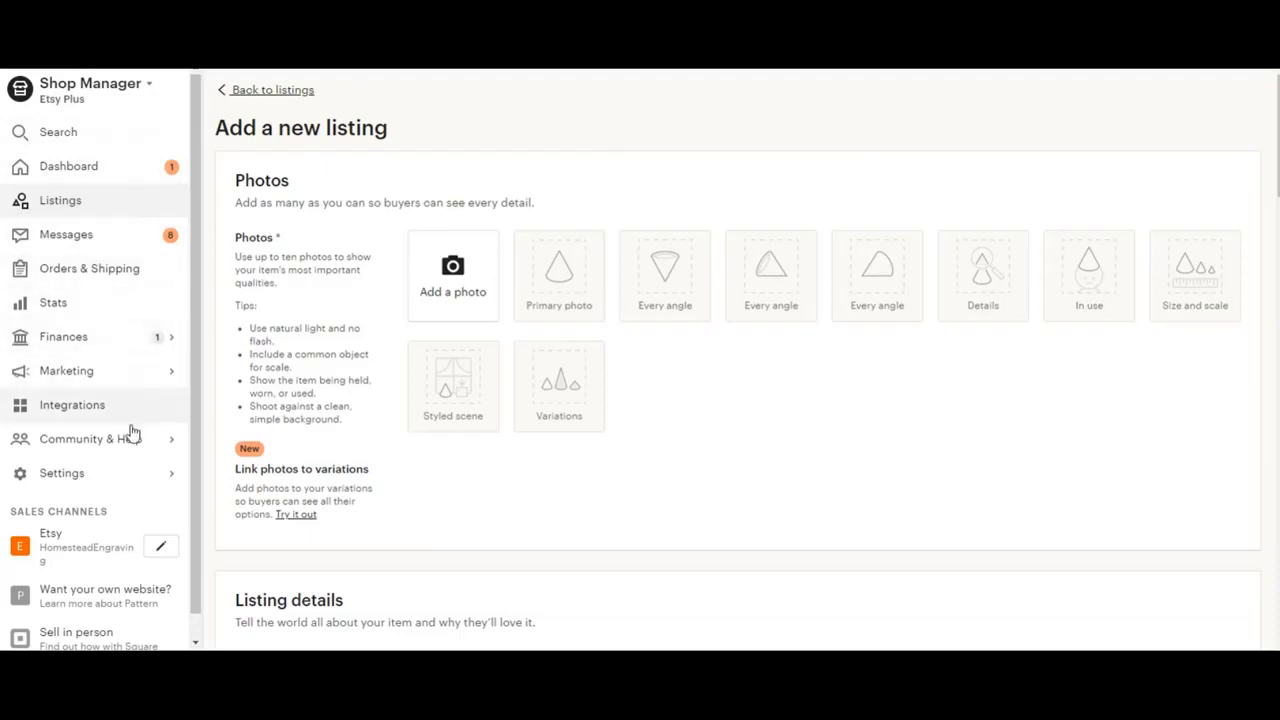
mouse_move(68, 206)
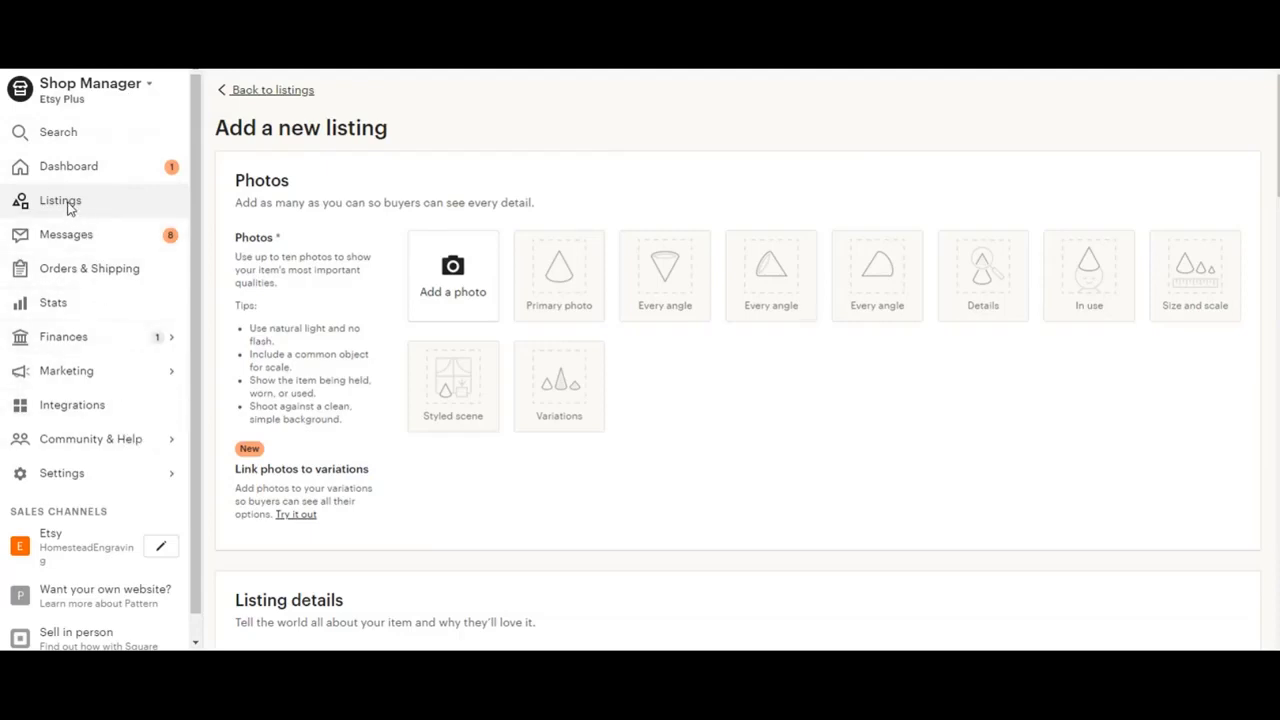
mouse_move(1276, 76)
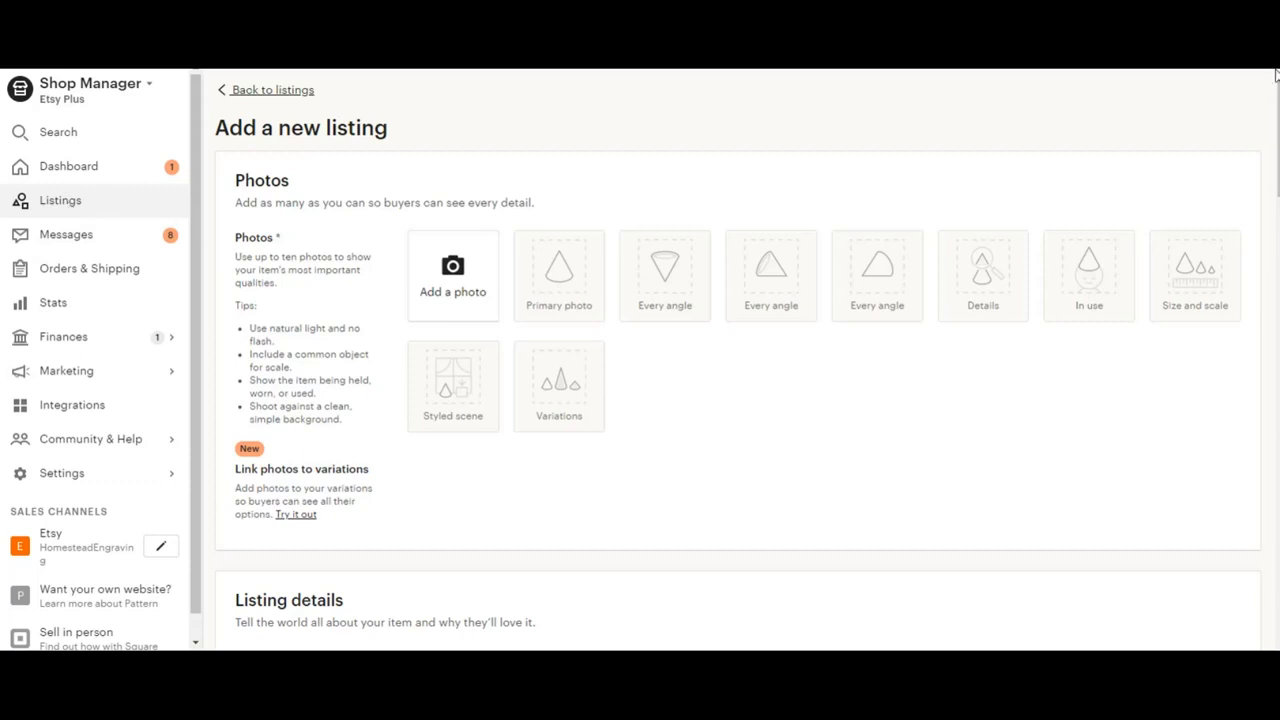
mouse_move(1264, 100)
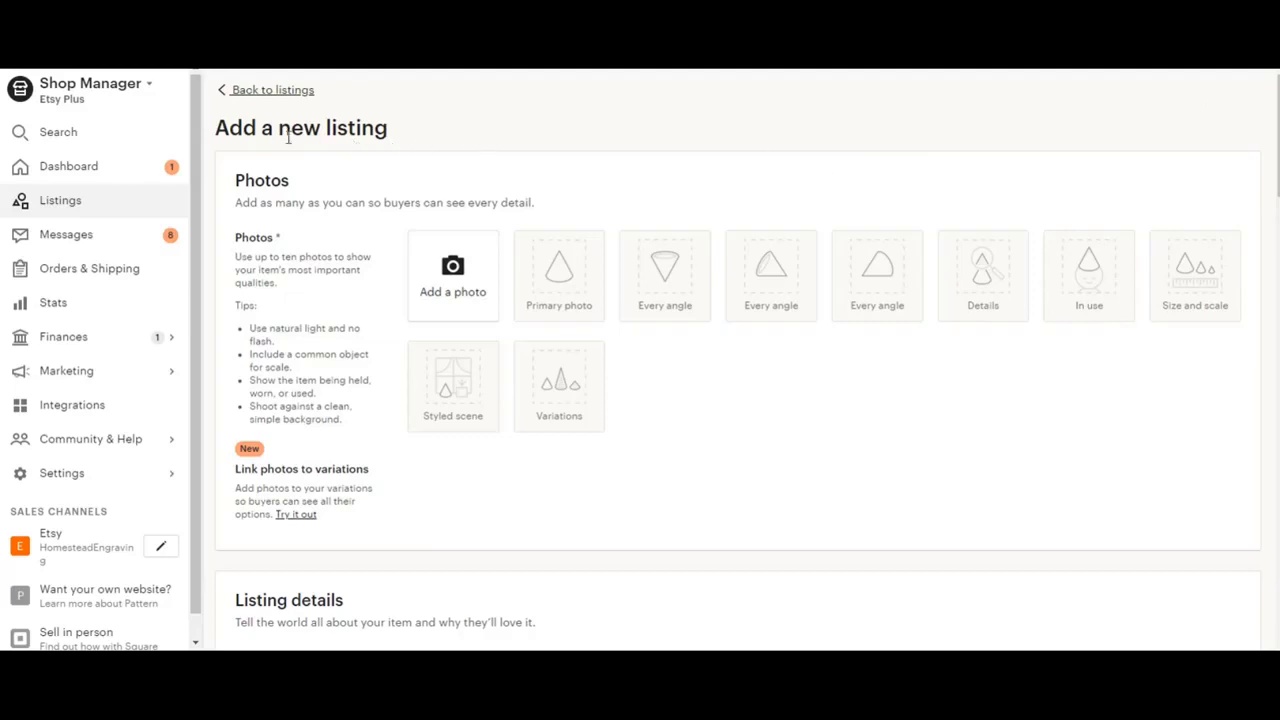
mouse_move(348, 232)
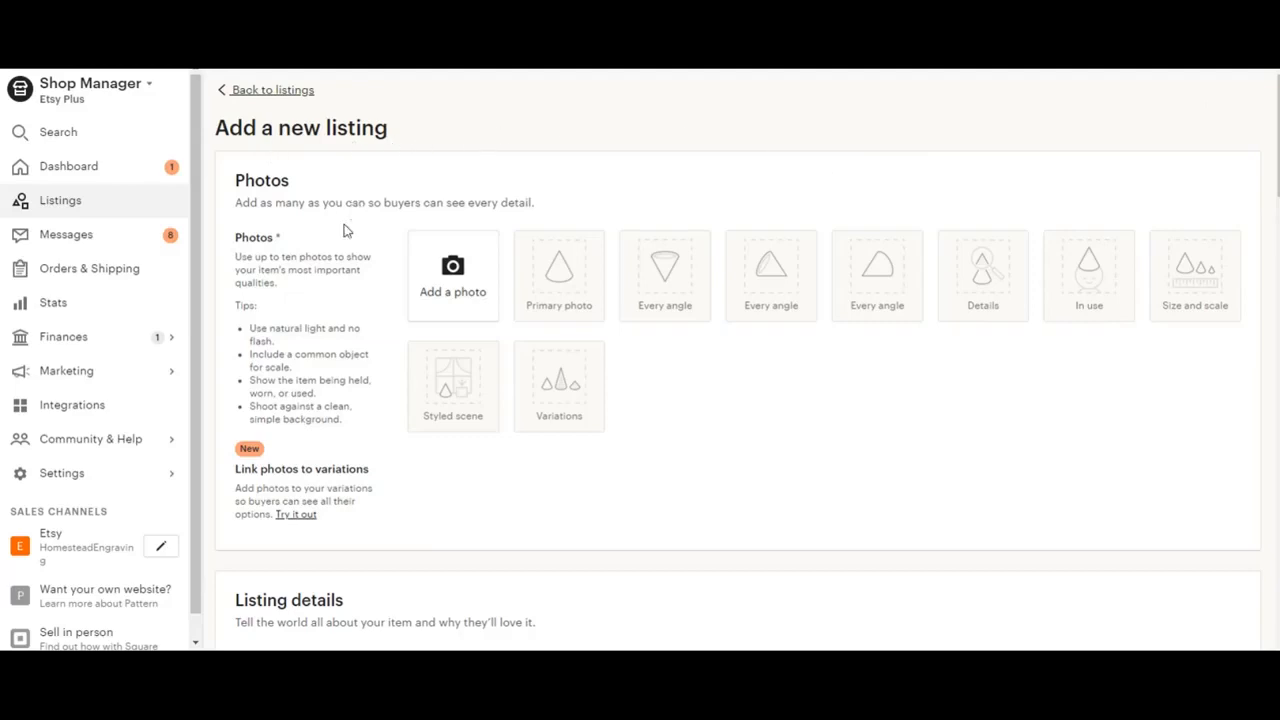
mouse_move(392, 284)
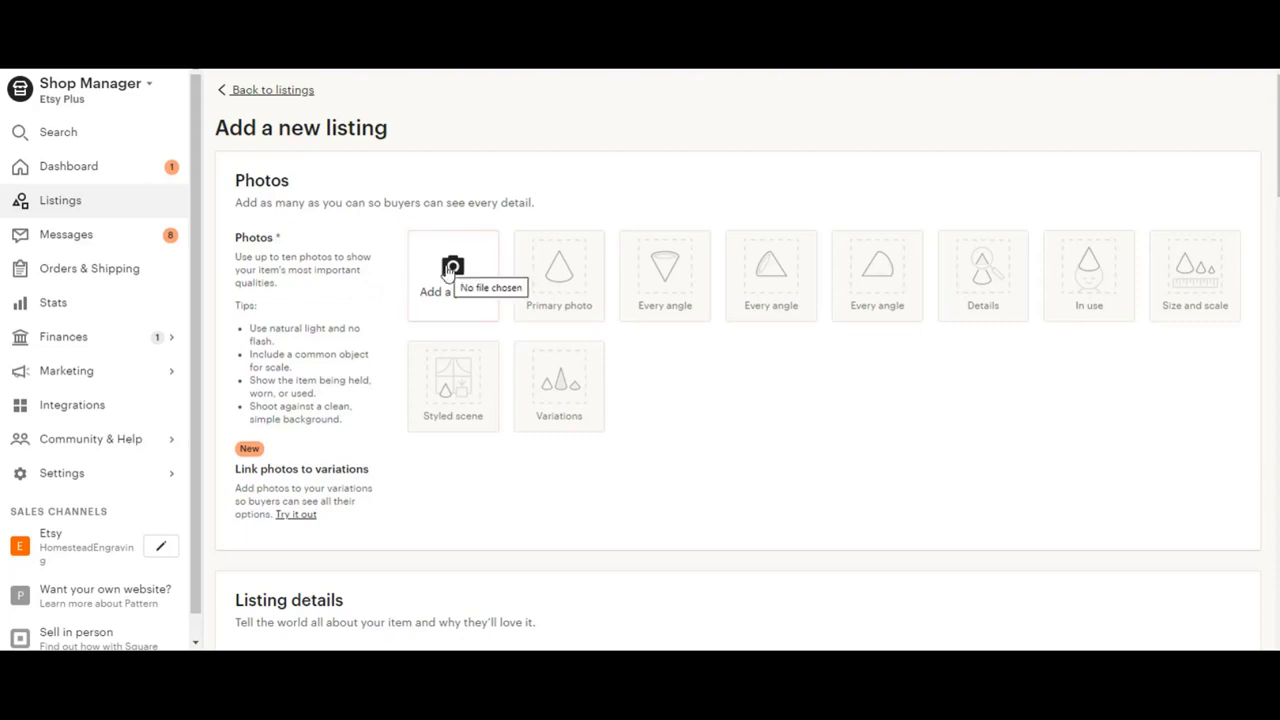
- Upload the block1 image of the engraved wooden block as the listing's first photo
left_click(452, 276)
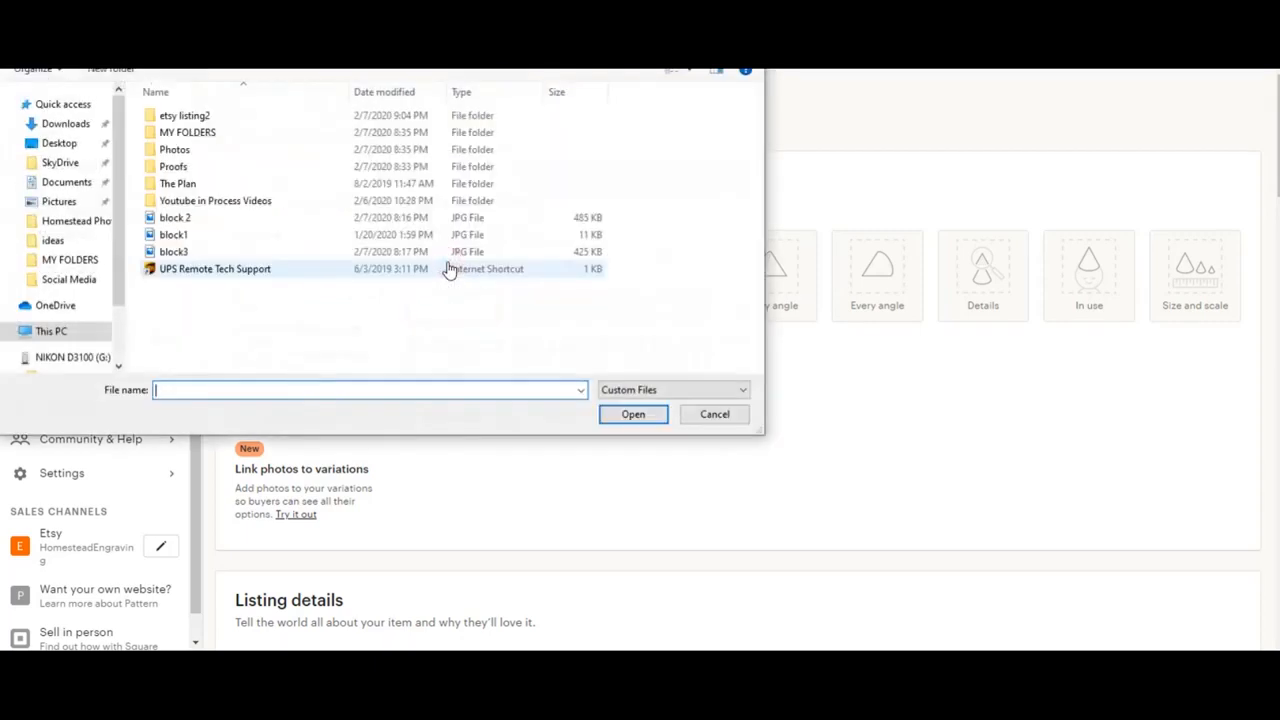
left_click(174, 234)
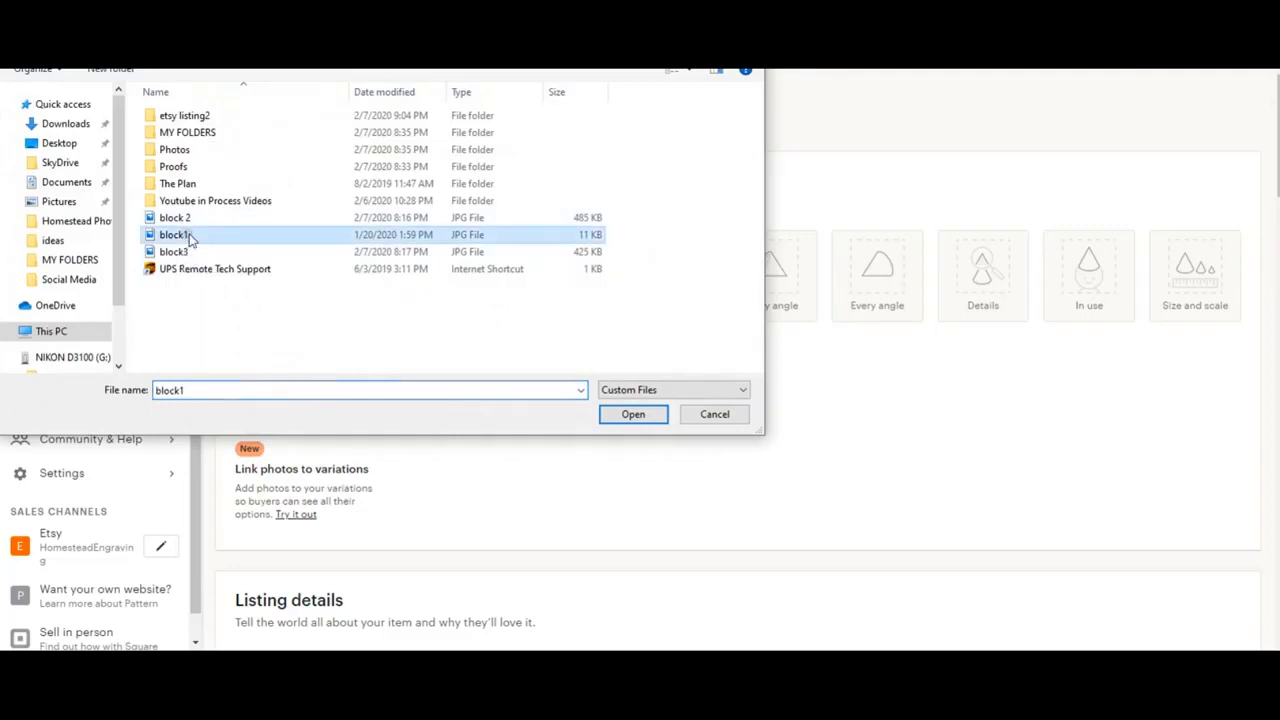
left_click(632, 414)
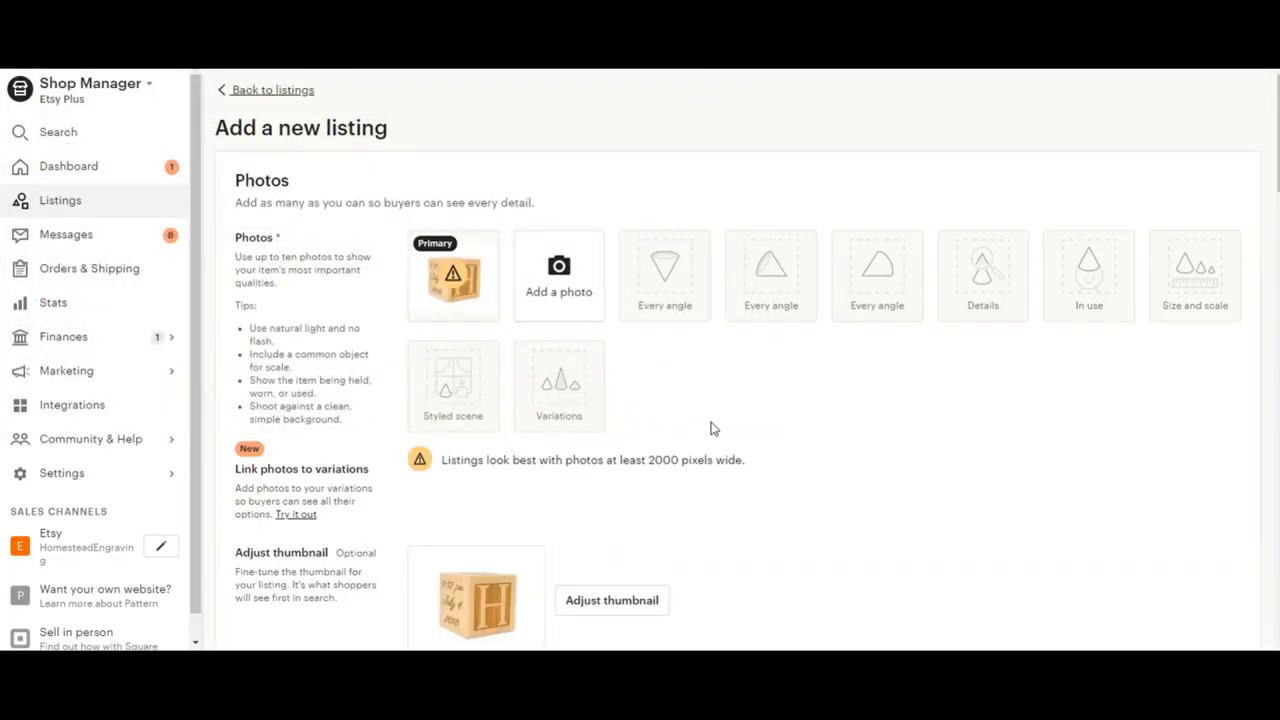
mouse_move(728, 396)
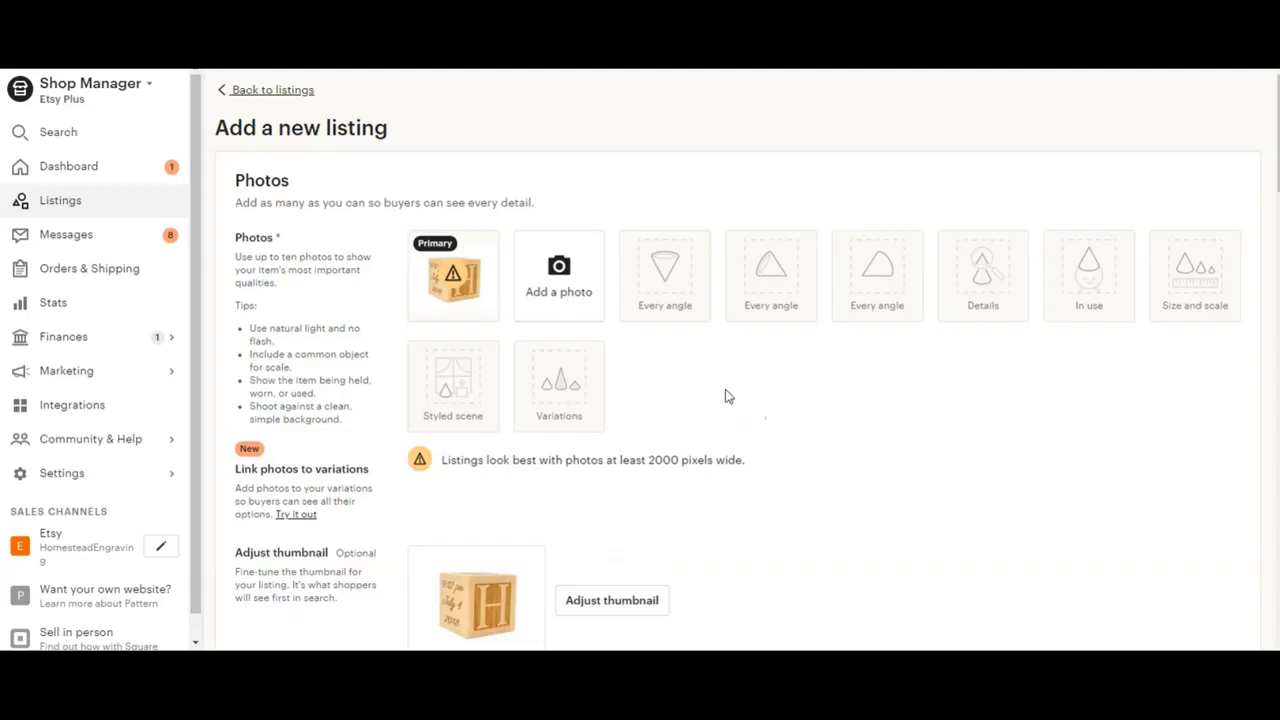
mouse_move(624, 312)
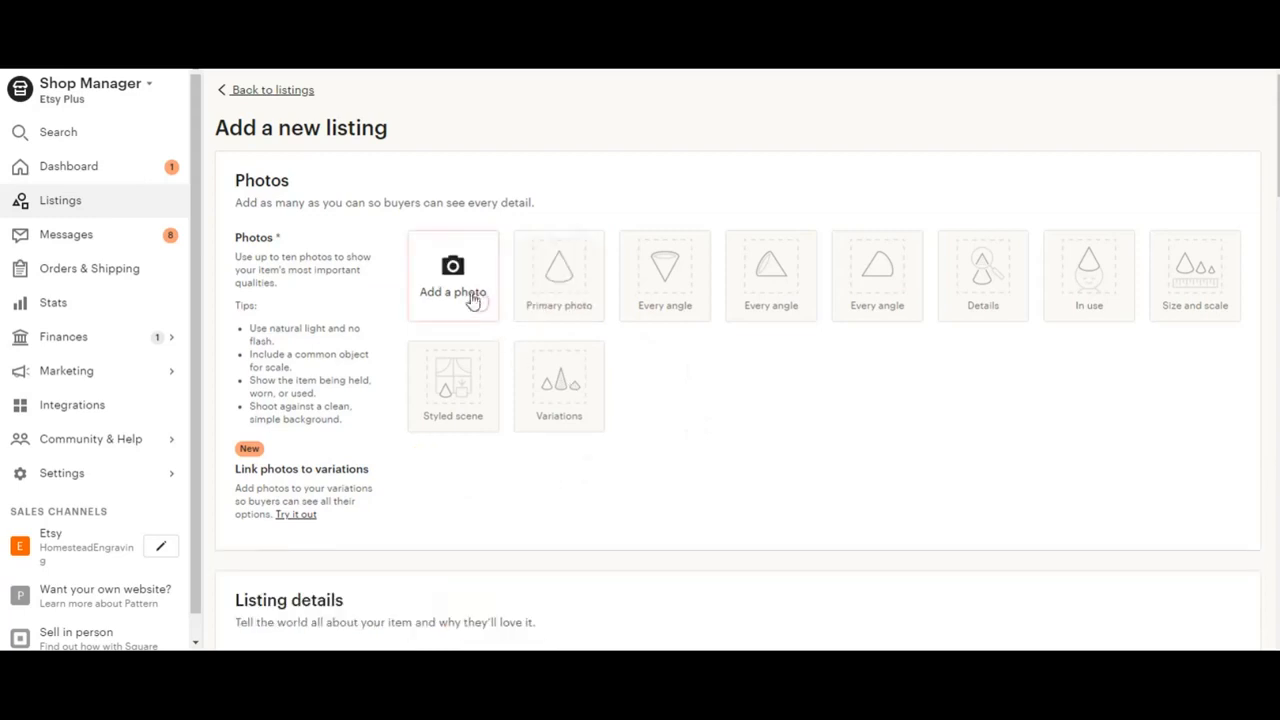
- Upload the block2 and block3 images so the J block photo sits as primary
left_click(452, 276)
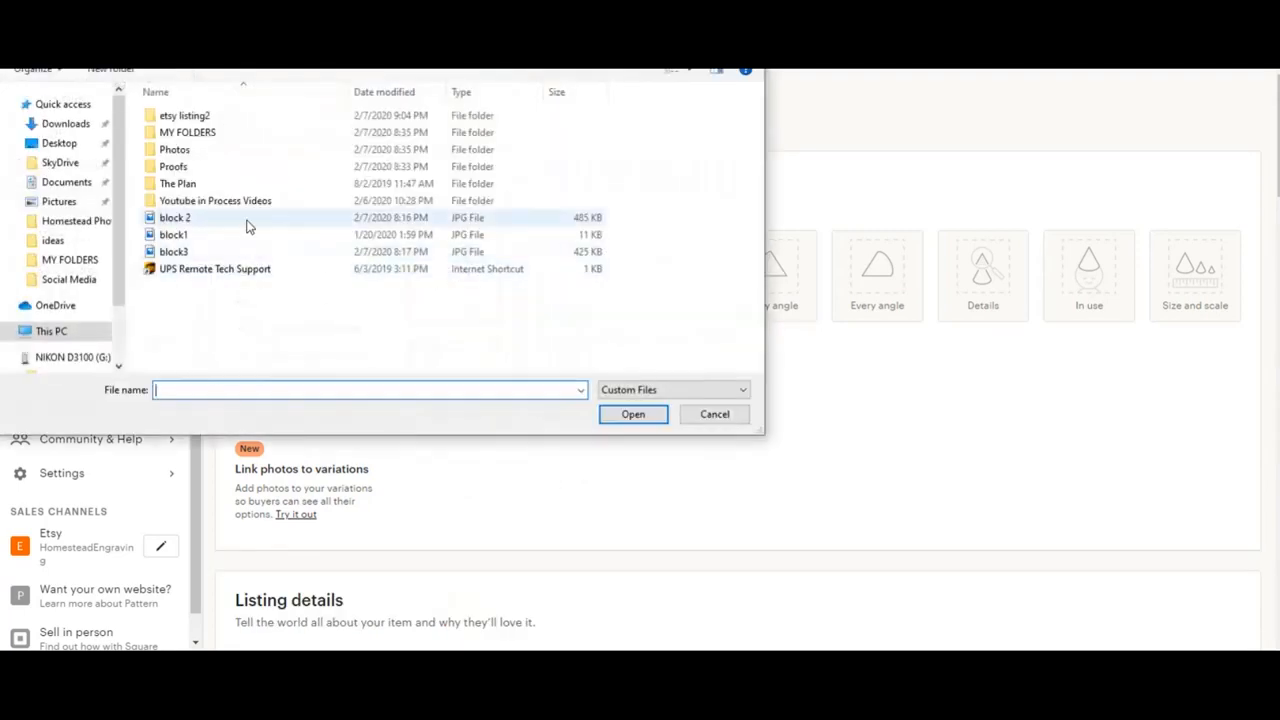
left_click(632, 414)
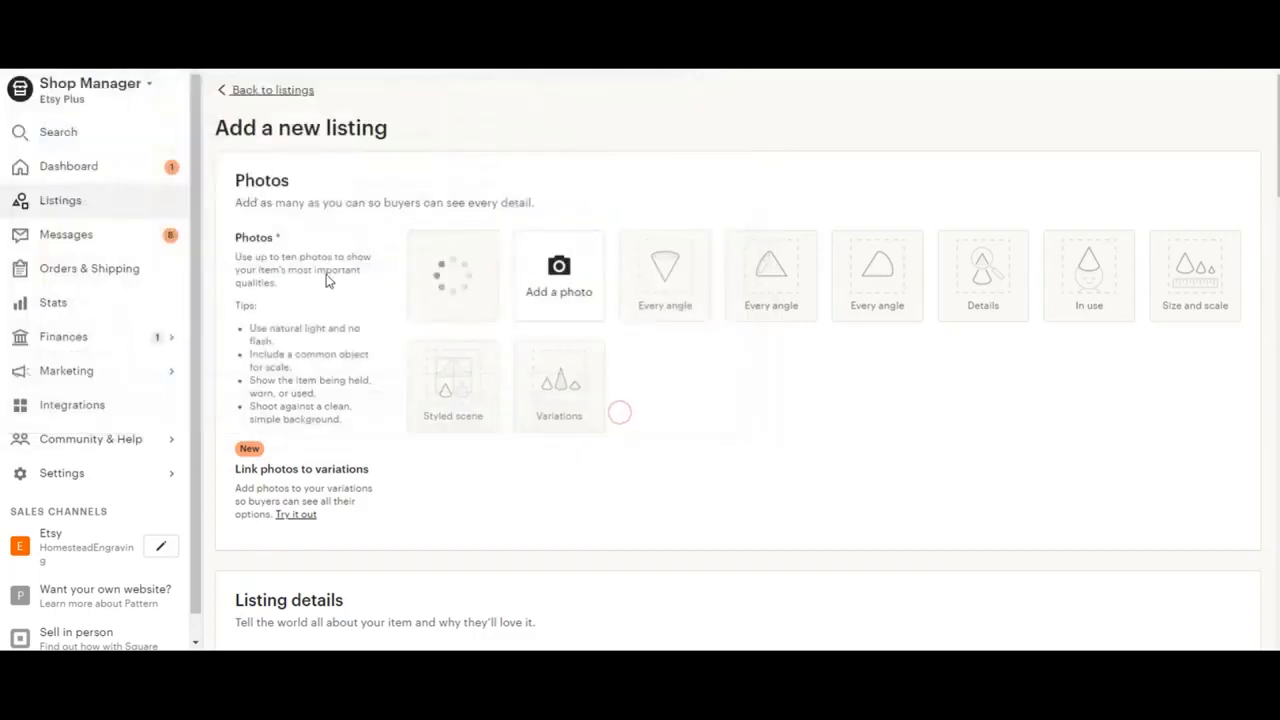
left_click(558, 276)
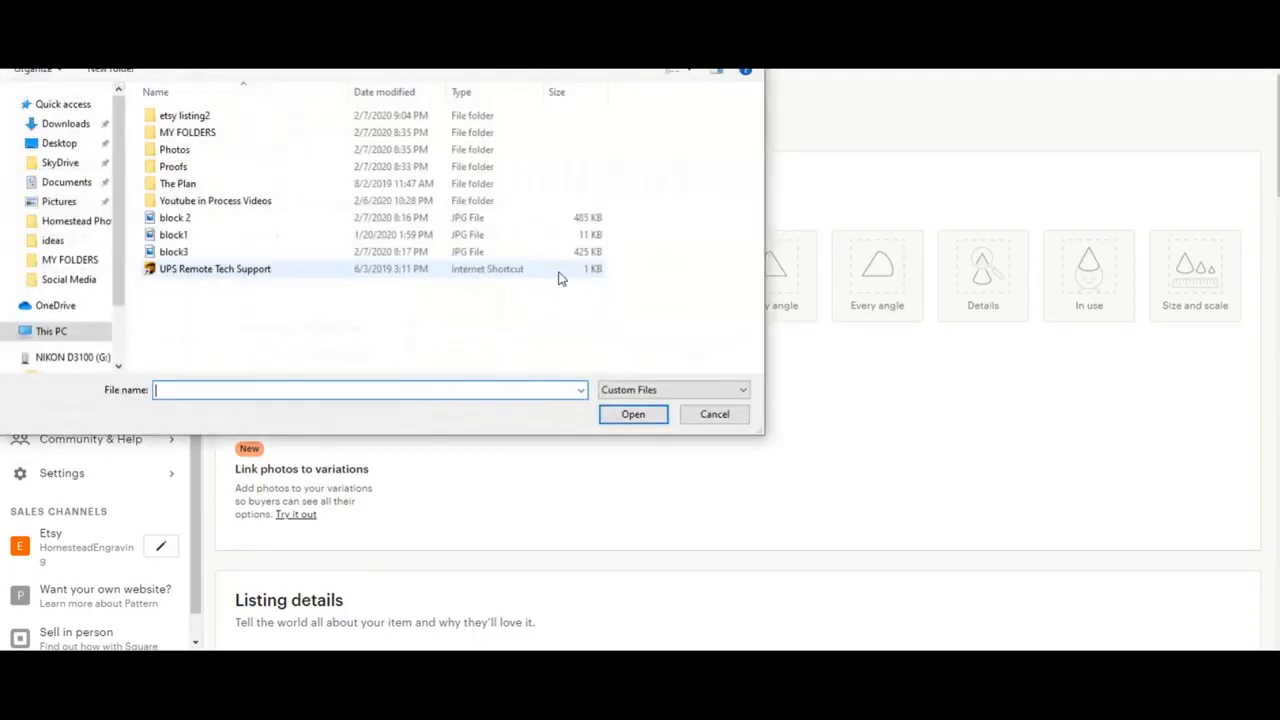
left_click(172, 252)
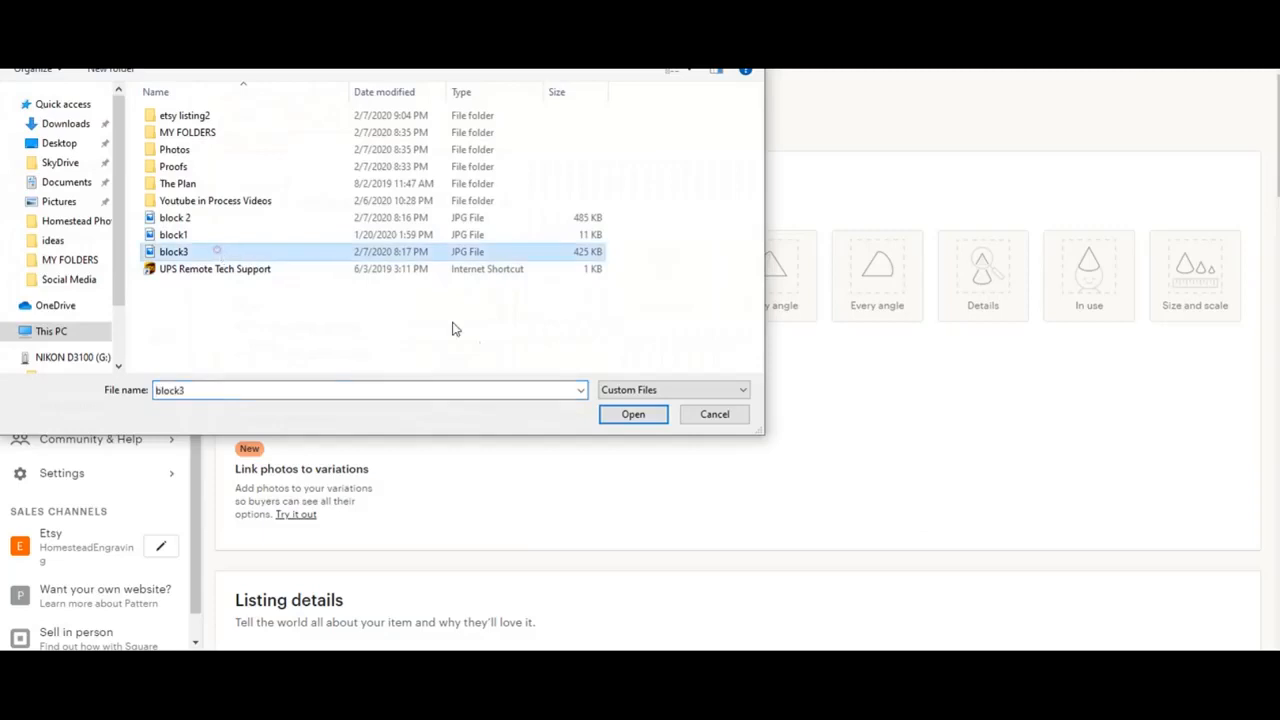
left_click(632, 414)
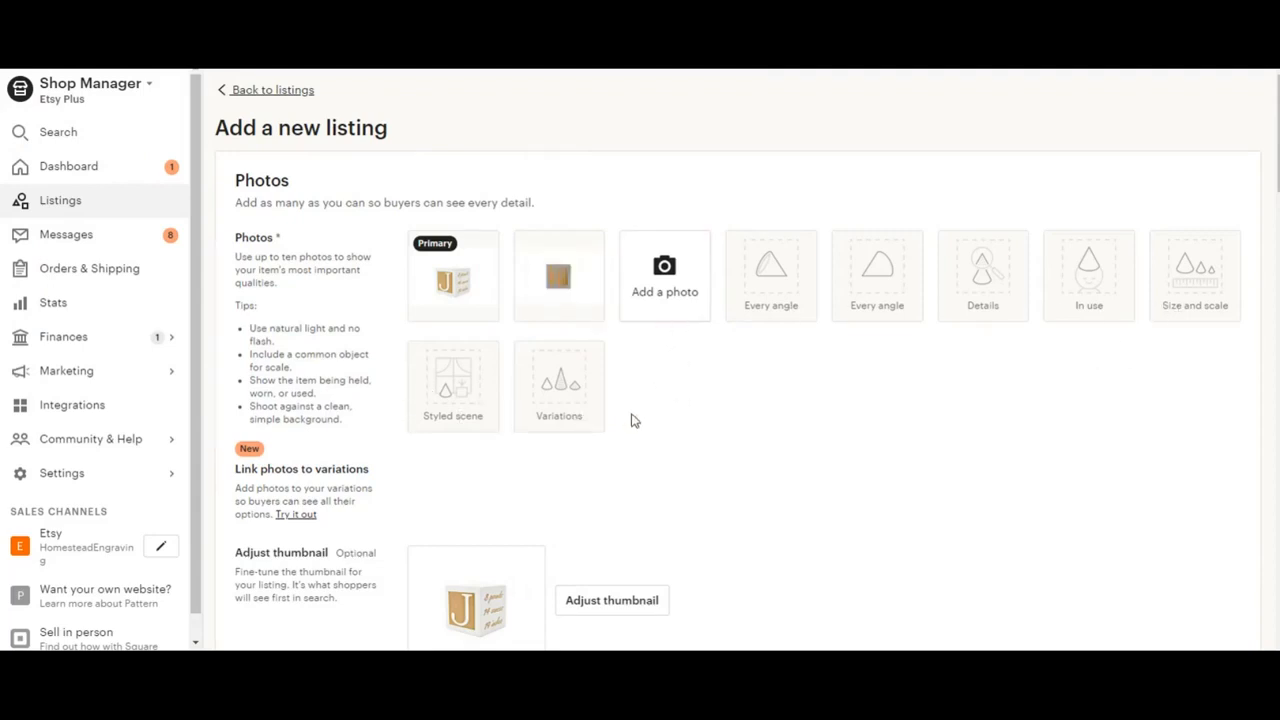
mouse_move(704, 350)
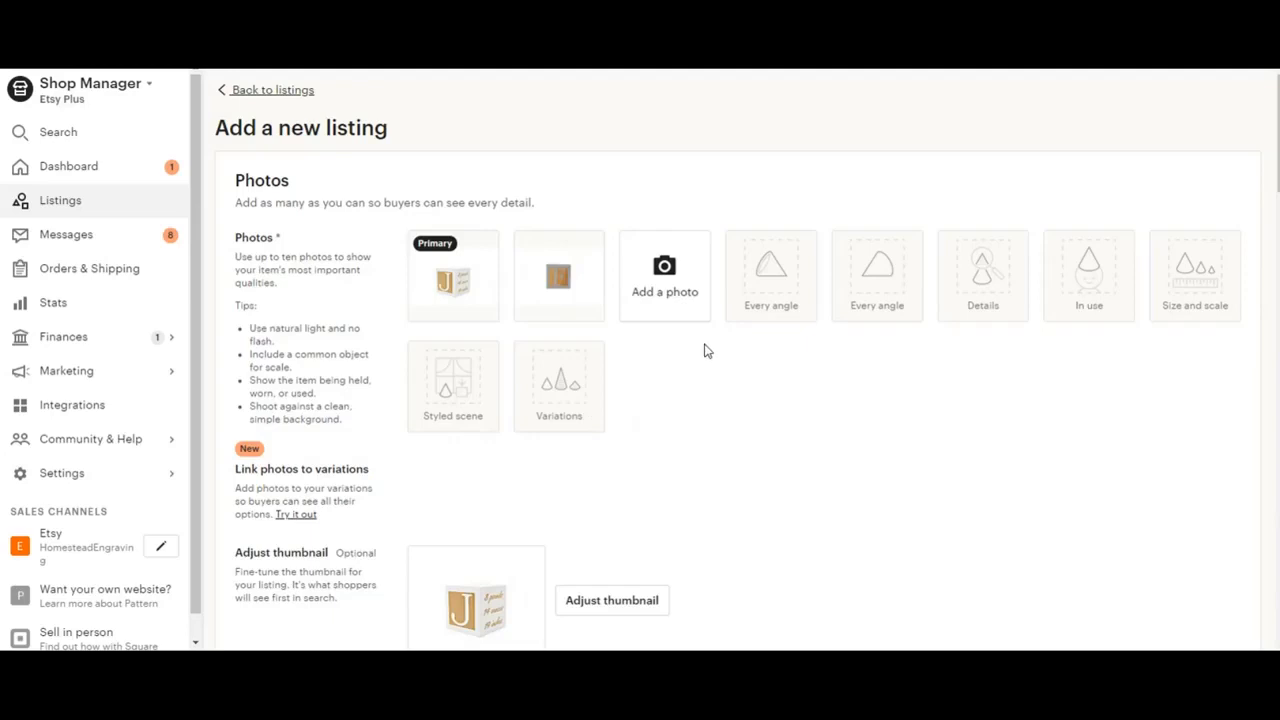
mouse_move(896, 326)
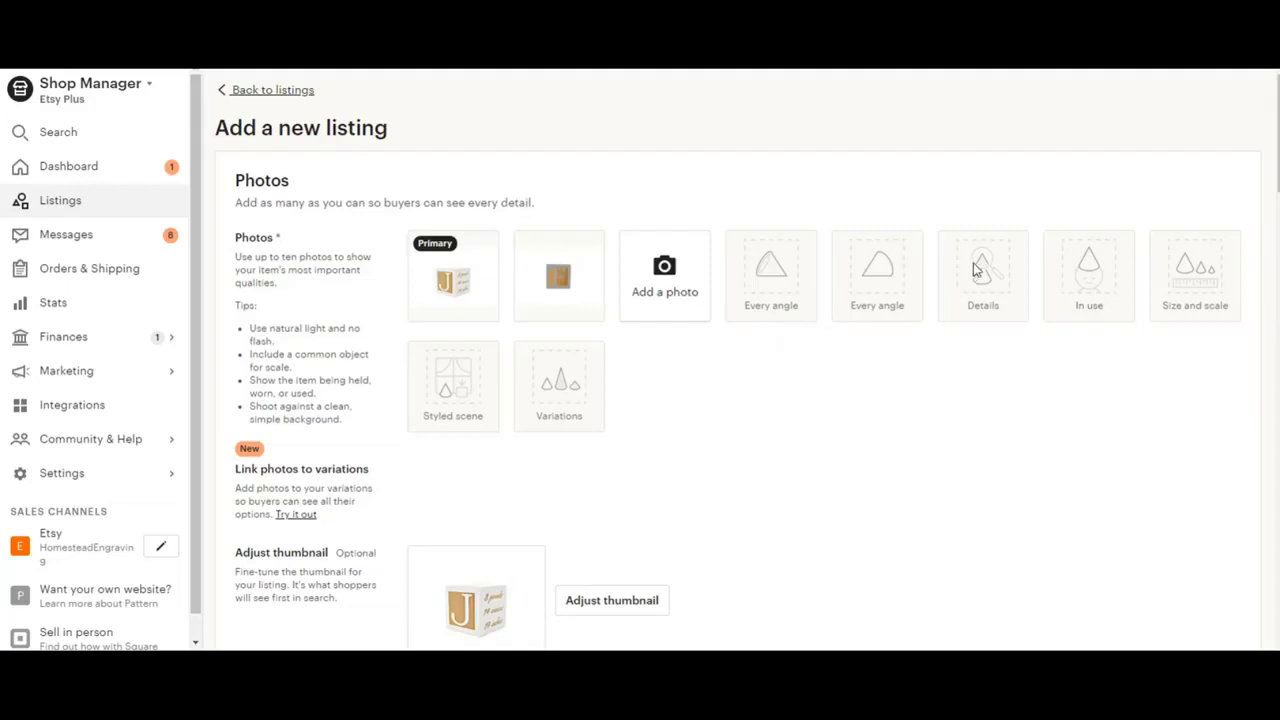
mouse_move(978, 272)
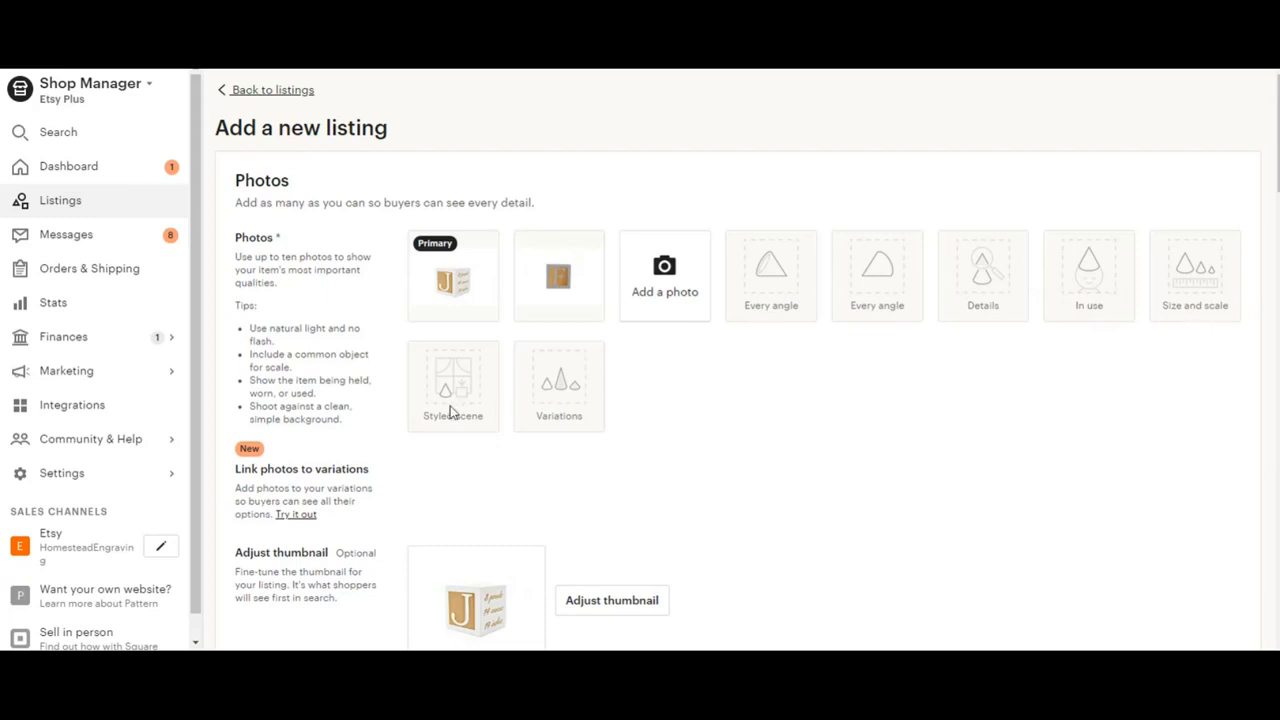
- Zoom and reposition the primary photo's thumbnail to a tighter crop of the J block and save it
scroll("down", 3)
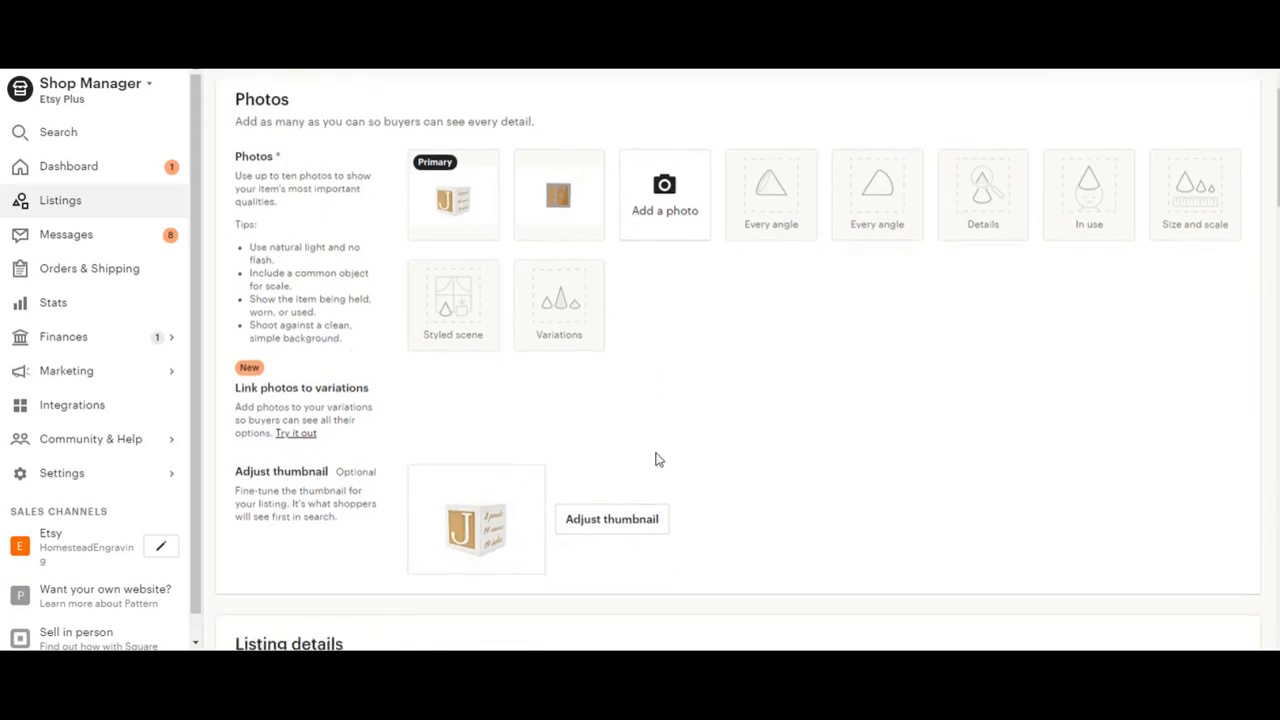
scroll("down", 3)
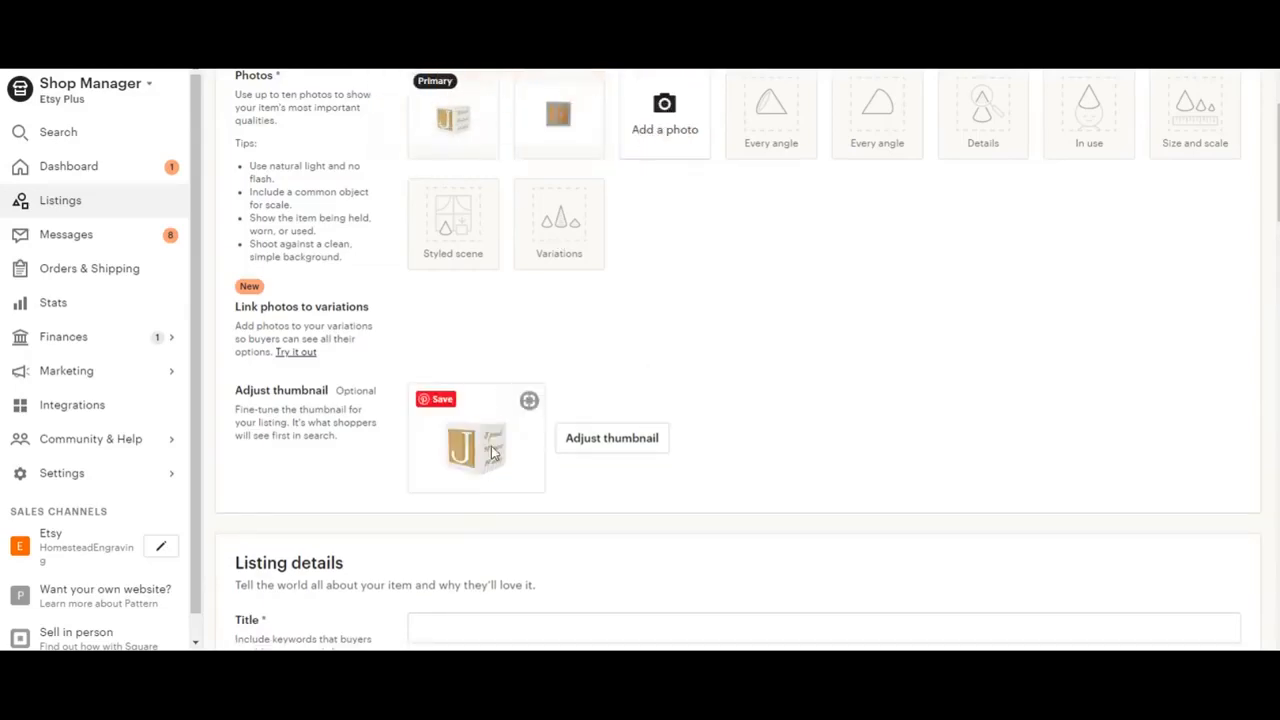
left_click(612, 438)
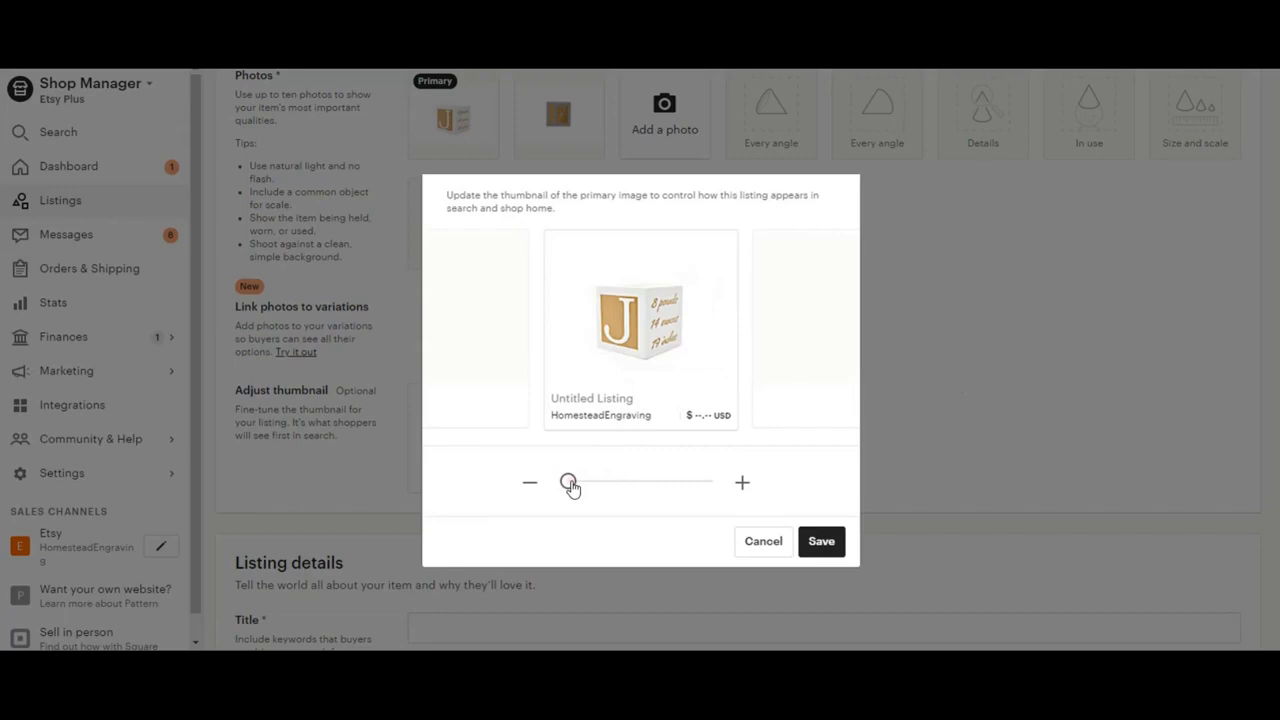
left_click_drag(568, 482, 612, 482)
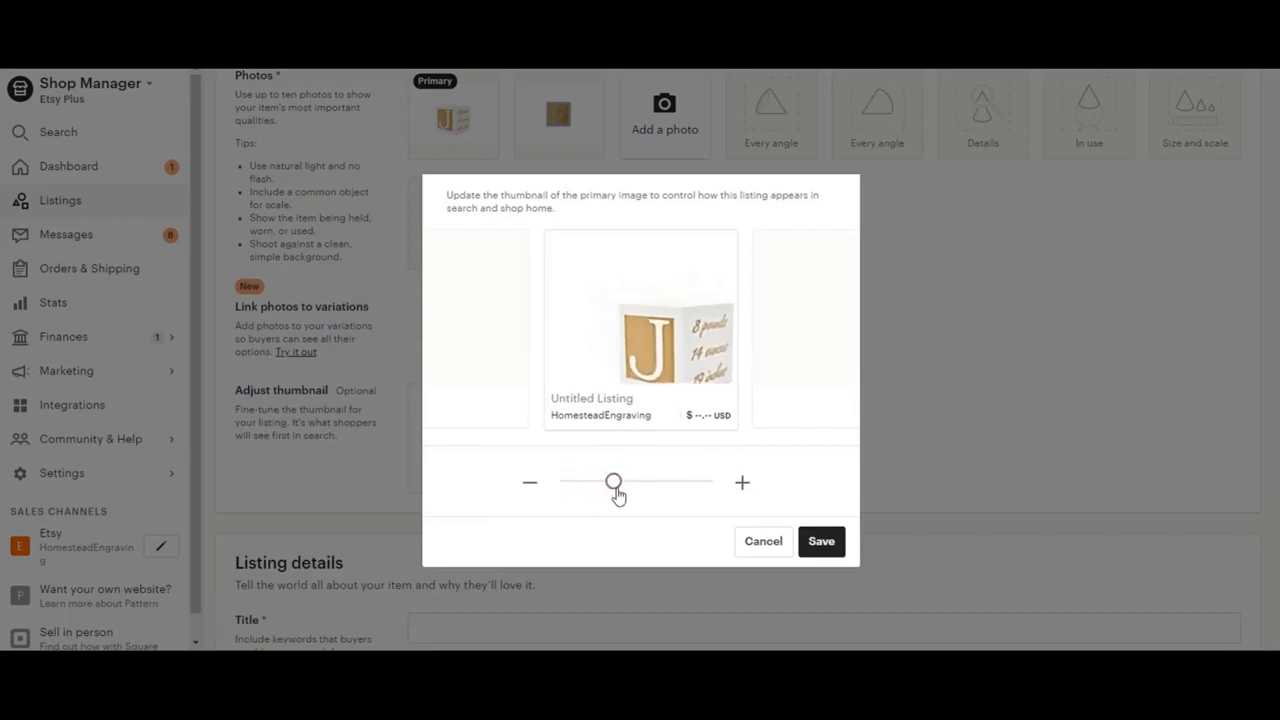
left_click_drag(612, 482, 634, 480)
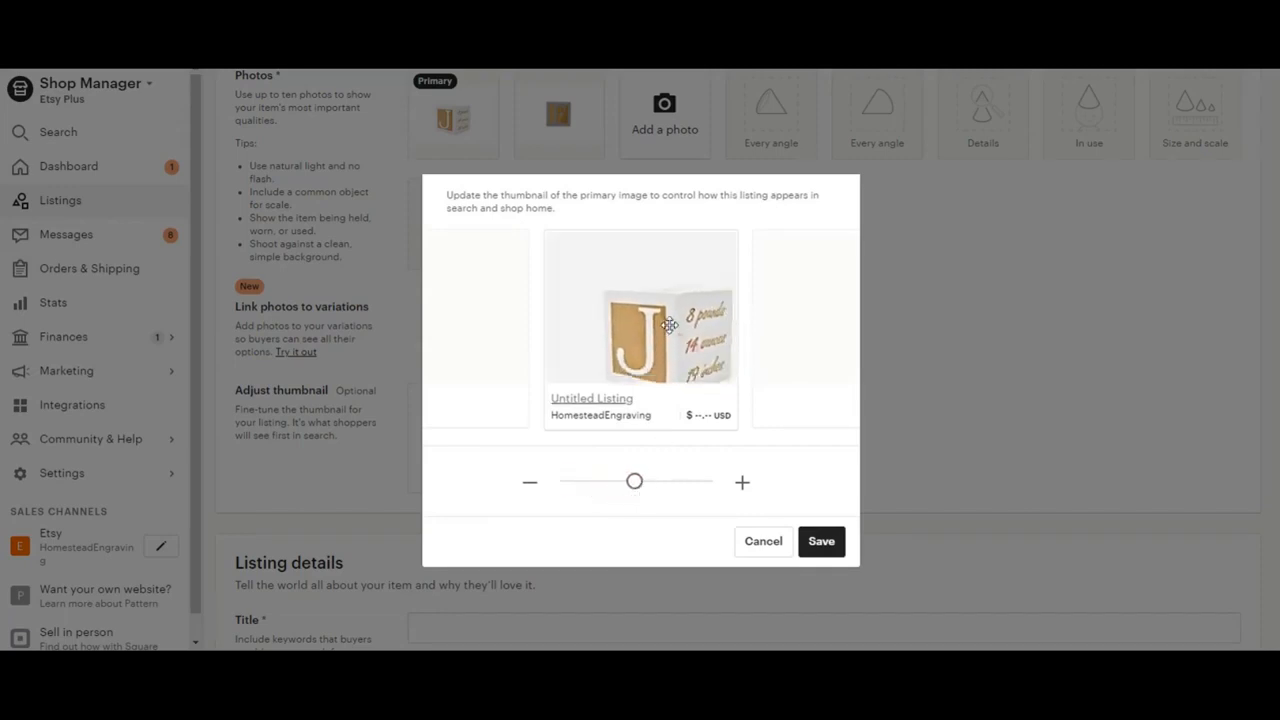
left_click_drag(636, 480, 636, 480)
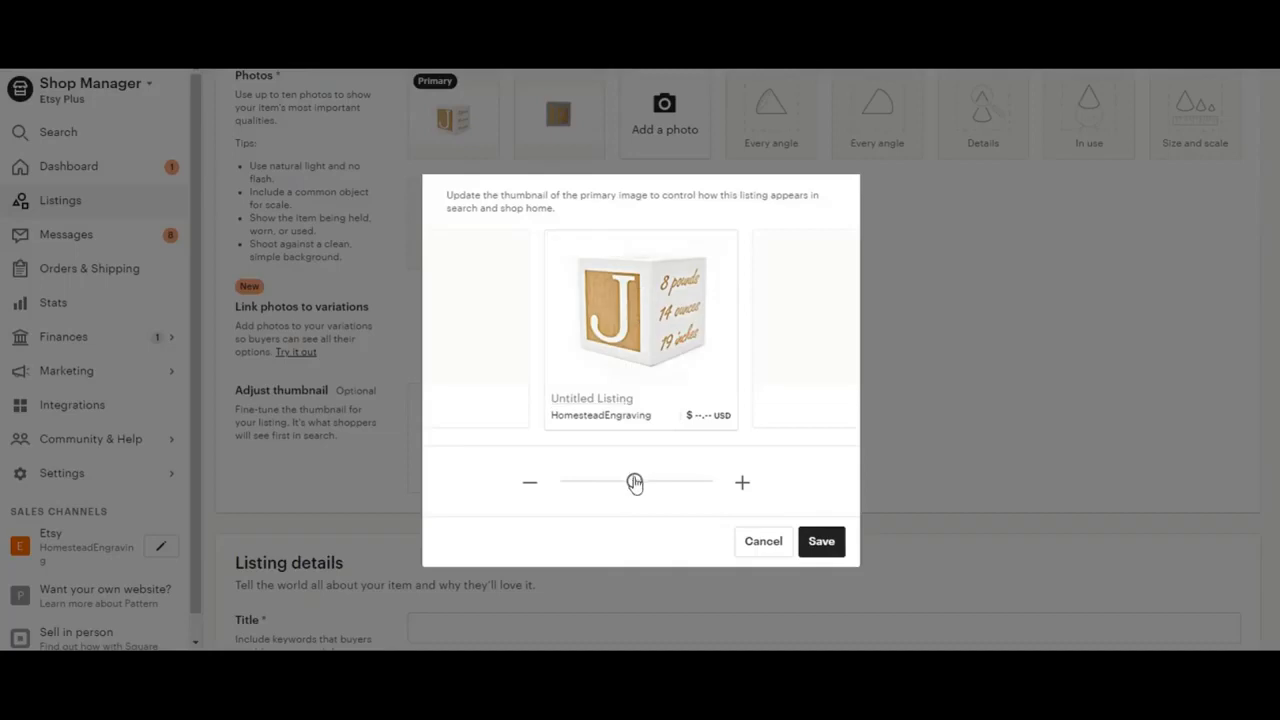
left_click_drag(636, 482, 648, 482)
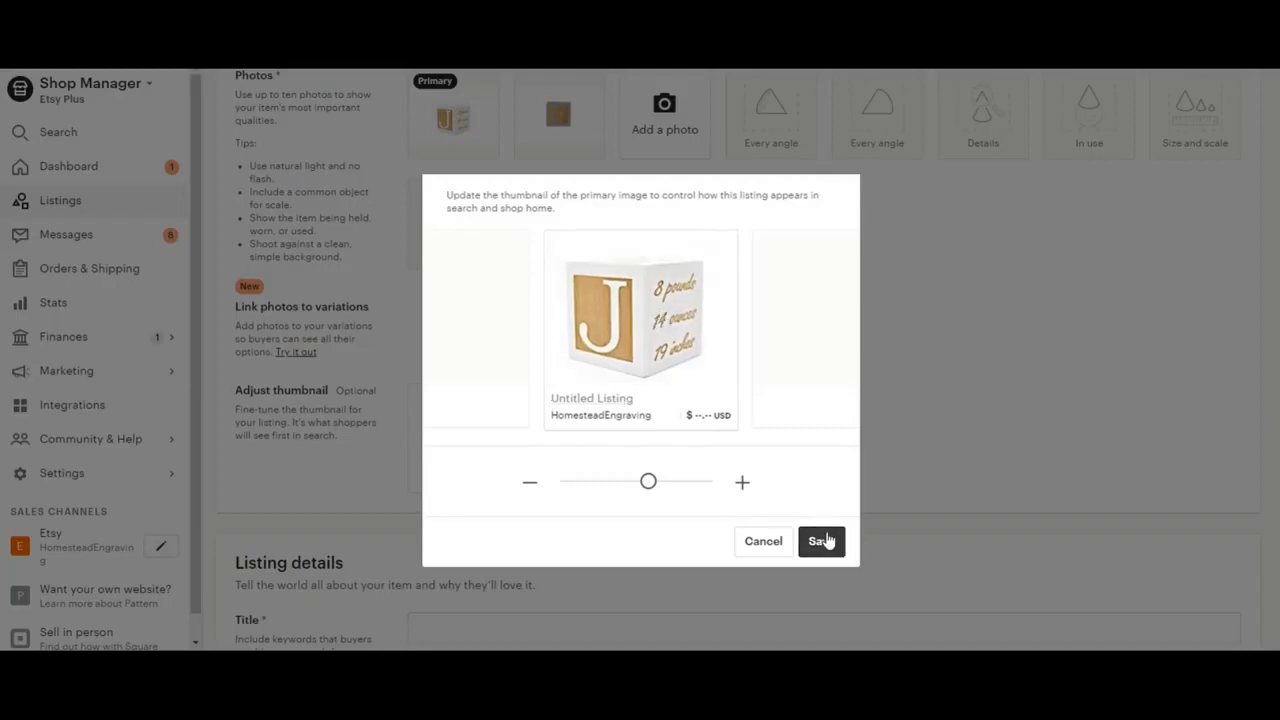
left_click(820, 540)
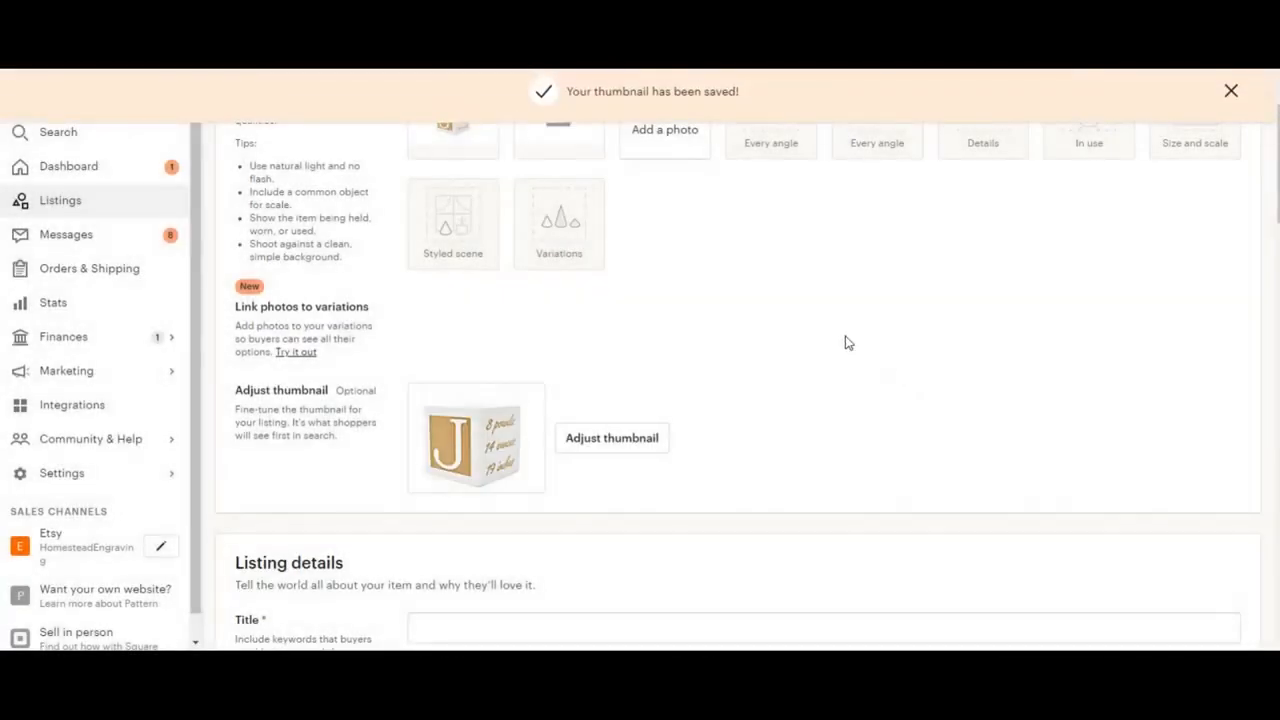
- Enter the listing title "Baby Block, New Gift Baby, Newborn Gift"
scroll("down", 3)
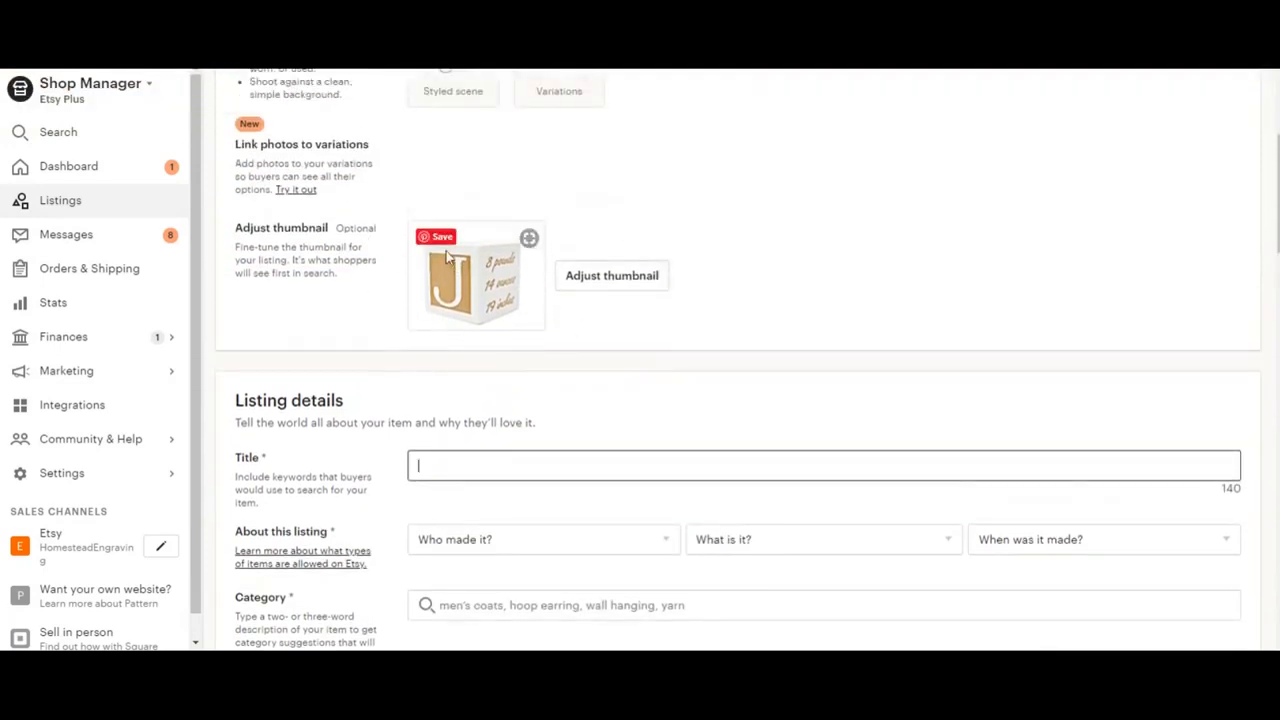
scroll("down", 3)
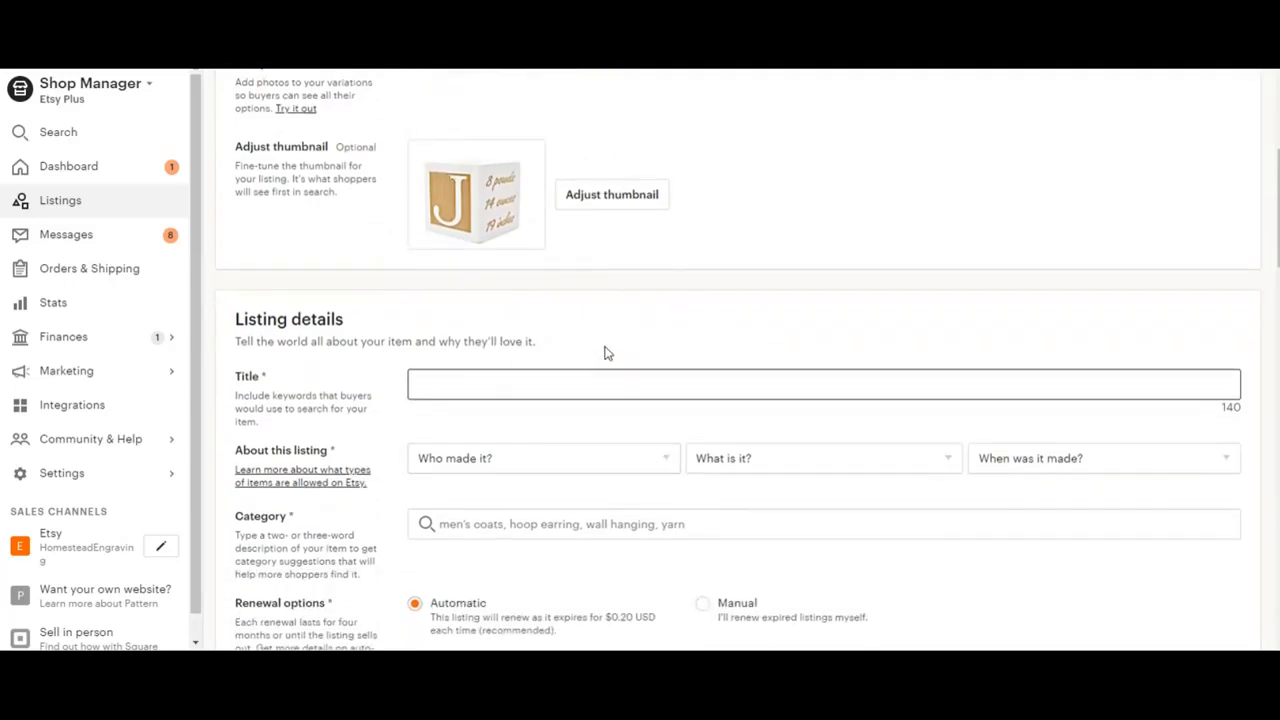
type("Baby Block,")
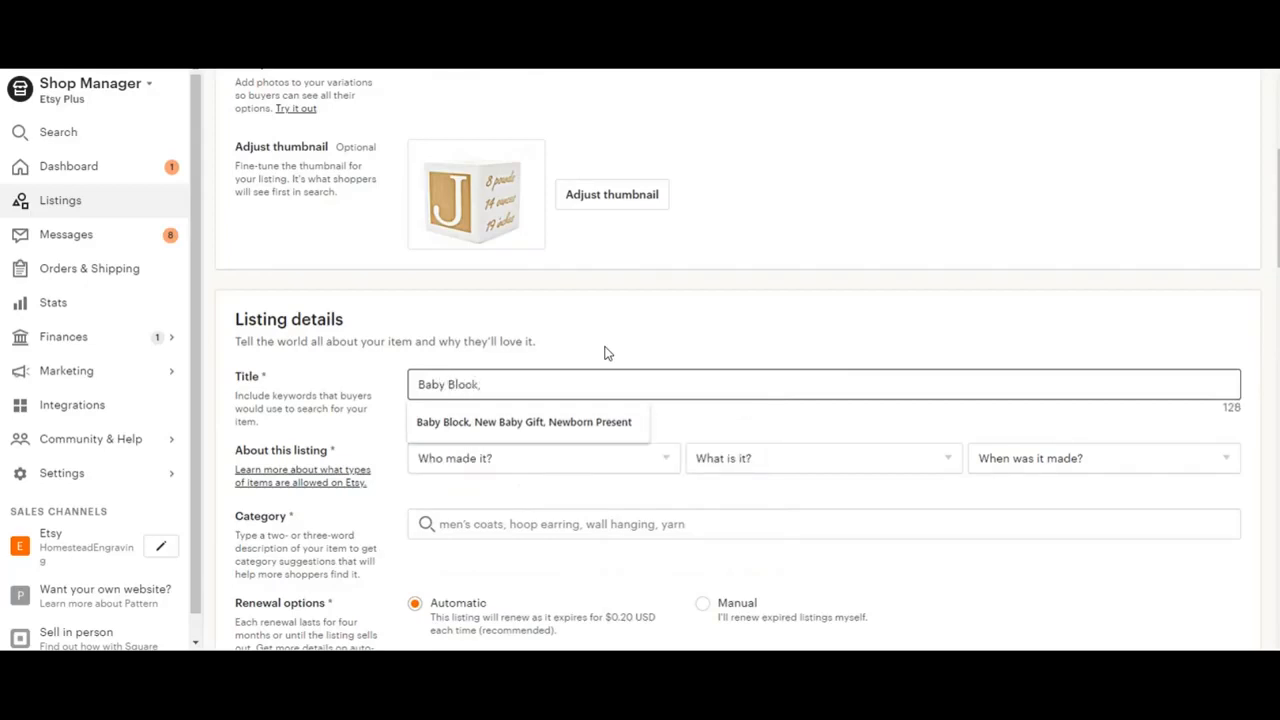
type("New")
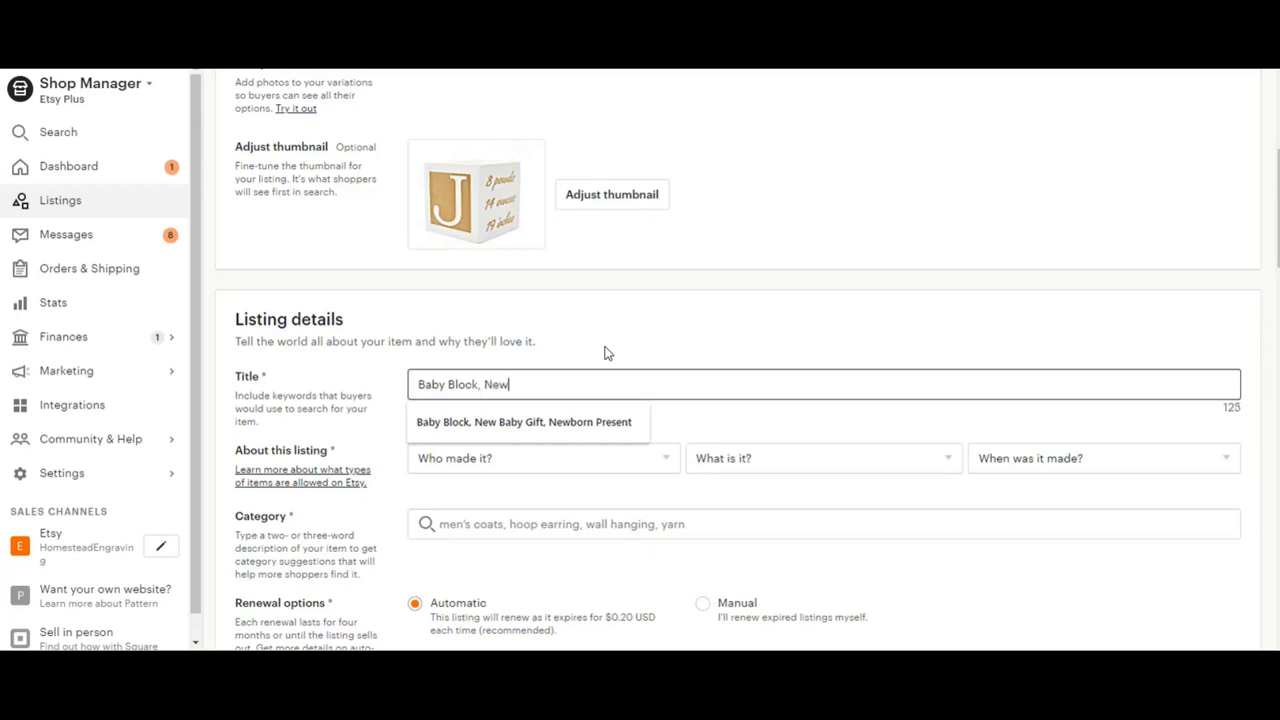
type("Gift")
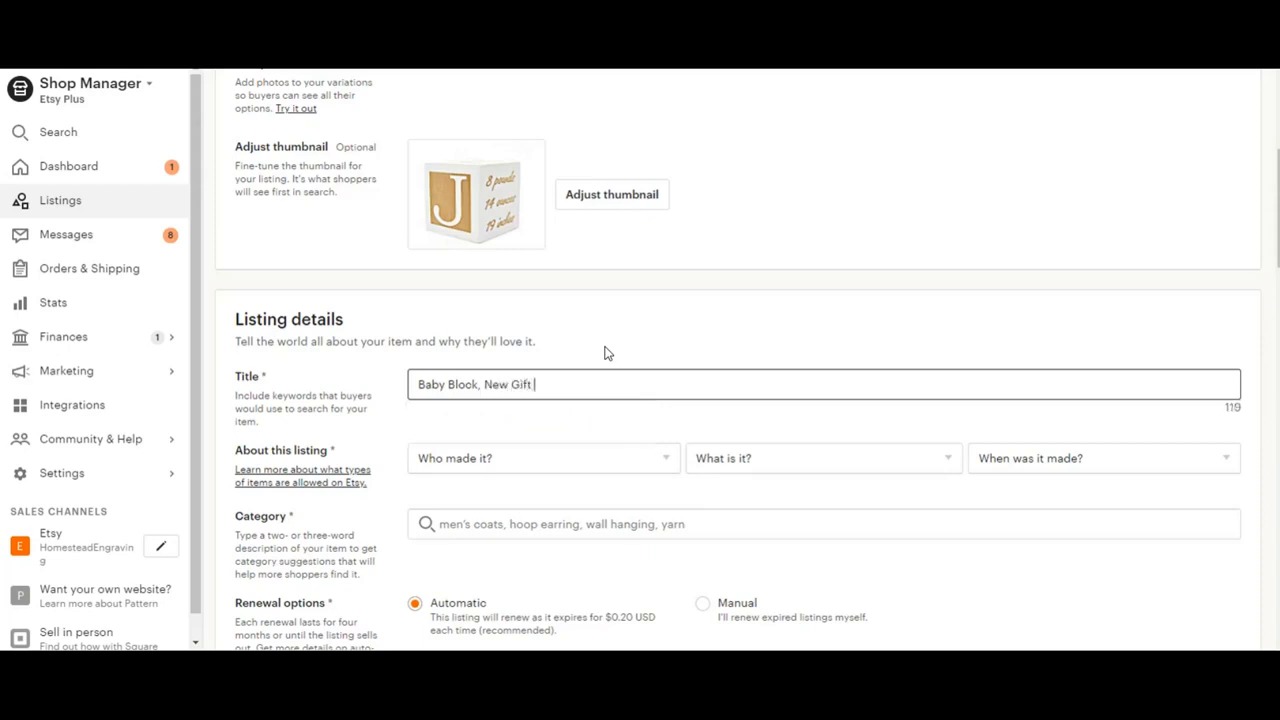
type("Baby,")
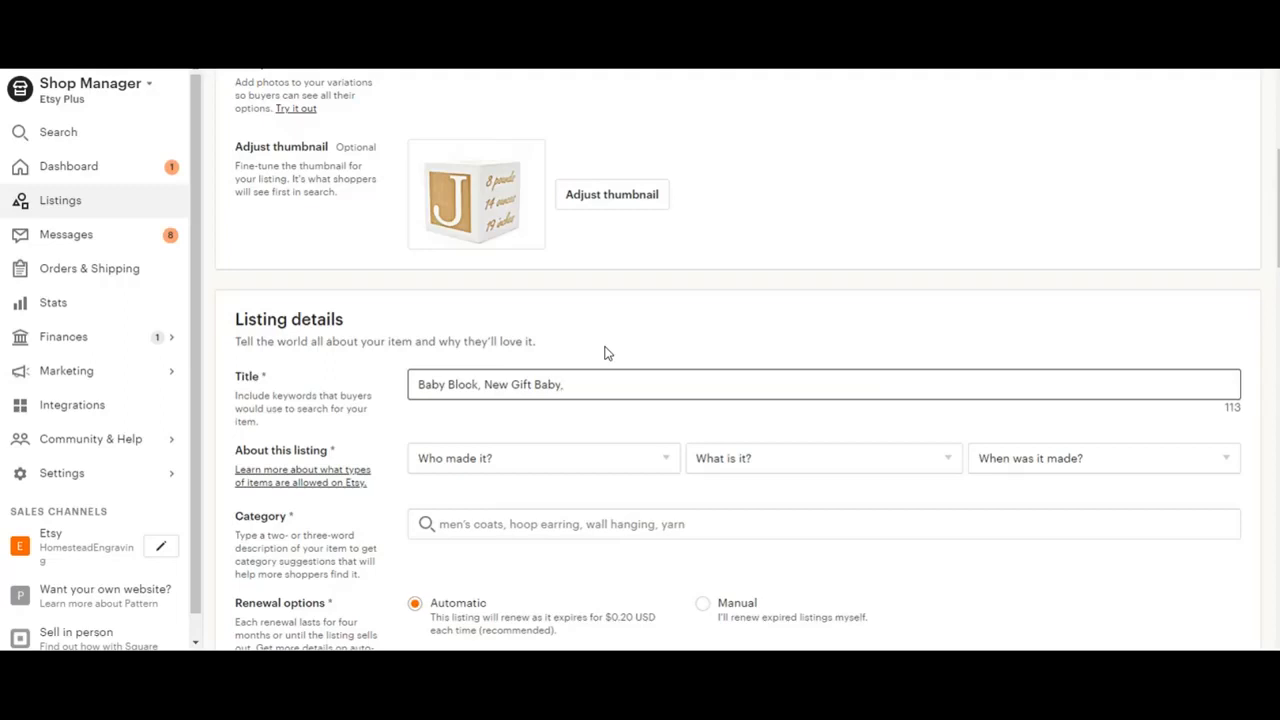
type("Newborn")
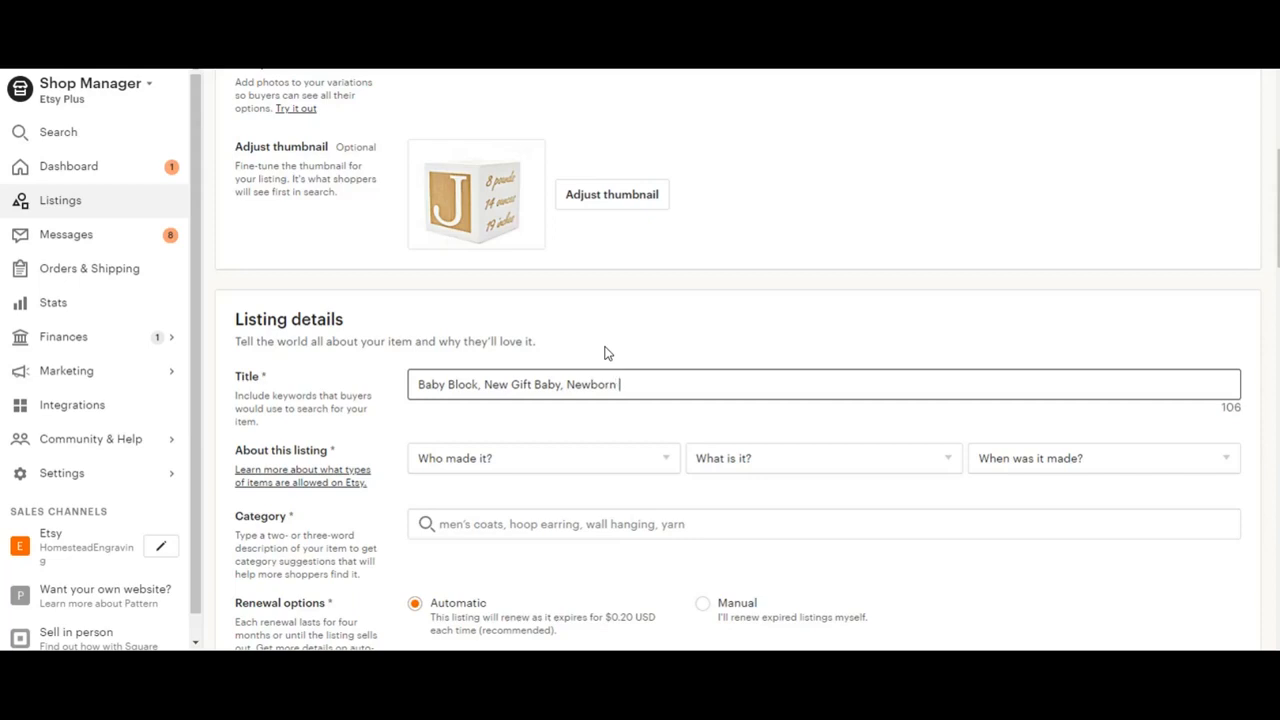
type("Gift")
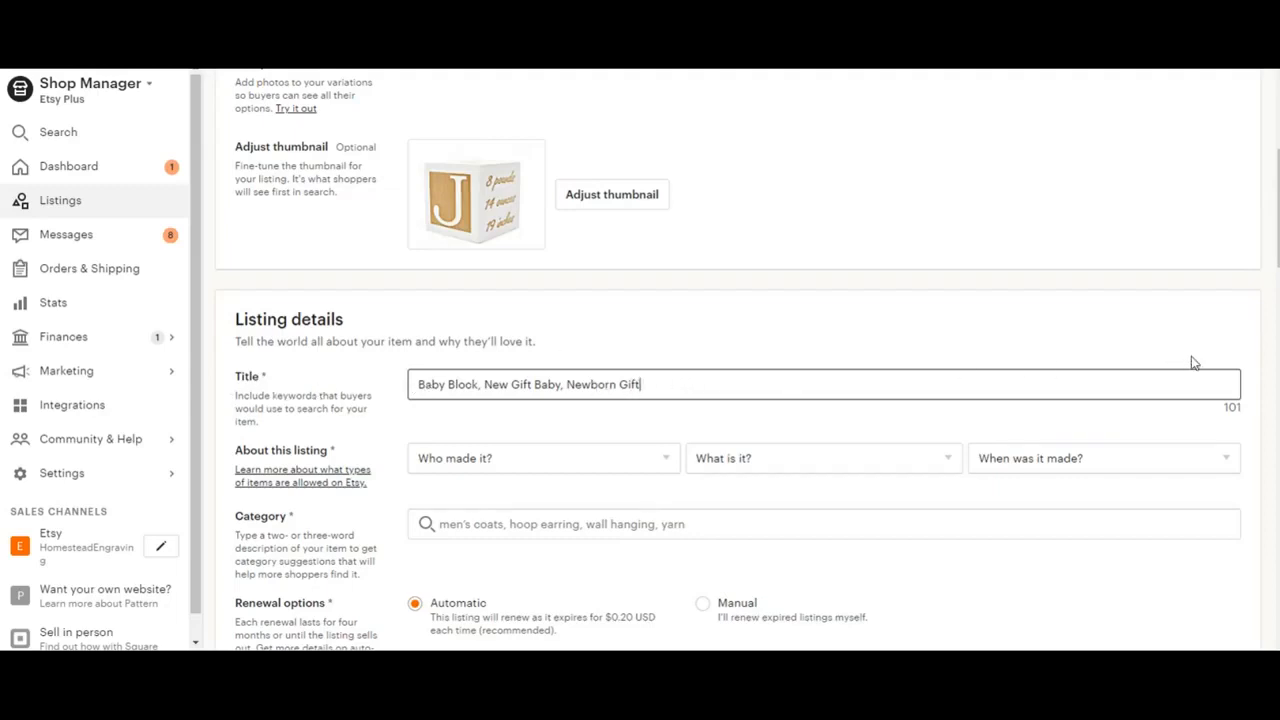
mouse_move(1264, 398)
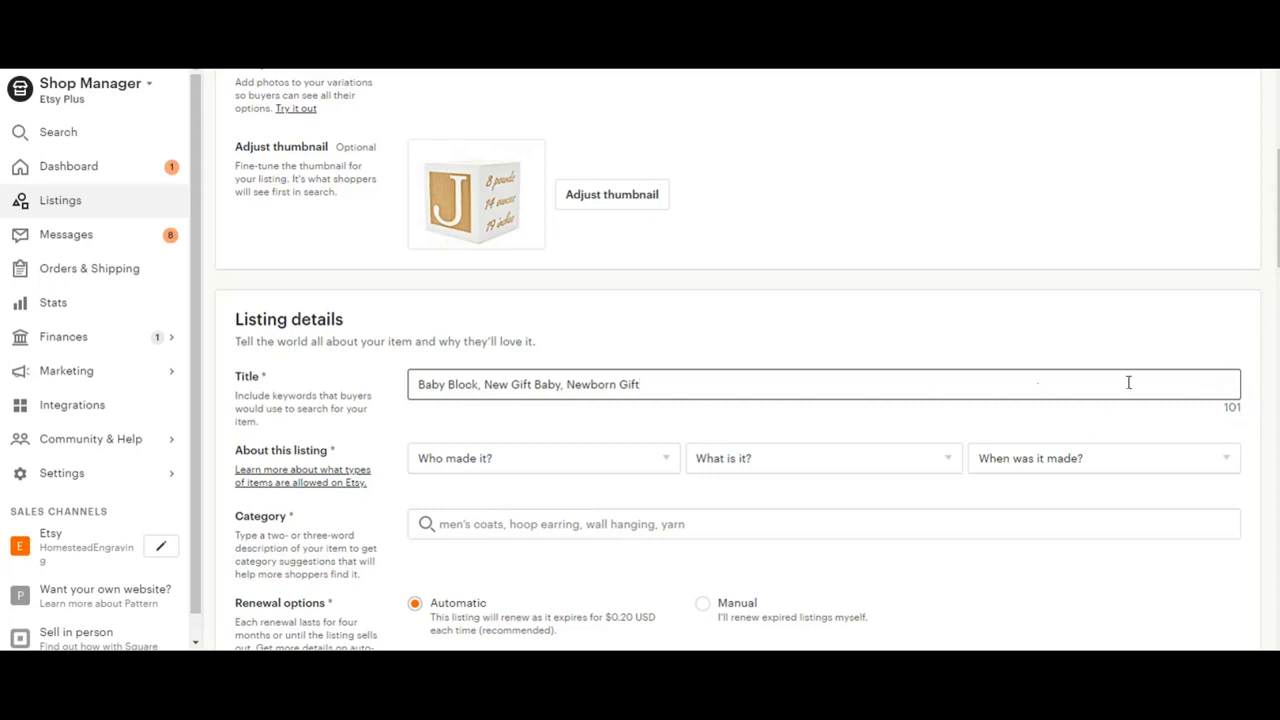
mouse_move(612, 408)
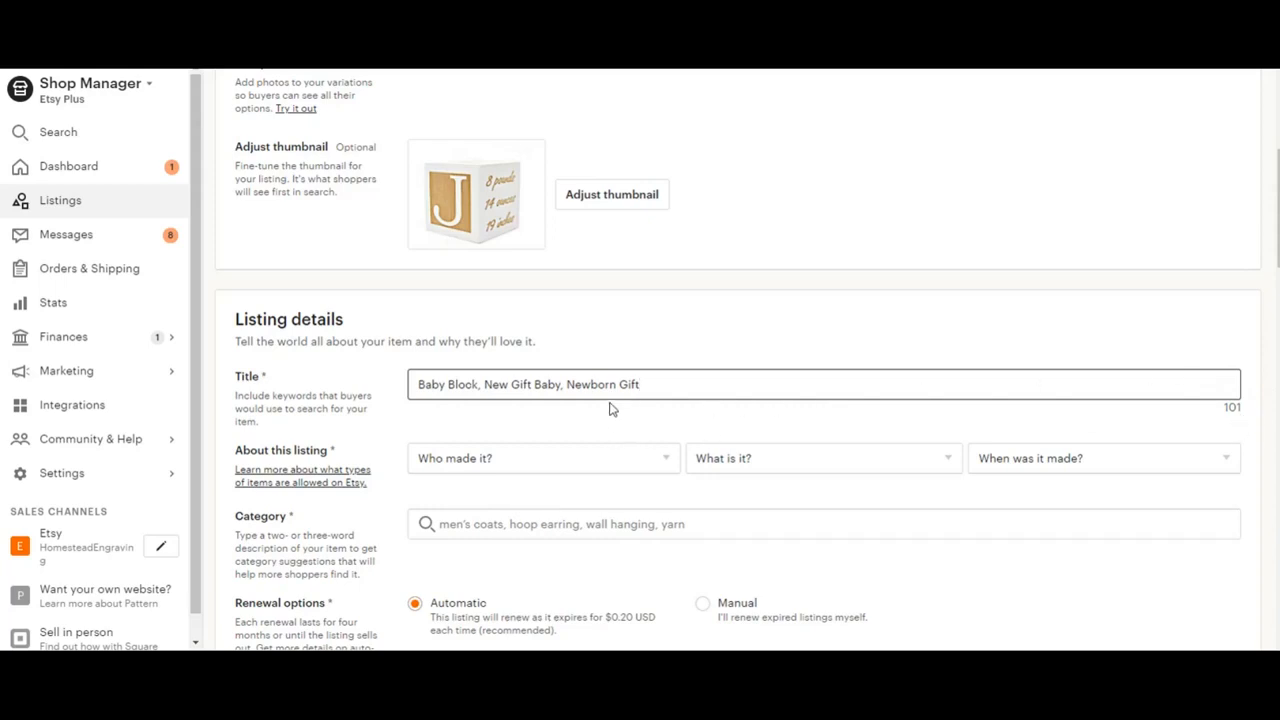
scroll("down", 3)
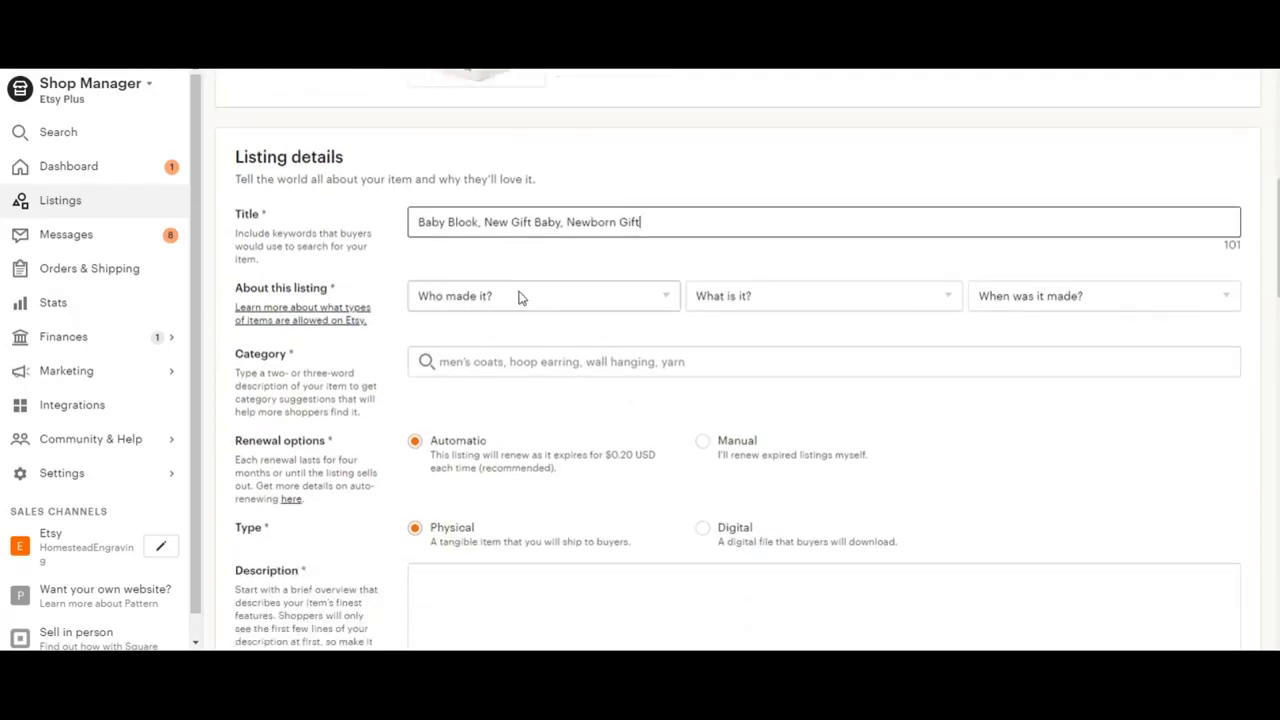
- Set About this listing to I did, A finished product, Made To Order
left_click(544, 296)
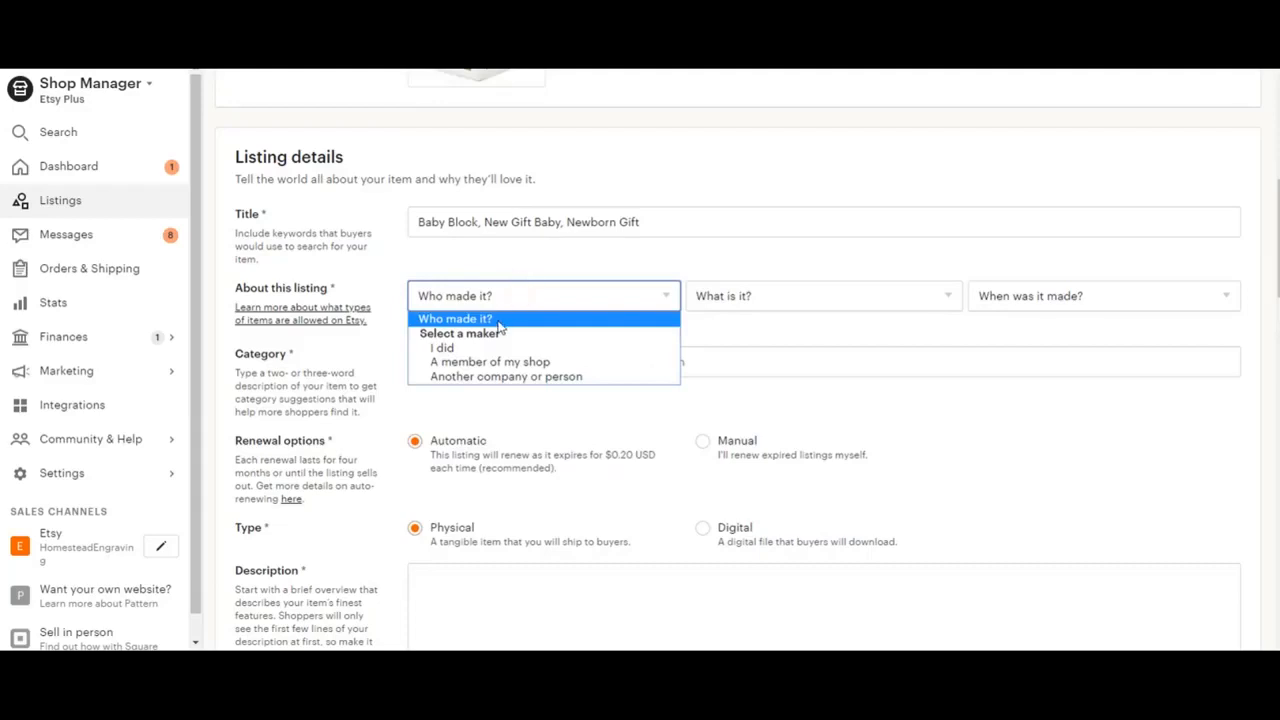
mouse_move(470, 348)
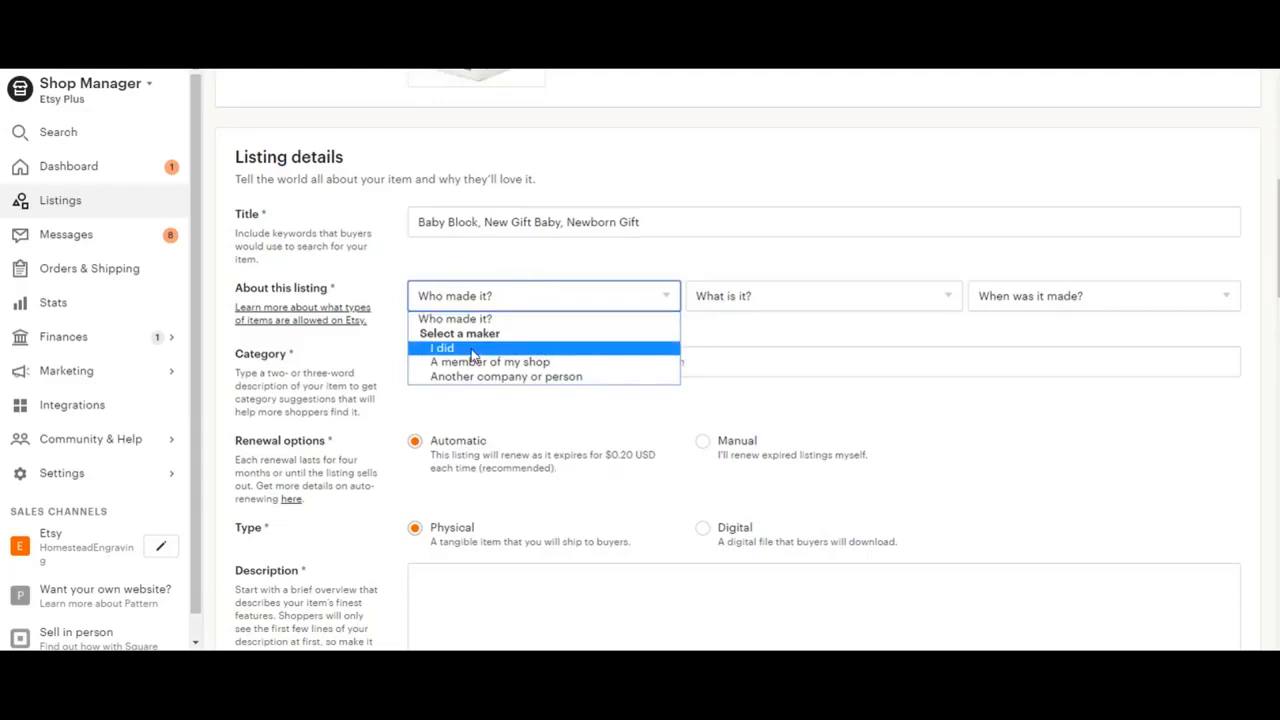
mouse_move(488, 360)
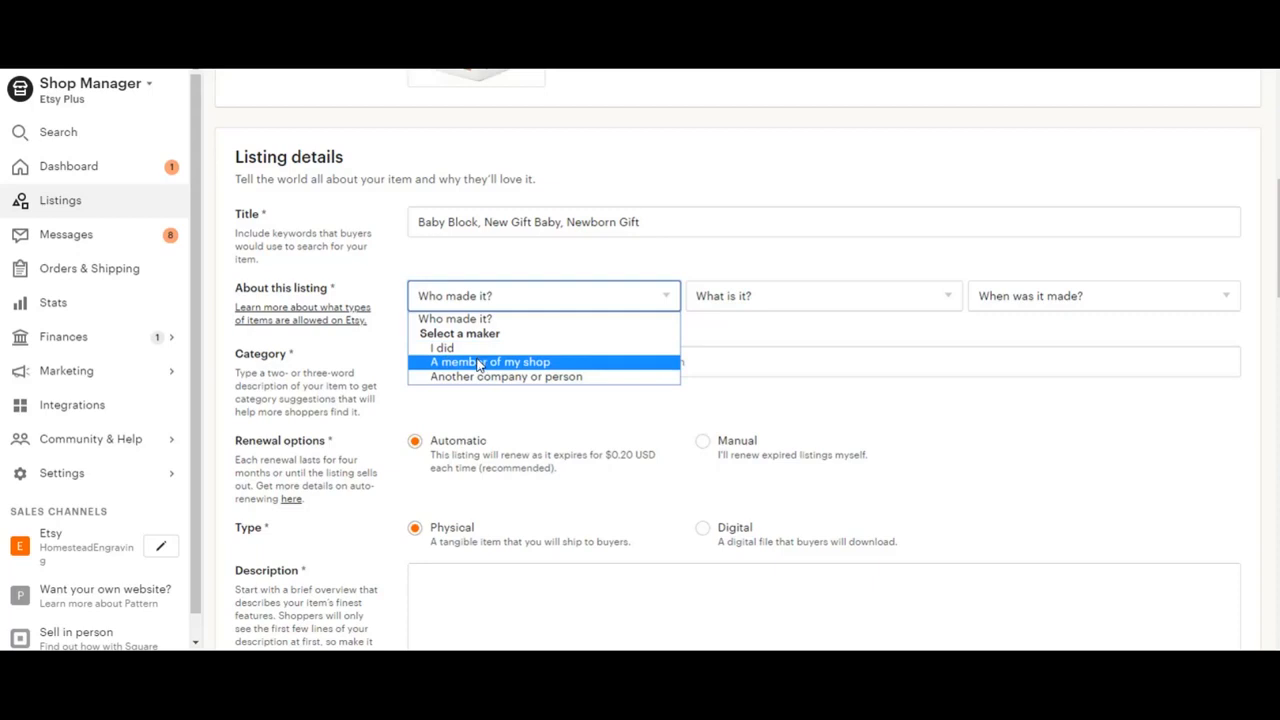
mouse_move(500, 376)
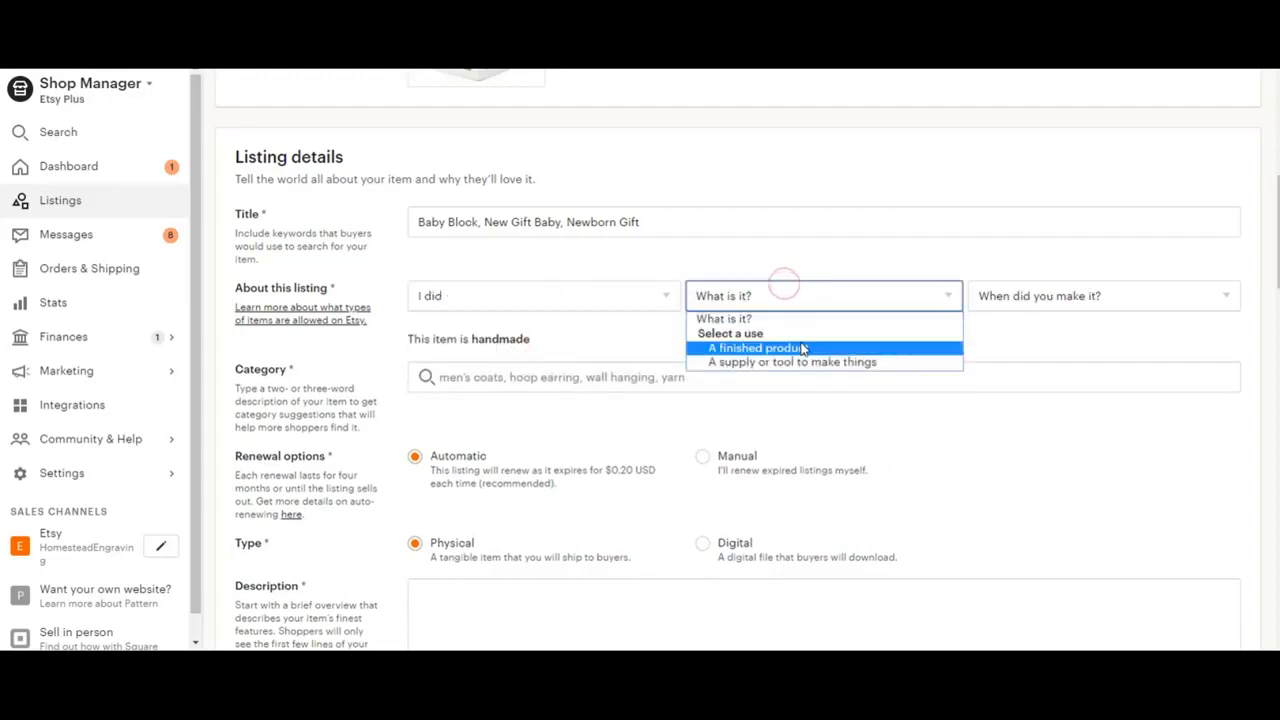
left_click(756, 348)
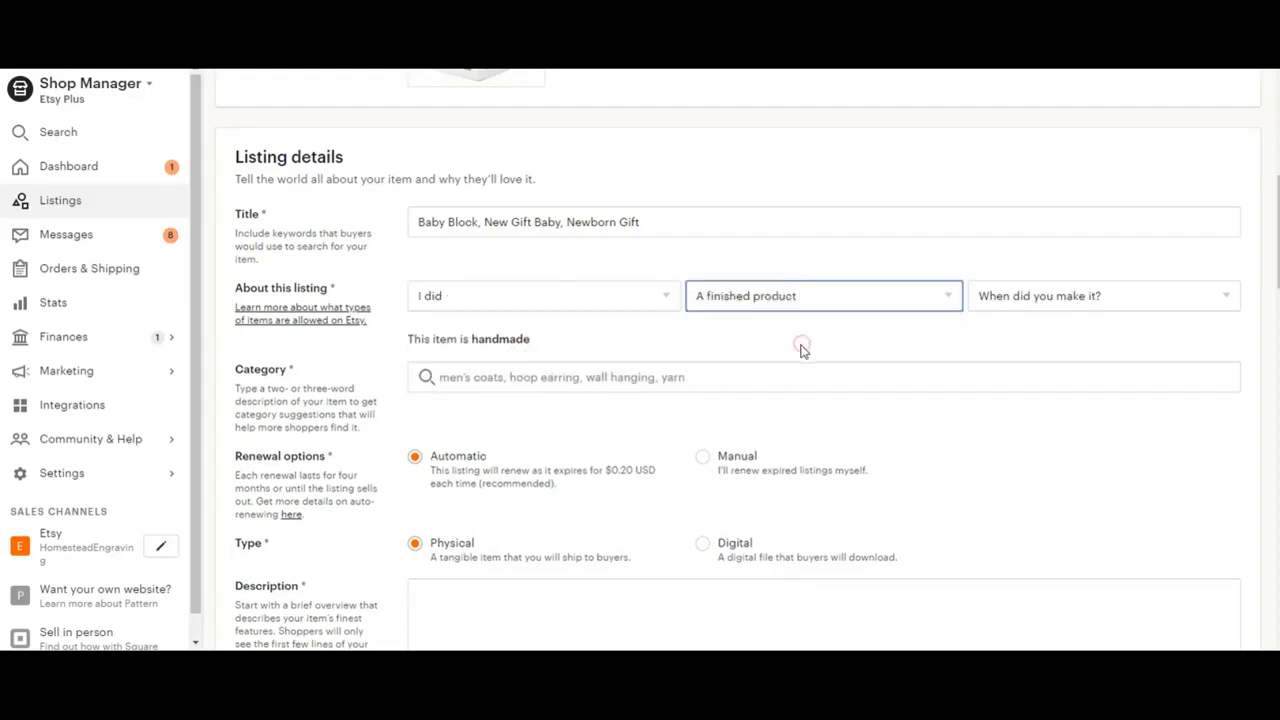
mouse_move(1144, 296)
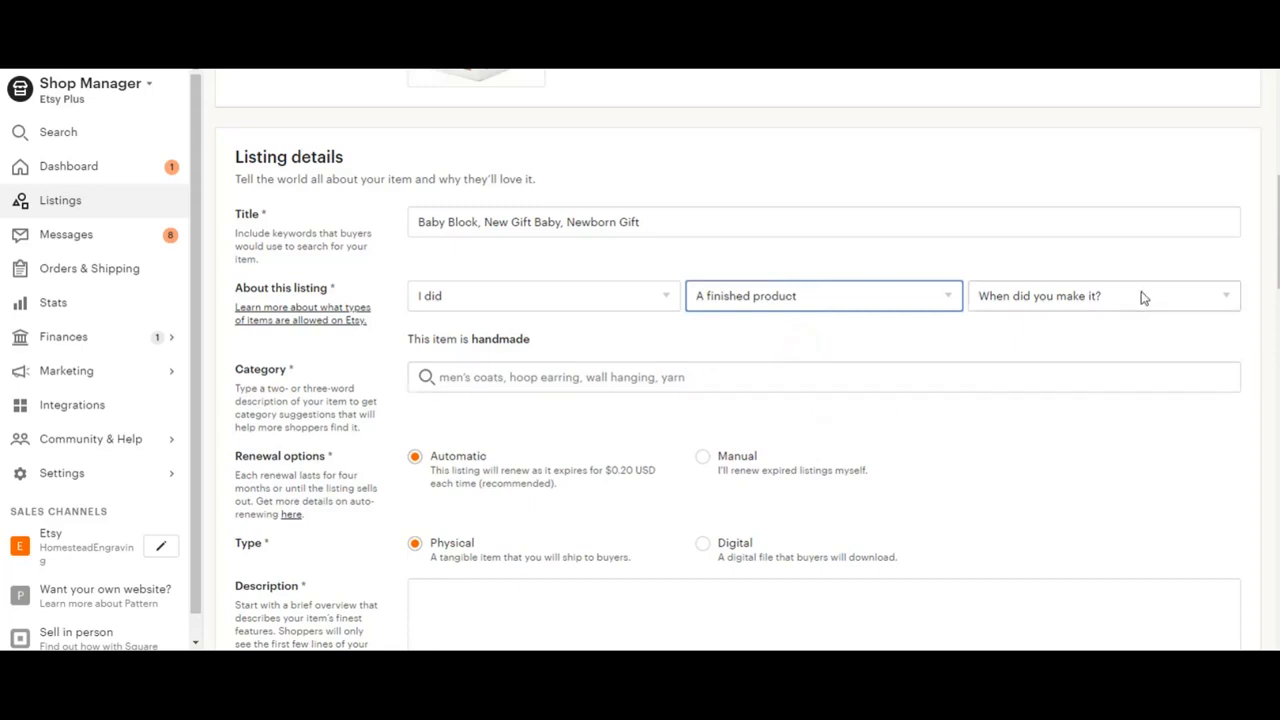
left_click(1100, 296)
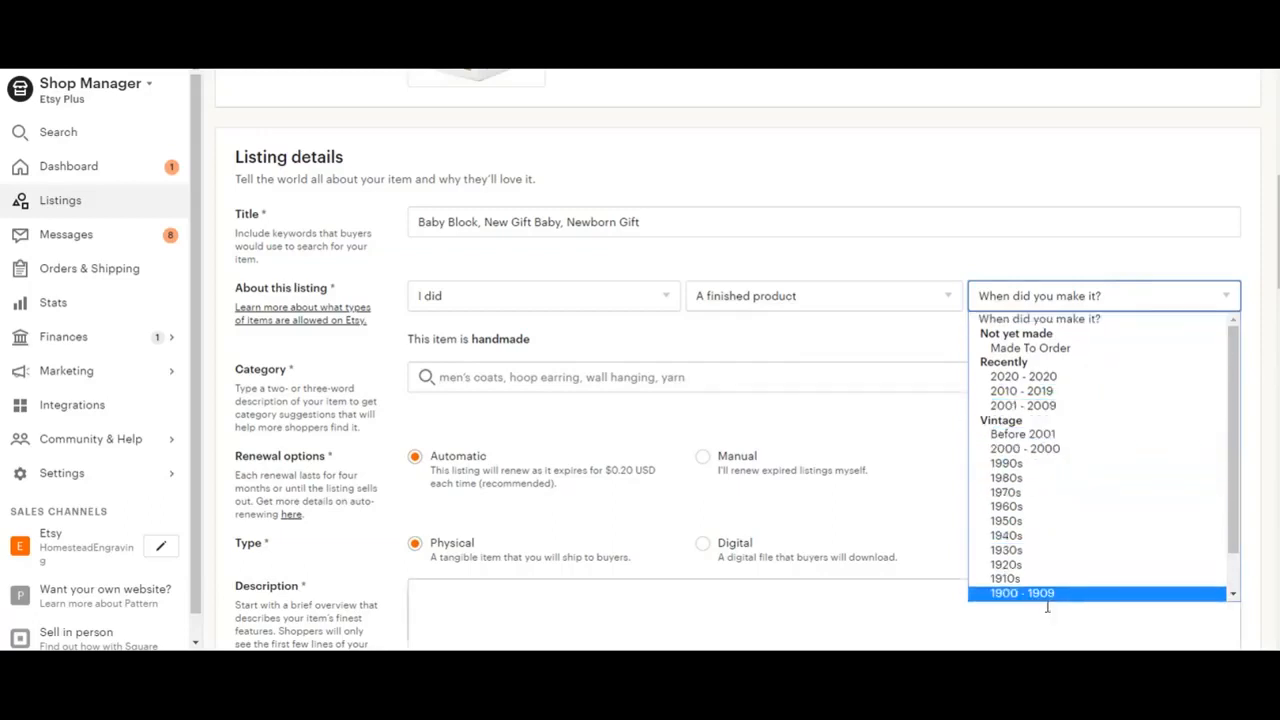
mouse_move(1050, 434)
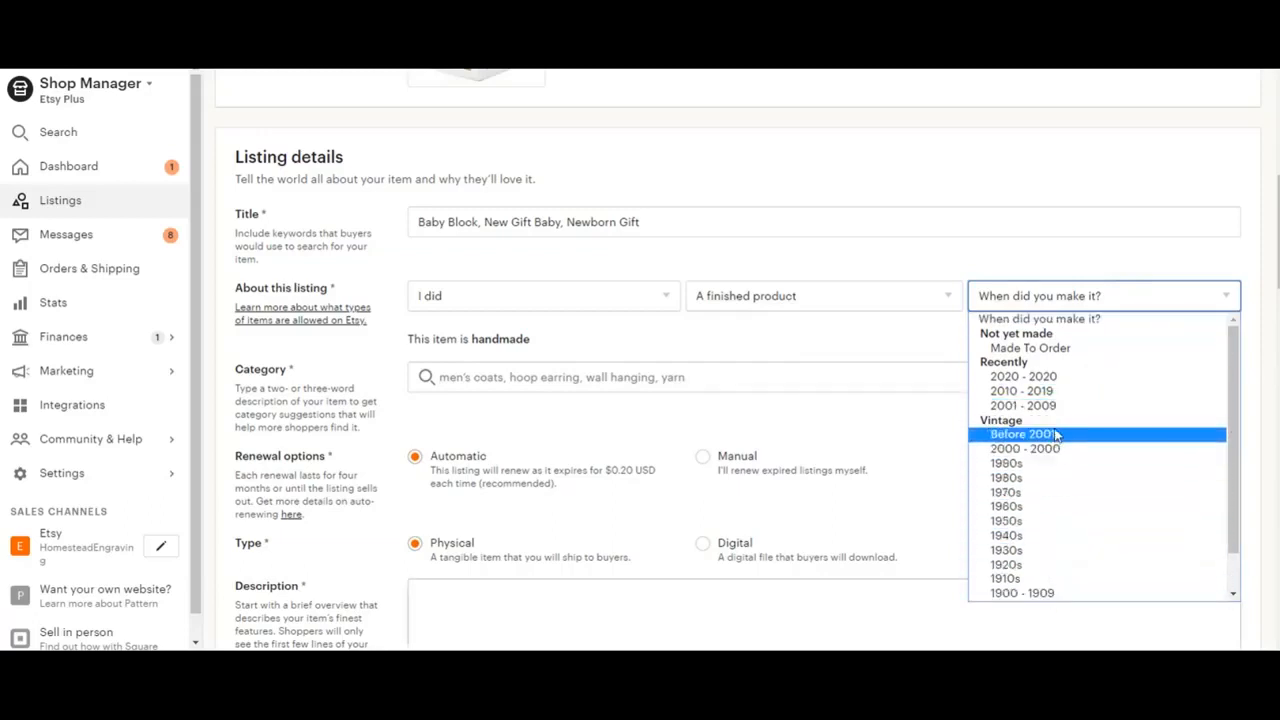
mouse_move(1024, 376)
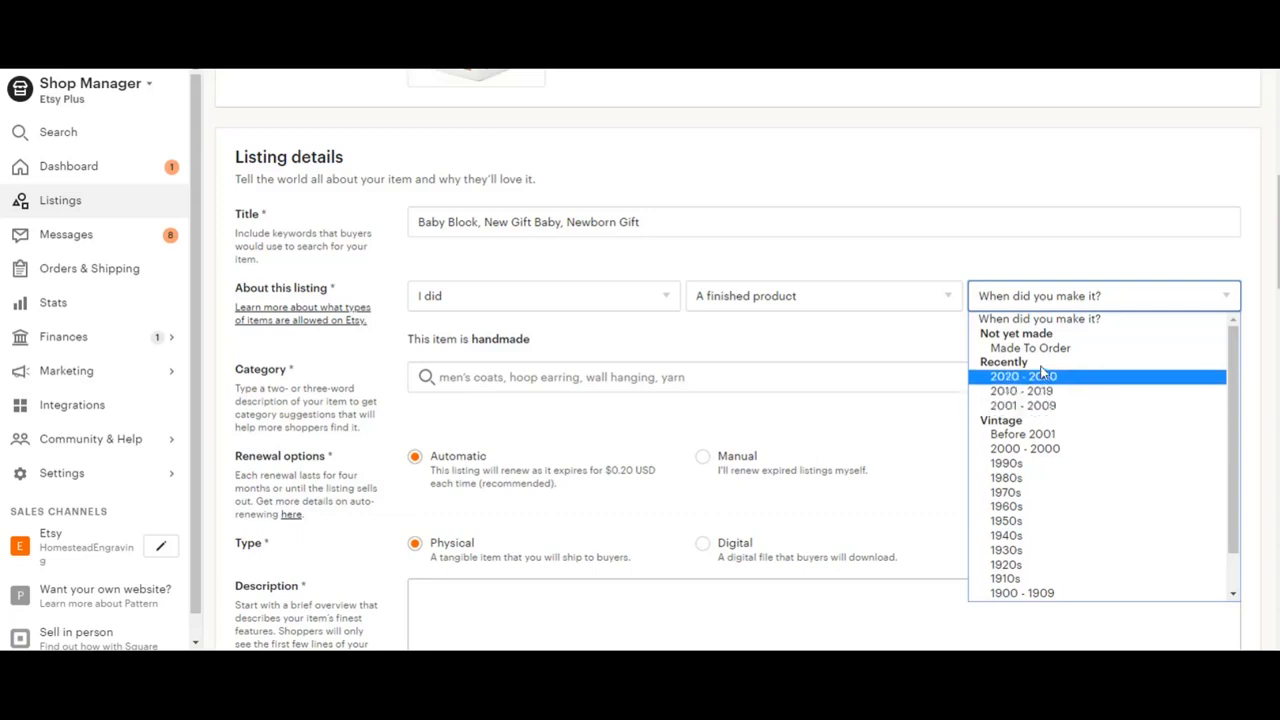
mouse_move(1028, 348)
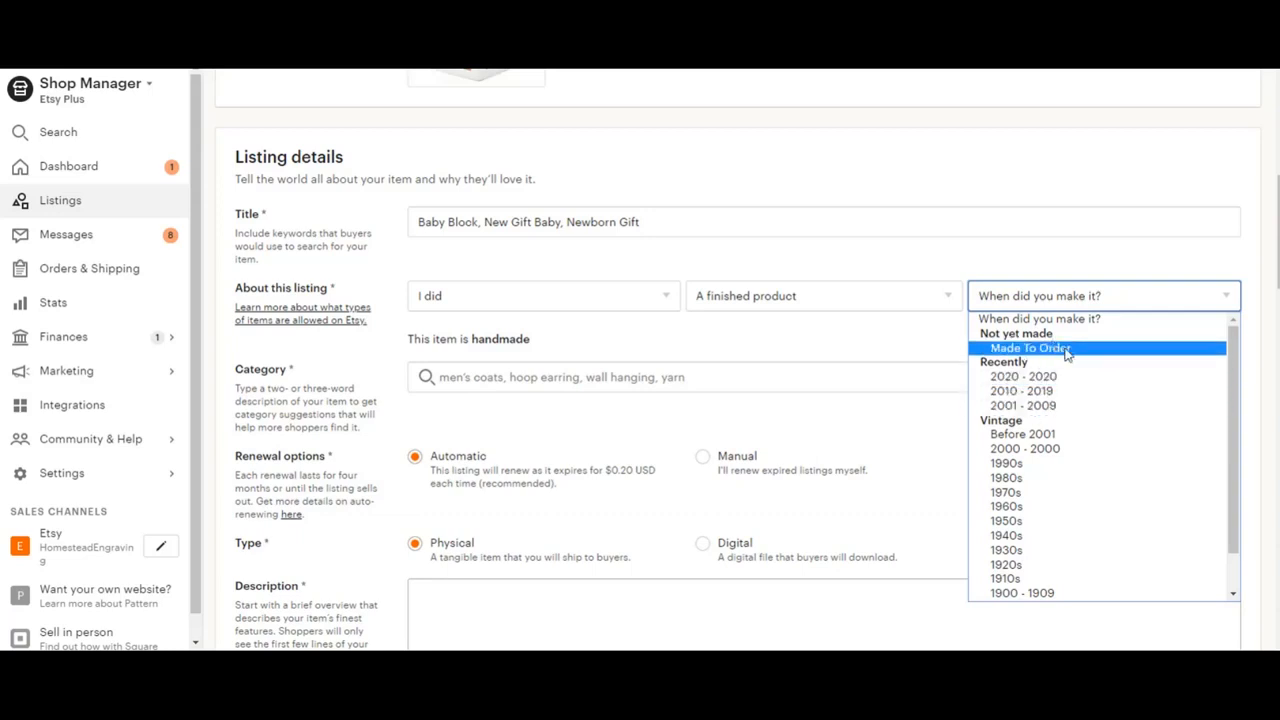
left_click(1028, 348)
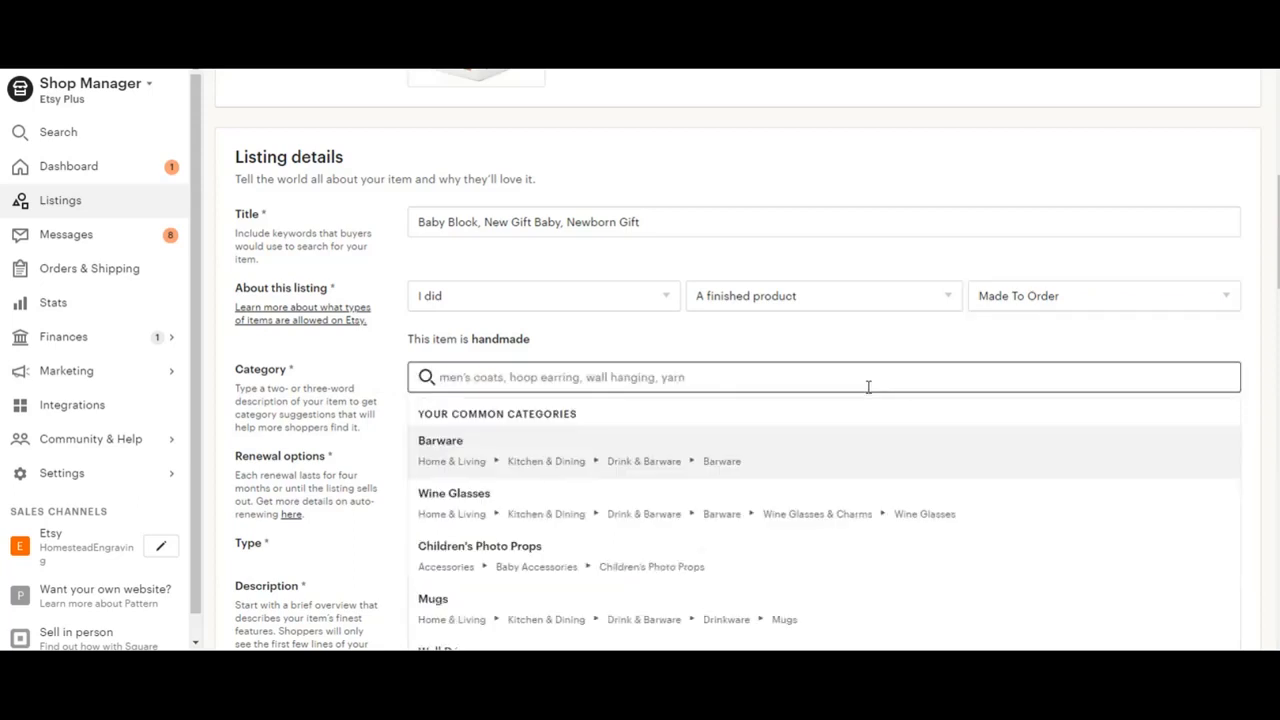
- Search "Baby Gift" and pick the Children's Photo Props category
type("Baby")
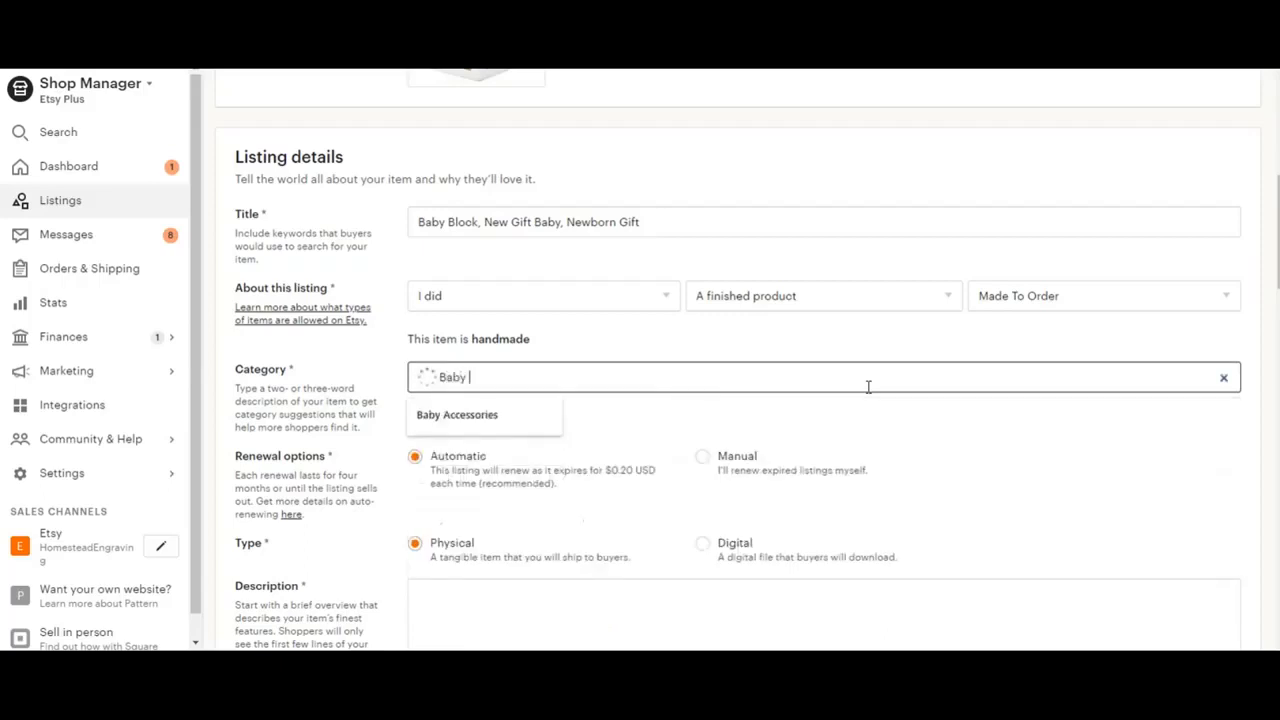
type("Gift")
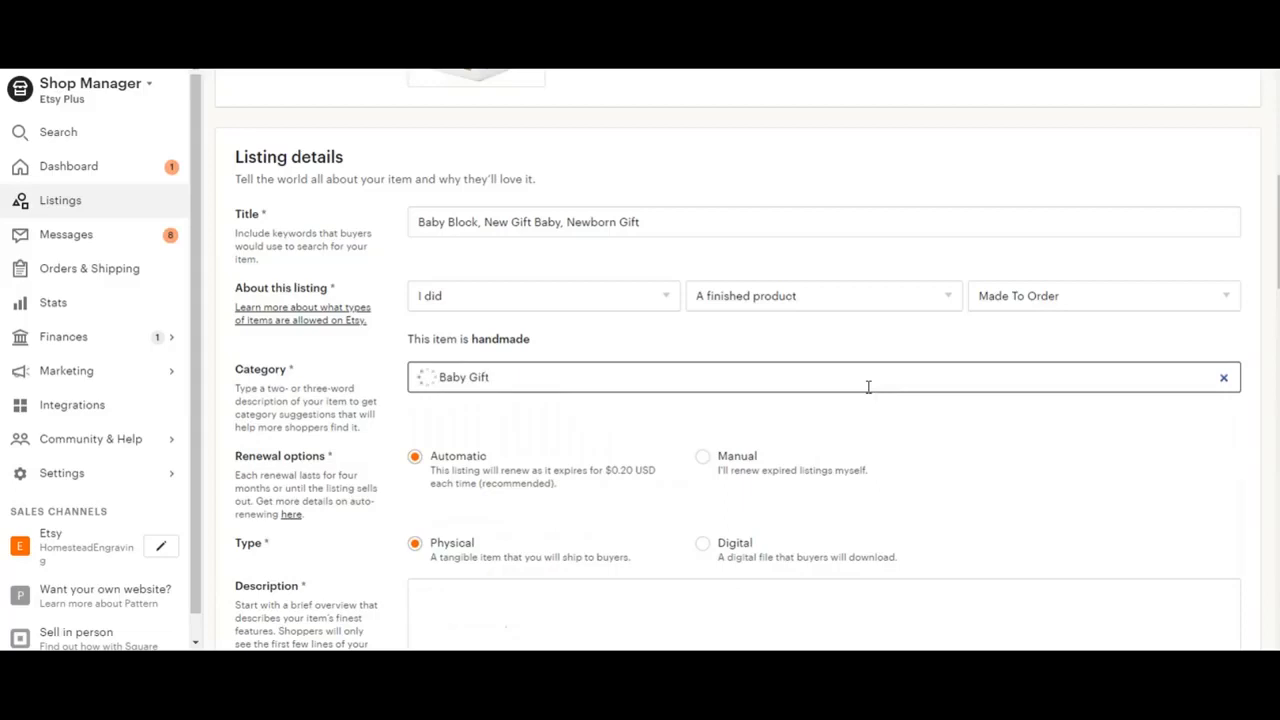
left_click(820, 376)
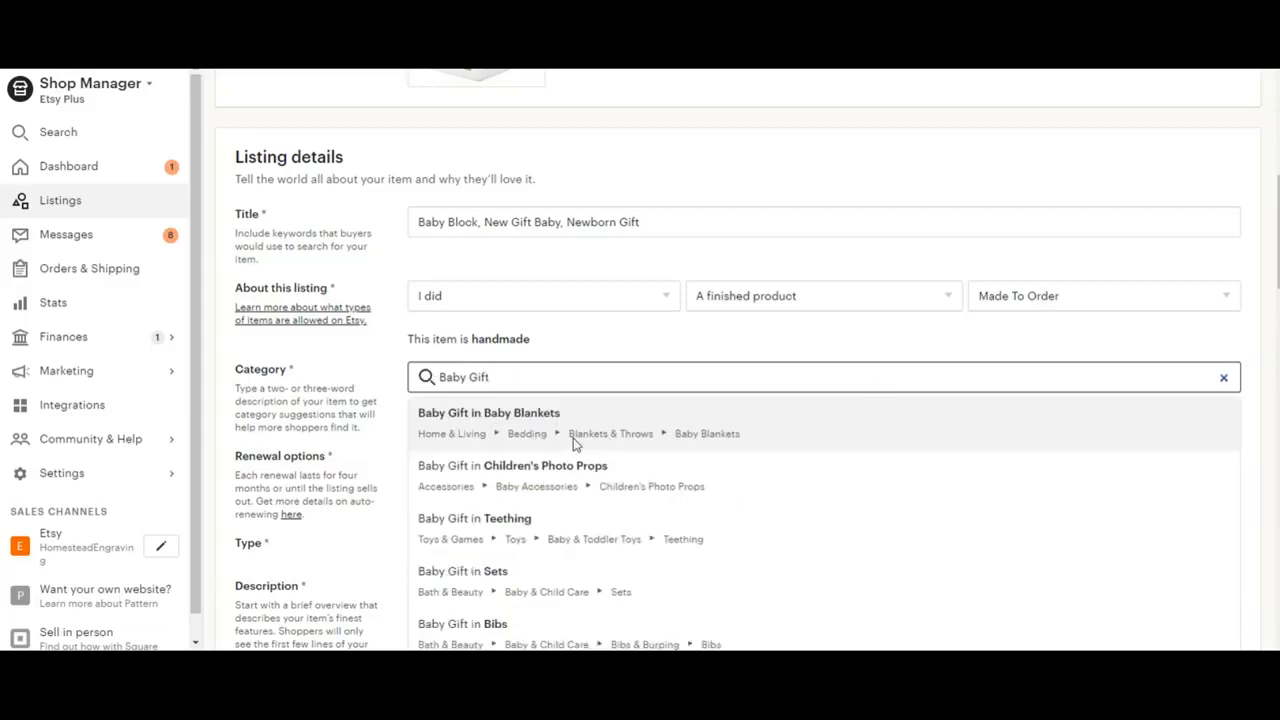
mouse_move(644, 476)
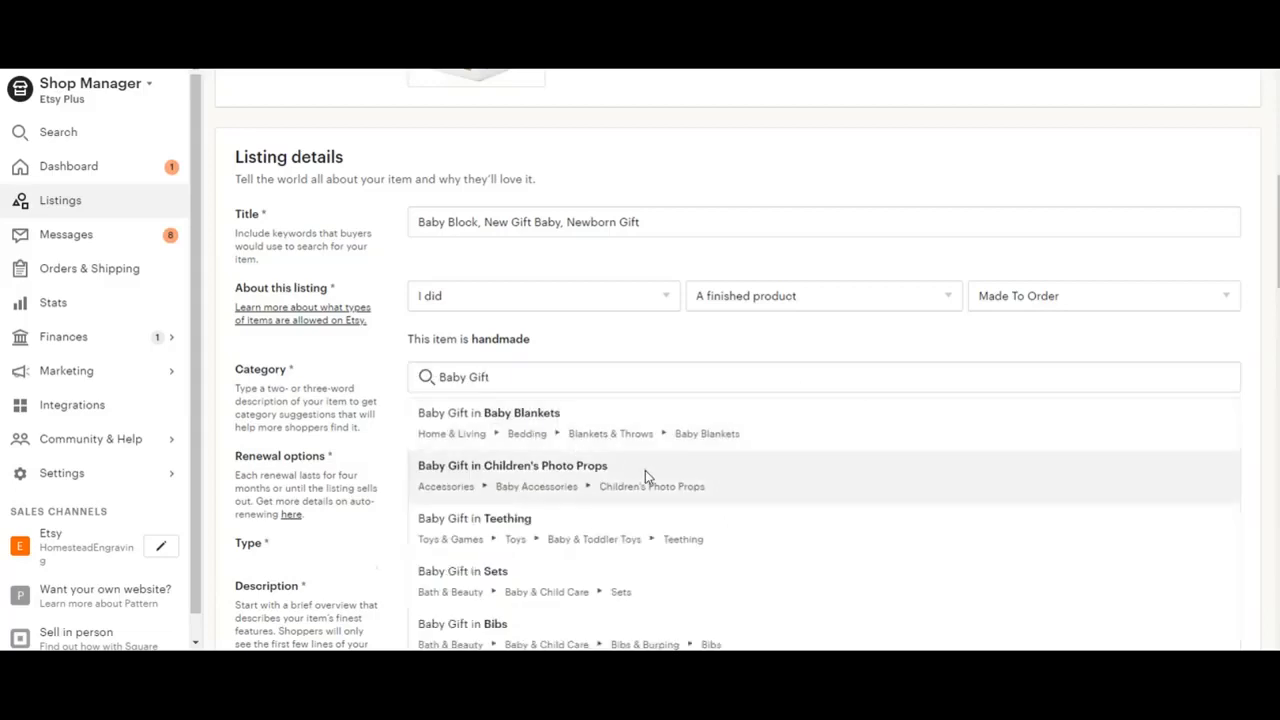
left_click(512, 464)
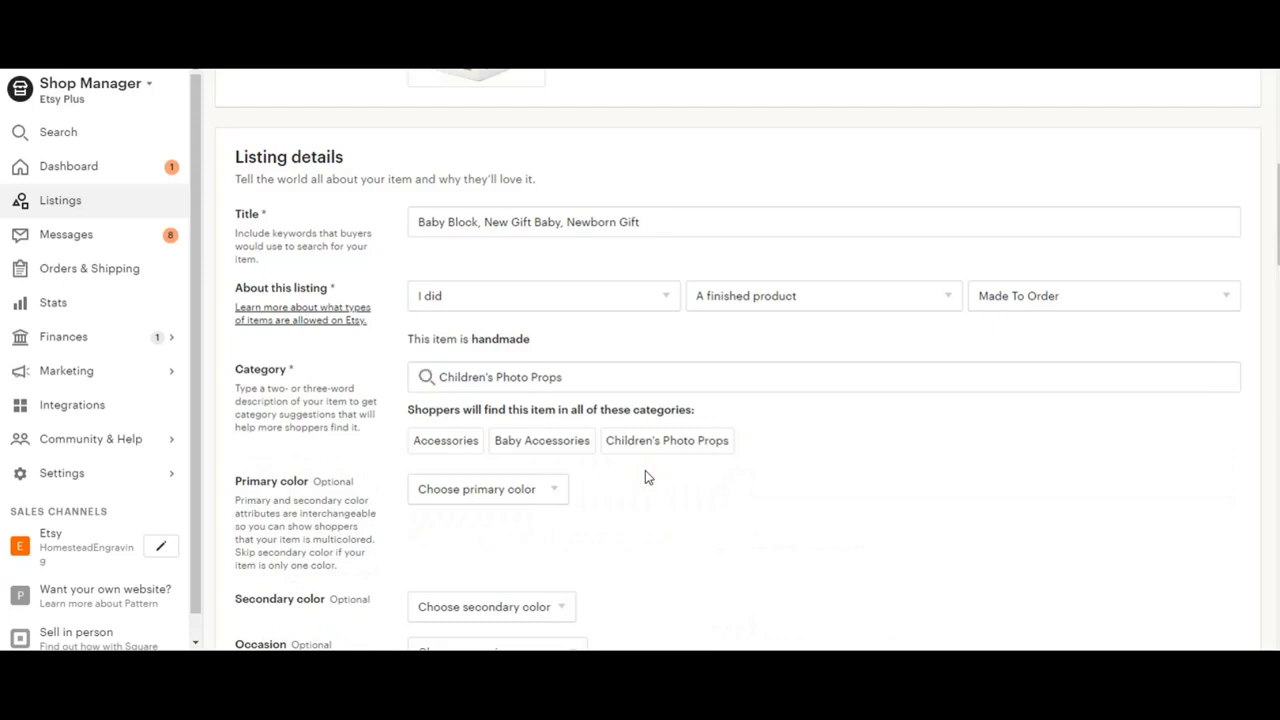
- Review the Primary color options and leave the colour unset
scroll("down", 3)
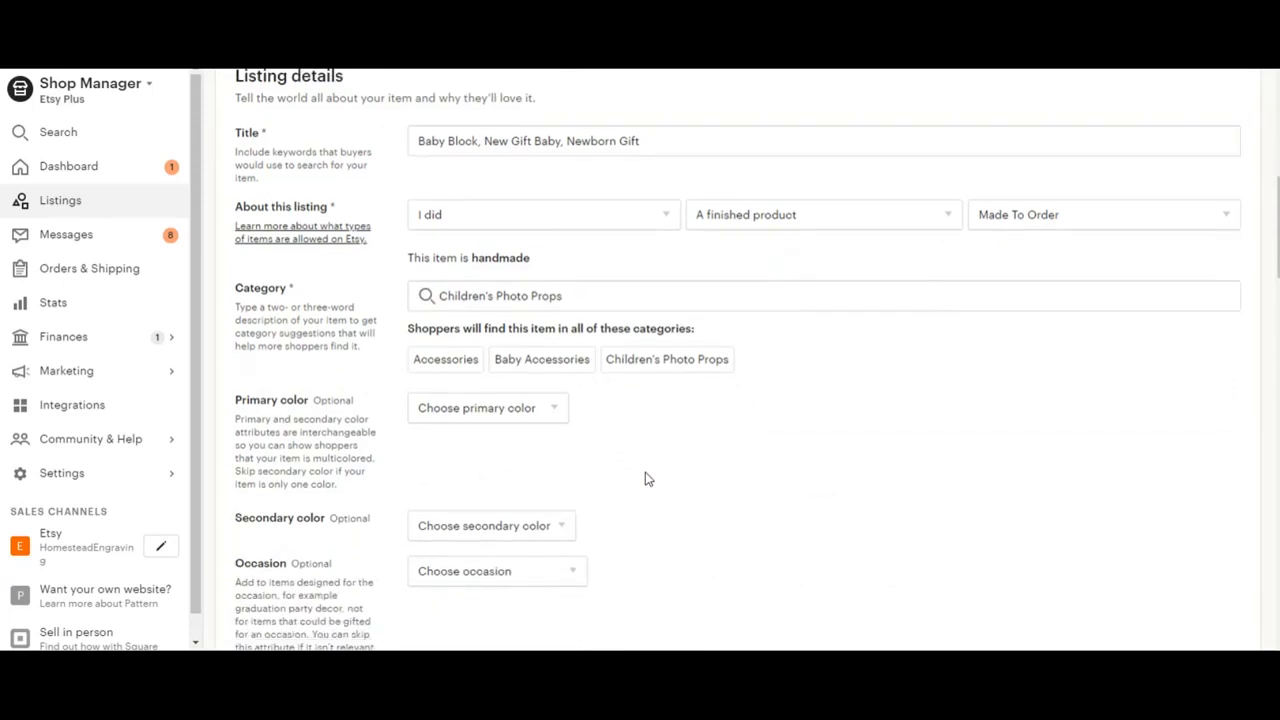
scroll("down", 3)
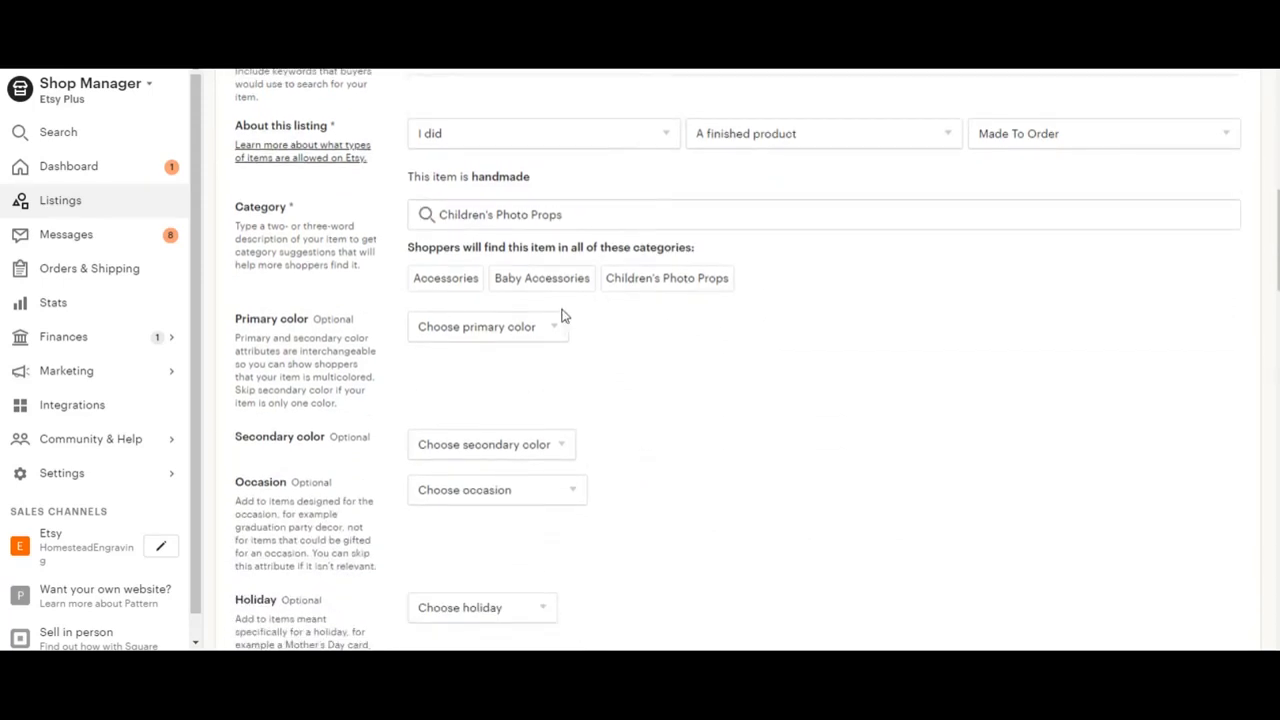
scroll("down", 3)
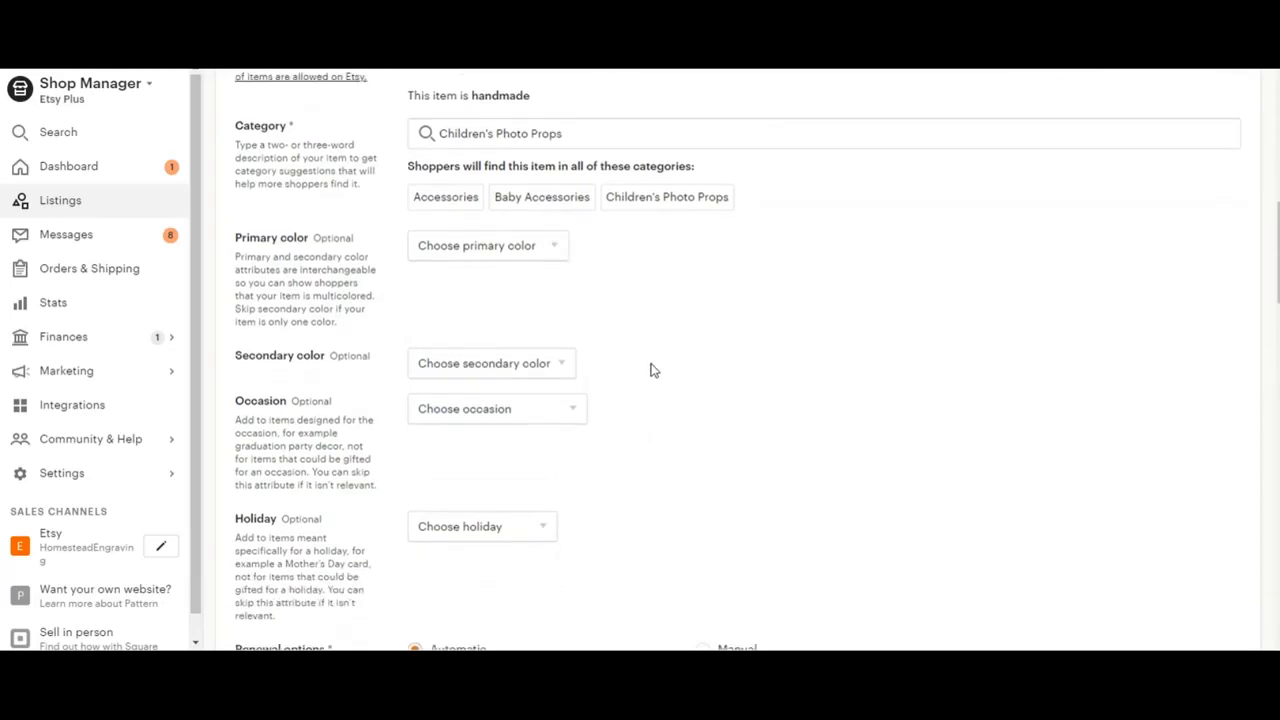
mouse_move(568, 362)
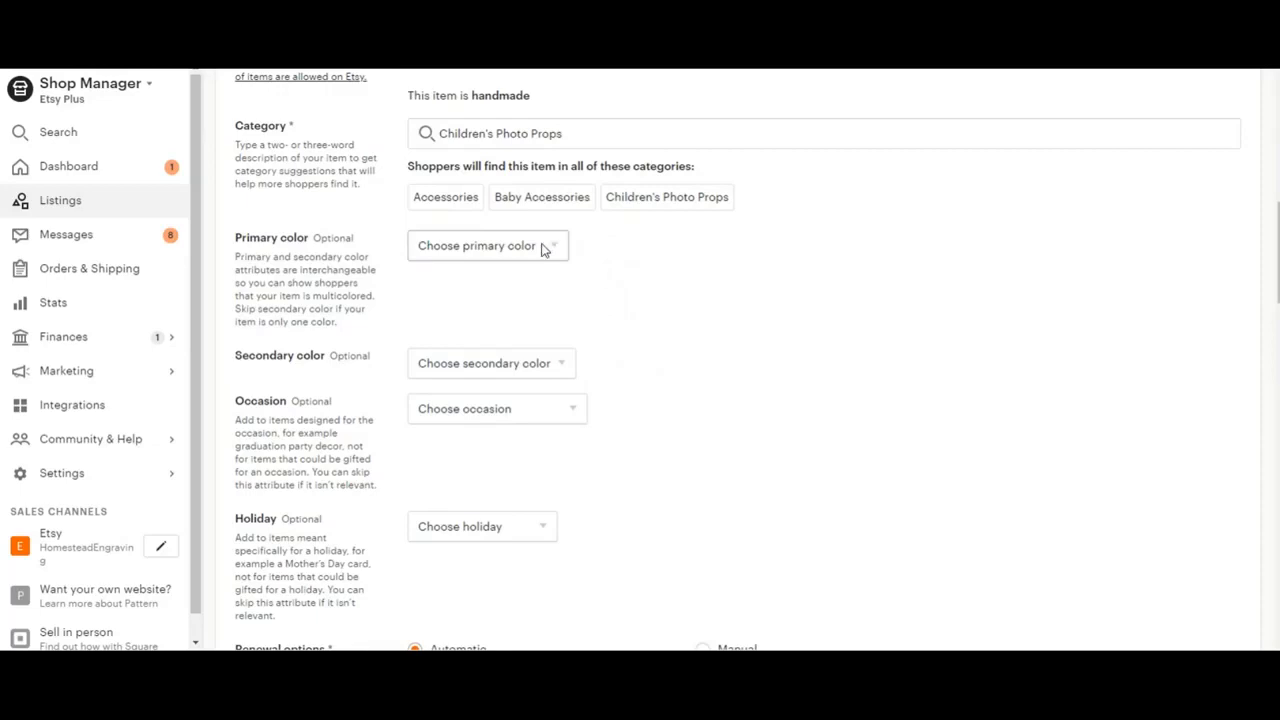
left_click(488, 244)
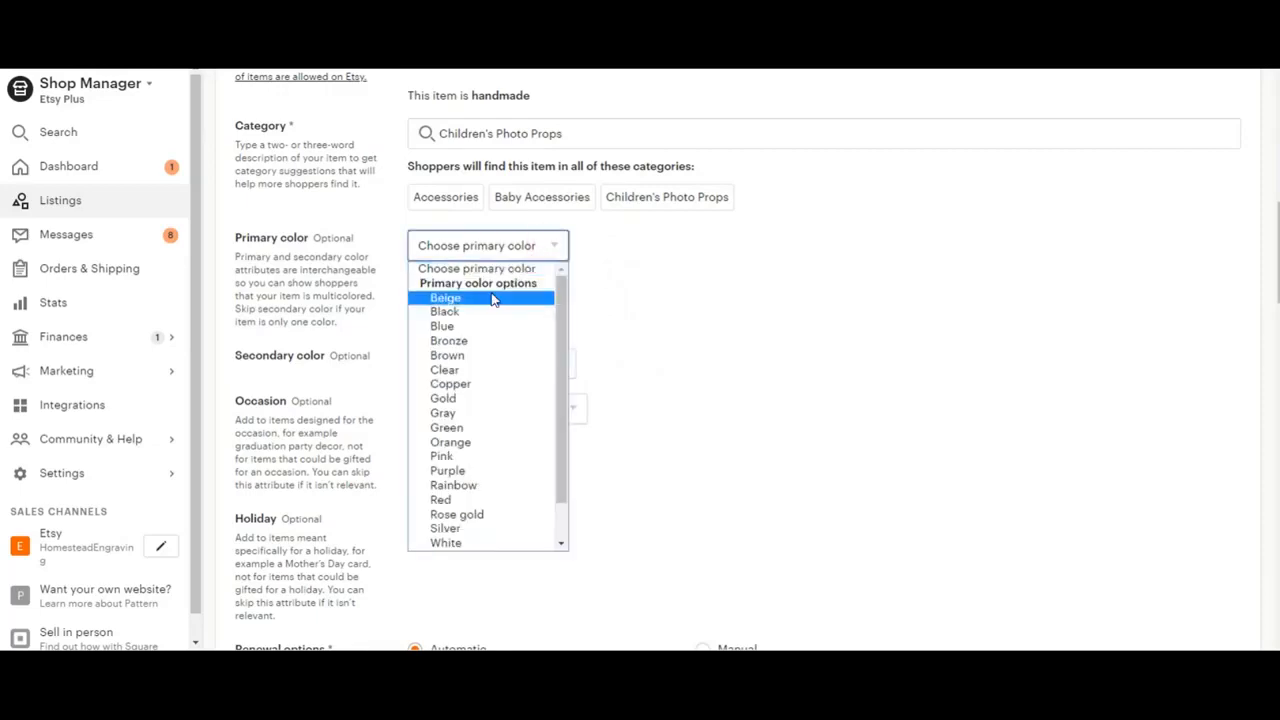
left_click(444, 312)
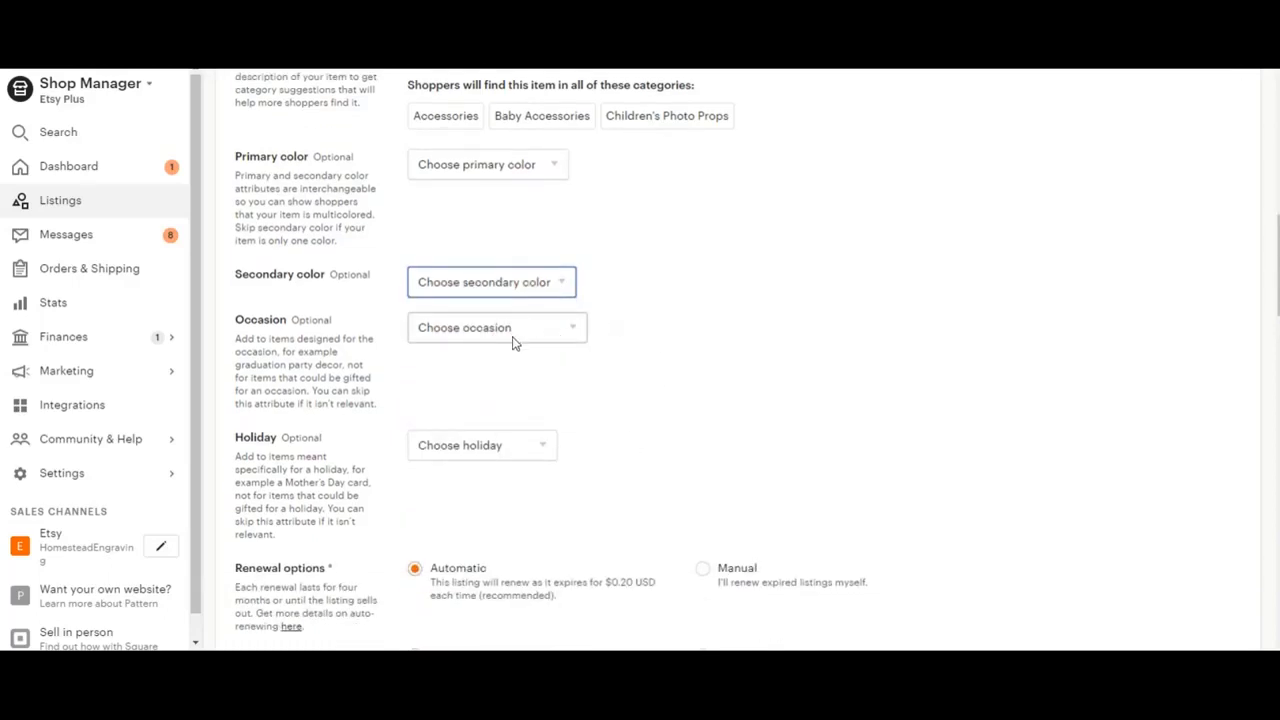
- Set the listing's occasion to Baby shower
left_click(496, 328)
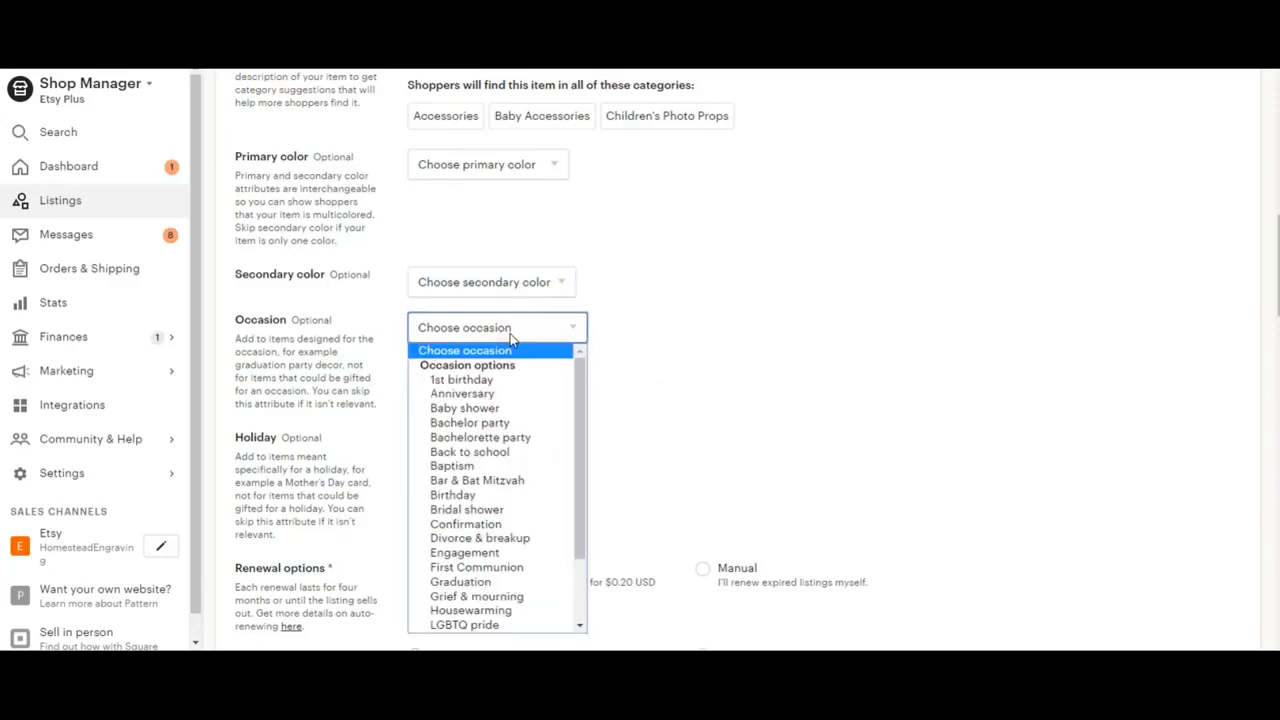
mouse_move(462, 392)
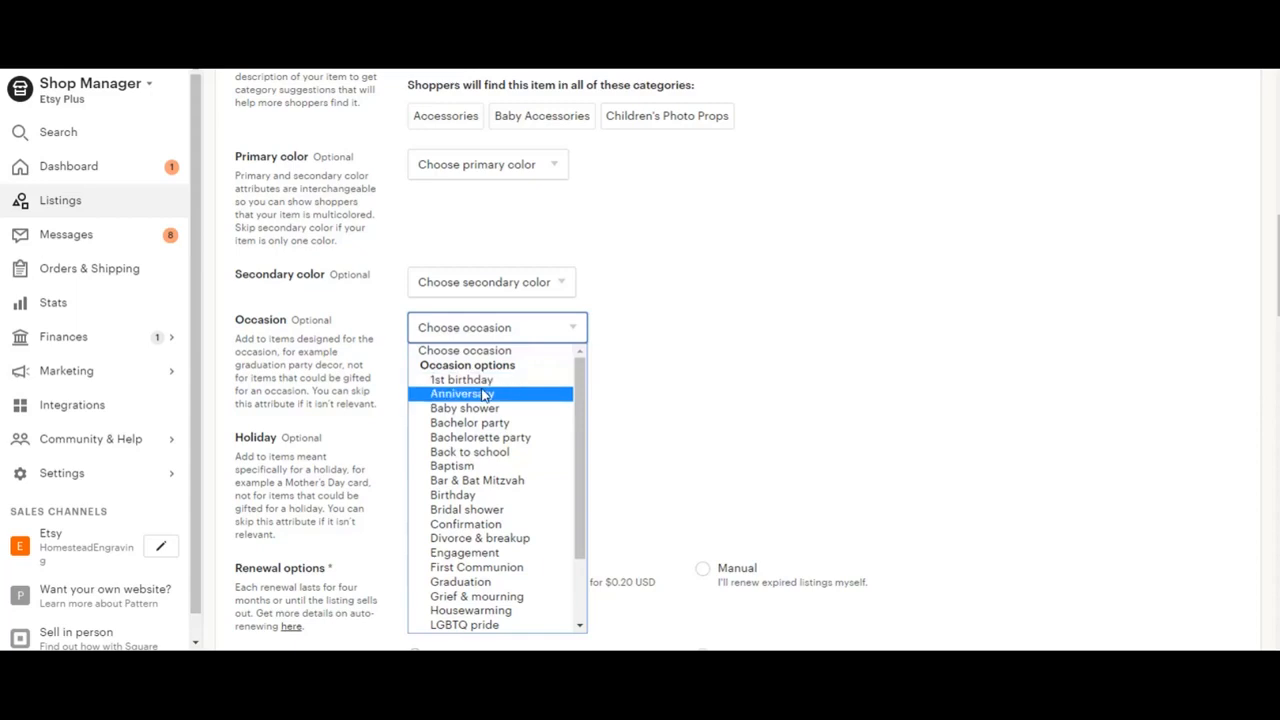
left_click(464, 408)
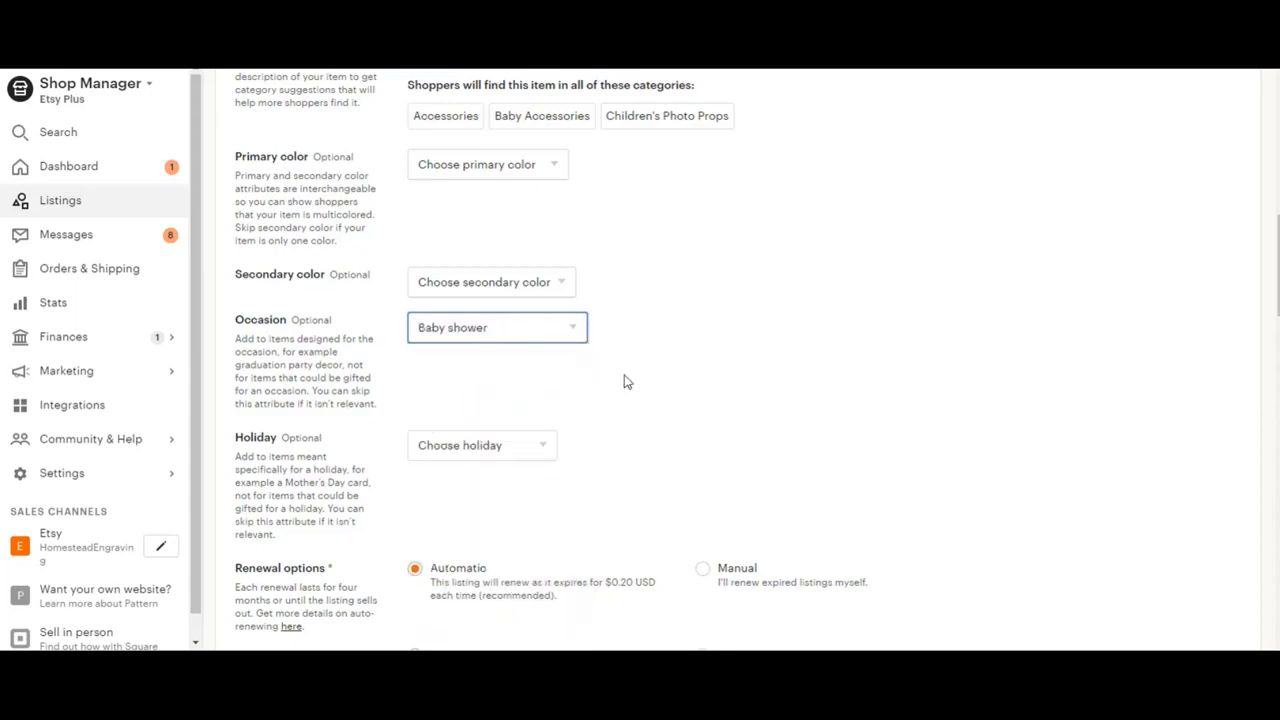
left_click(480, 444)
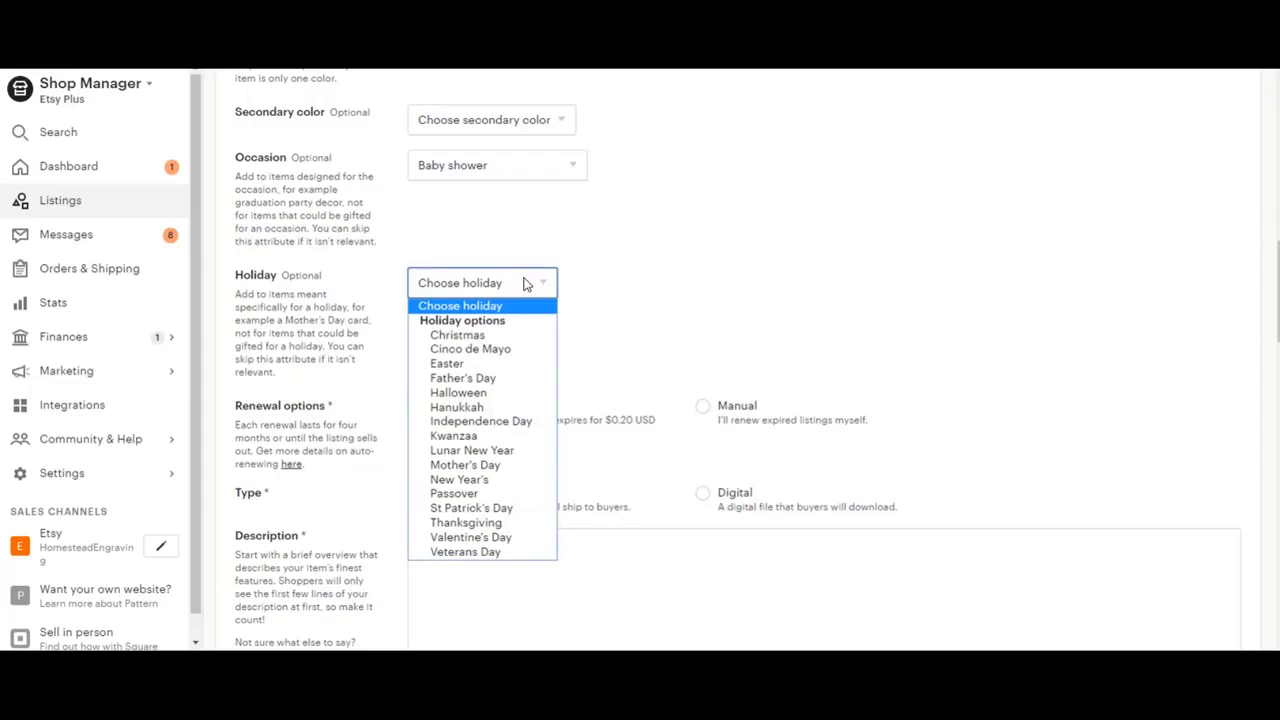
left_click(482, 284)
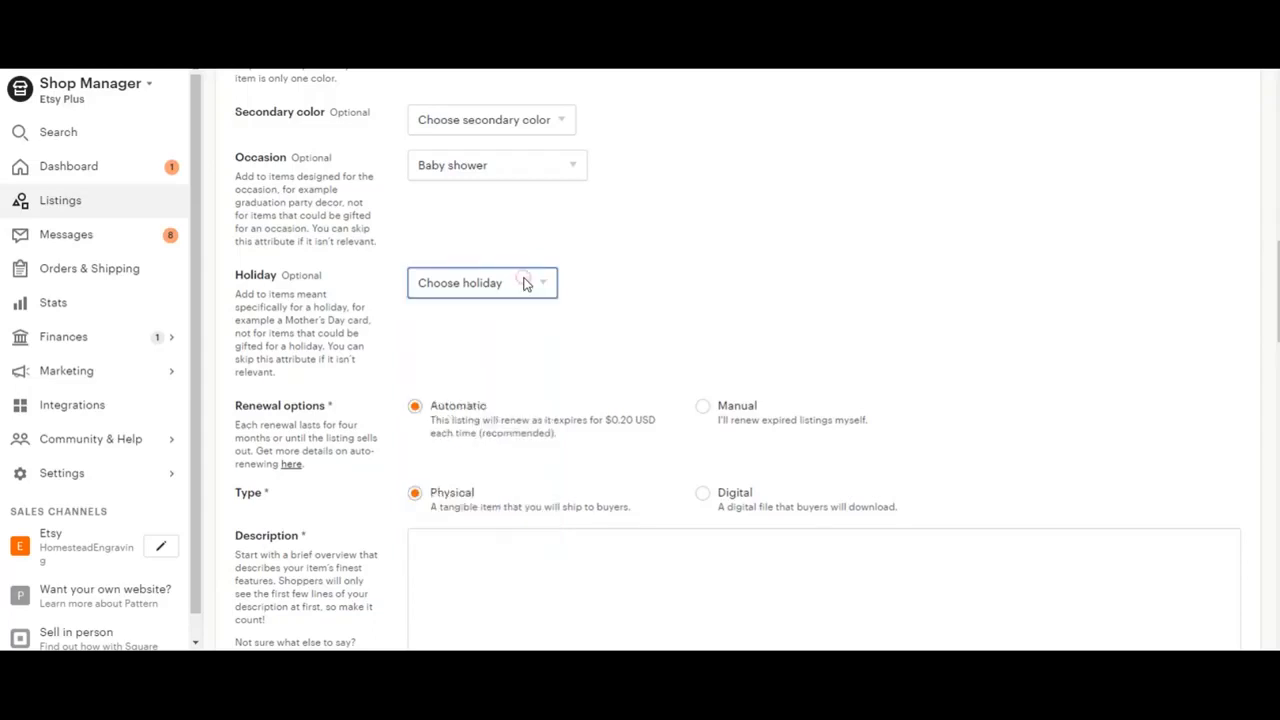
scroll("down", 3)
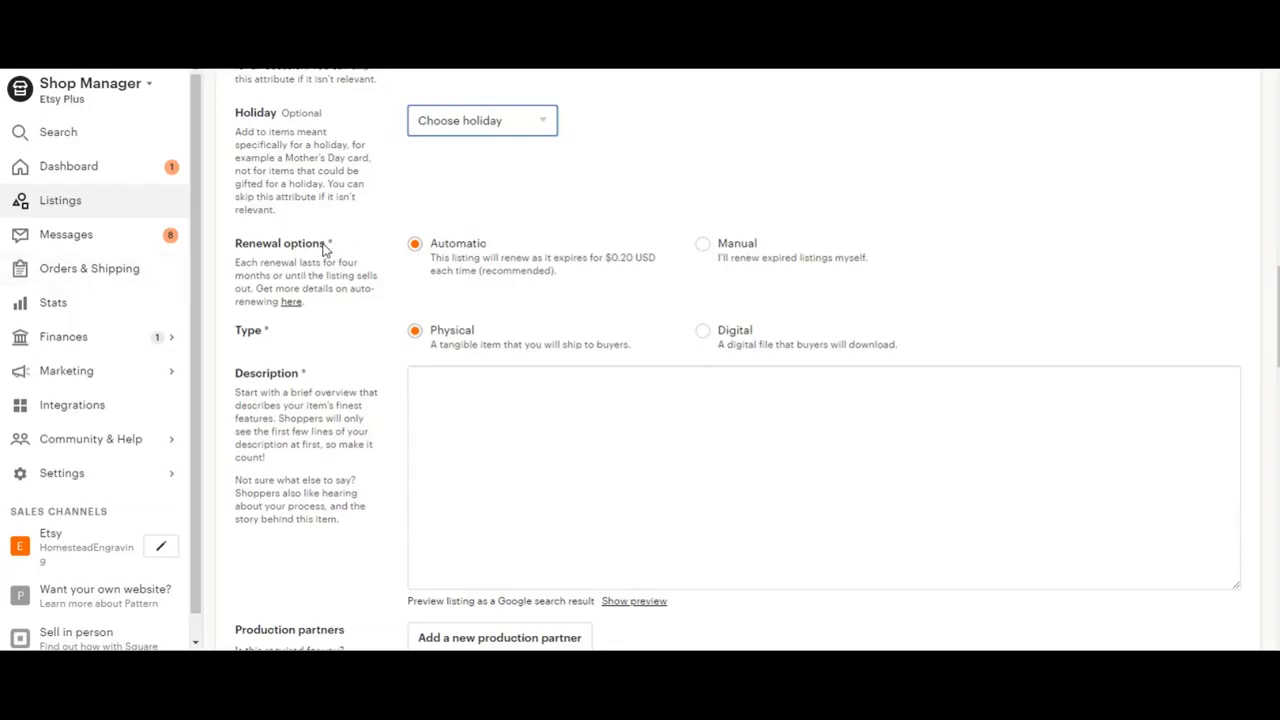
mouse_move(292, 336)
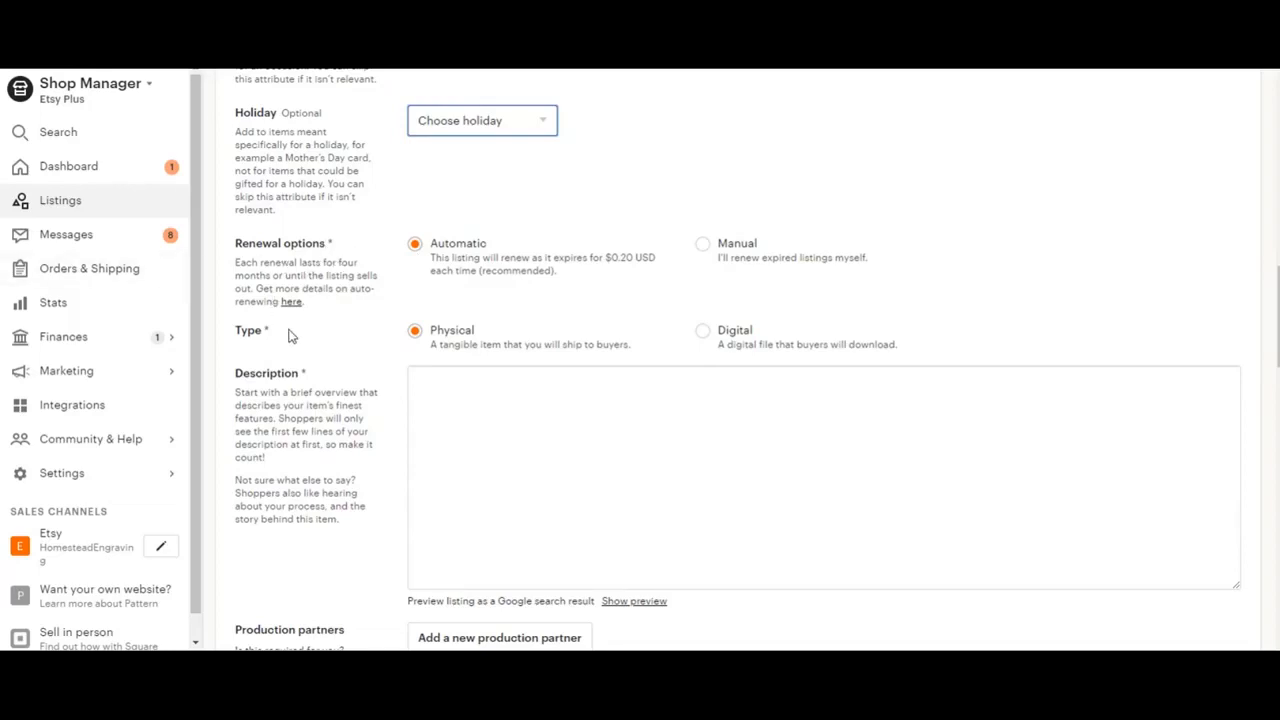
mouse_move(472, 292)
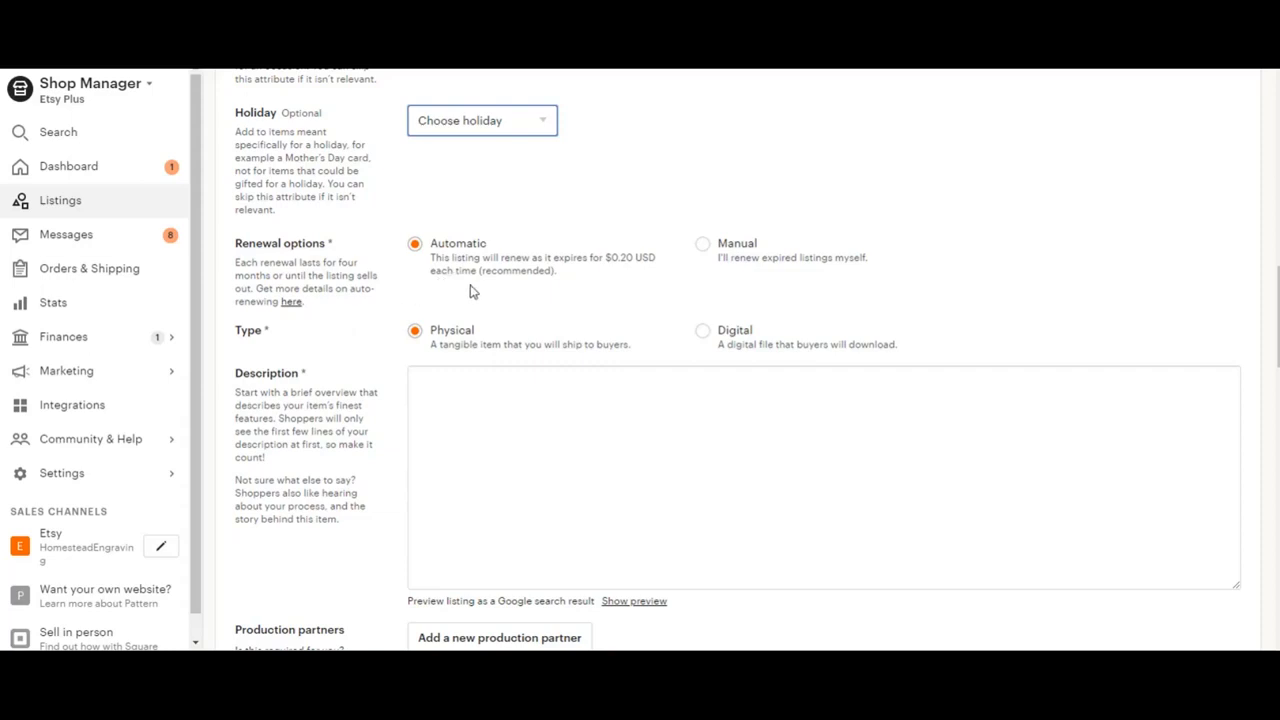
mouse_move(624, 300)
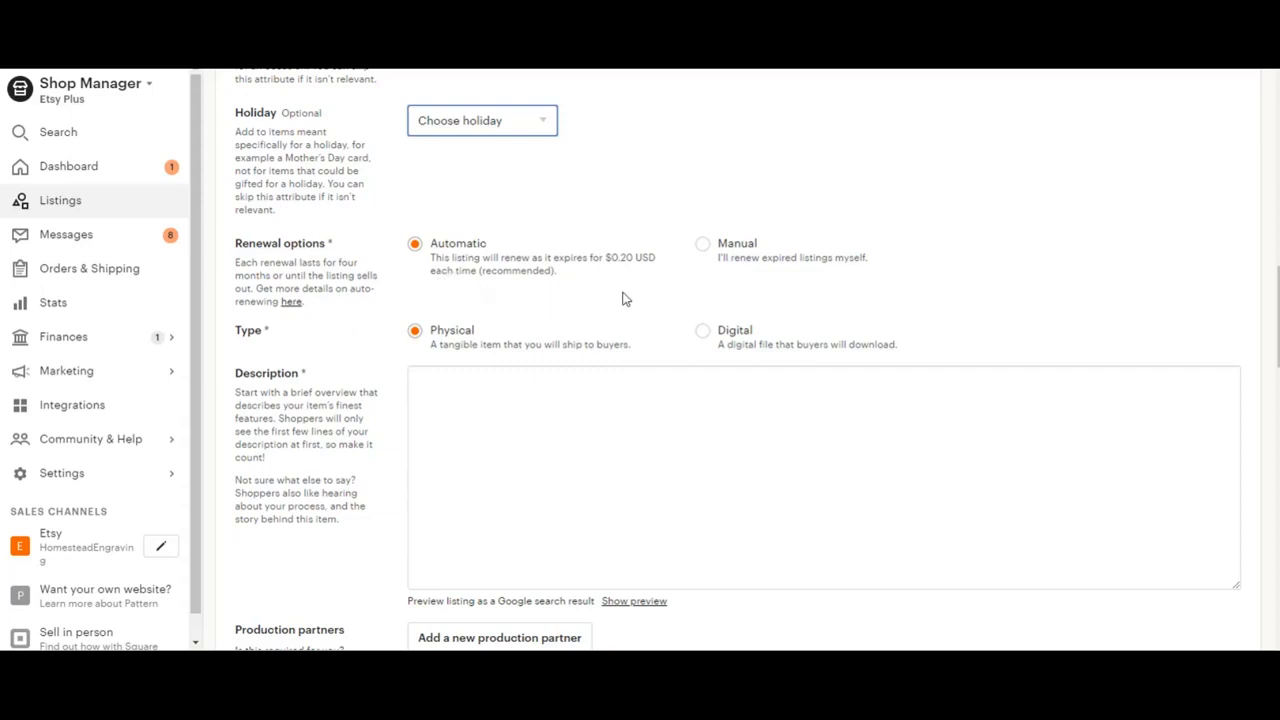
mouse_move(596, 284)
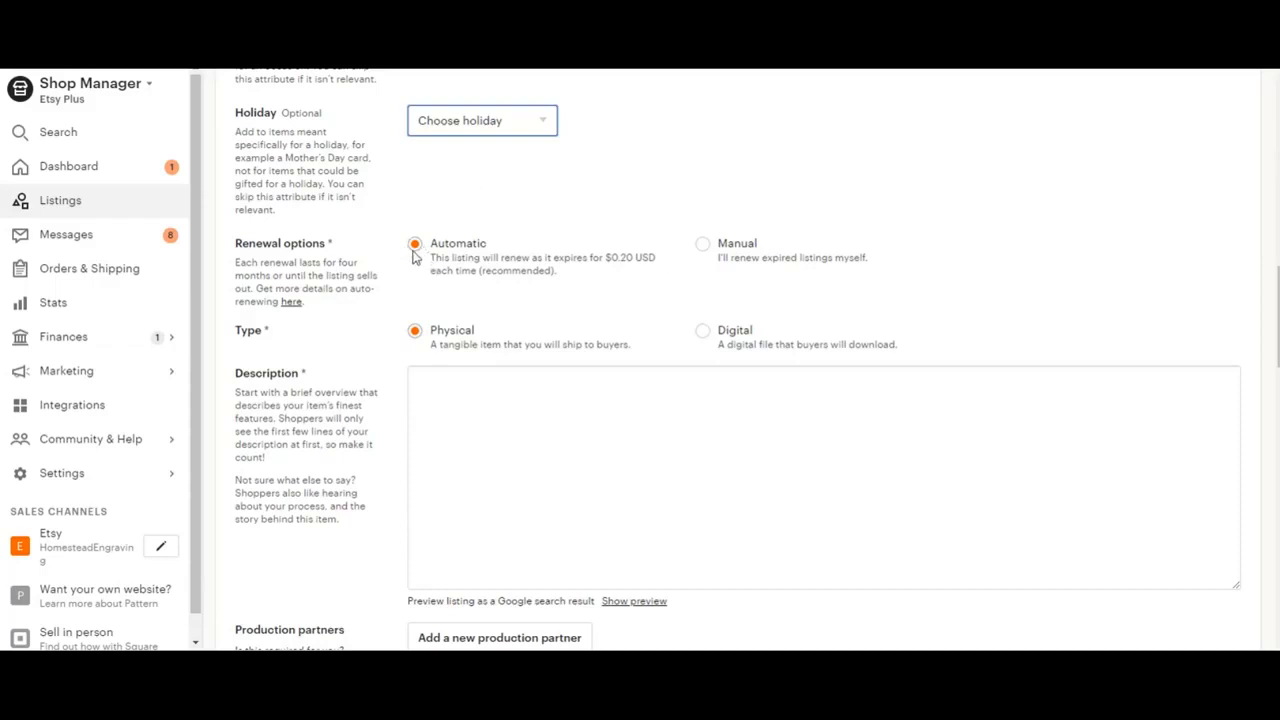
mouse_move(664, 256)
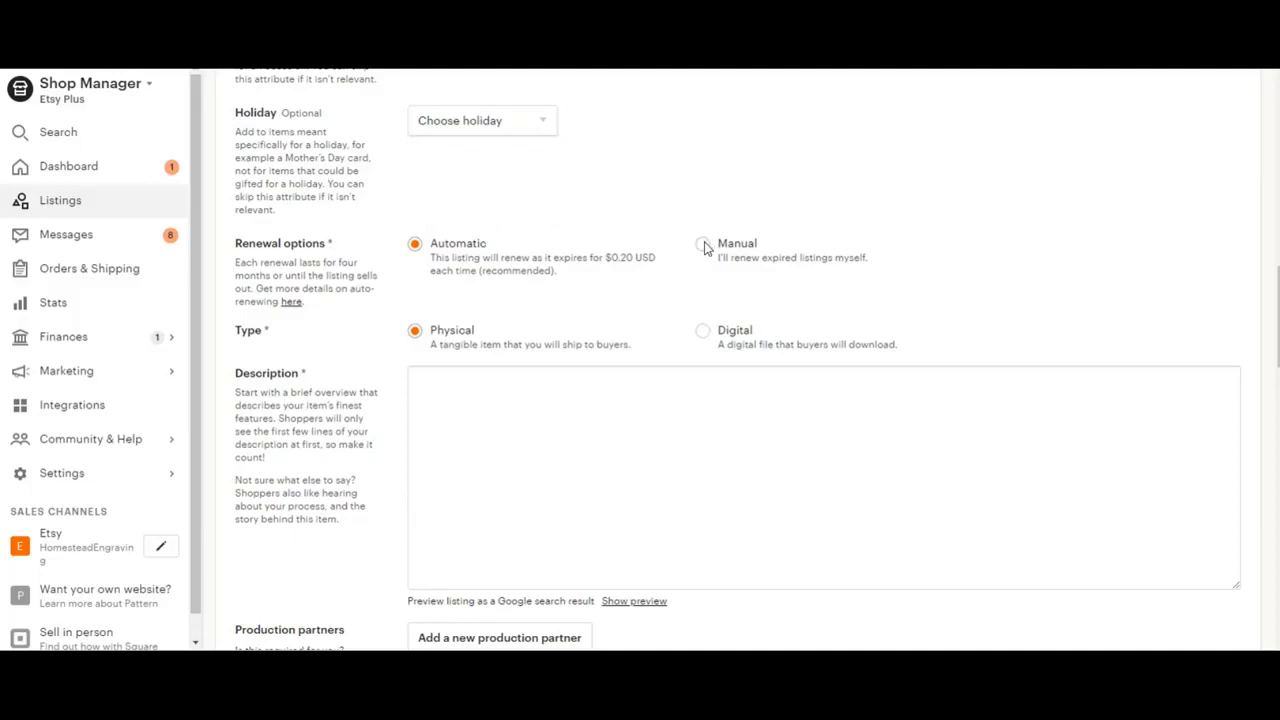
left_click(702, 244)
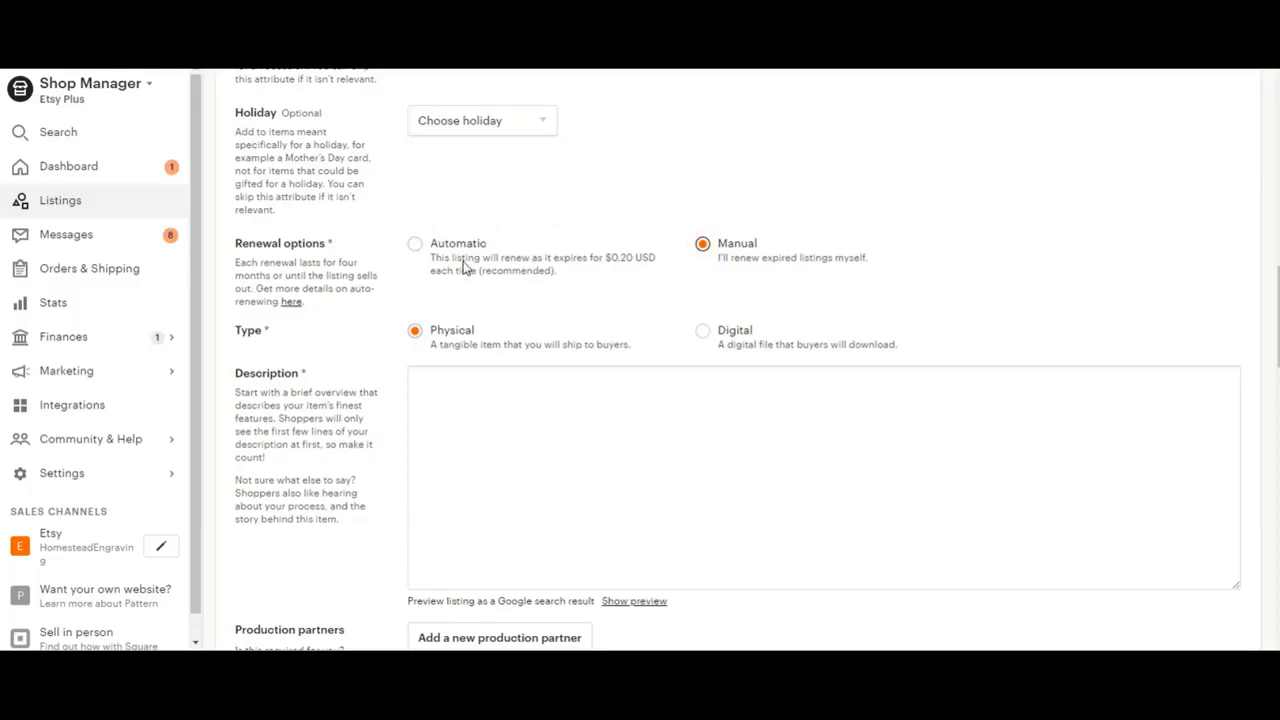
mouse_move(418, 248)
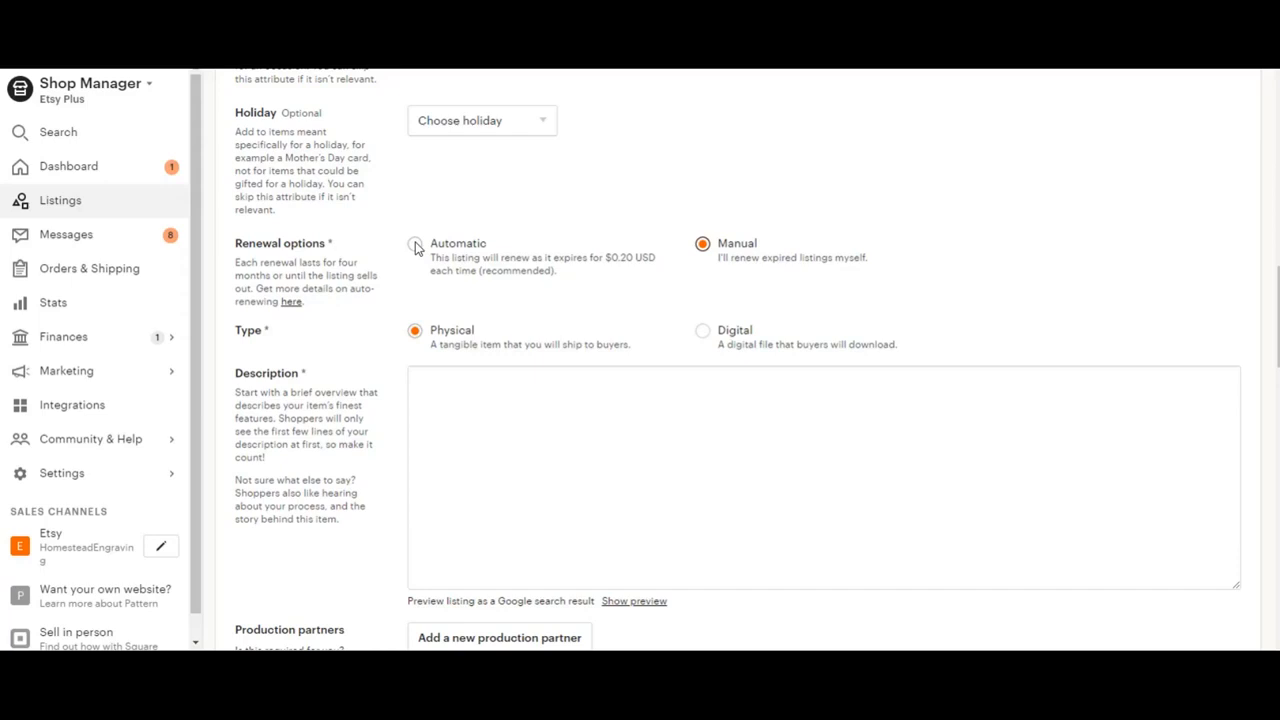
left_click(414, 244)
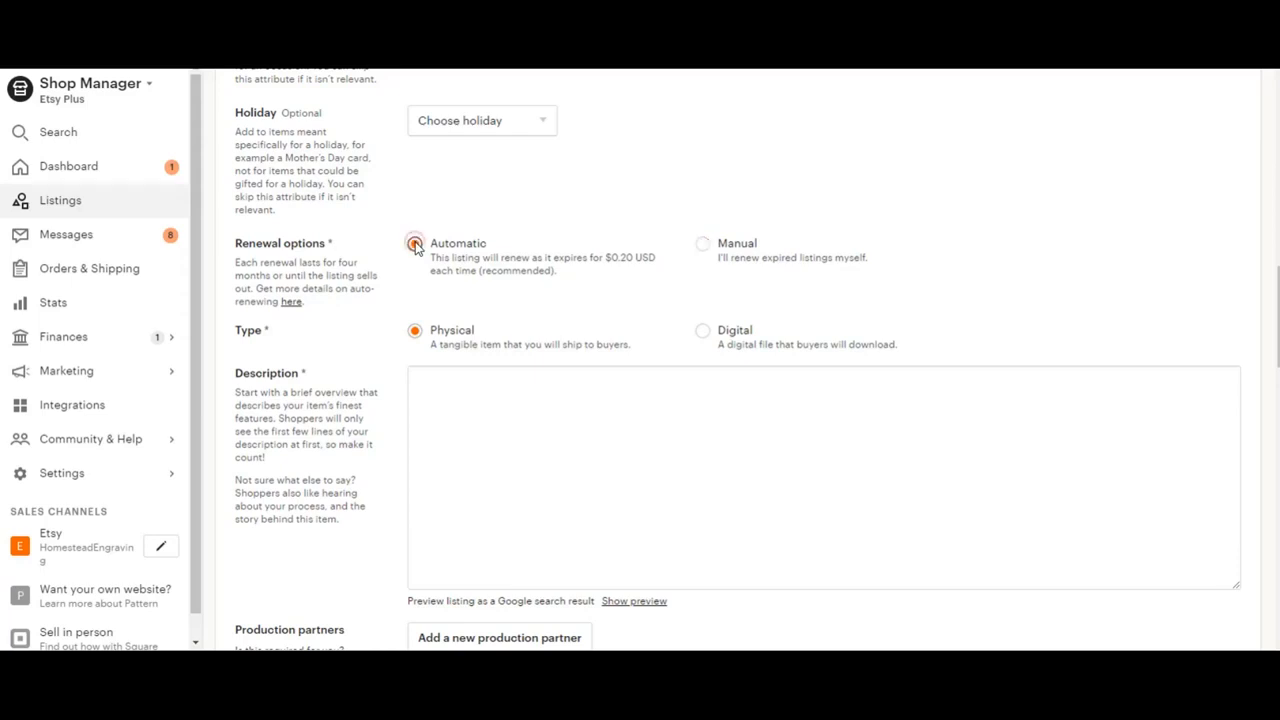
left_click(414, 244)
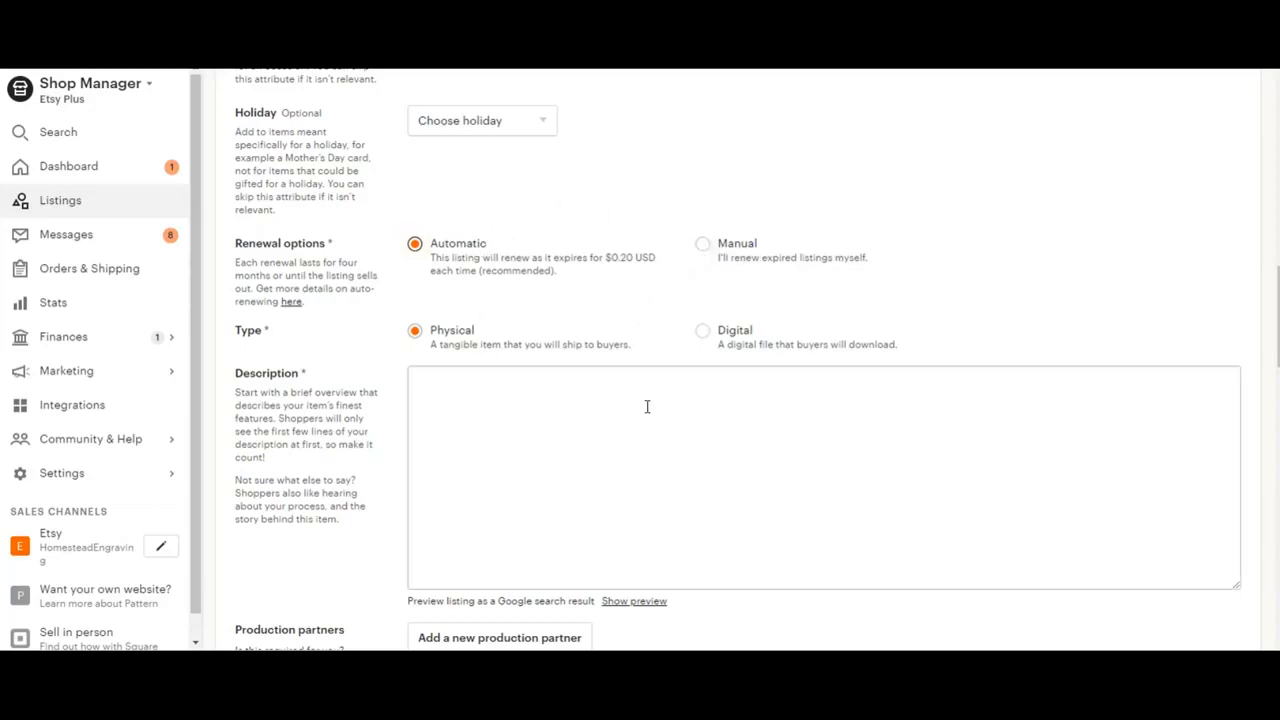
mouse_move(464, 322)
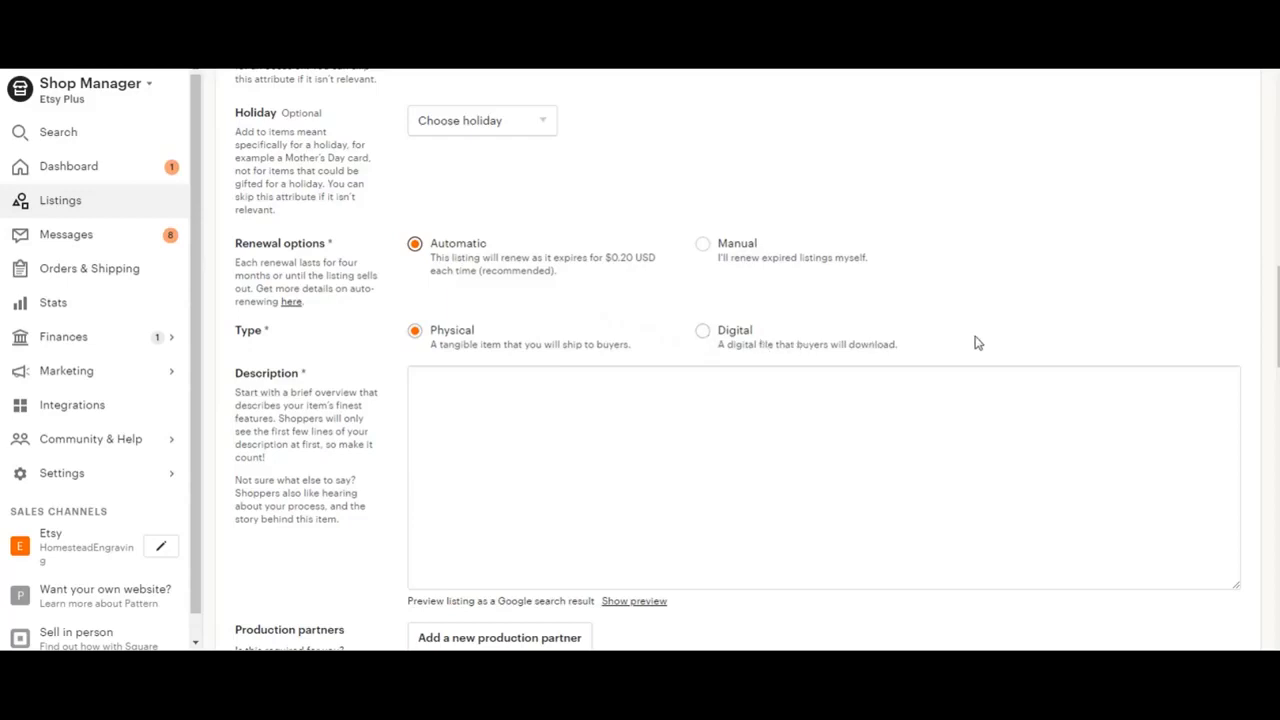
mouse_move(926, 364)
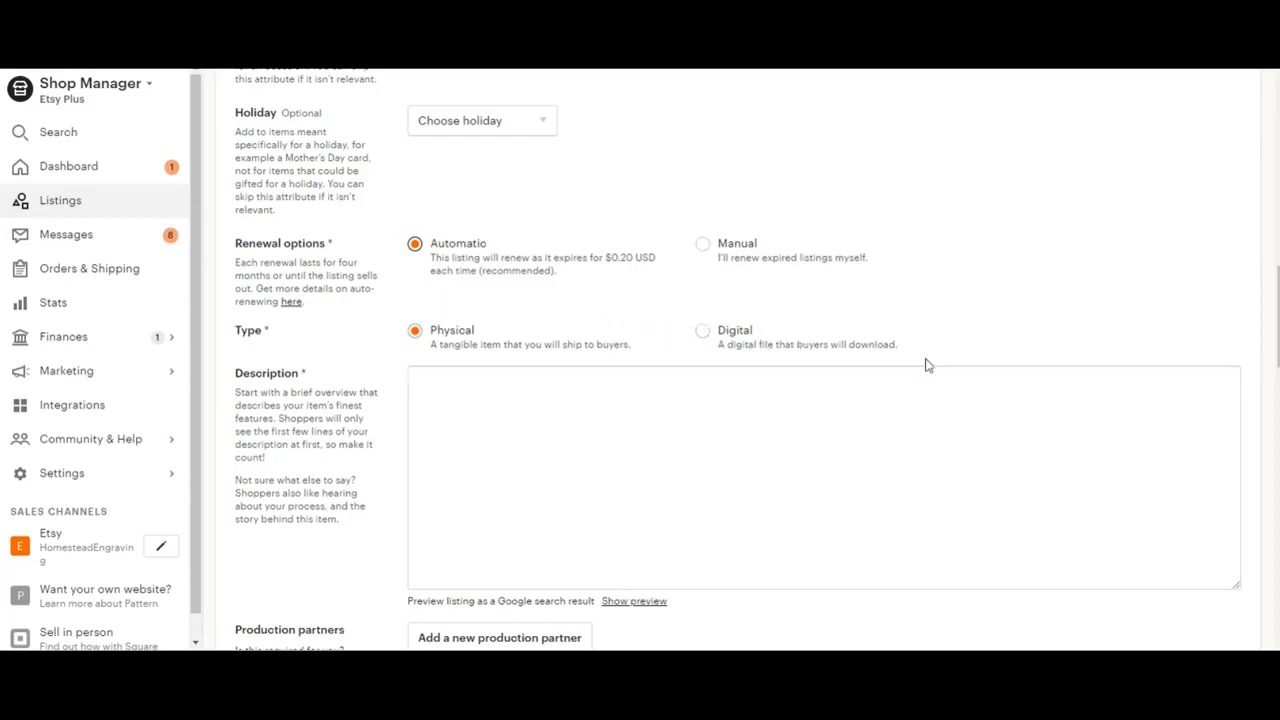
mouse_move(862, 304)
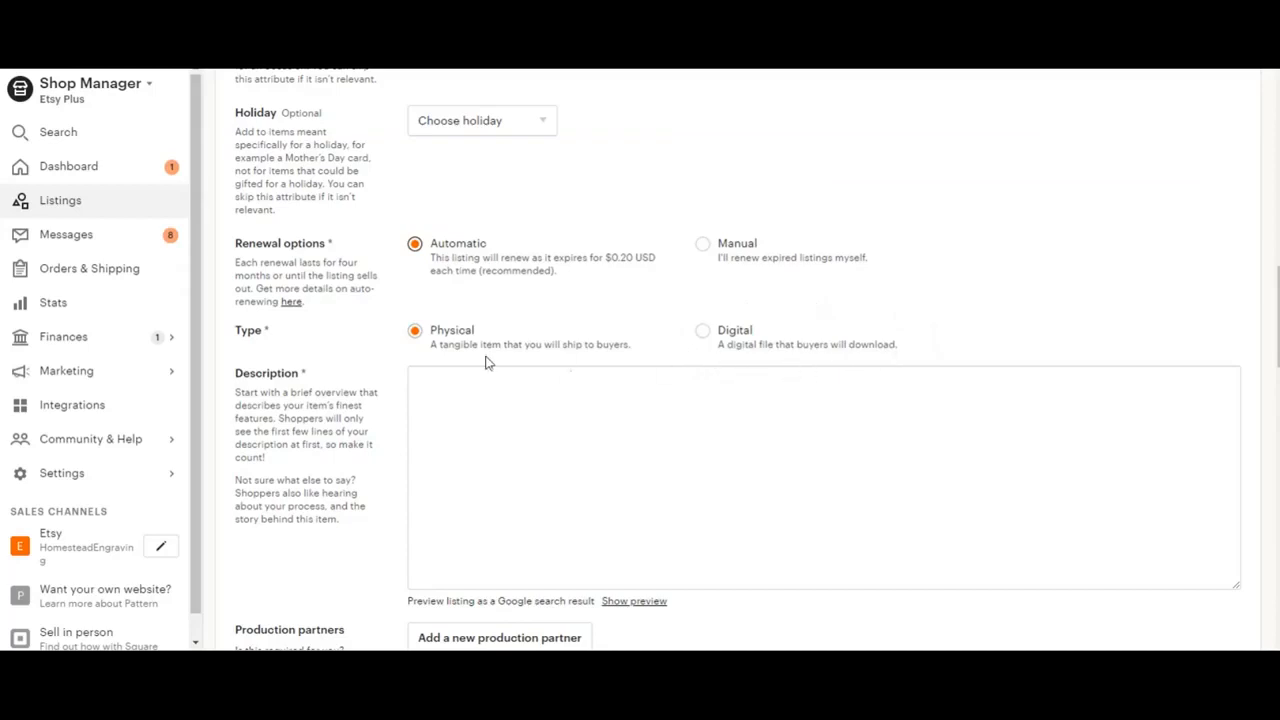
mouse_move(476, 344)
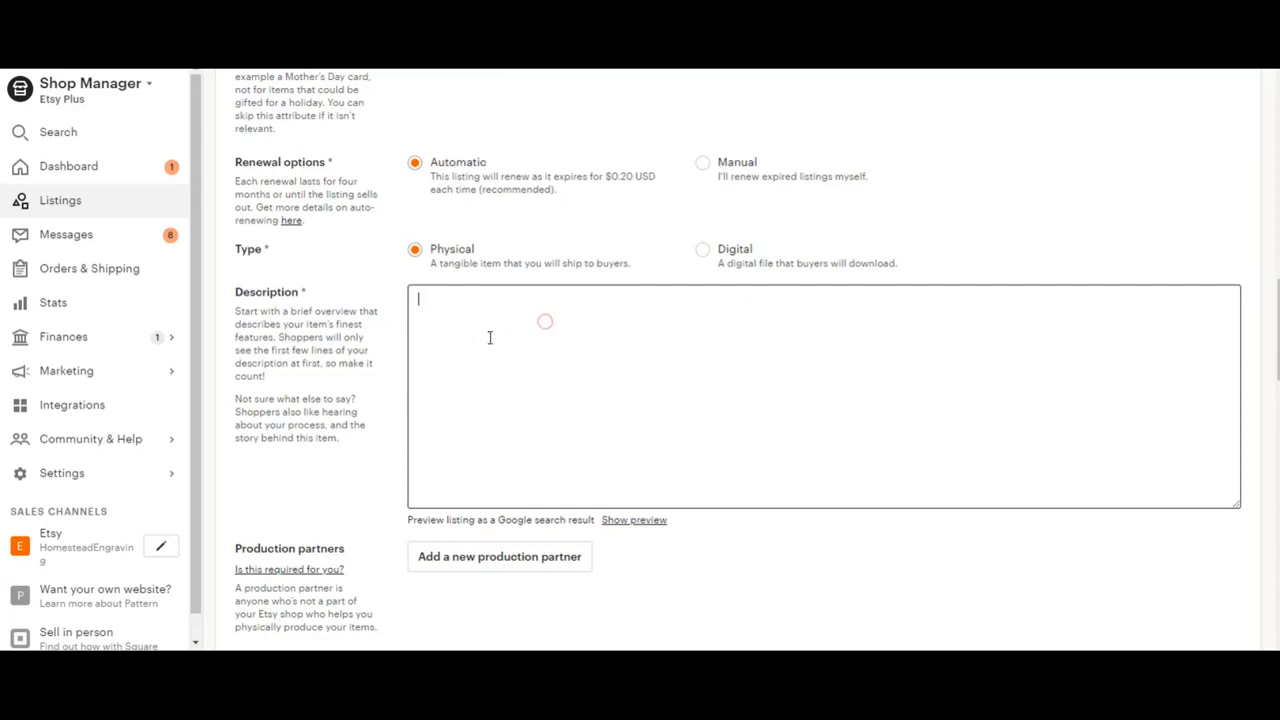
mouse_move(462, 384)
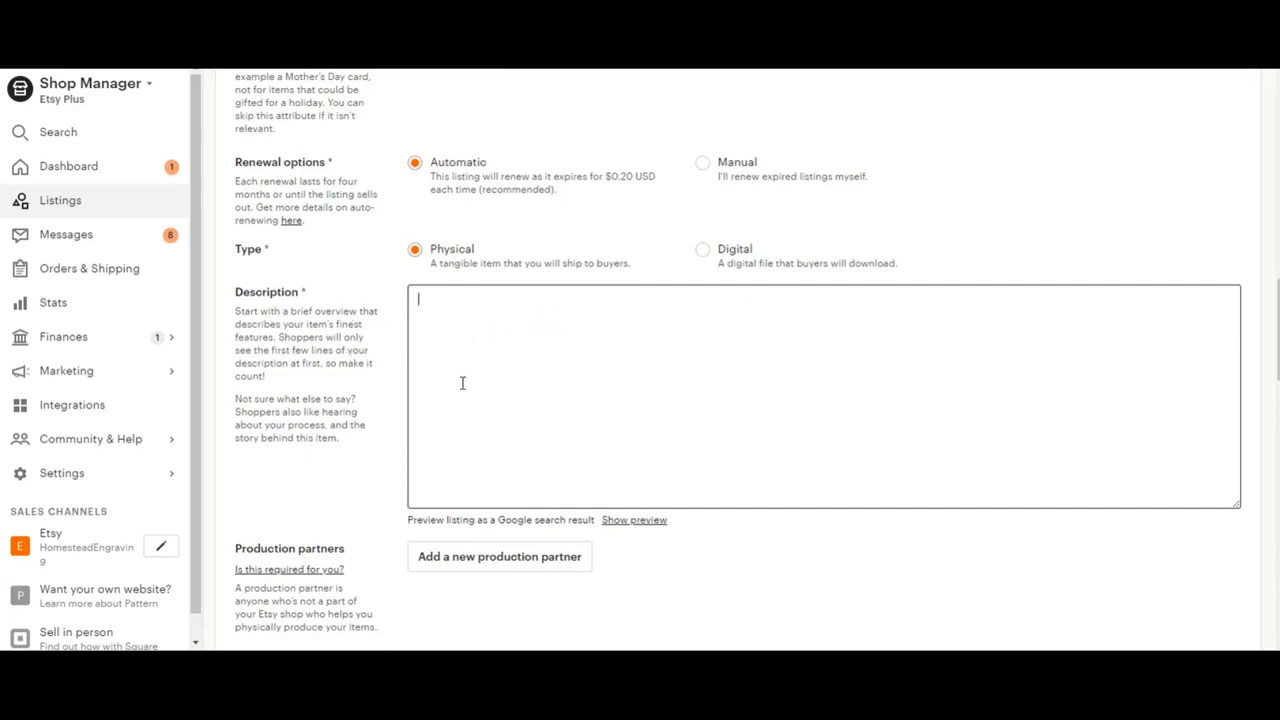
mouse_move(480, 414)
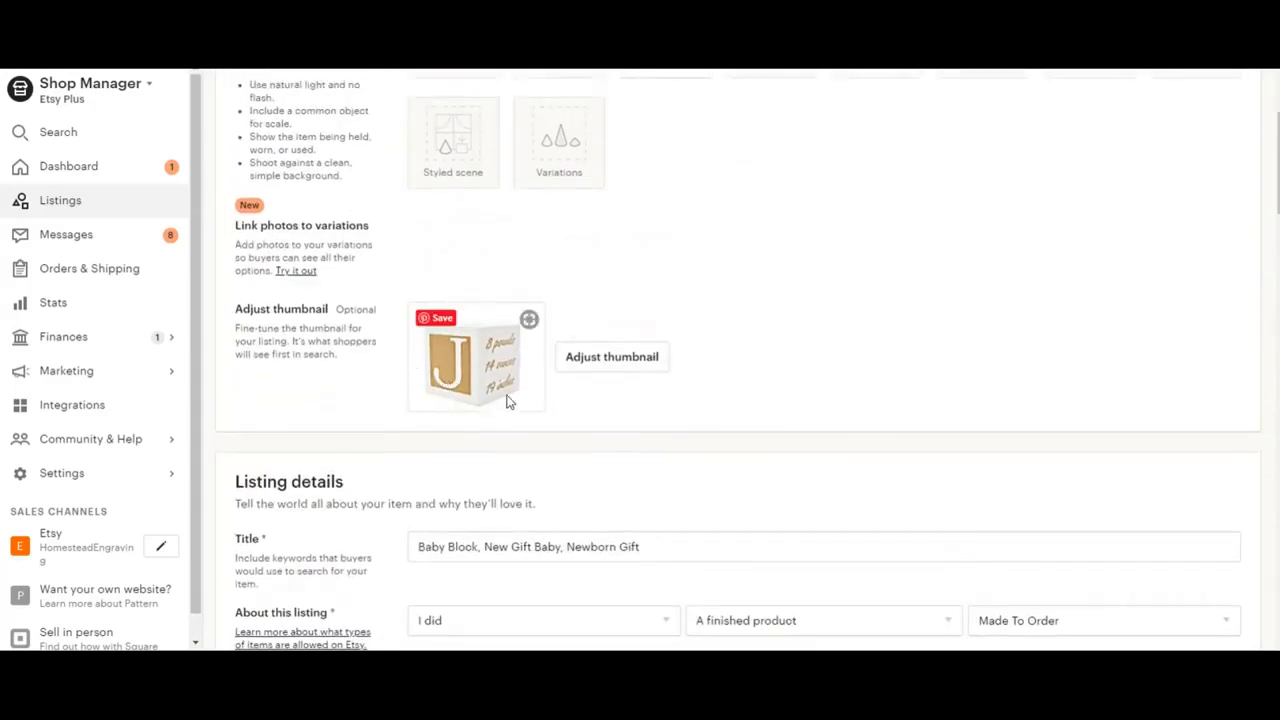
scroll("down", 3)
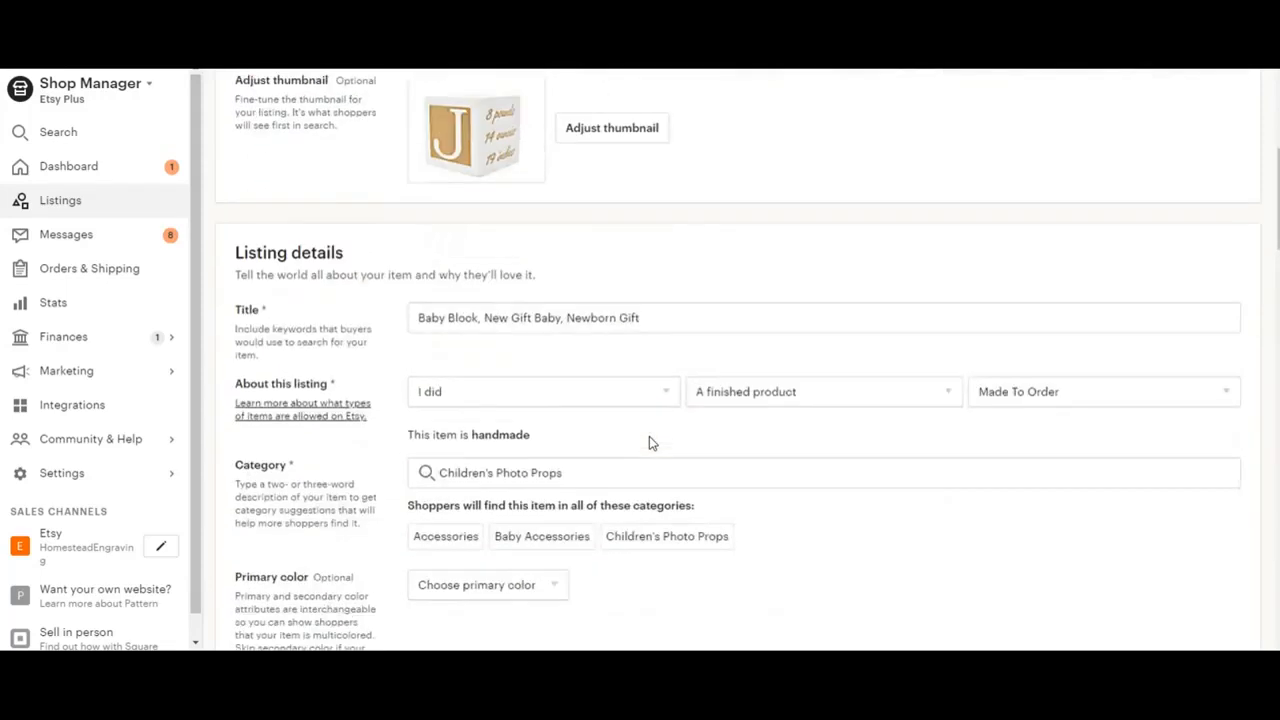
scroll("down", 3)
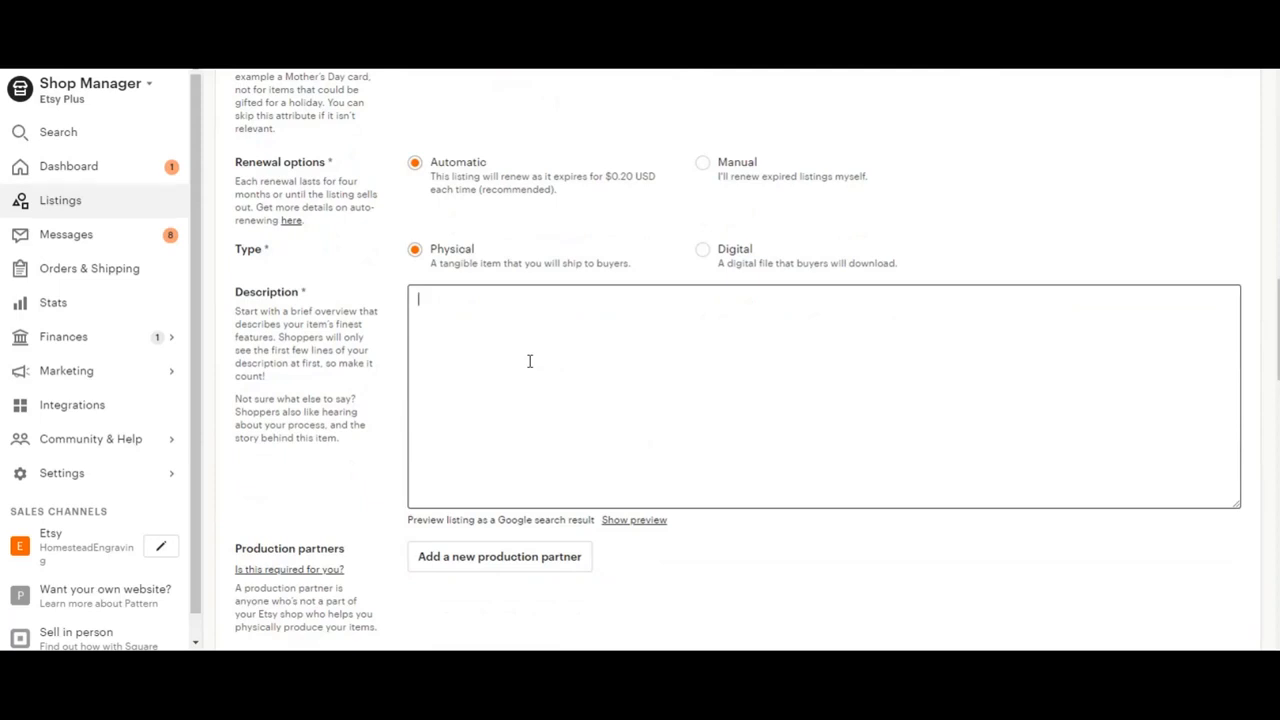
mouse_move(612, 366)
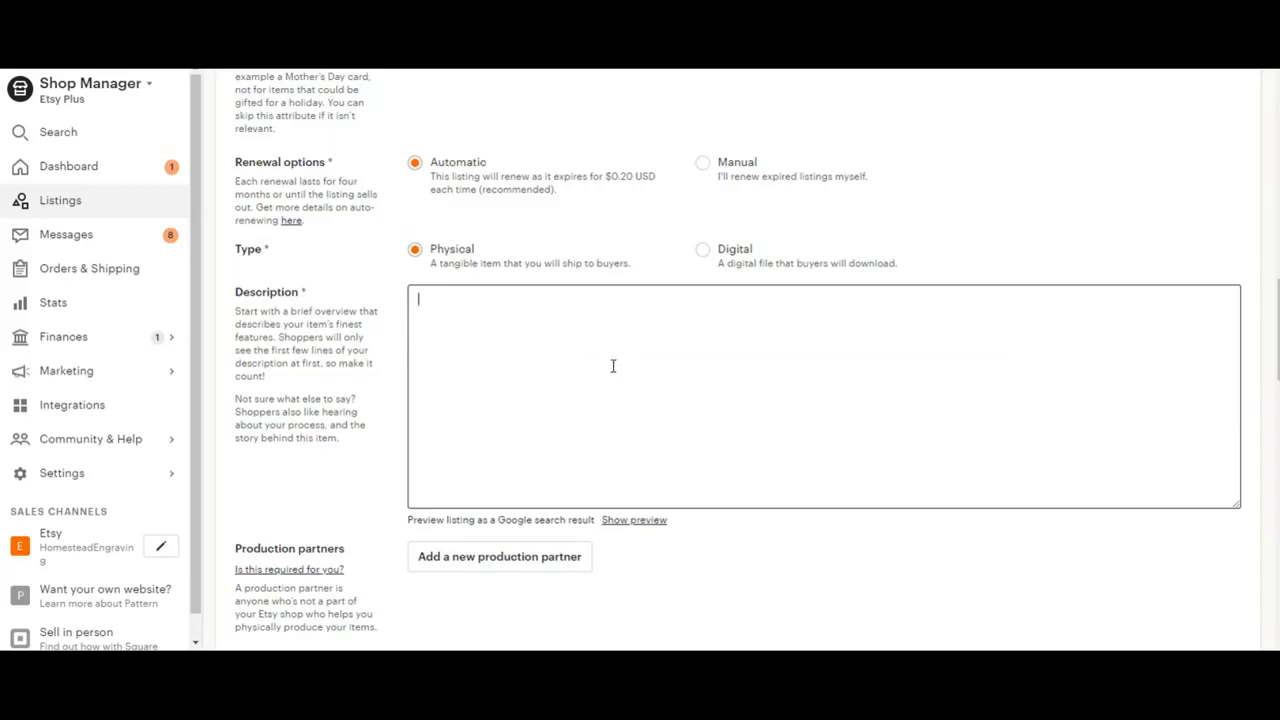
scroll("down", 3)
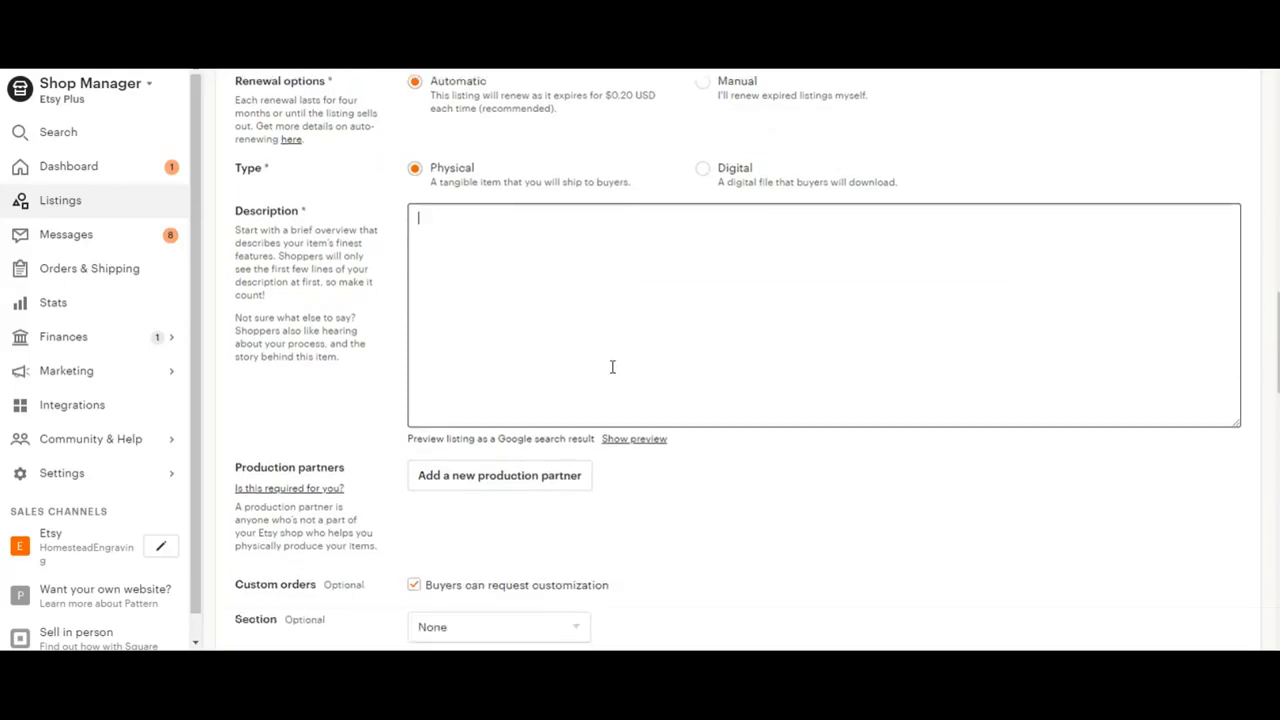
scroll("down", 3)
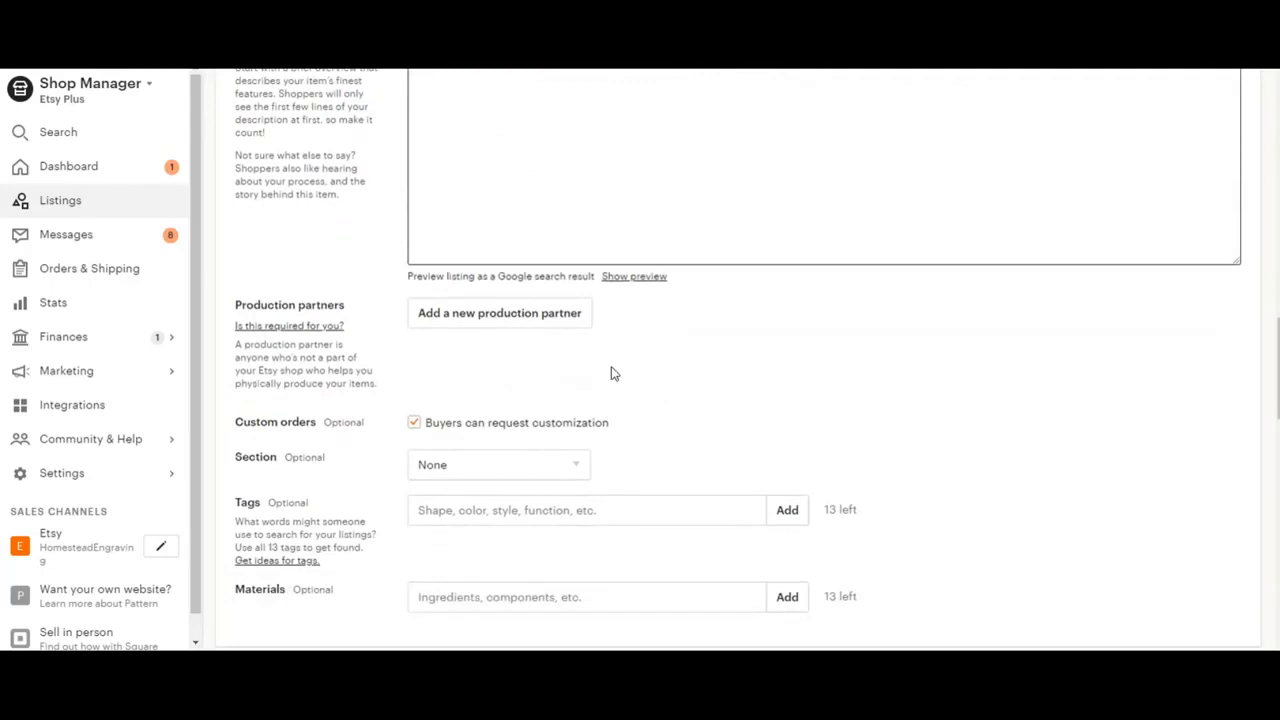
scroll("down", 3)
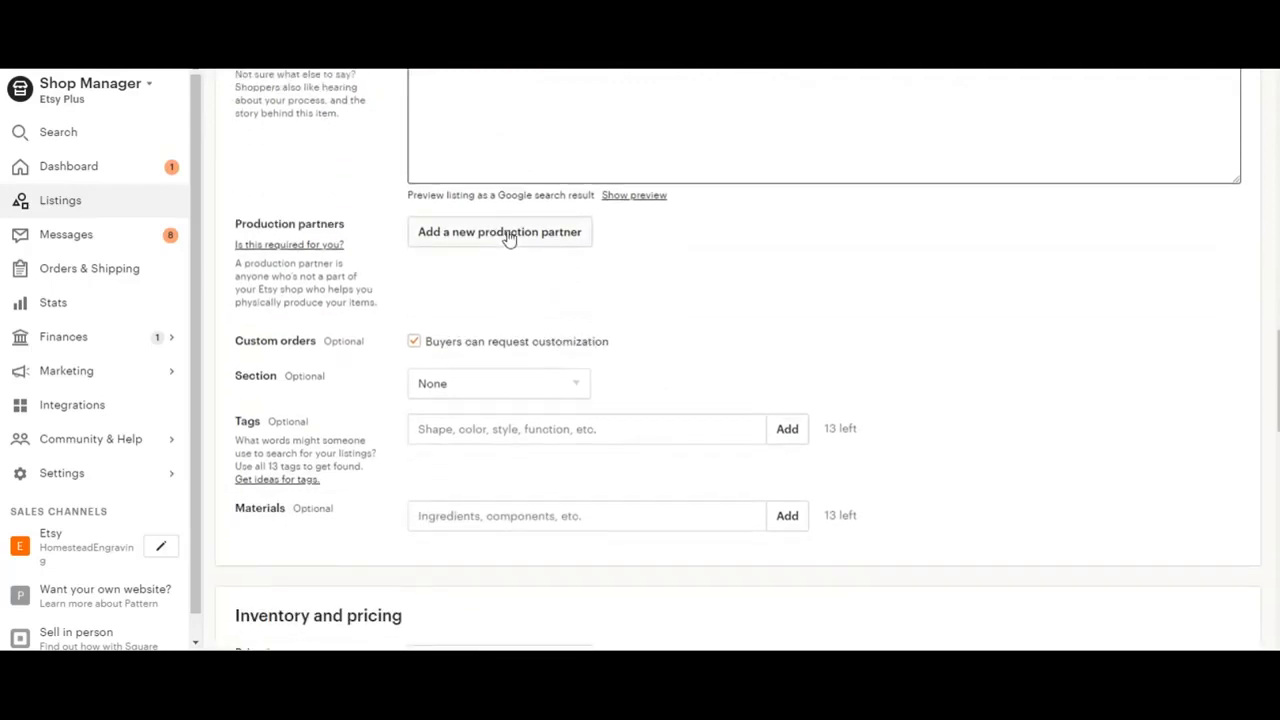
mouse_move(590, 308)
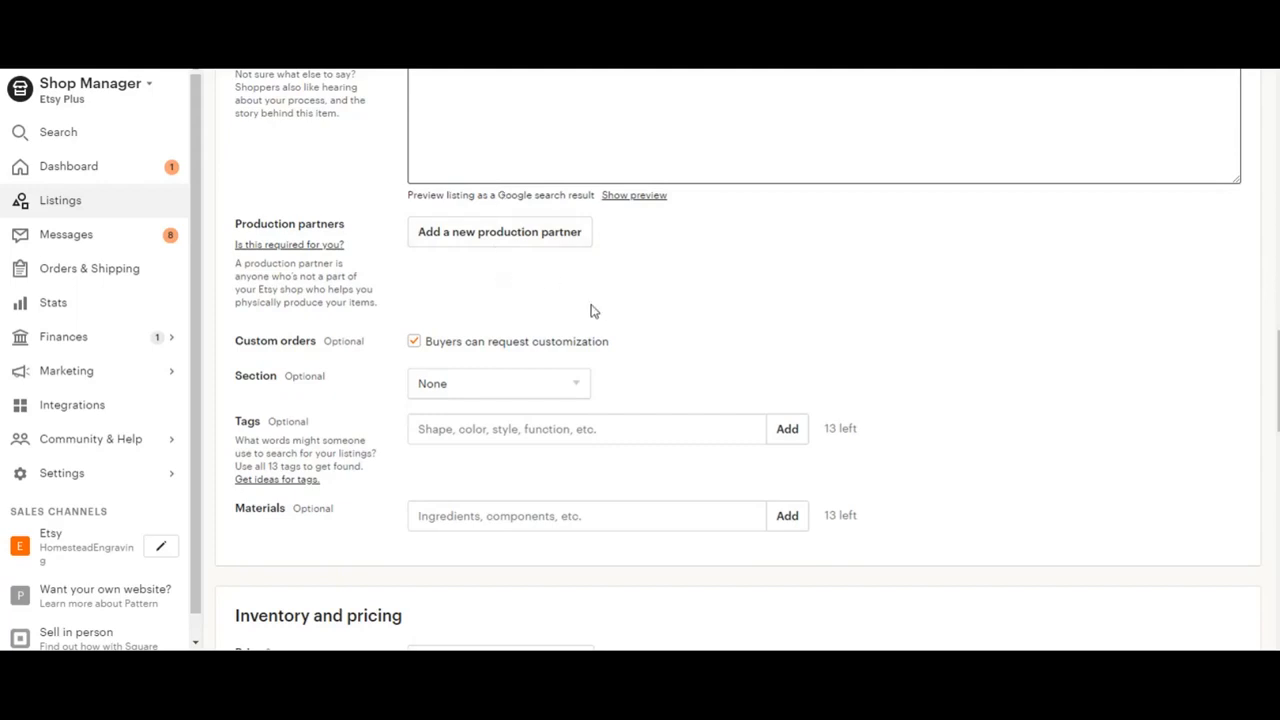
scroll("down", 3)
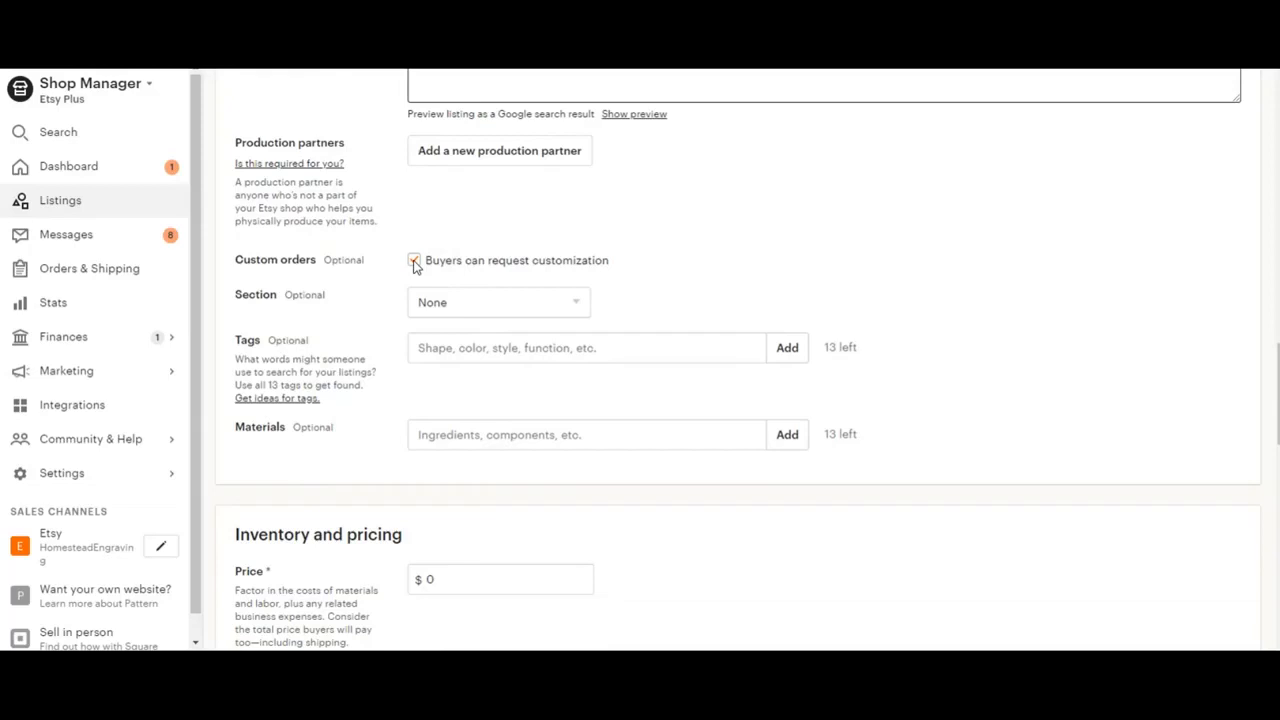
left_click(414, 260)
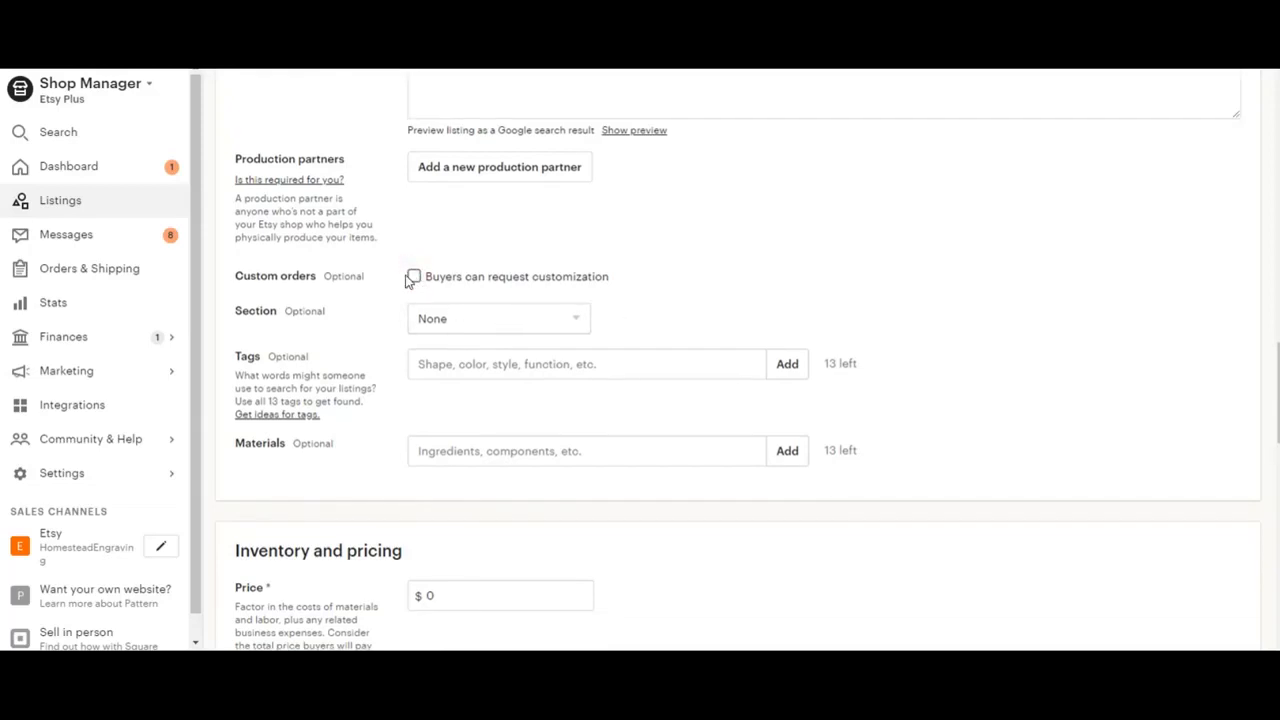
left_click(412, 276)
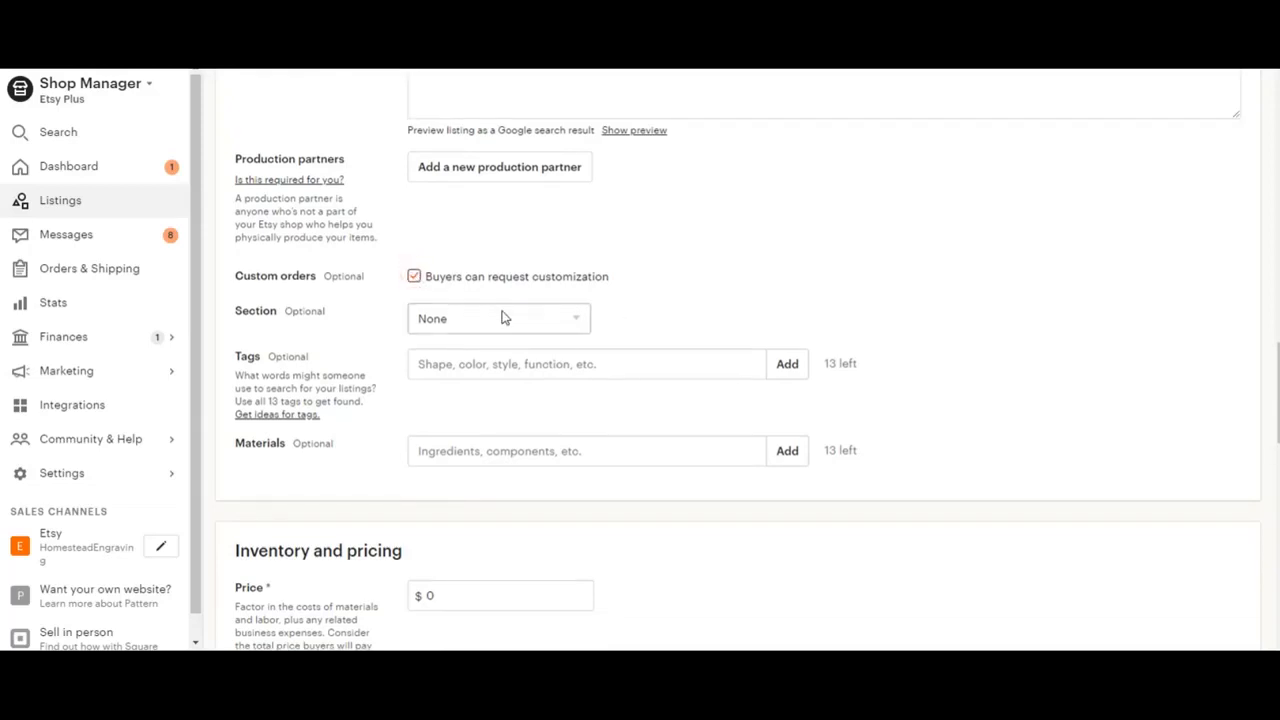
left_click(498, 318)
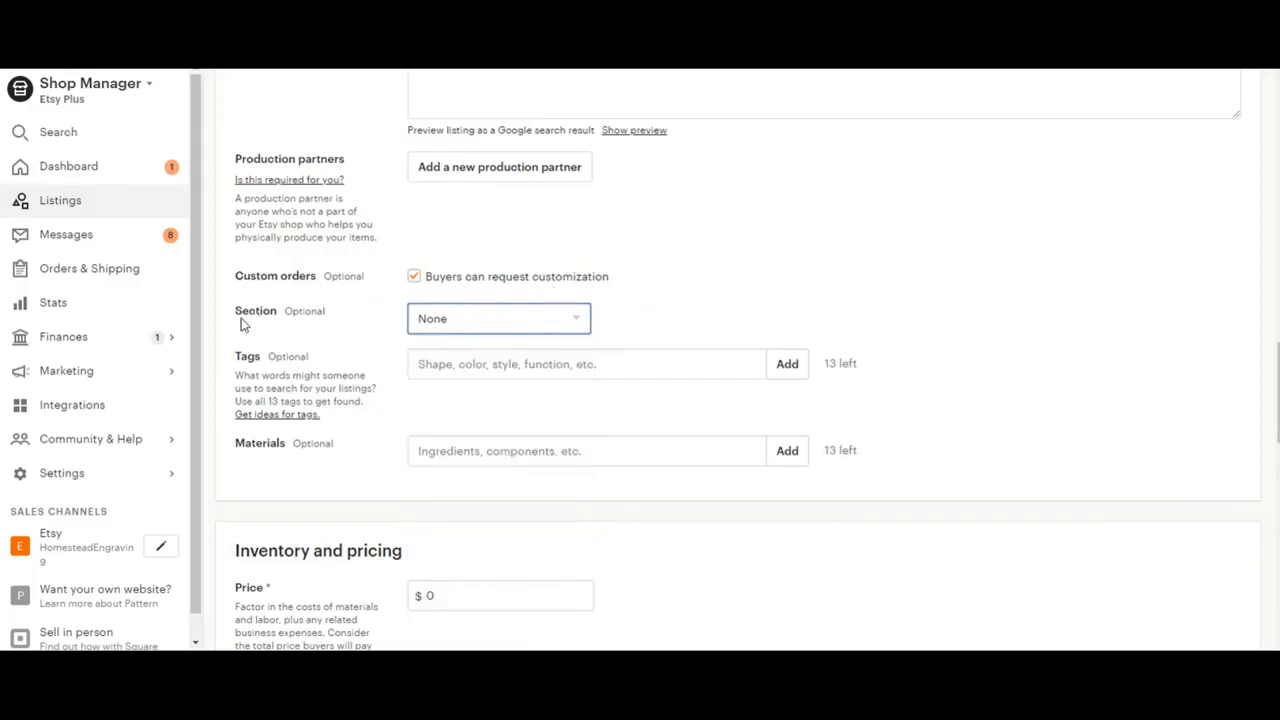
- Place the listing in the Baby Gifts shop section
left_click(500, 318)
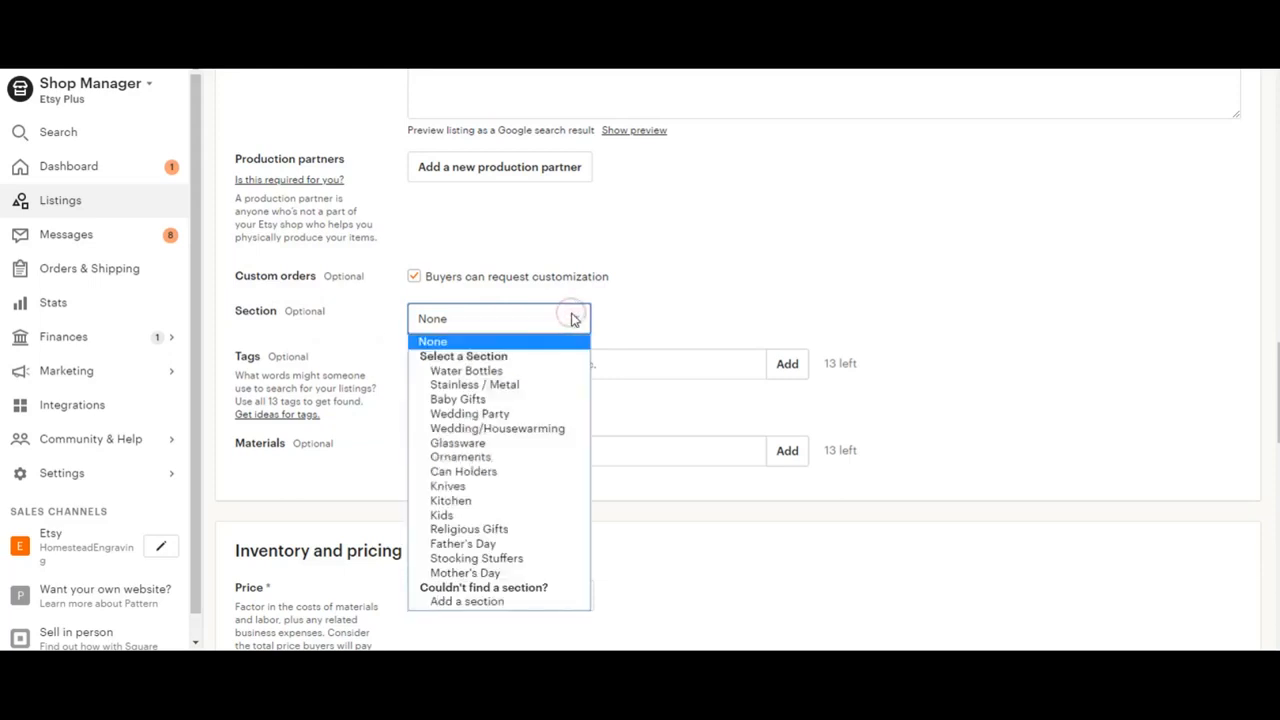
left_click(456, 400)
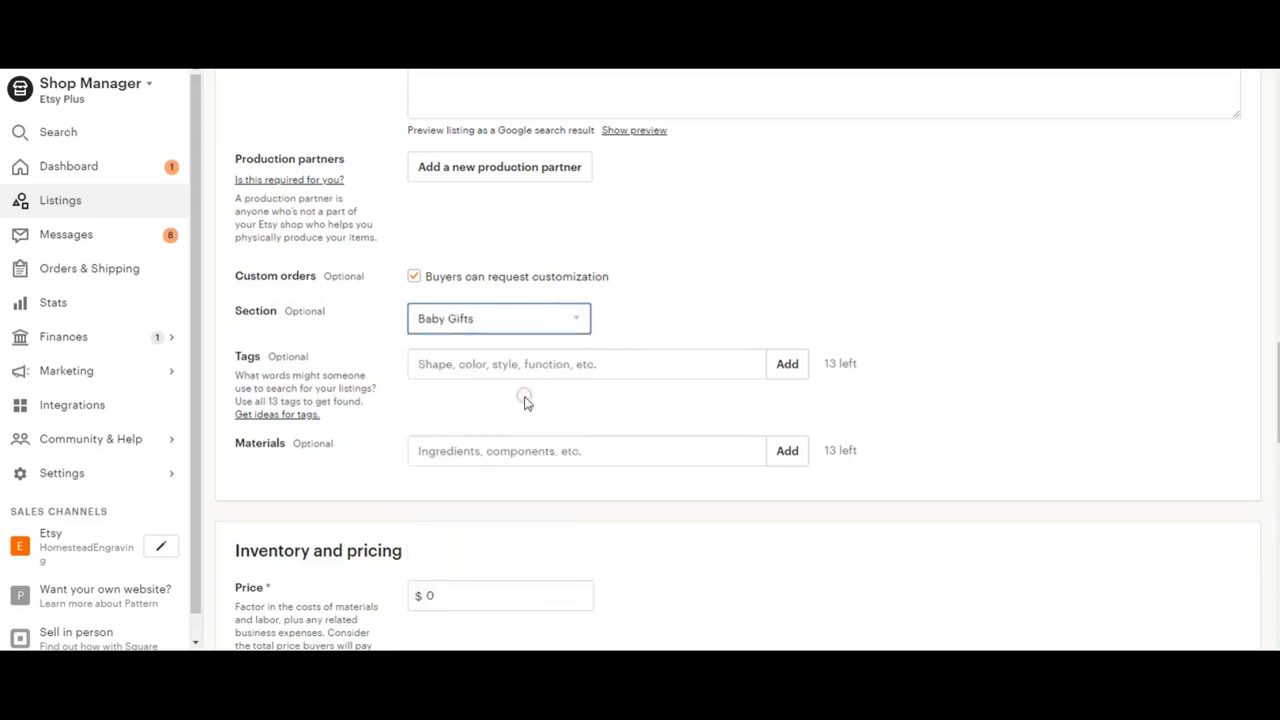
mouse_move(592, 398)
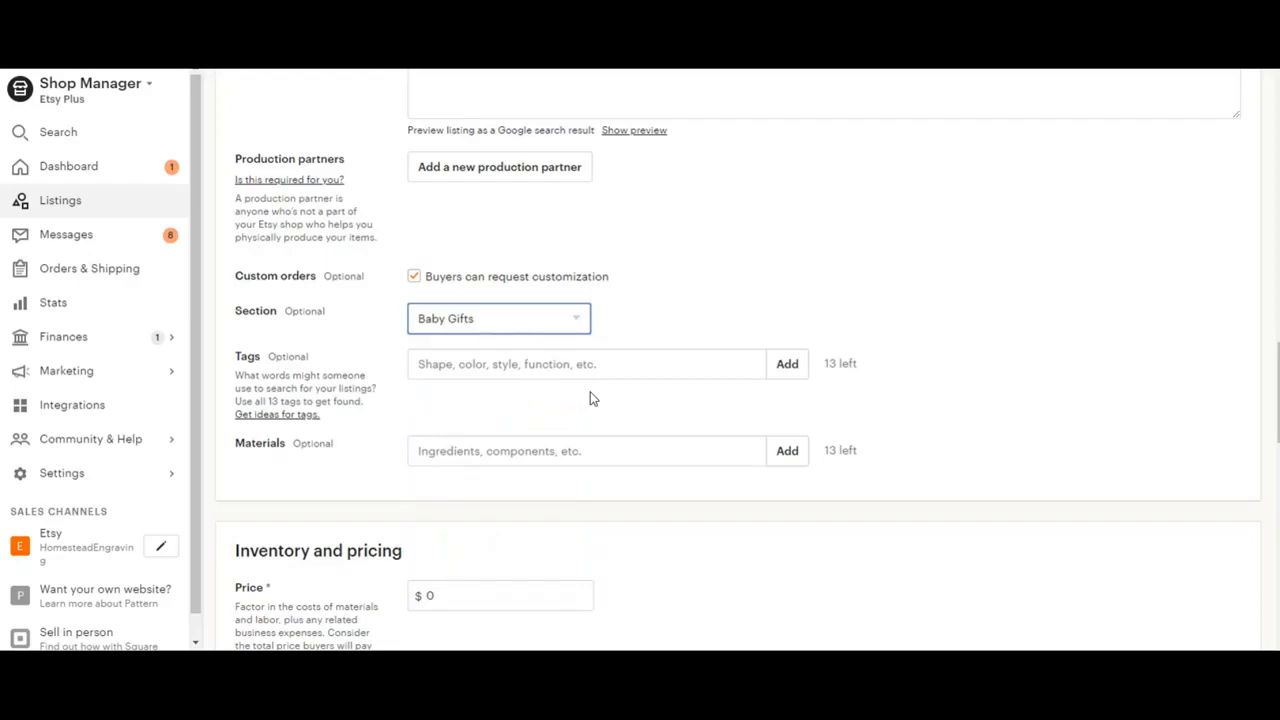
left_click(586, 364)
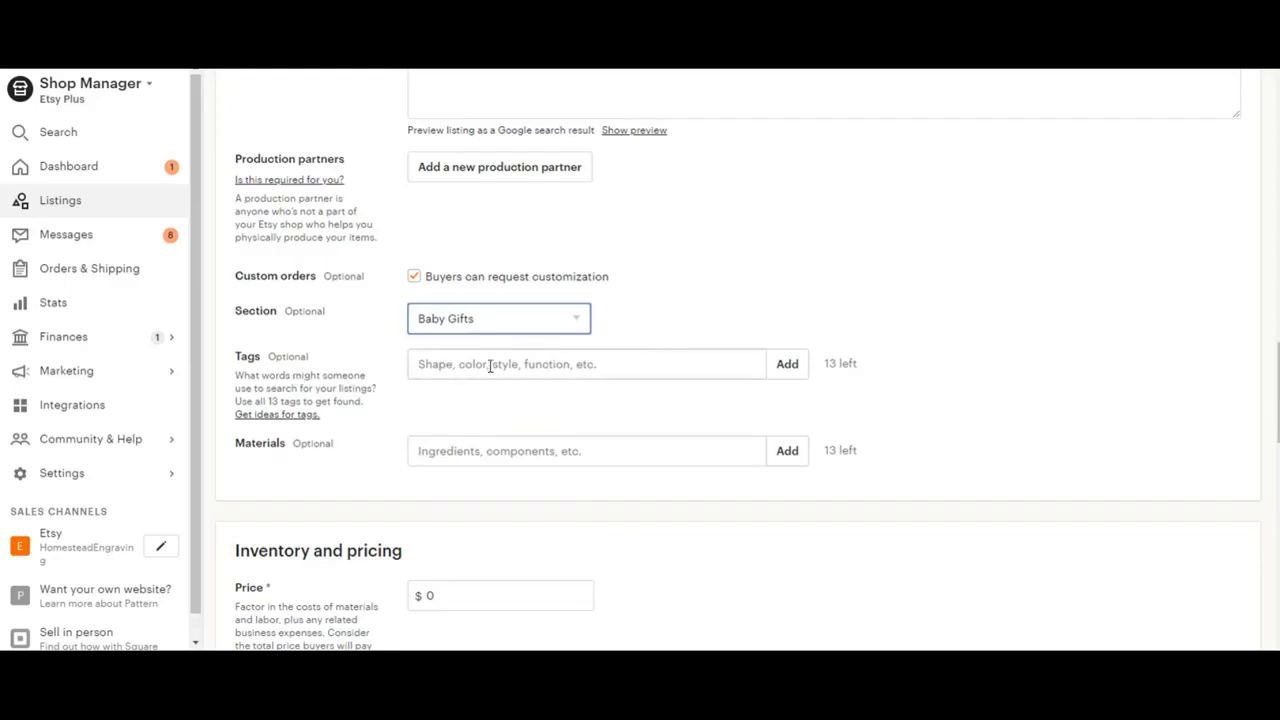
- Add Baby Block as a listing tag
left_click(586, 364)
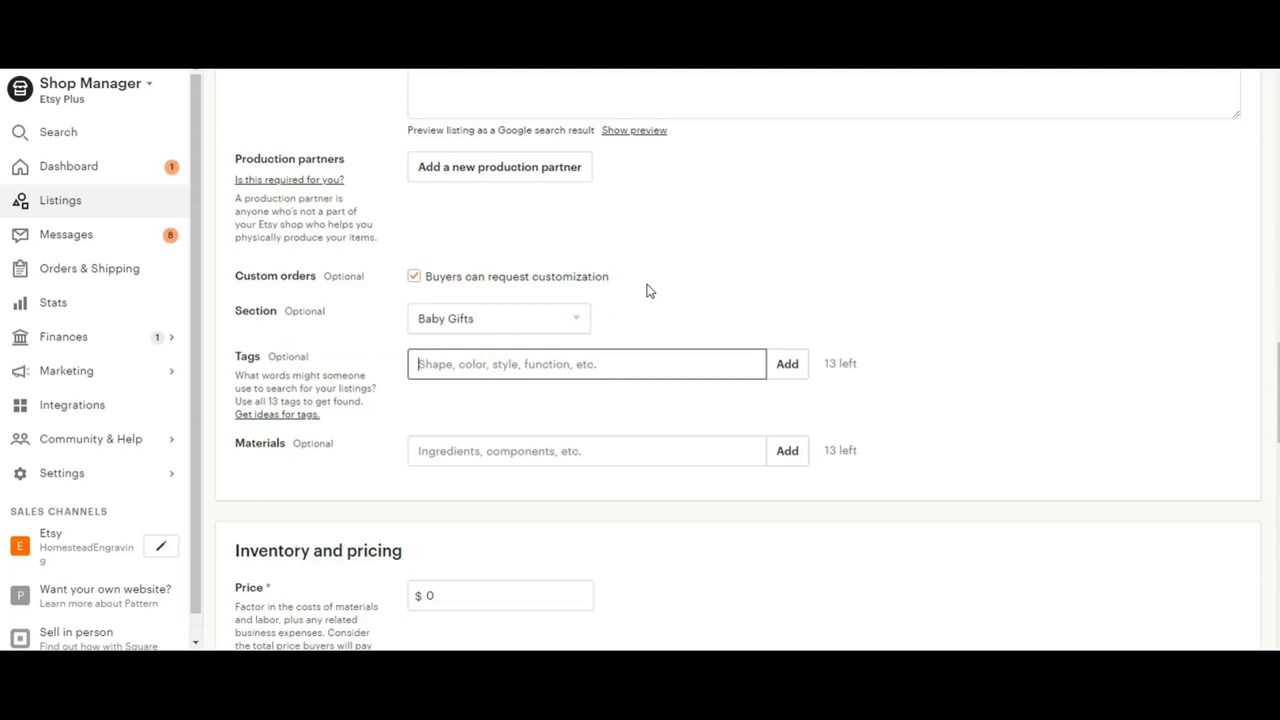
mouse_move(708, 282)
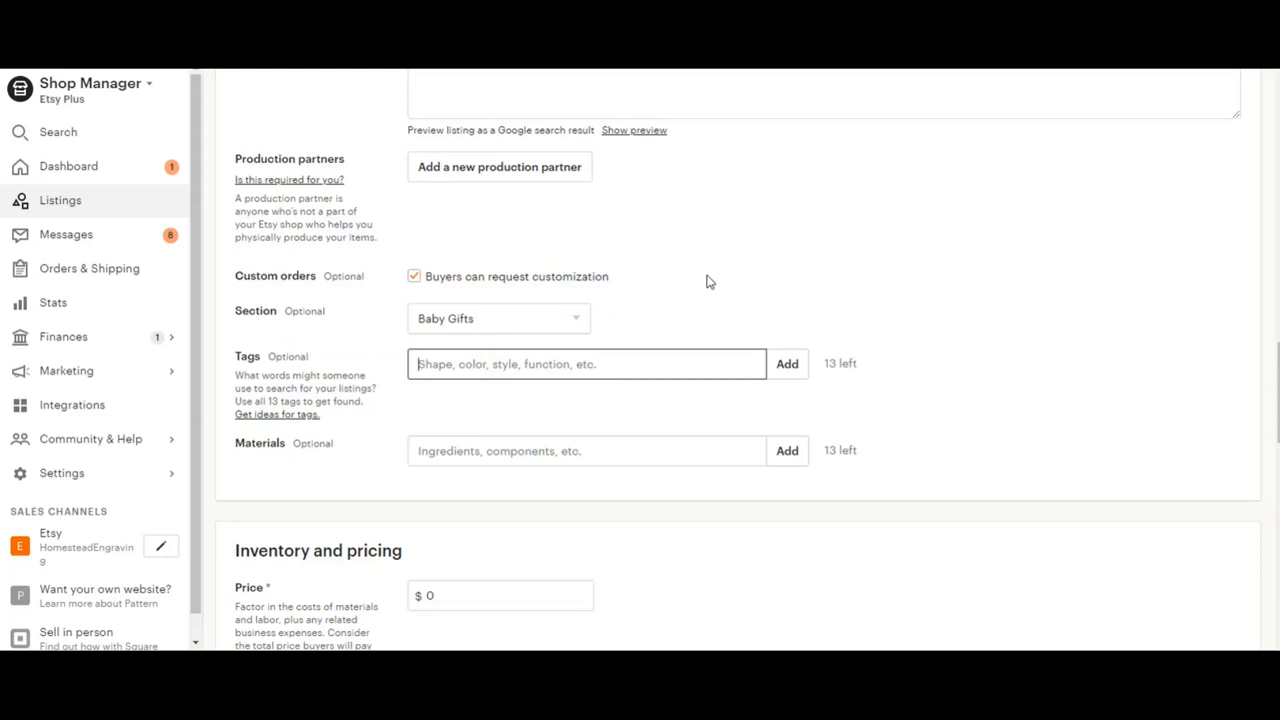
mouse_move(724, 276)
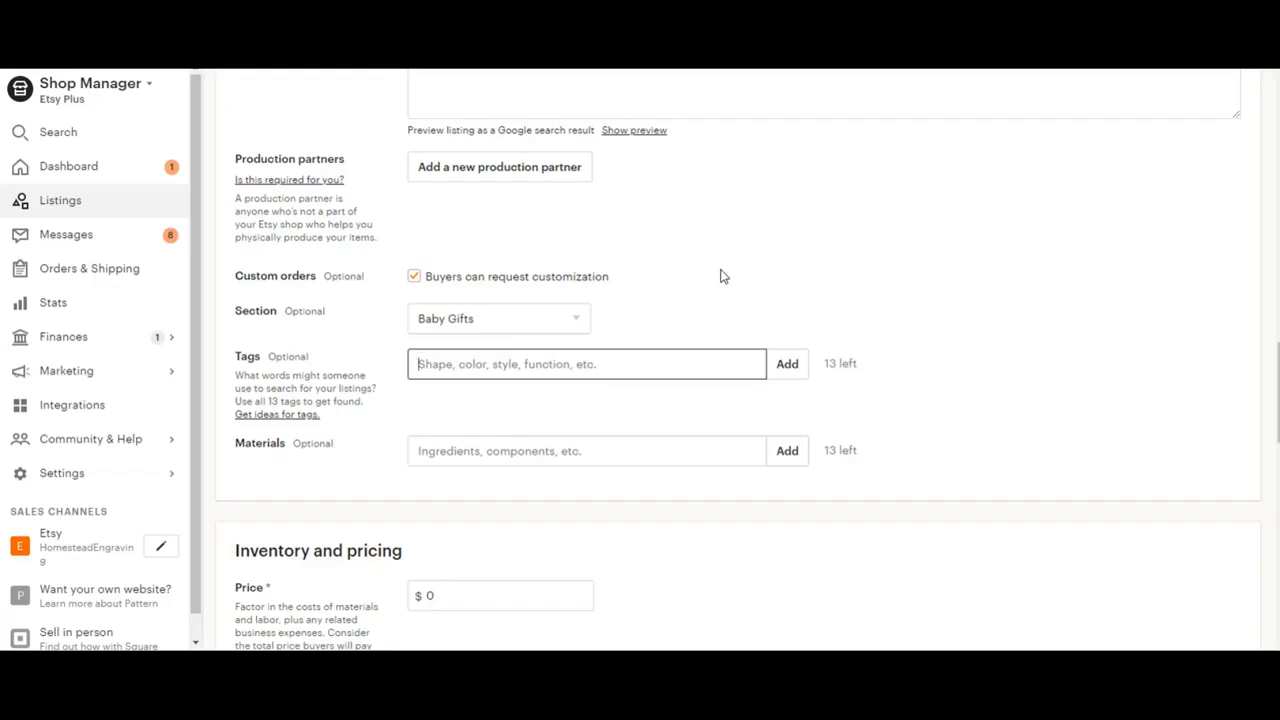
type("Baby B")
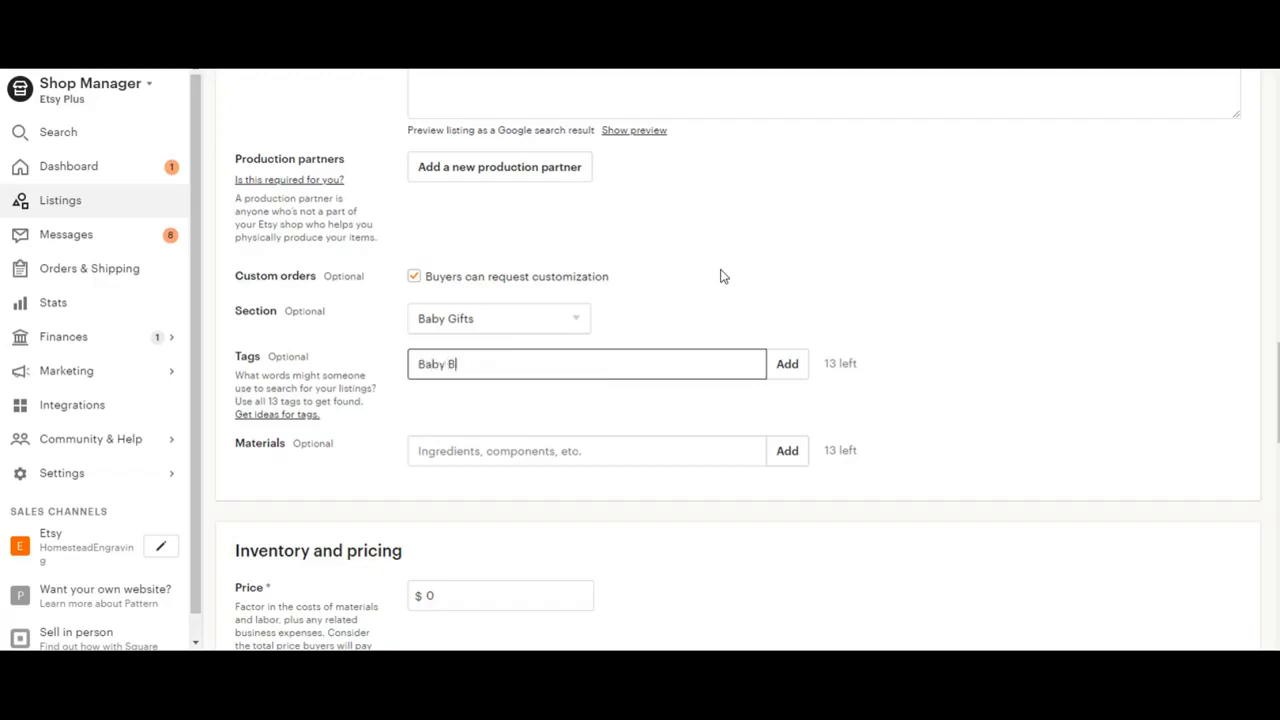
left_click(788, 364)
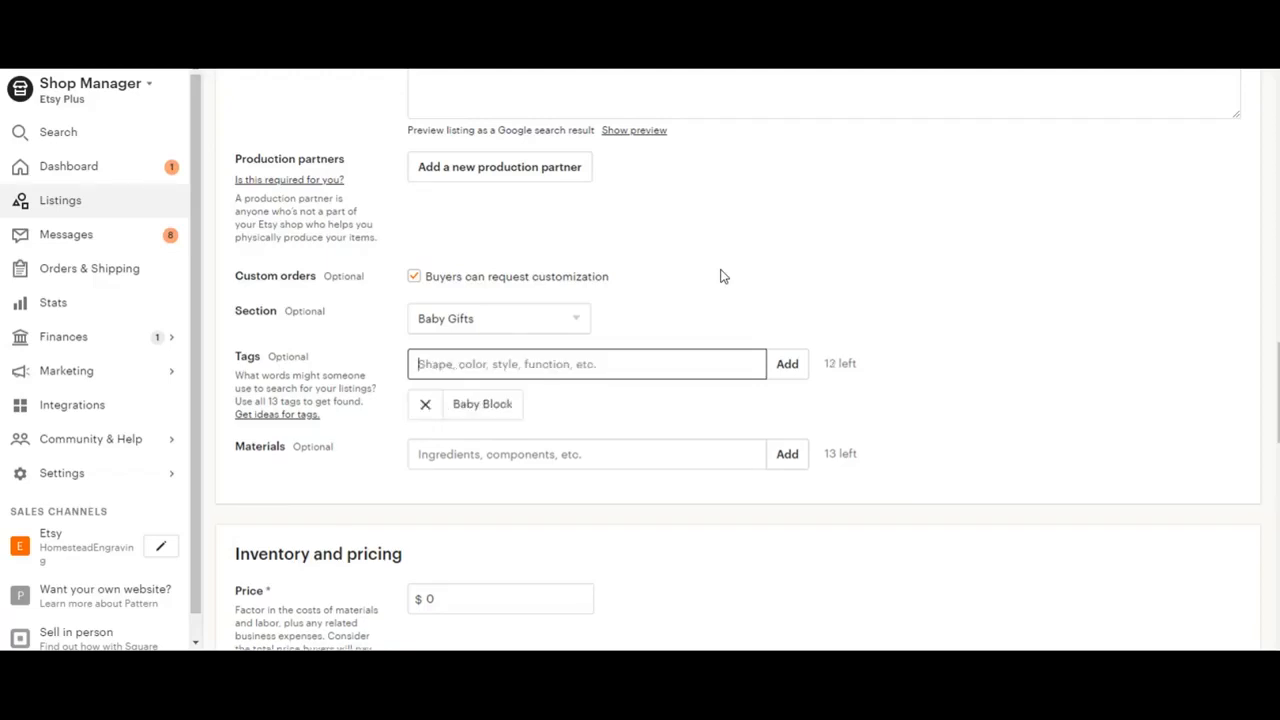
- Add a Baby Cubes tag, then remove it again, leaving only Baby Block
type("B")
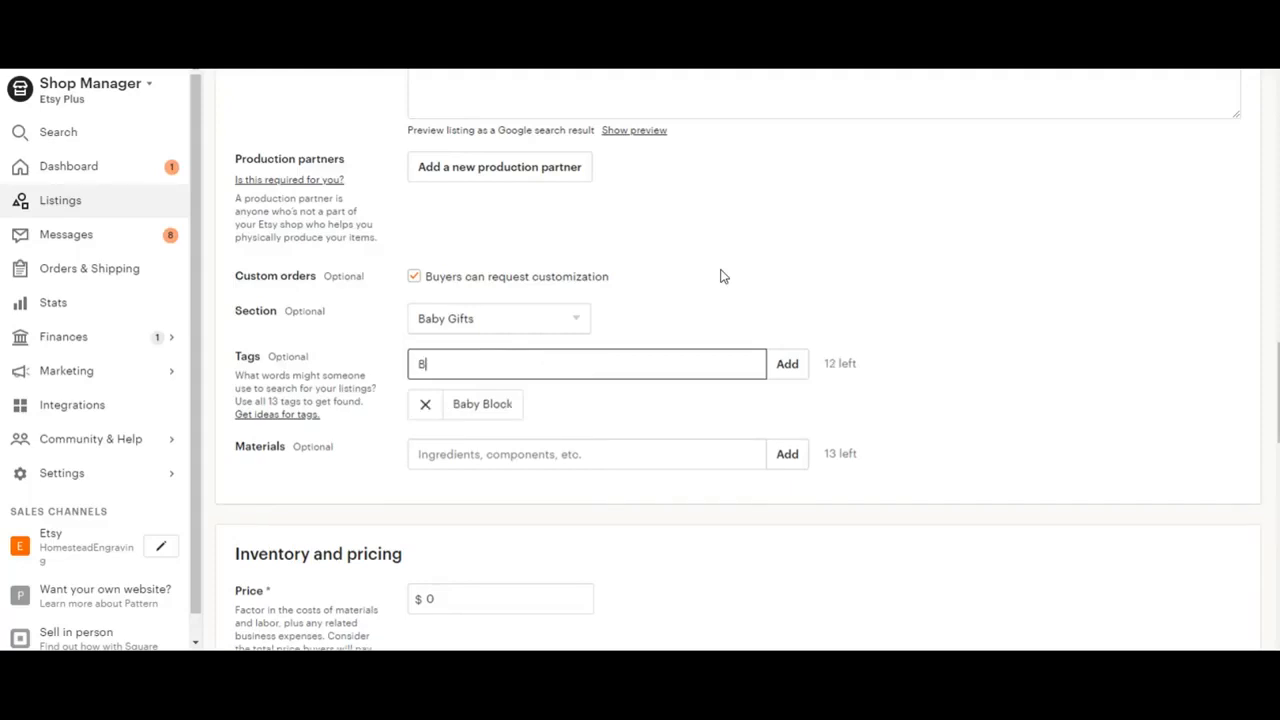
type("Baby Cub")
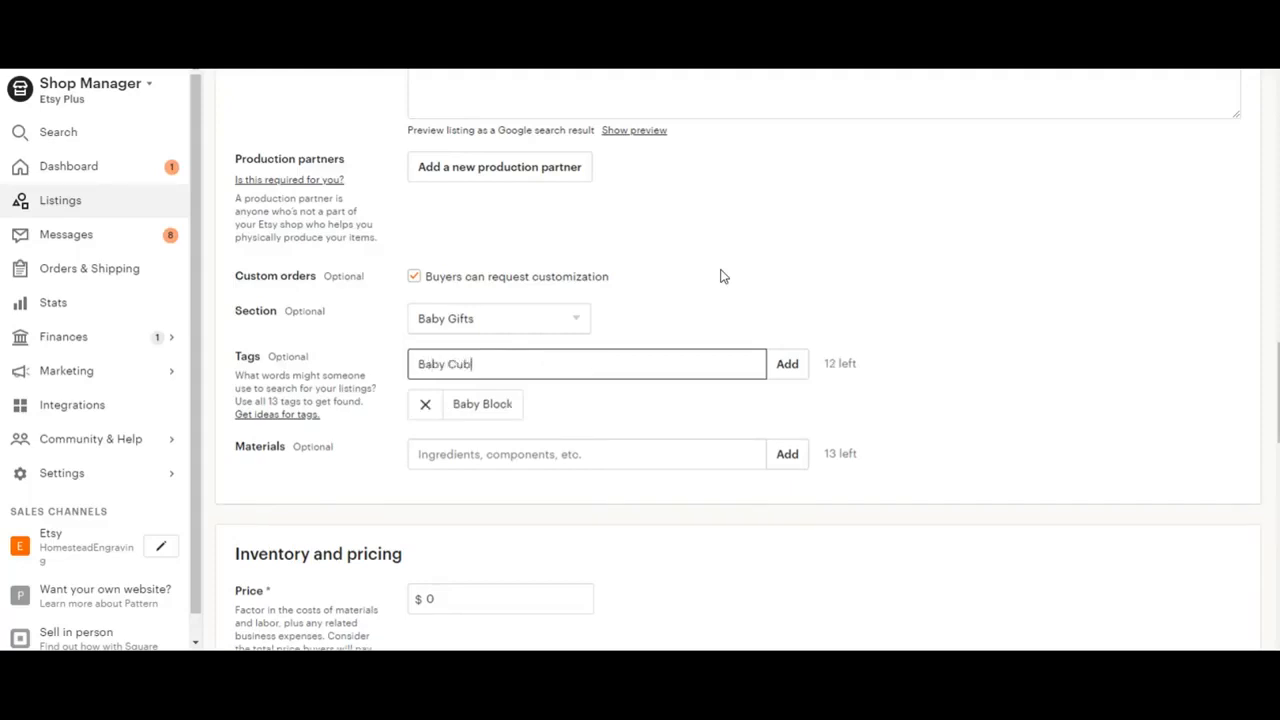
left_click(788, 364)
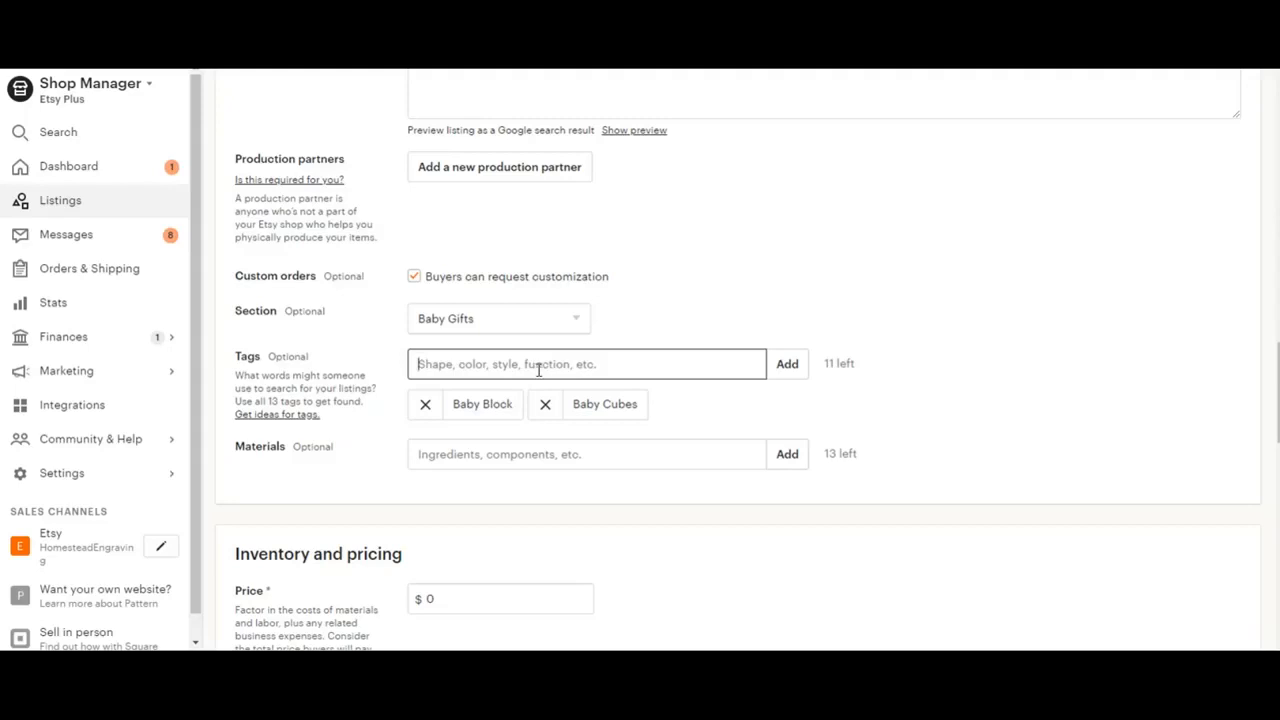
mouse_move(544, 414)
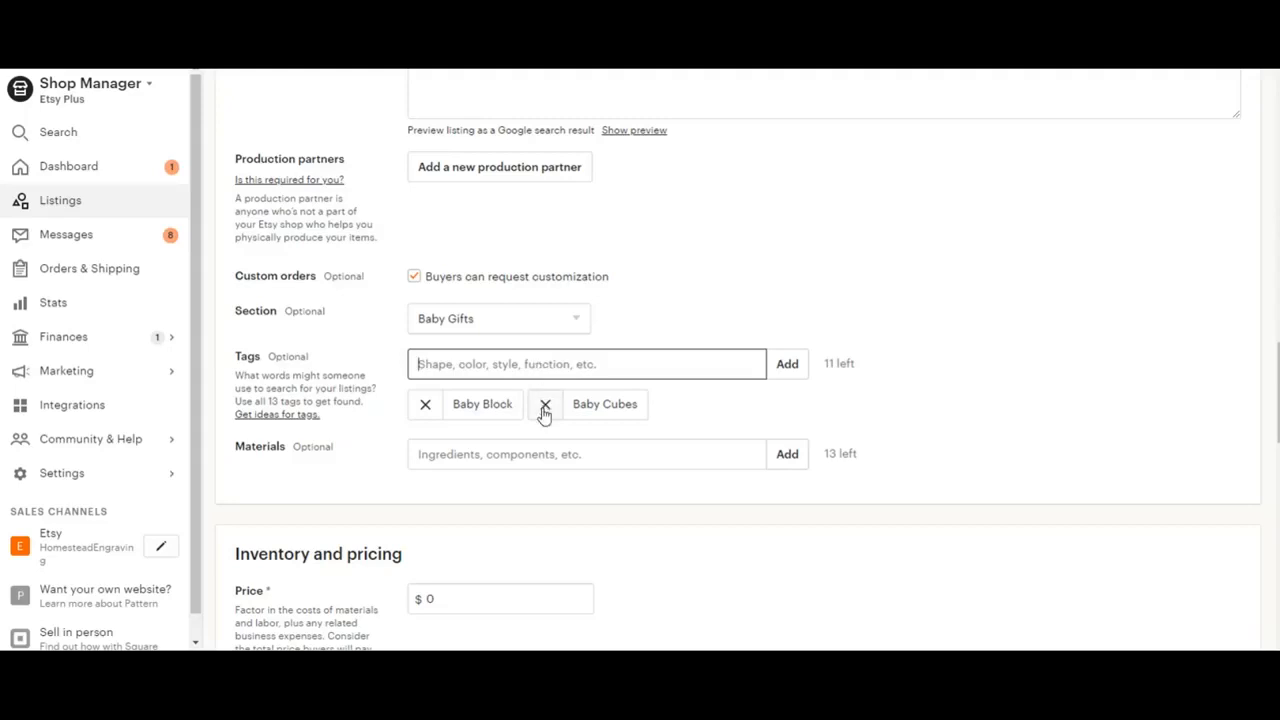
left_click(544, 404)
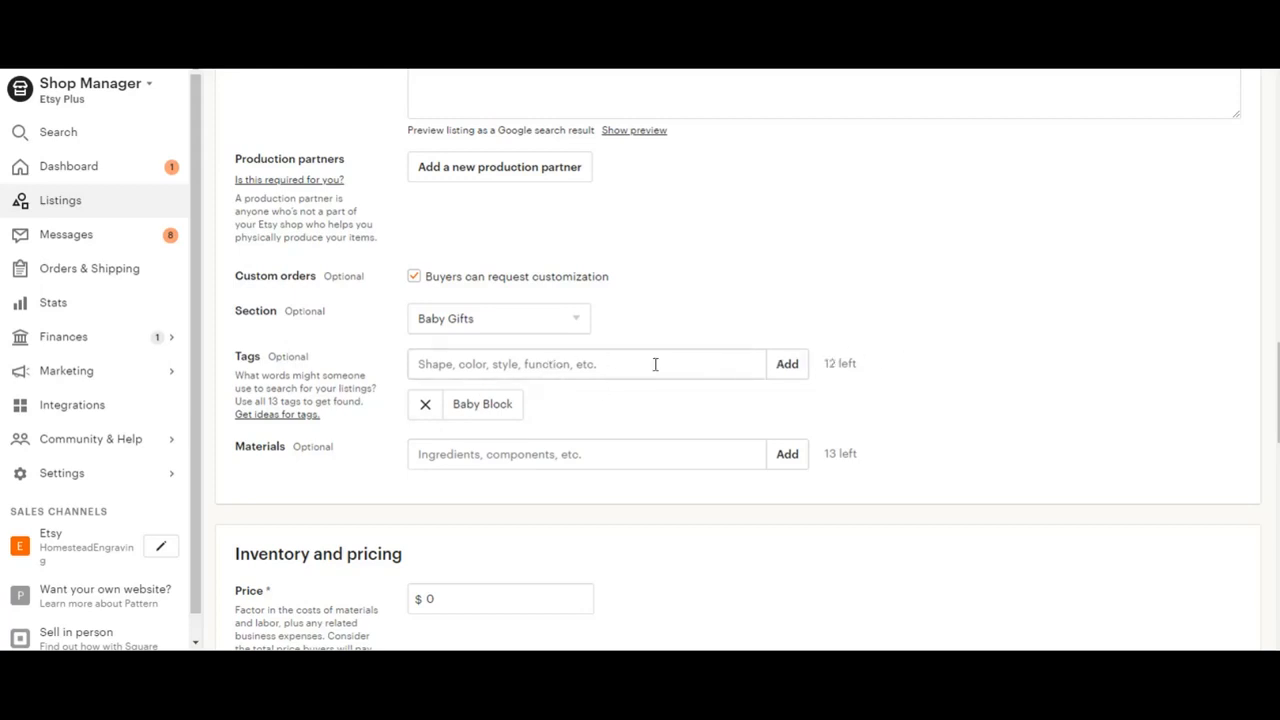
- Add Wood, Paint and Wood Block as the listing's materials
scroll("down", 3)
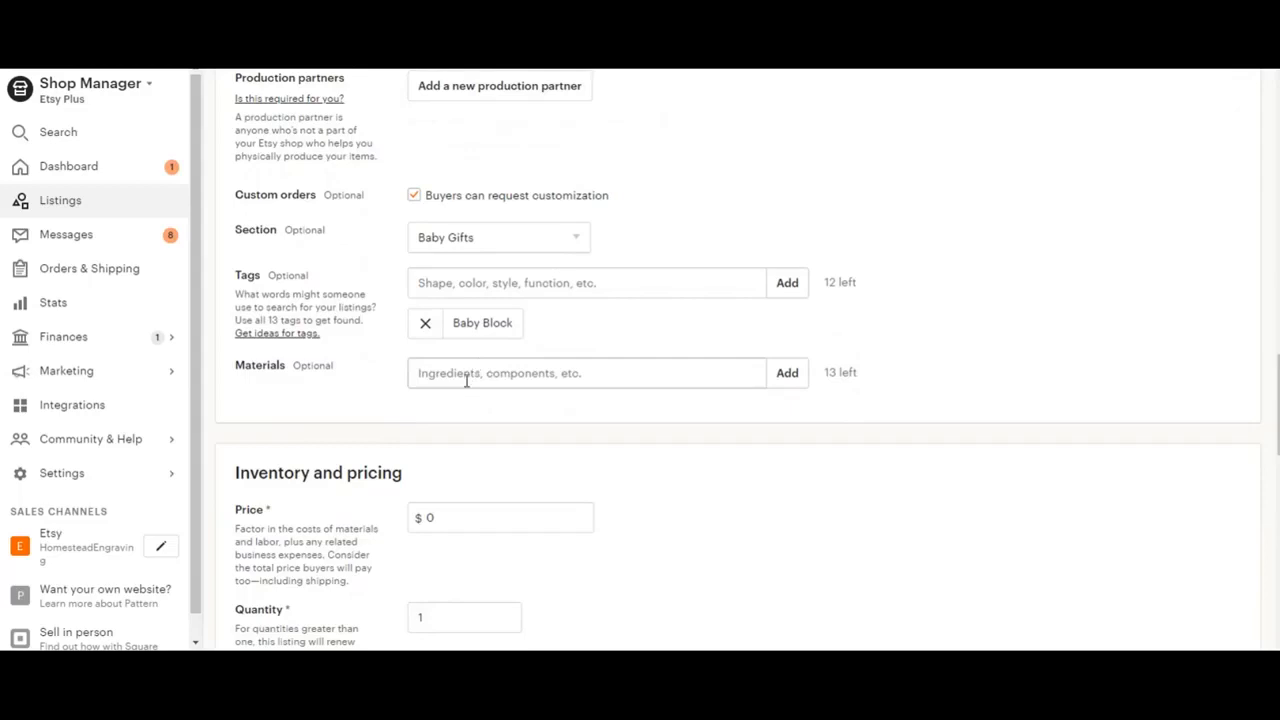
left_click(588, 372)
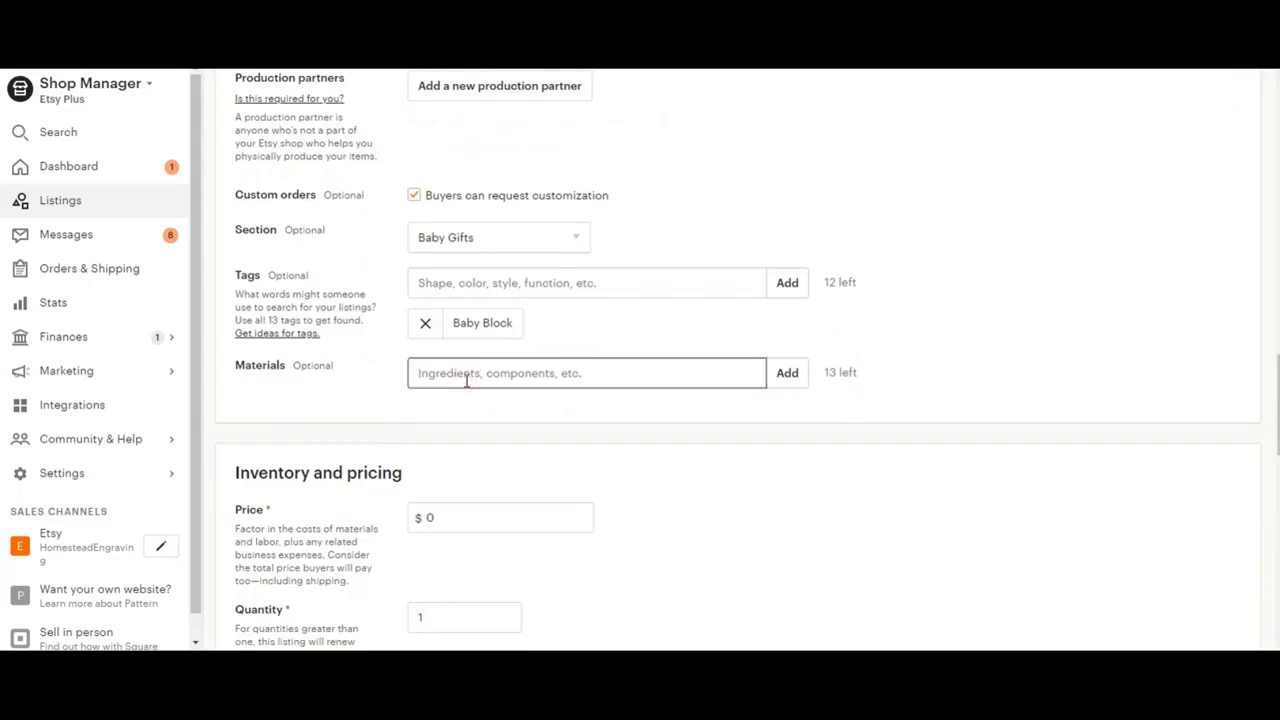
left_click(788, 372)
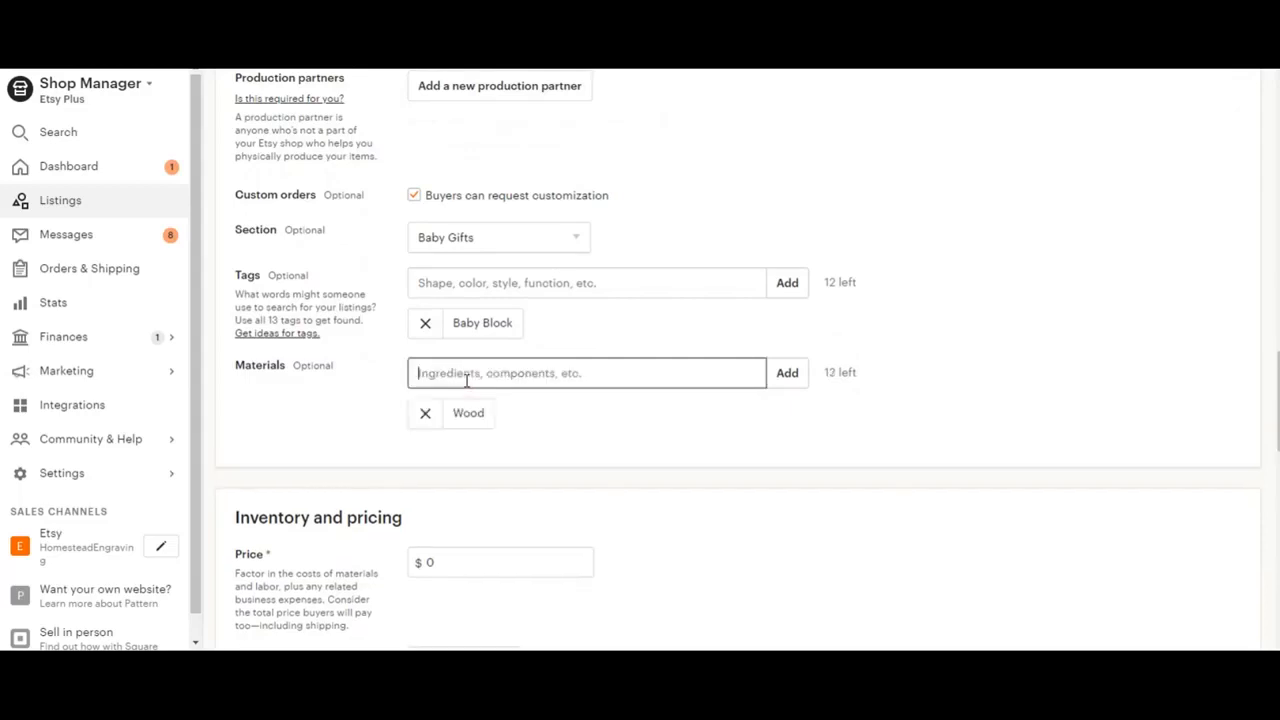
type("Paint")
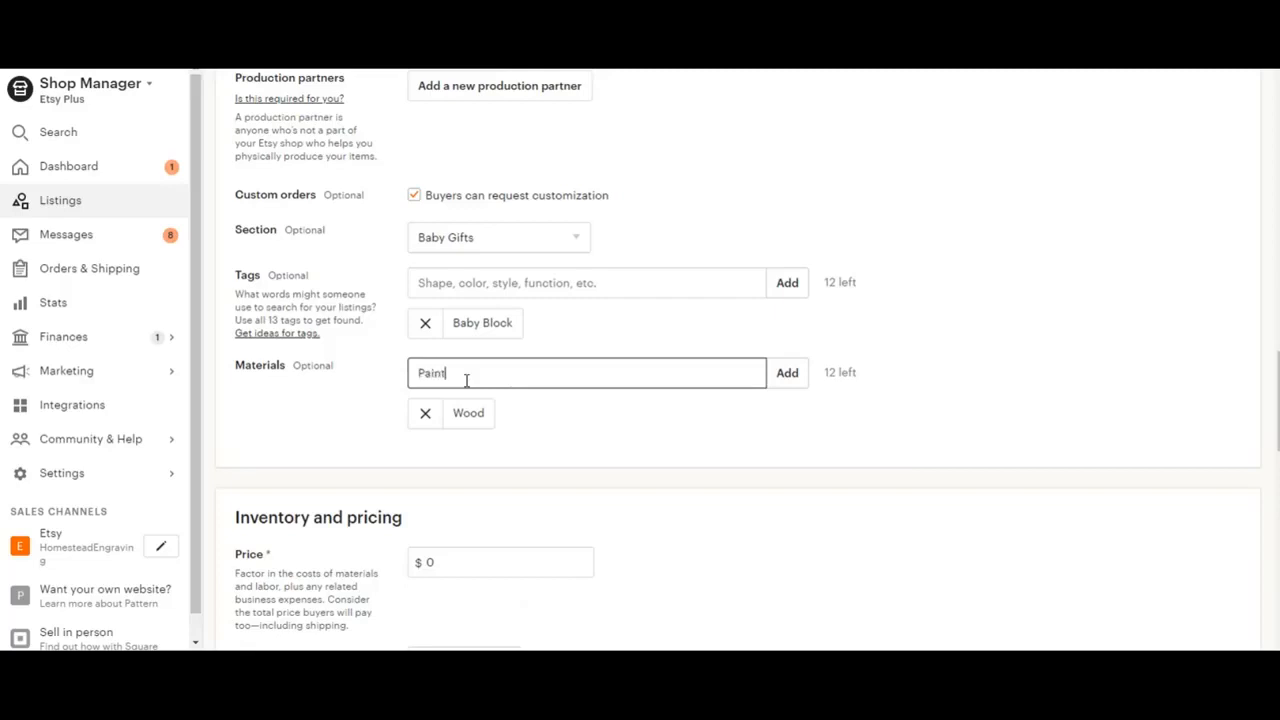
left_click(788, 372)
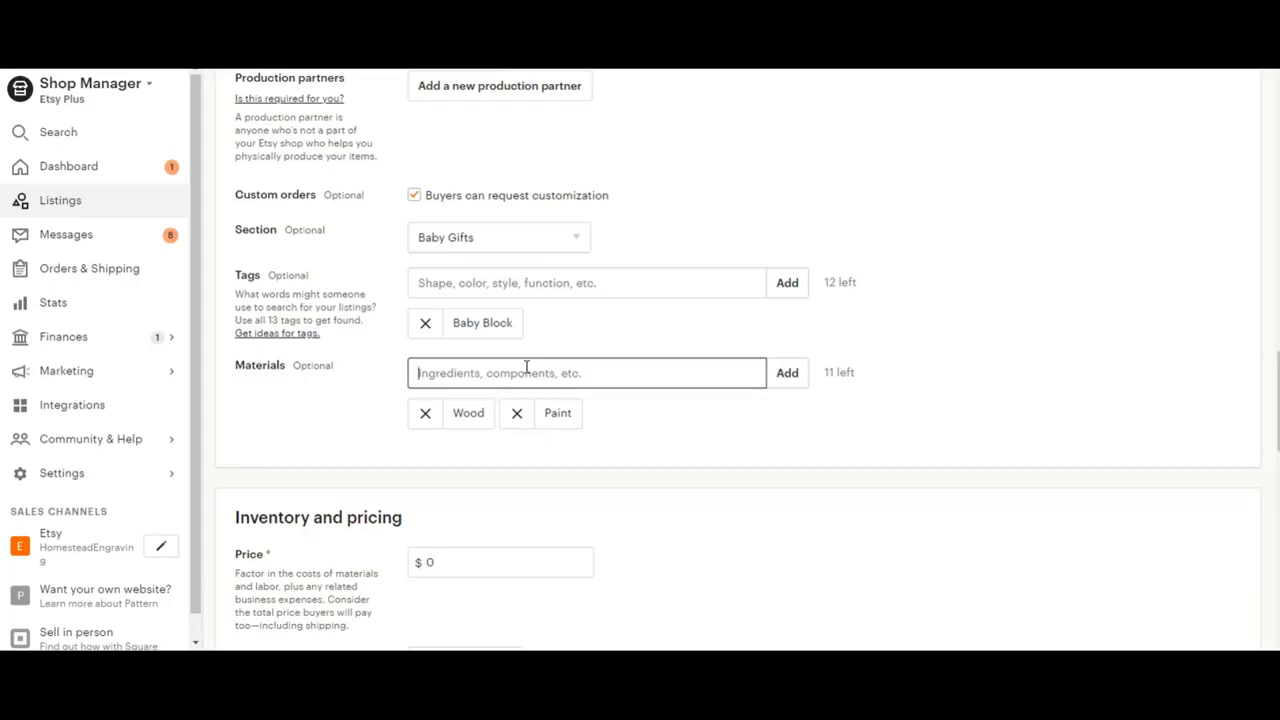
type("Wood")
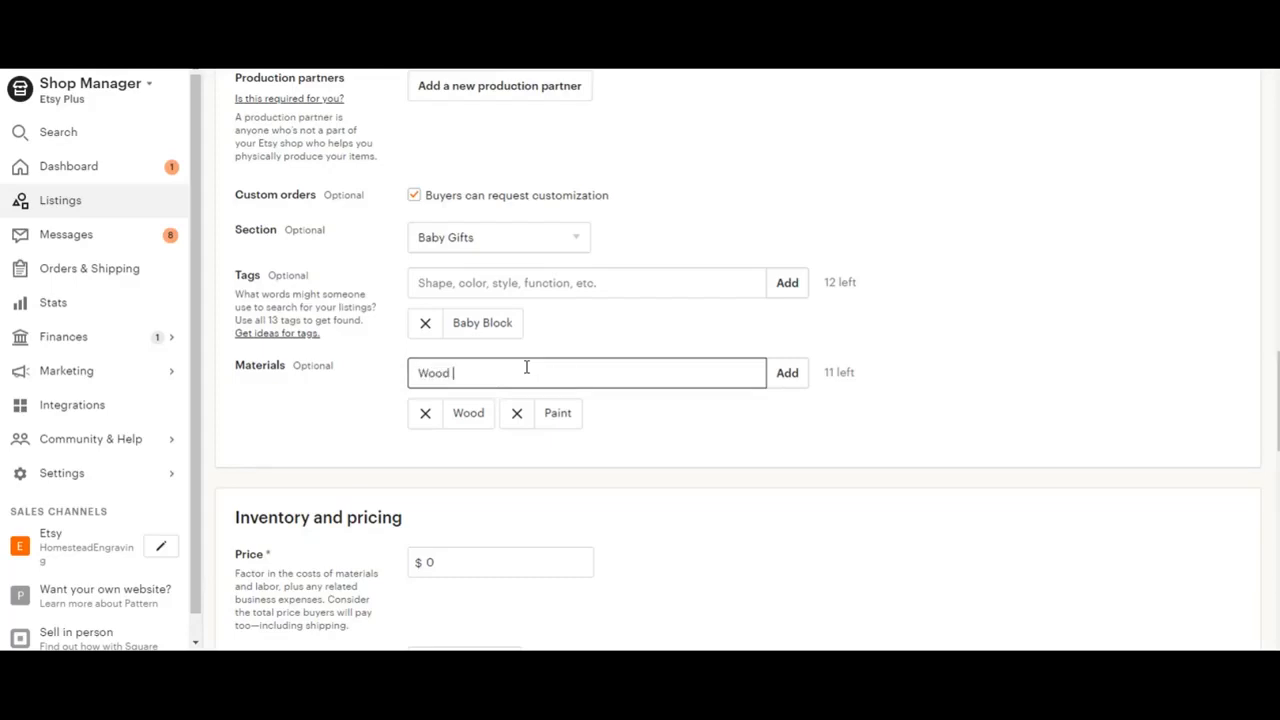
left_click(788, 372)
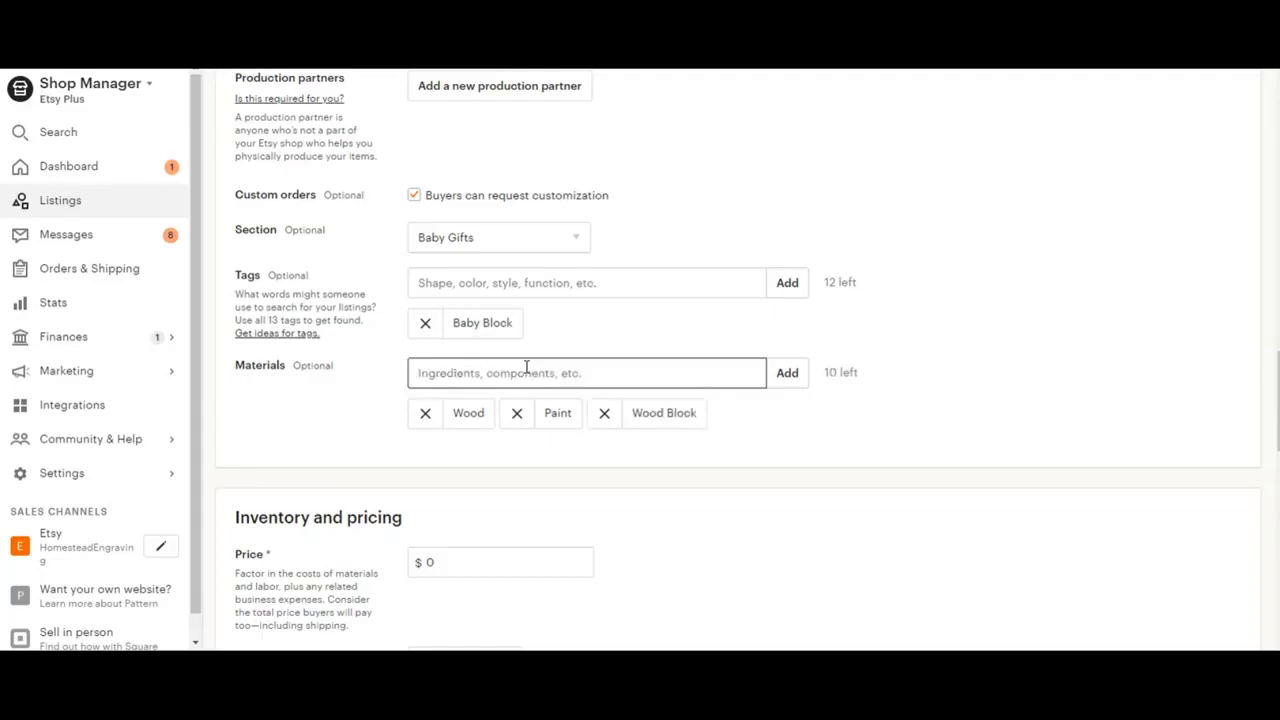
- Replace the $20.00 listing price with $30.00
scroll("down", 3)
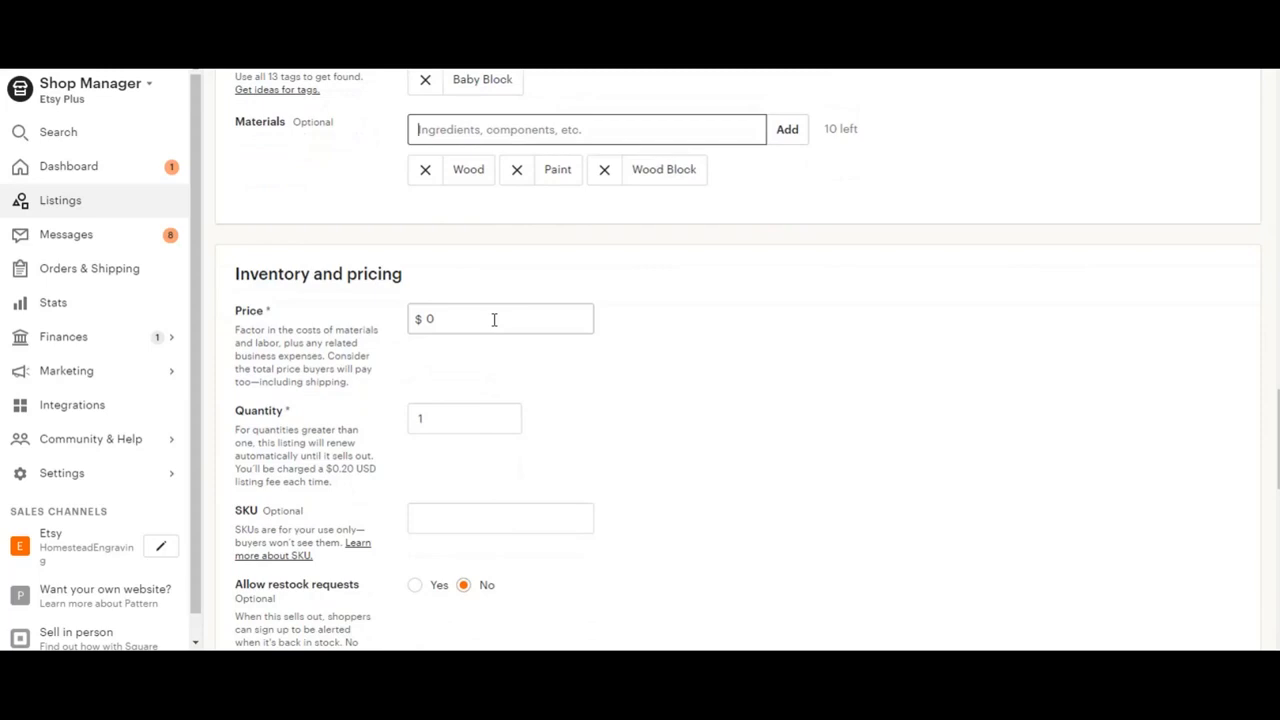
left_click(500, 318)
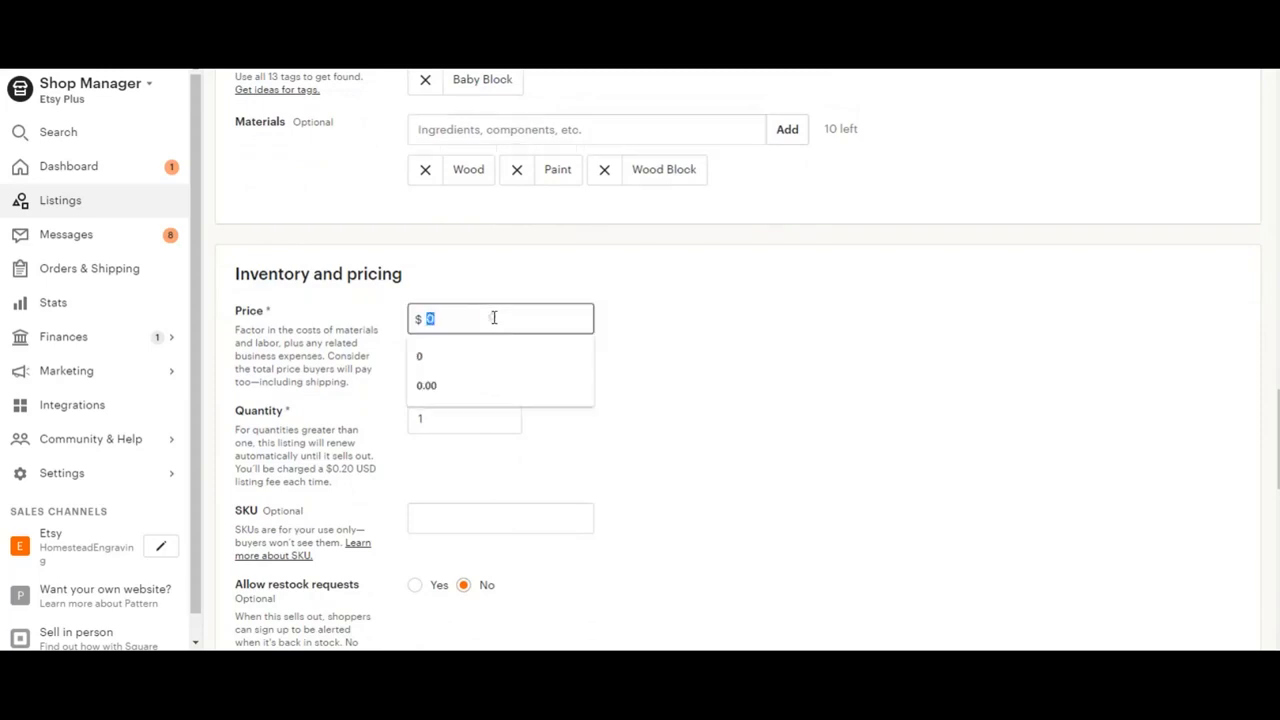
type("20.00")
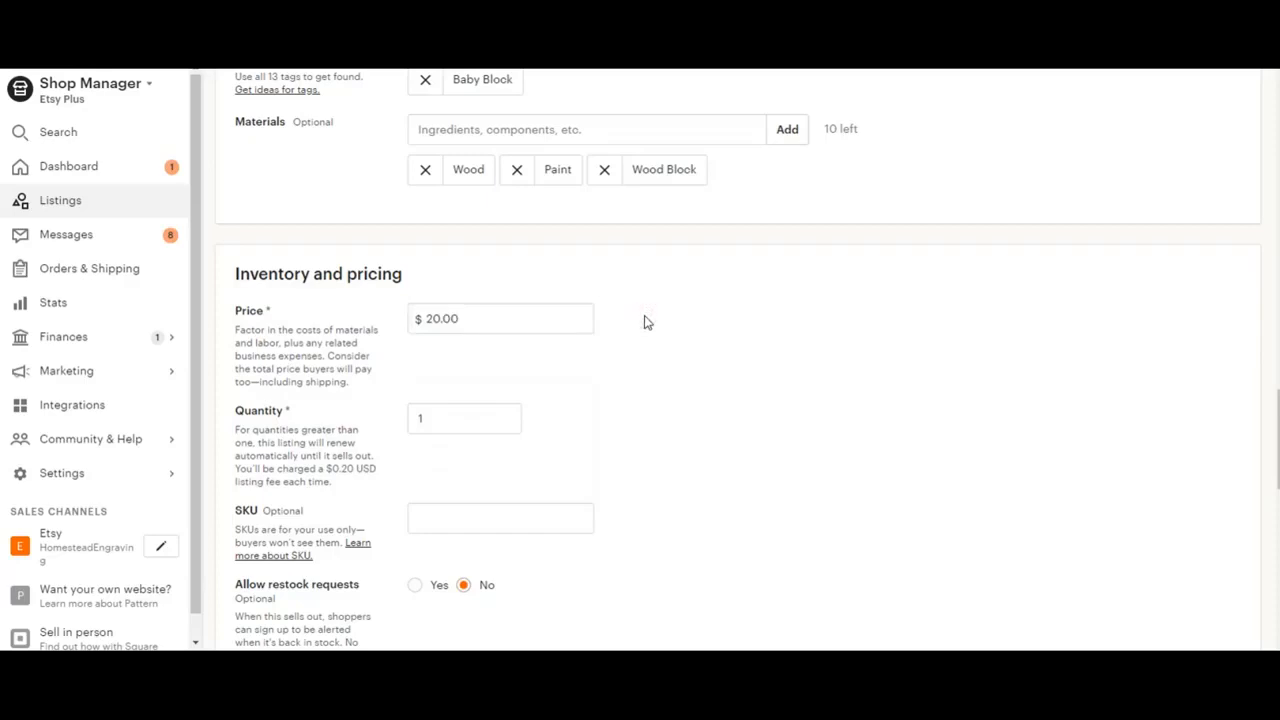
left_click(500, 318)
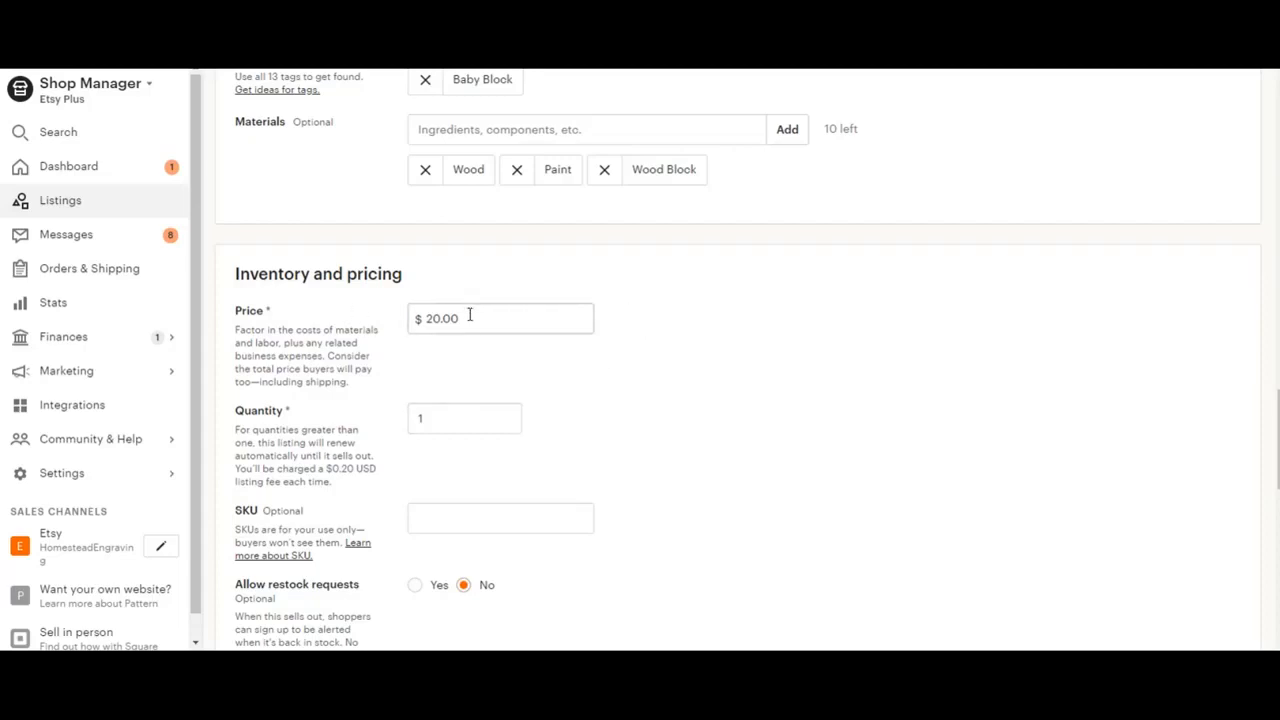
mouse_move(472, 316)
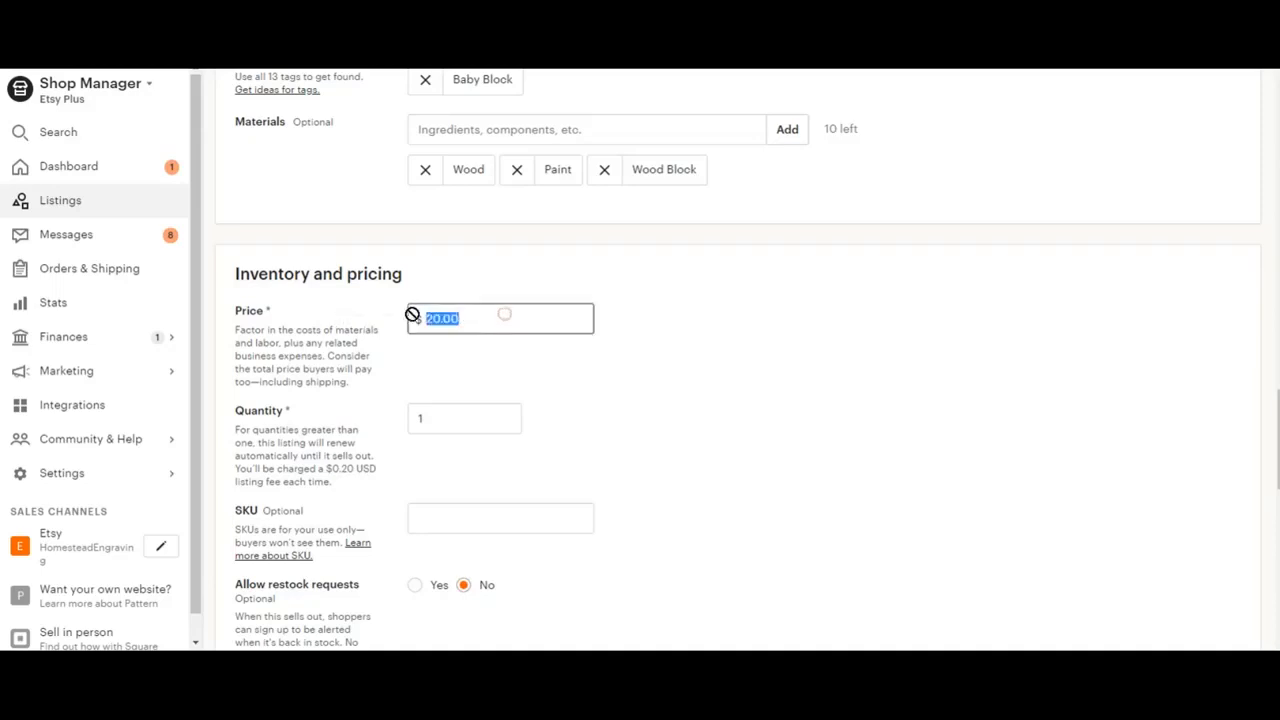
type("30")
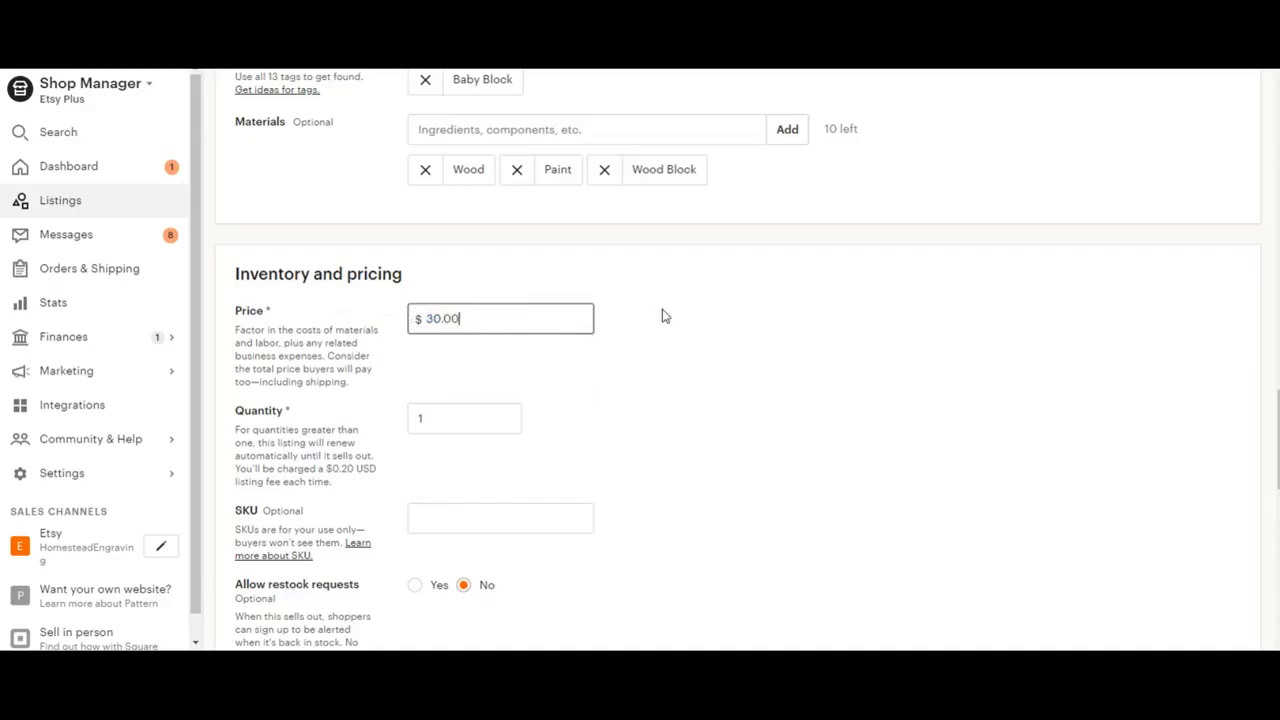
- Set the listing quantity to 999, keeping the price at $30.00
scroll("down", 3)
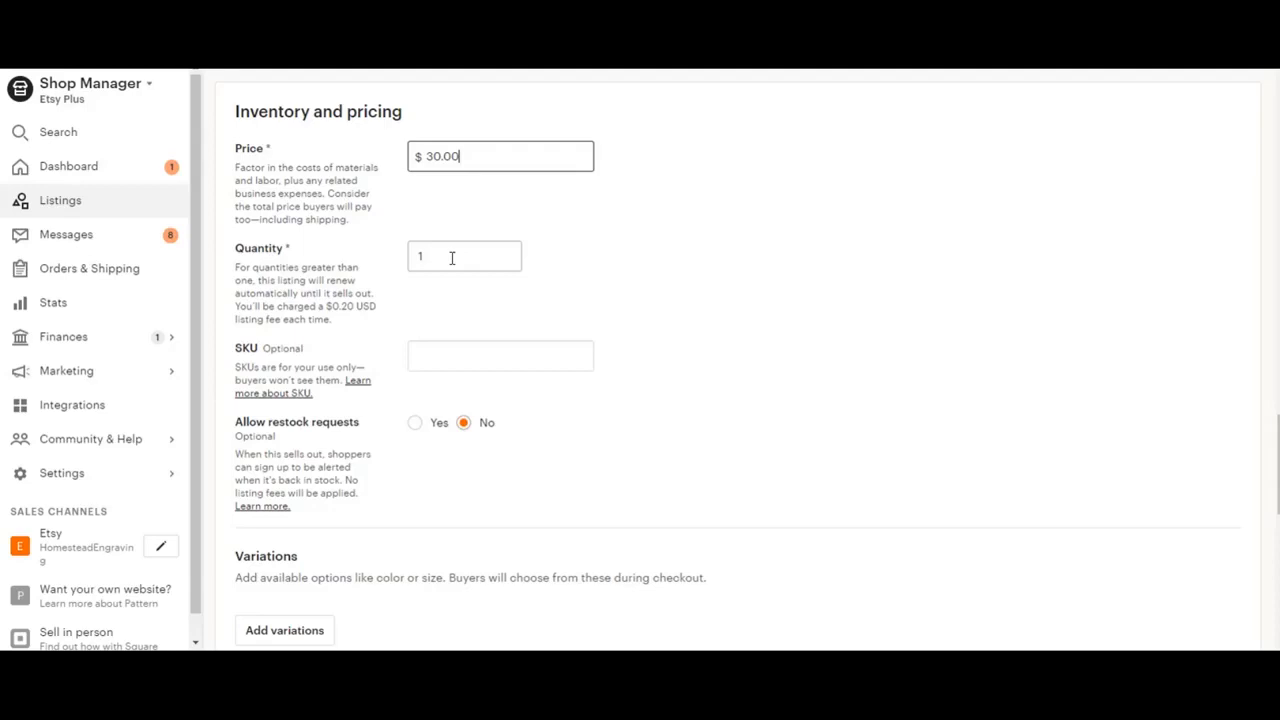
left_click(464, 256)
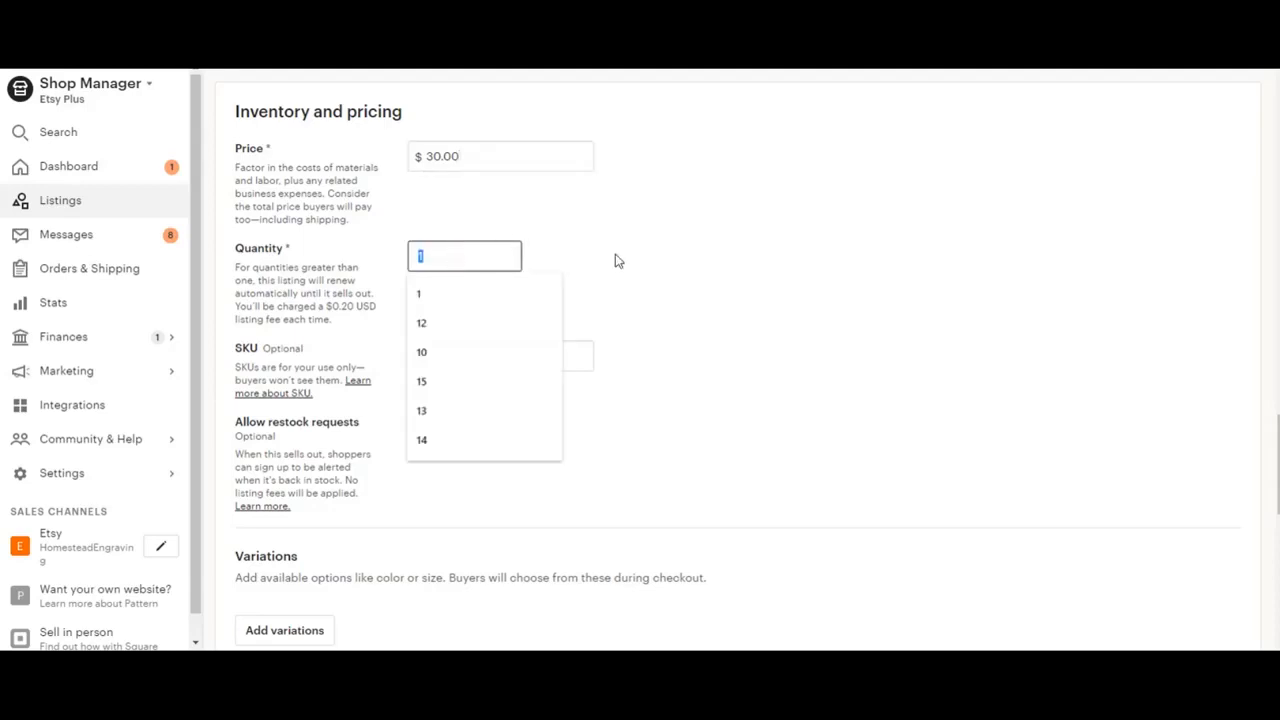
type("3")
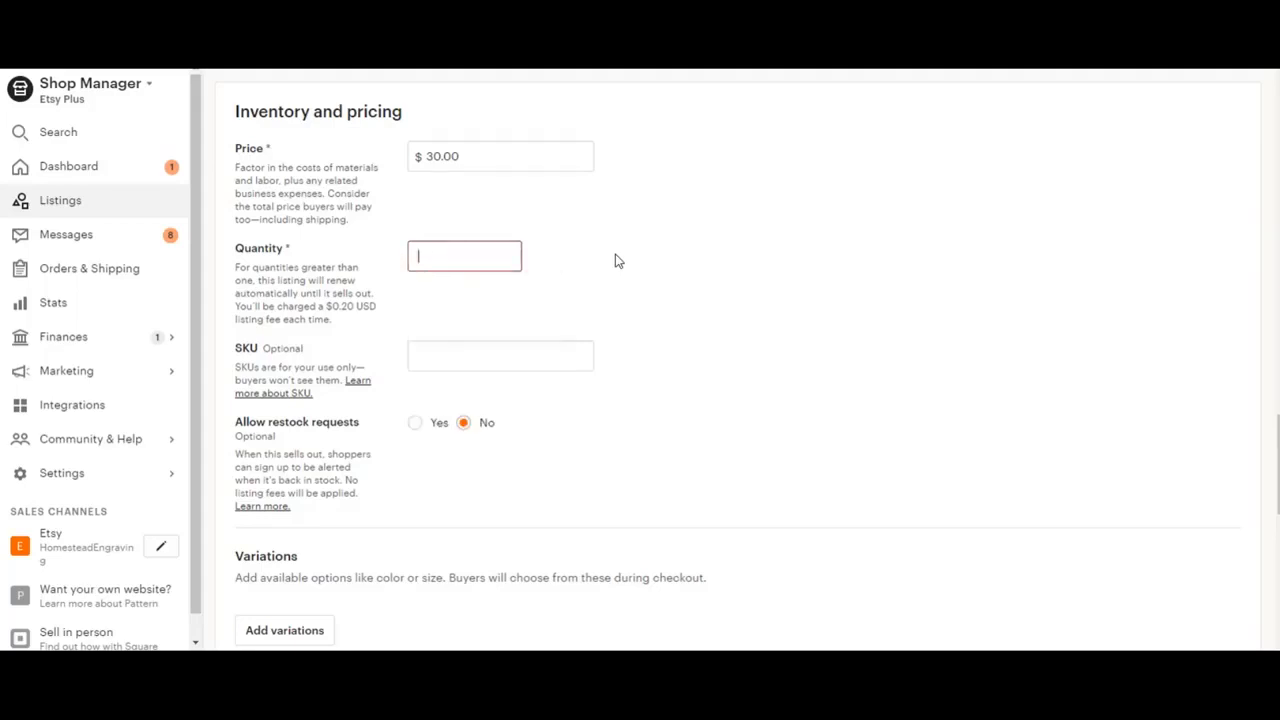
type("999")
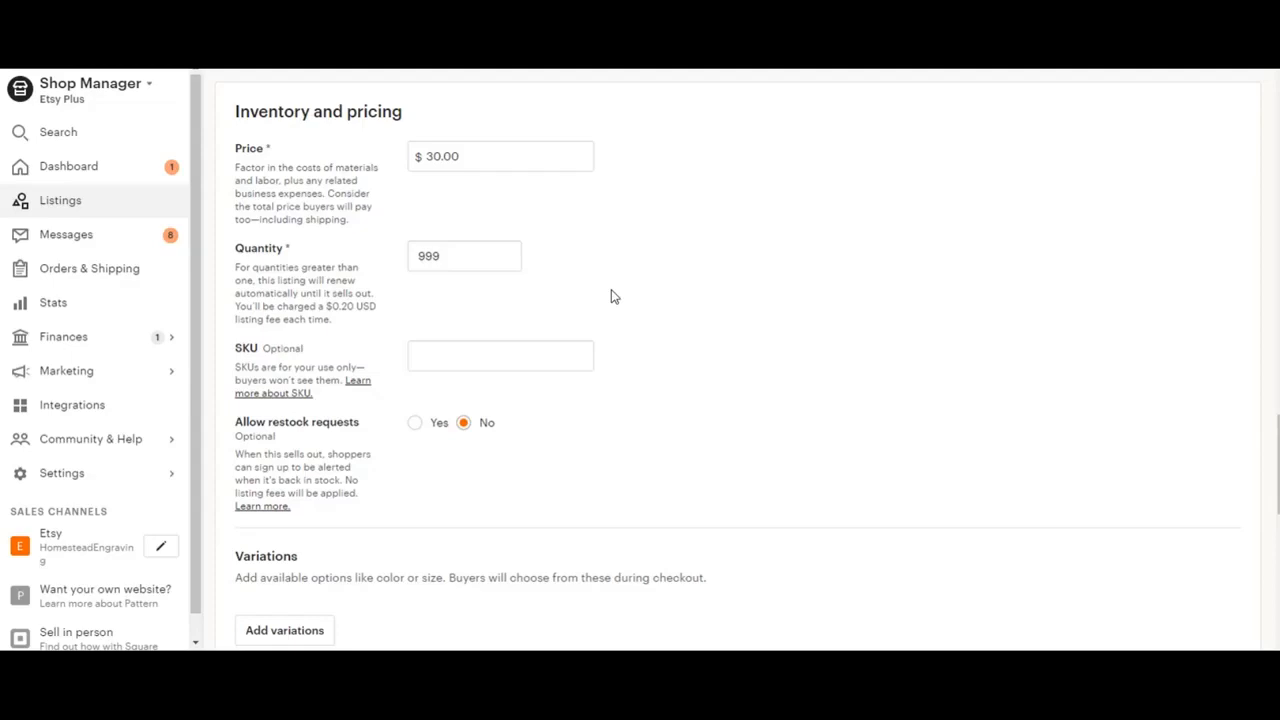
- Enter SKU A1 for the listing and dismiss the SKU suggestions
scroll("down", 3)
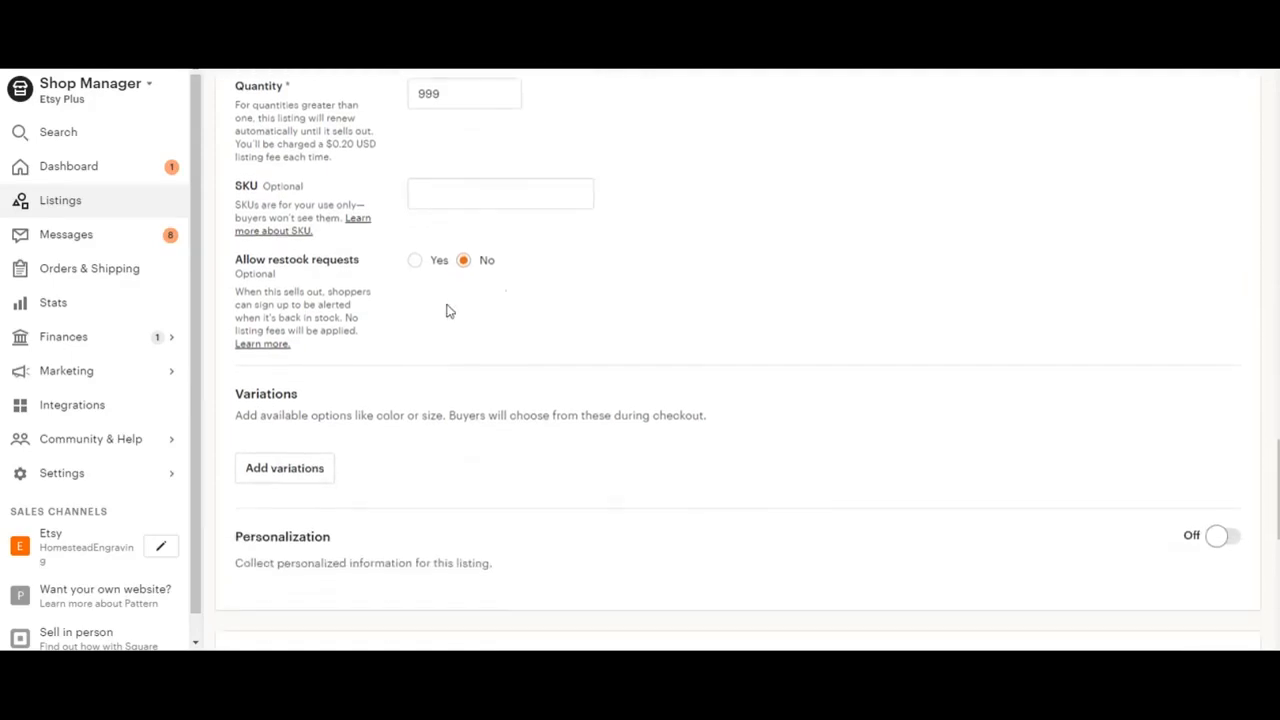
left_click(500, 192)
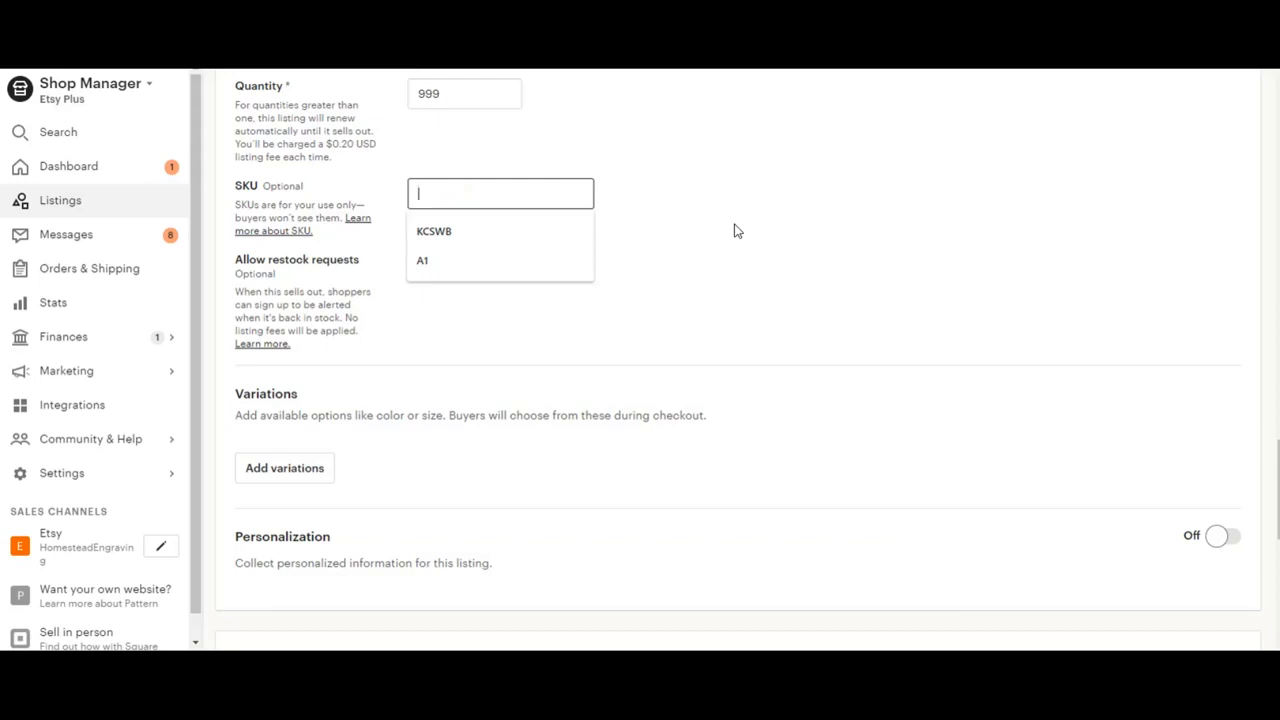
left_click(422, 260)
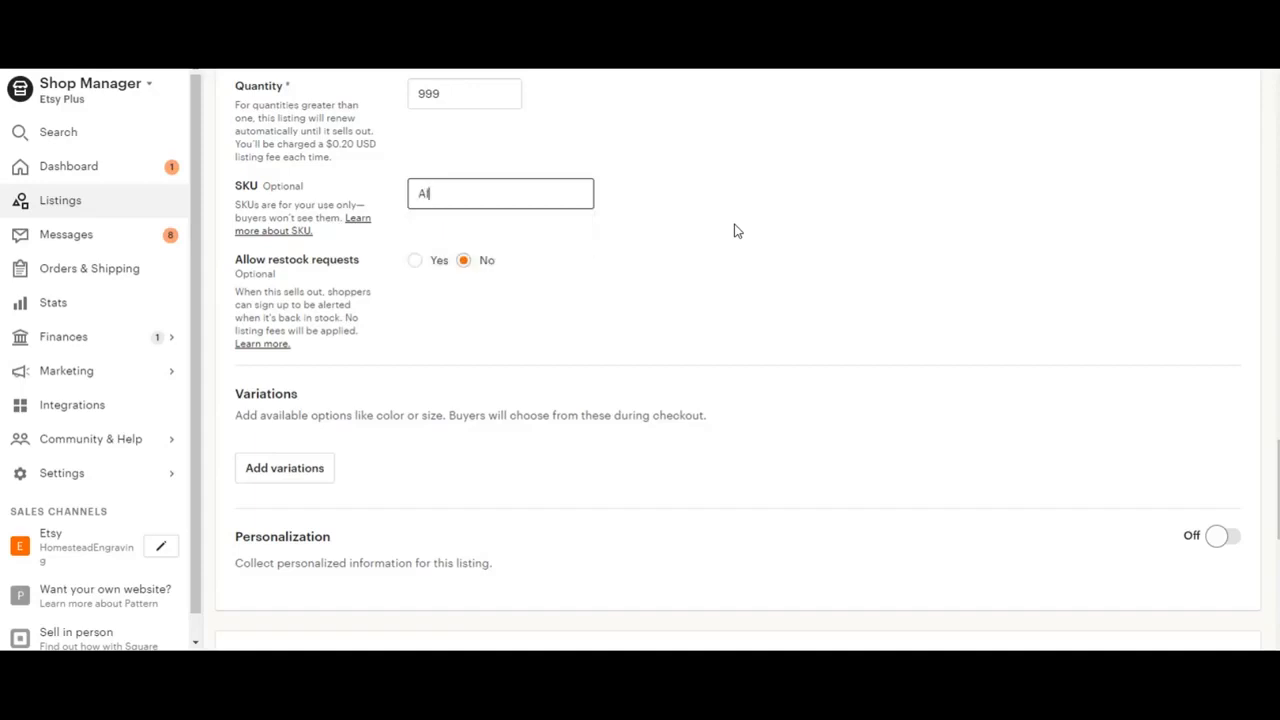
type("1")
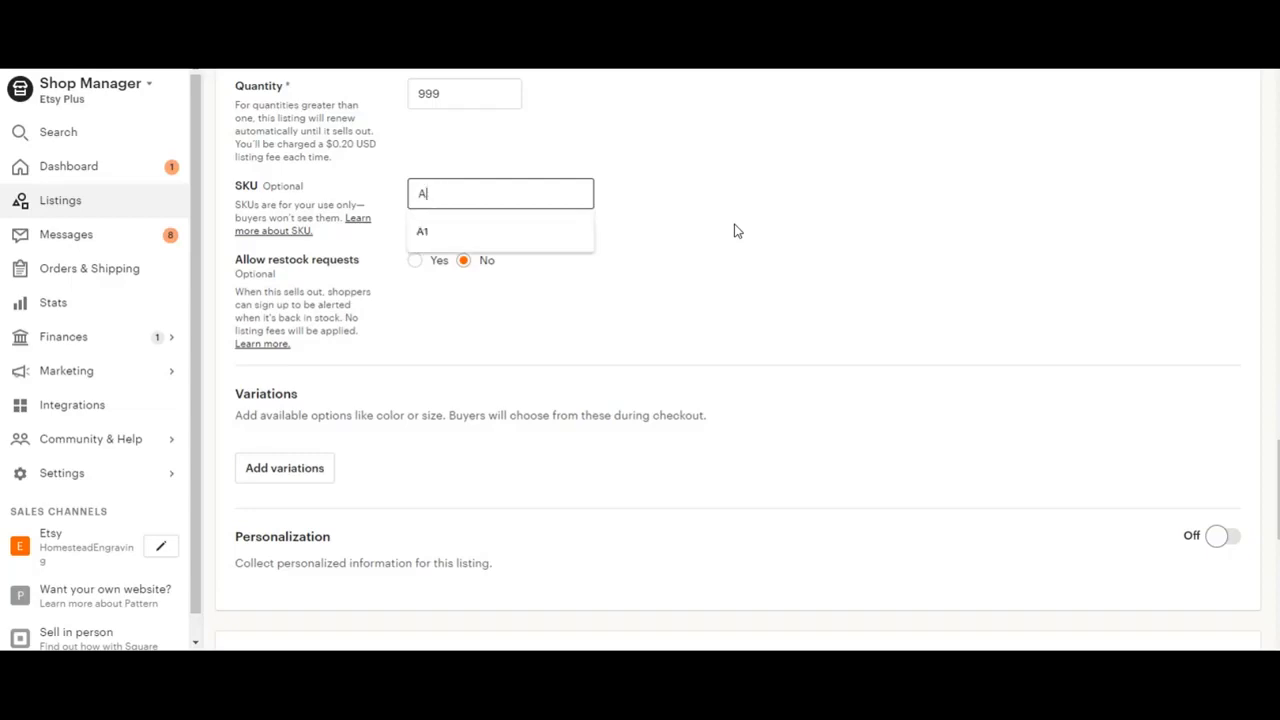
left_click(420, 232)
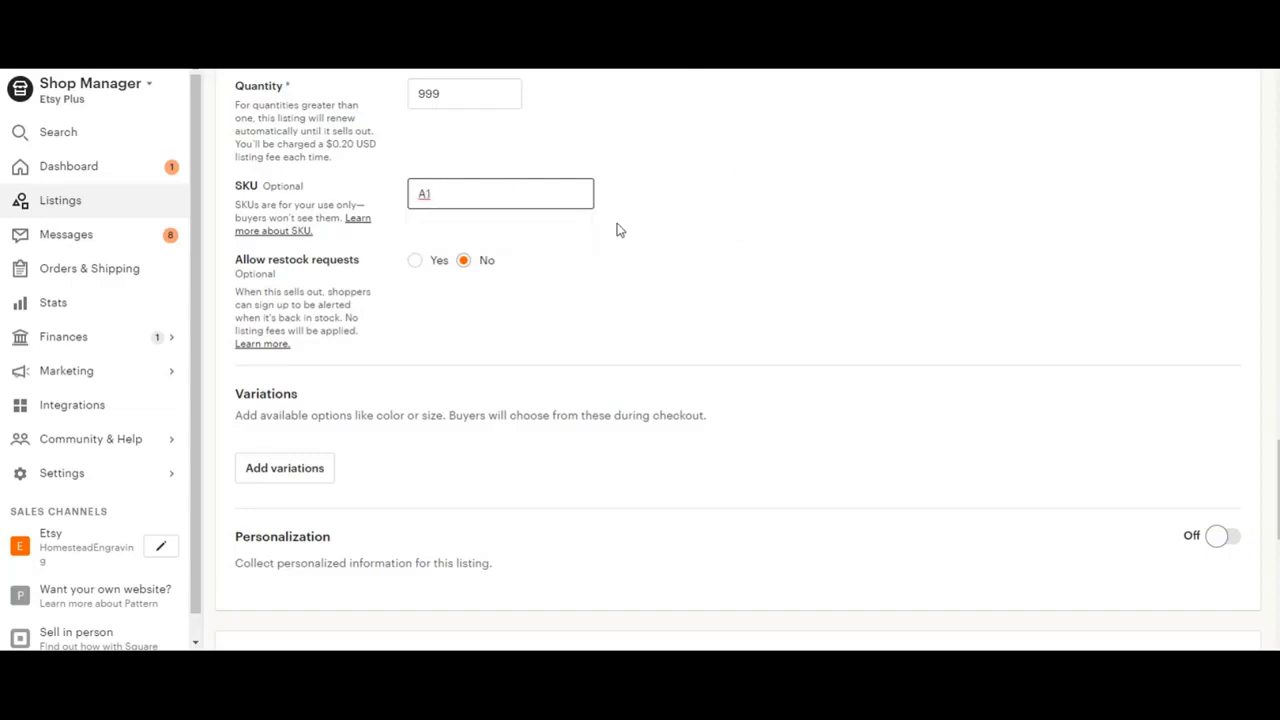
- Choose Yes under Allow restock requests so shoppers can request restocks
scroll("down", 3)
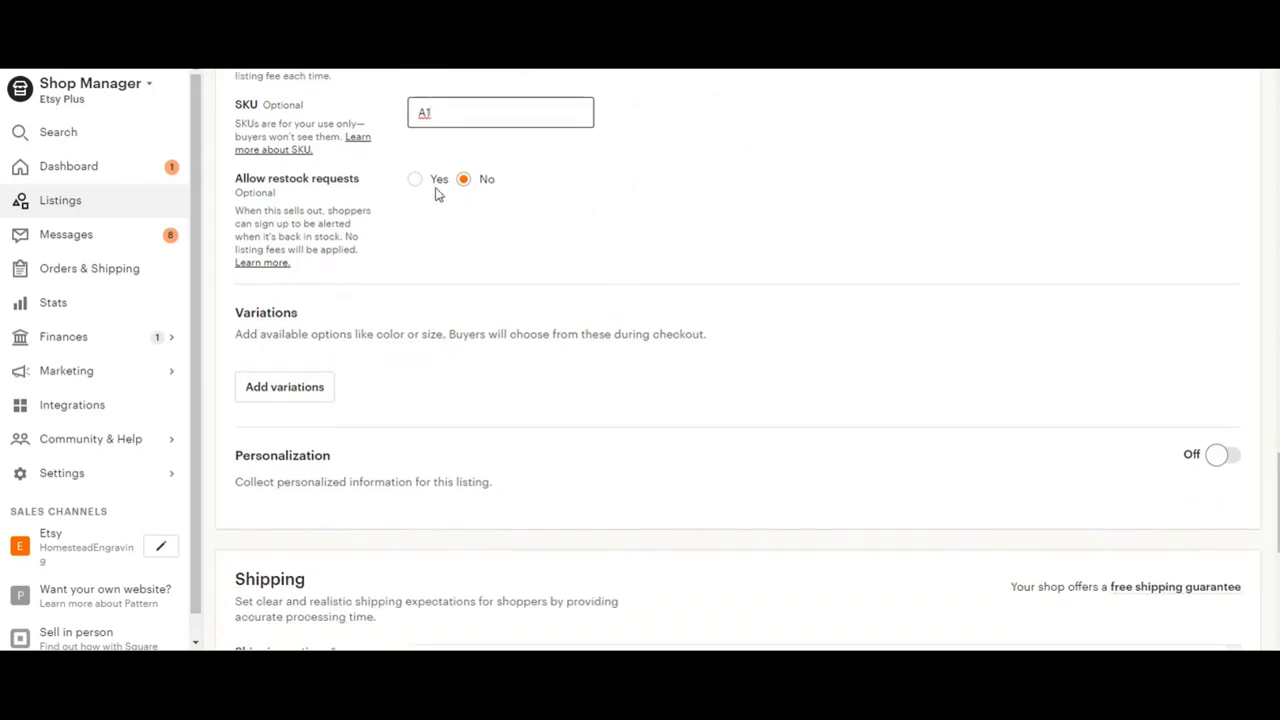
left_click(414, 180)
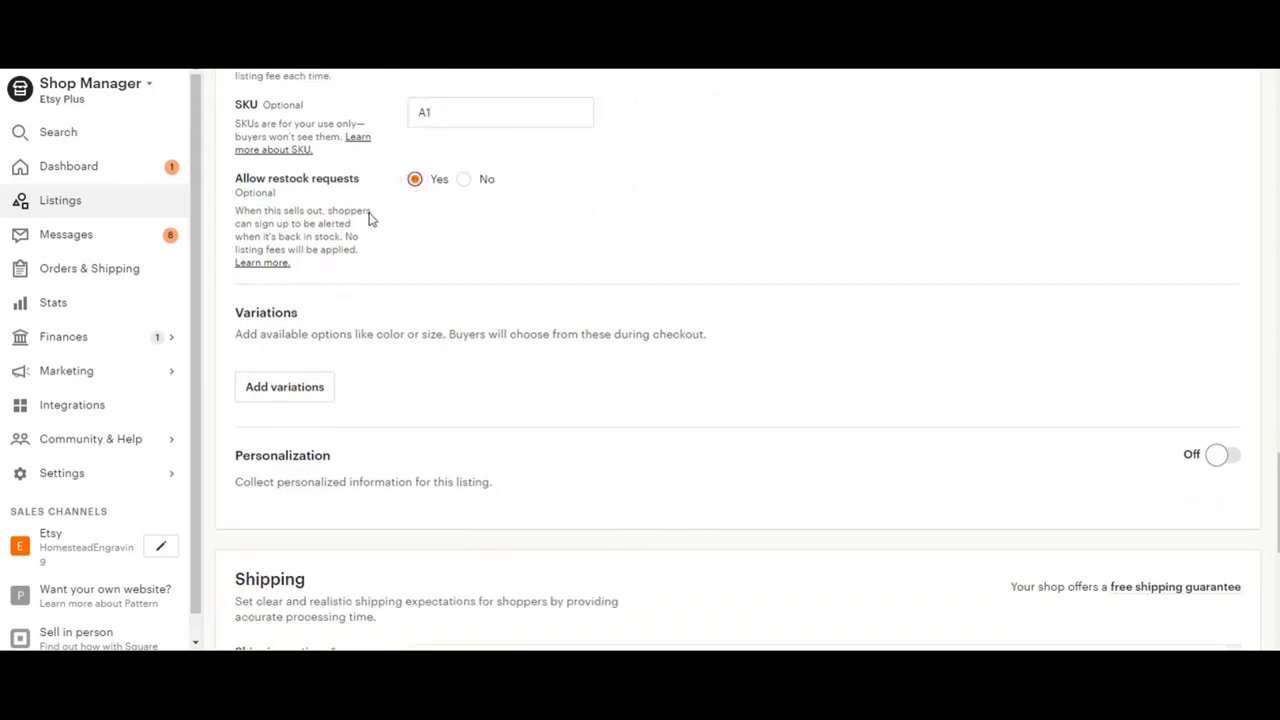
mouse_move(440, 262)
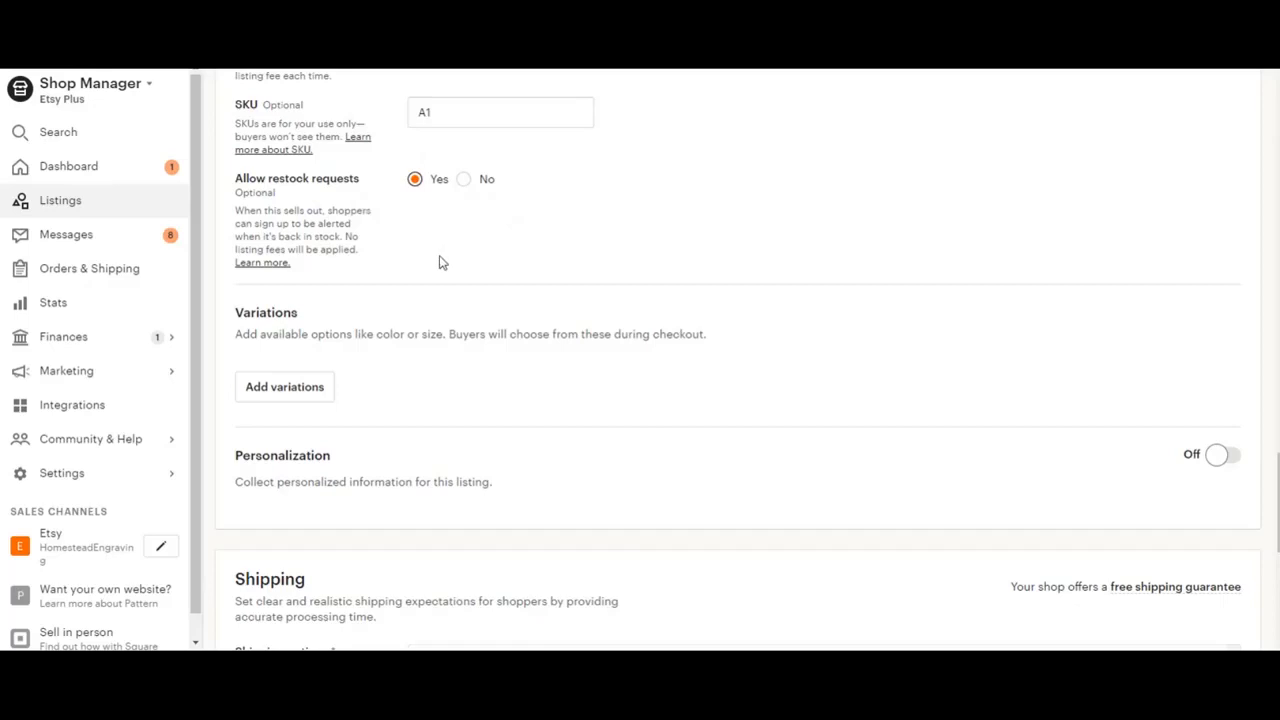
mouse_move(460, 252)
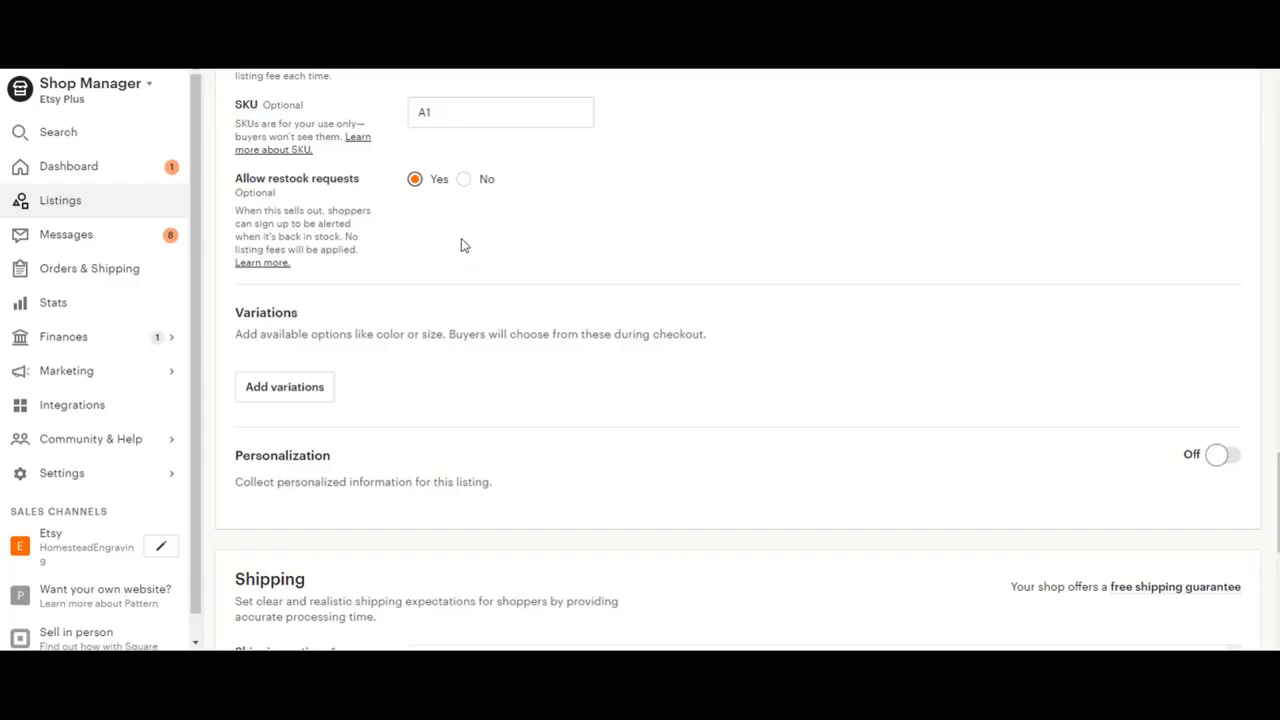
- Add a Primary color variation with Gray and White as its options
scroll("down", 3)
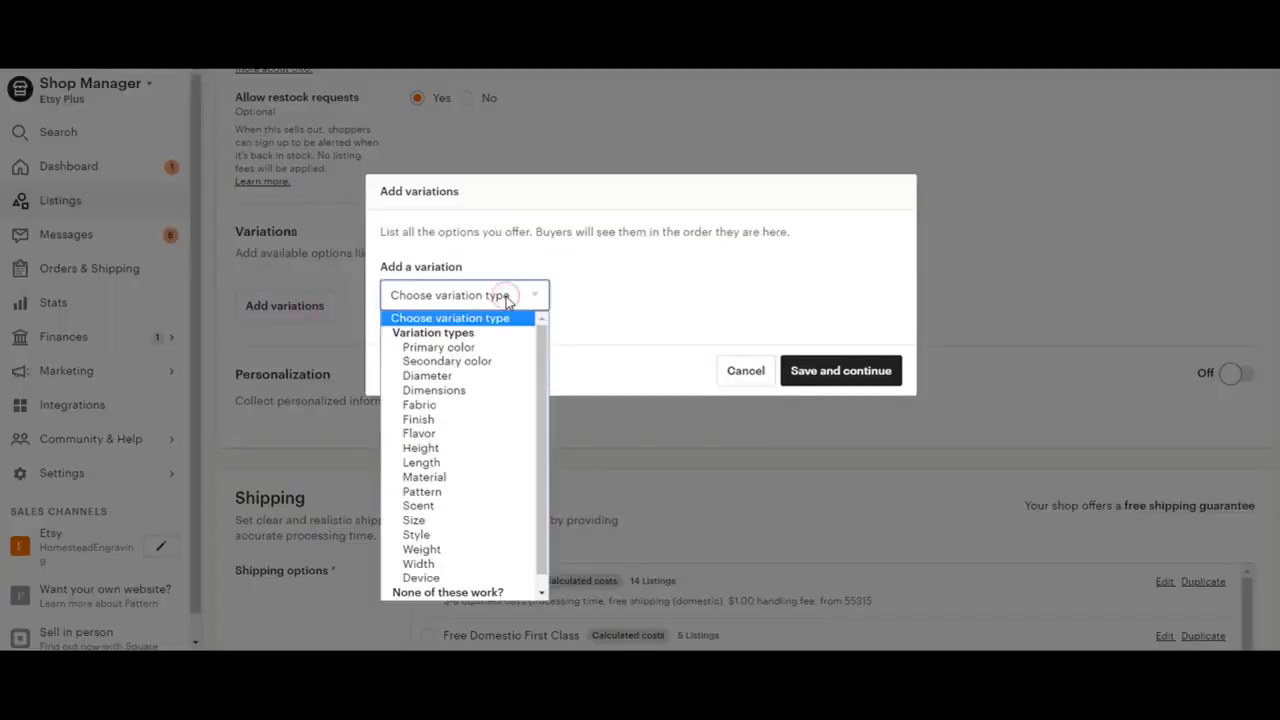
mouse_move(438, 348)
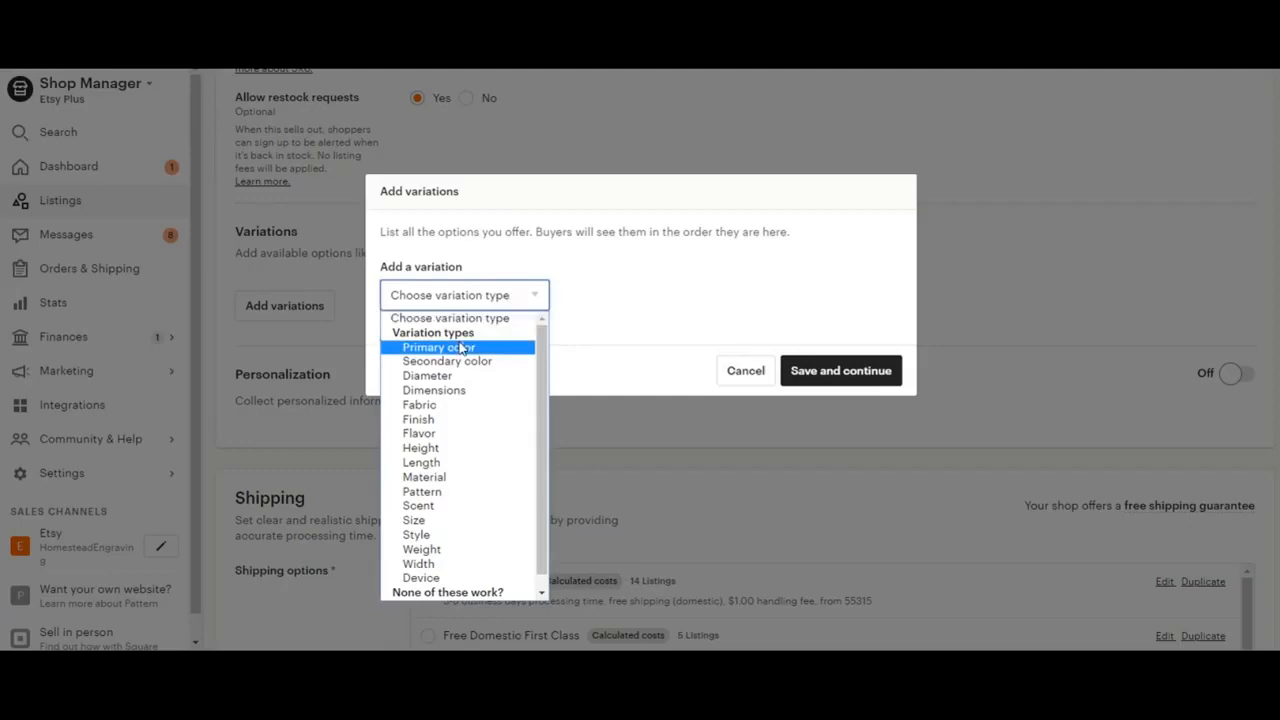
left_click(436, 348)
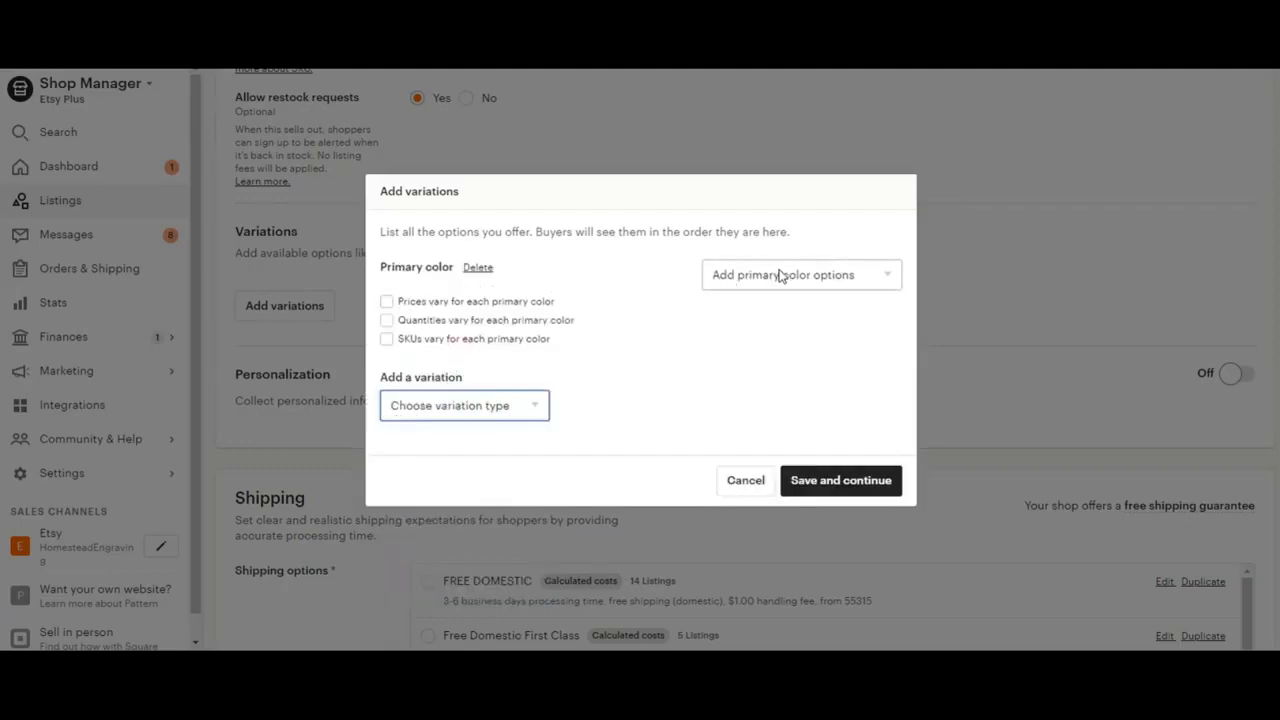
left_click(800, 274)
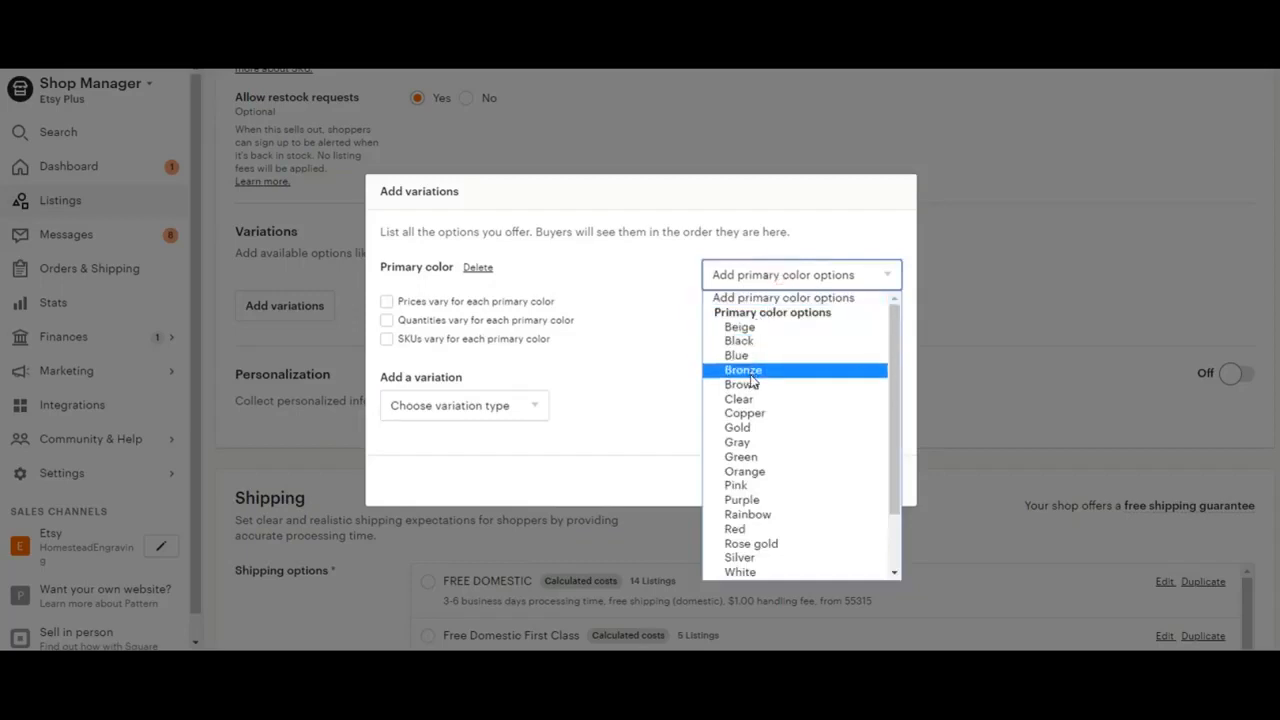
left_click(736, 442)
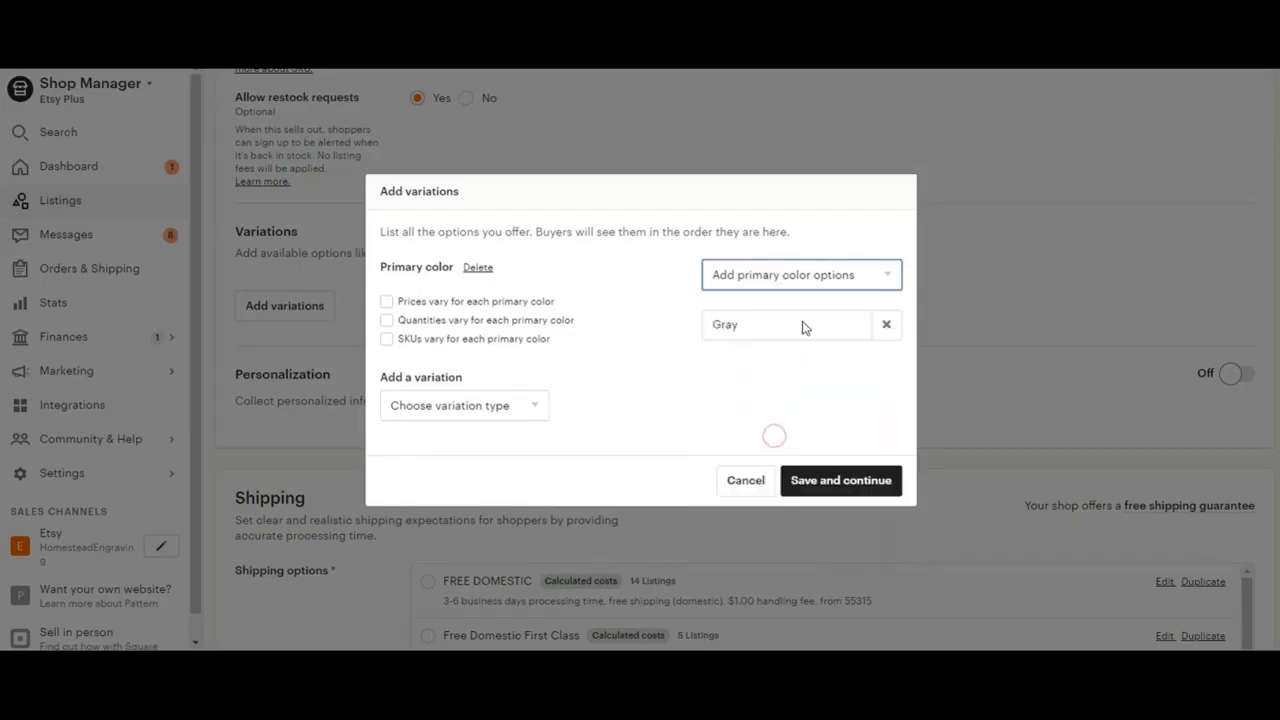
left_click(800, 274)
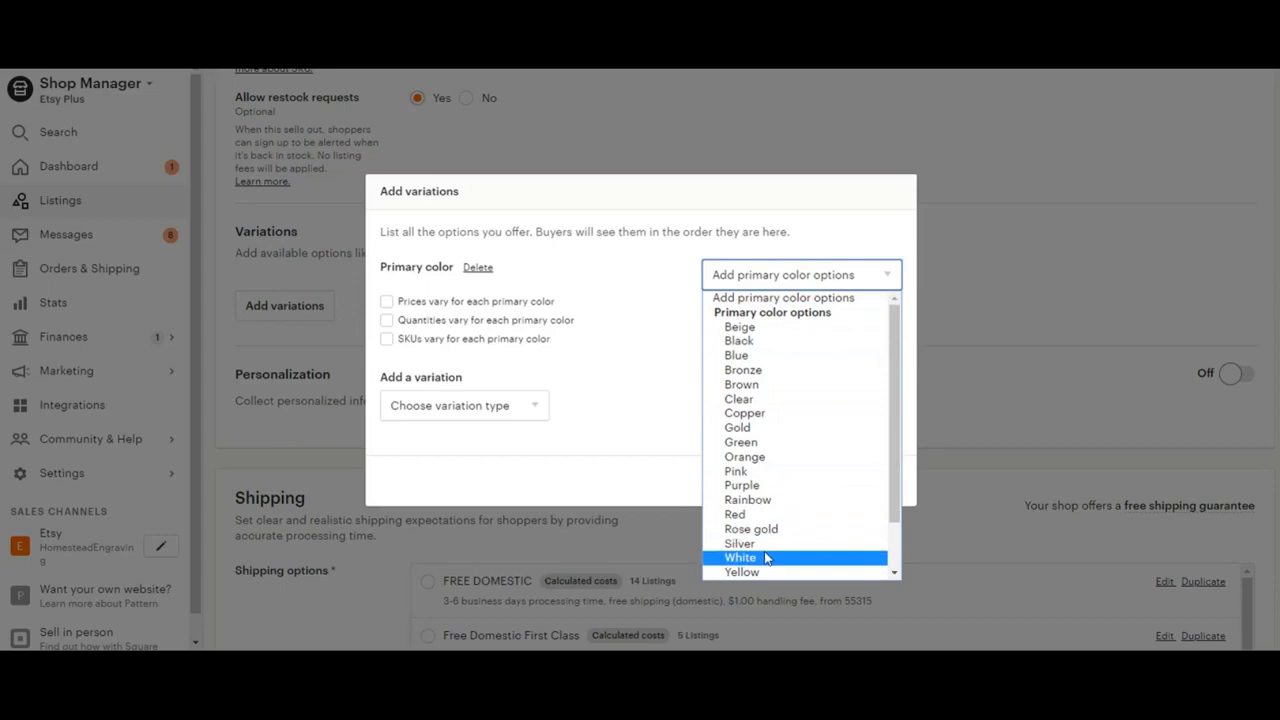
left_click(740, 556)
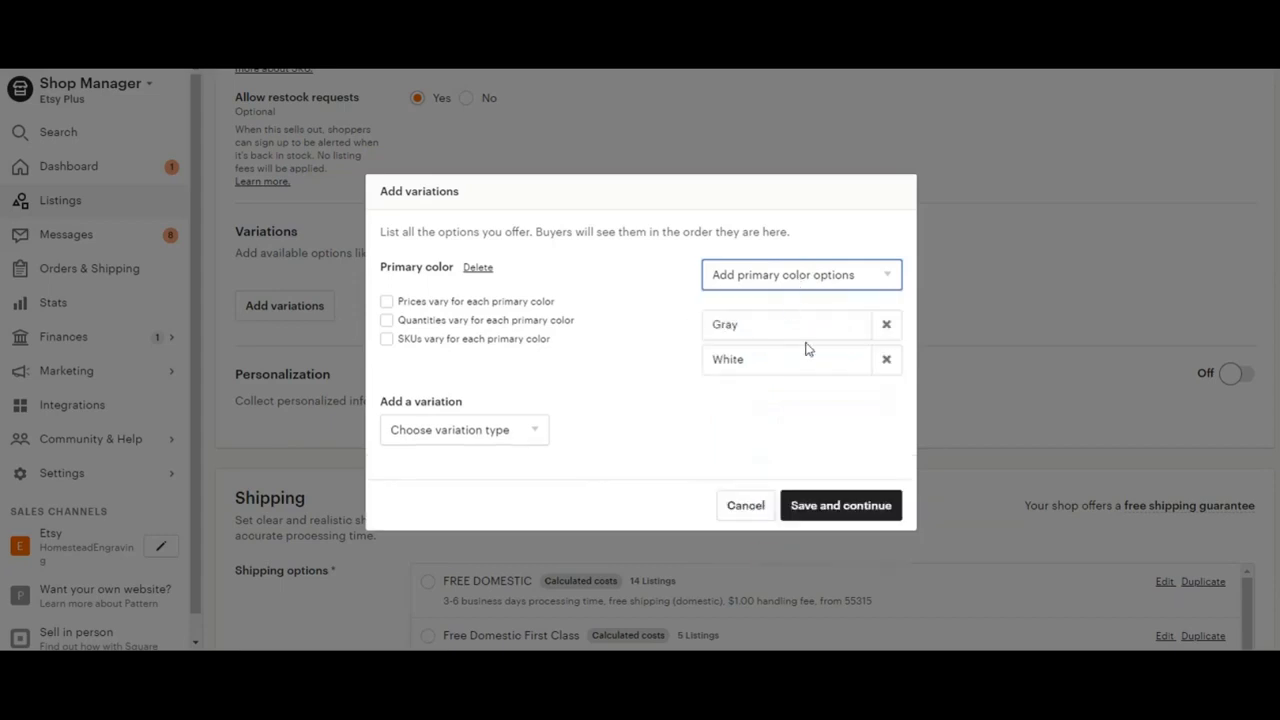
mouse_move(828, 464)
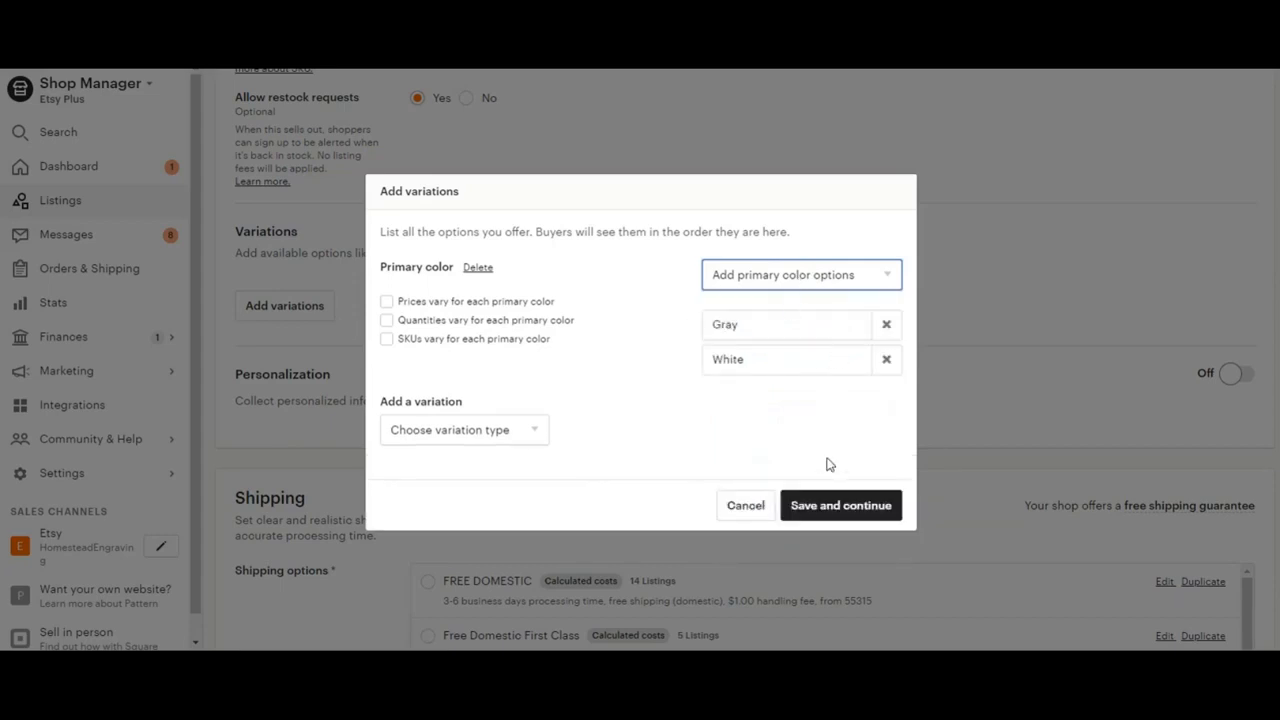
- Save the color variations and price Gray at $35.00, White at $30.00, both visible
left_click(840, 504)
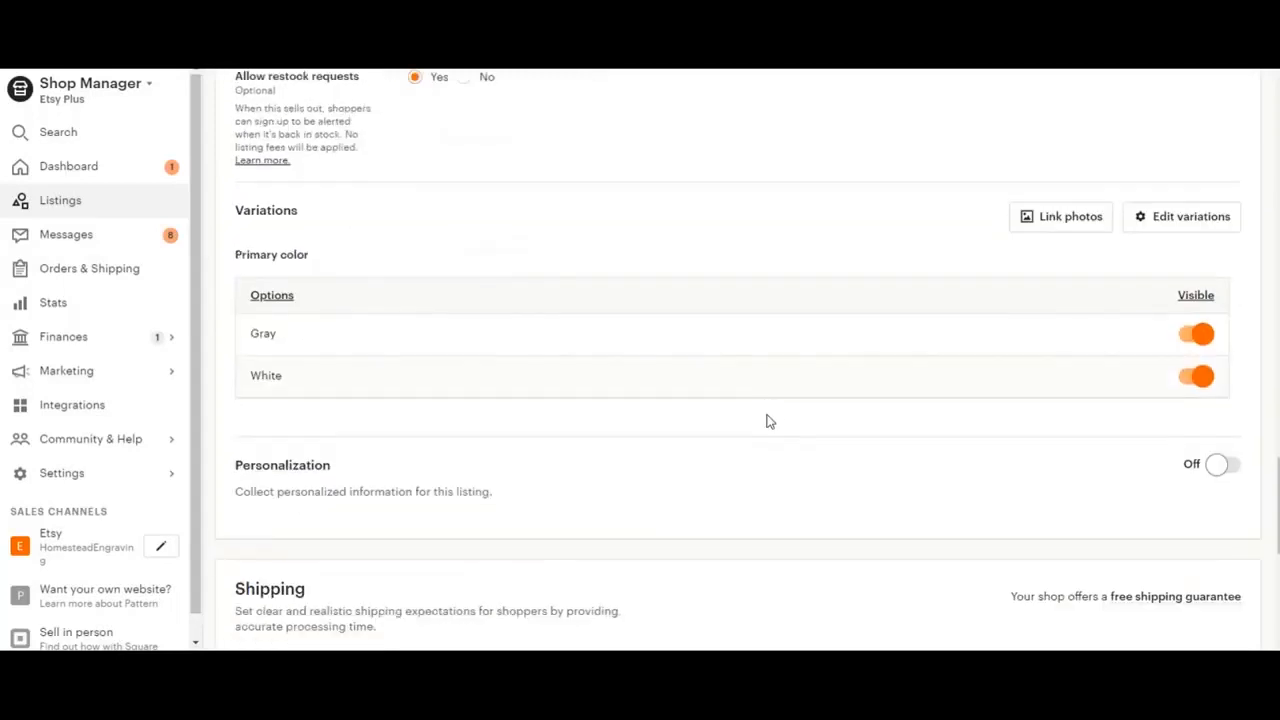
mouse_move(536, 350)
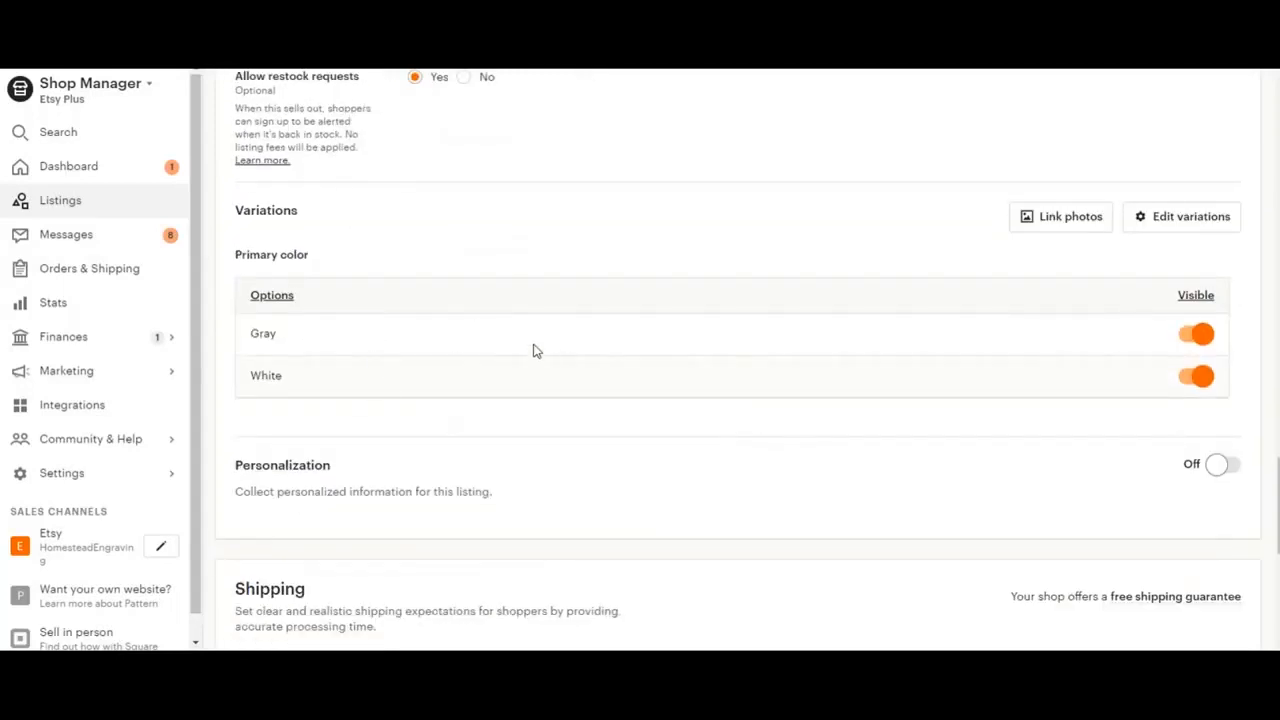
mouse_move(1248, 320)
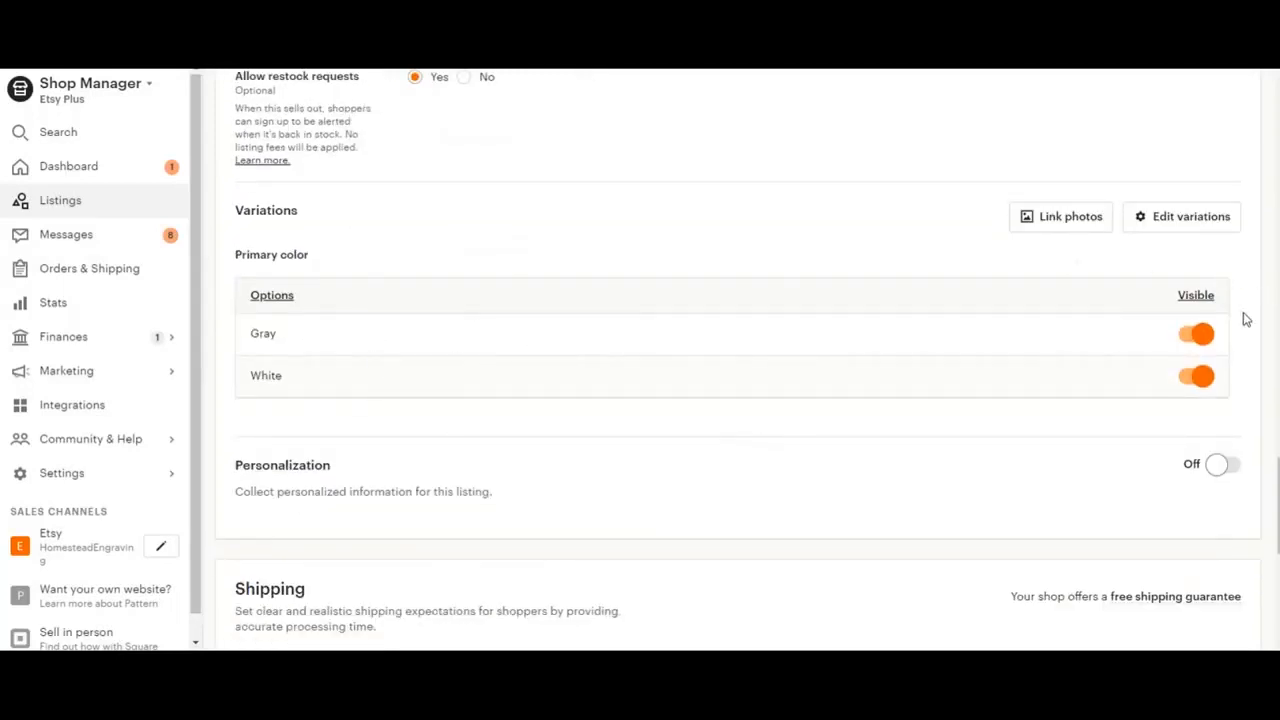
mouse_move(864, 338)
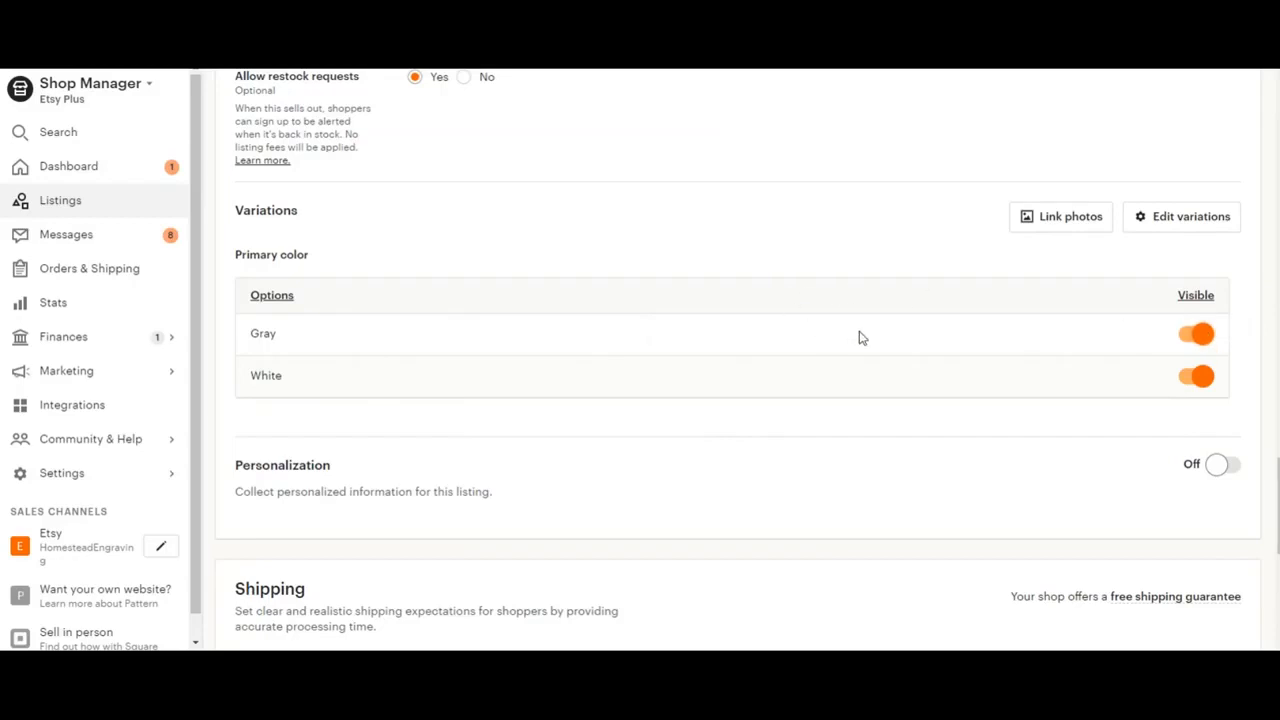
left_click(1196, 332)
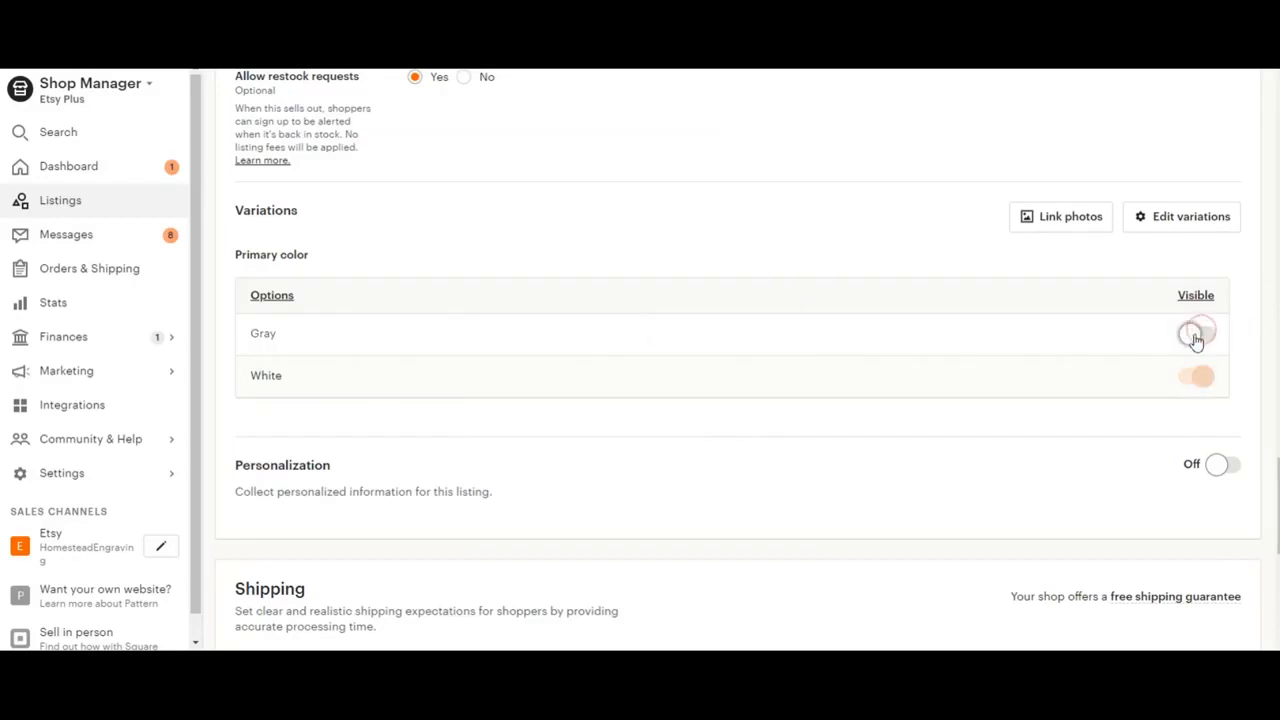
left_click(1196, 332)
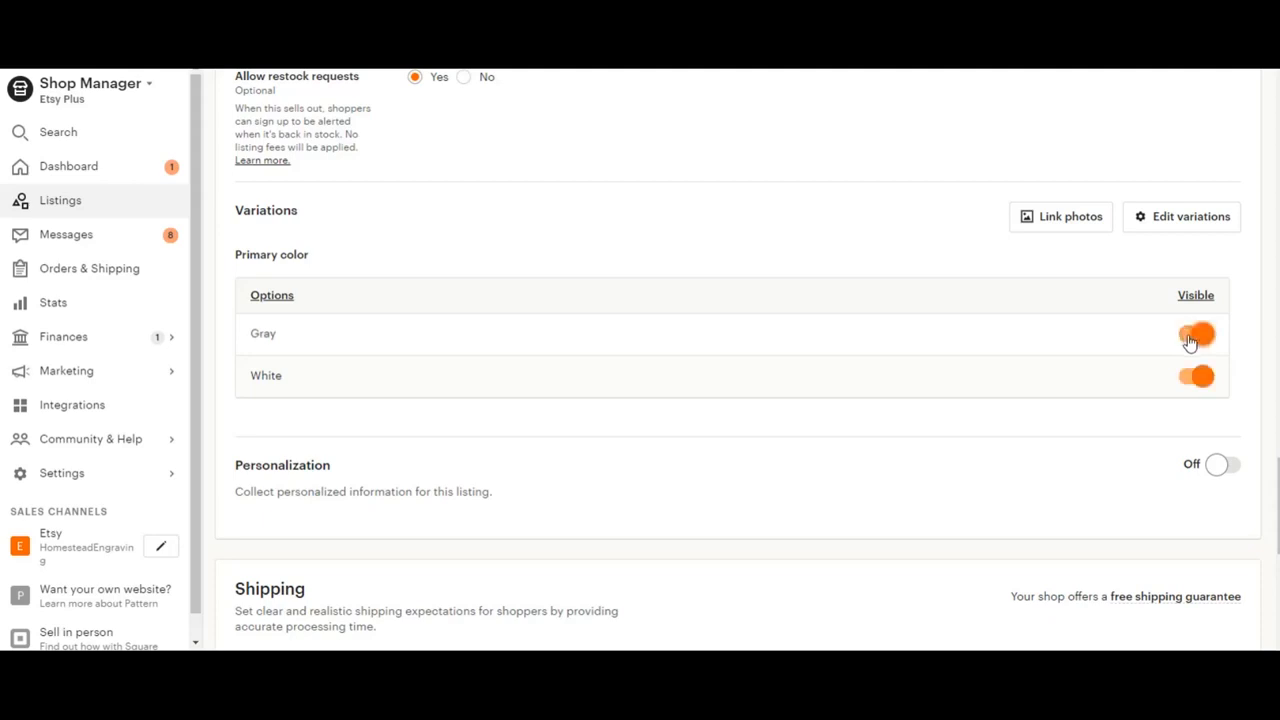
left_click(1180, 216)
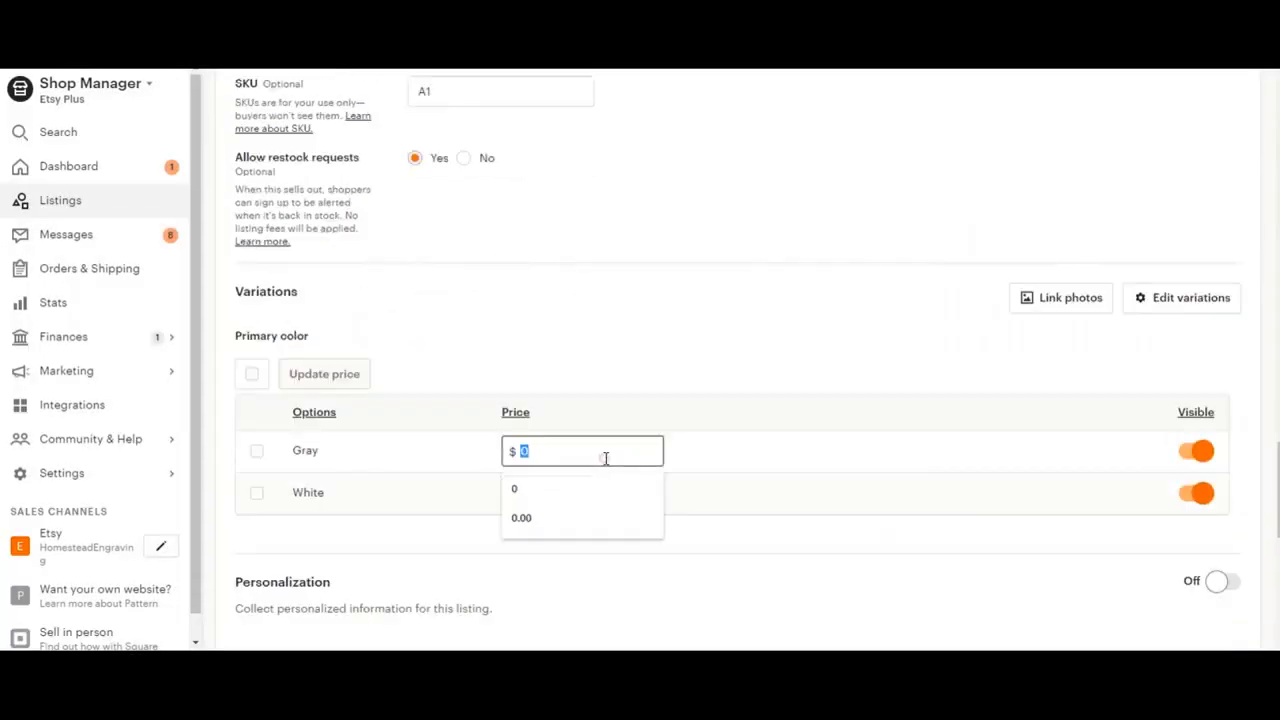
type("35.00")
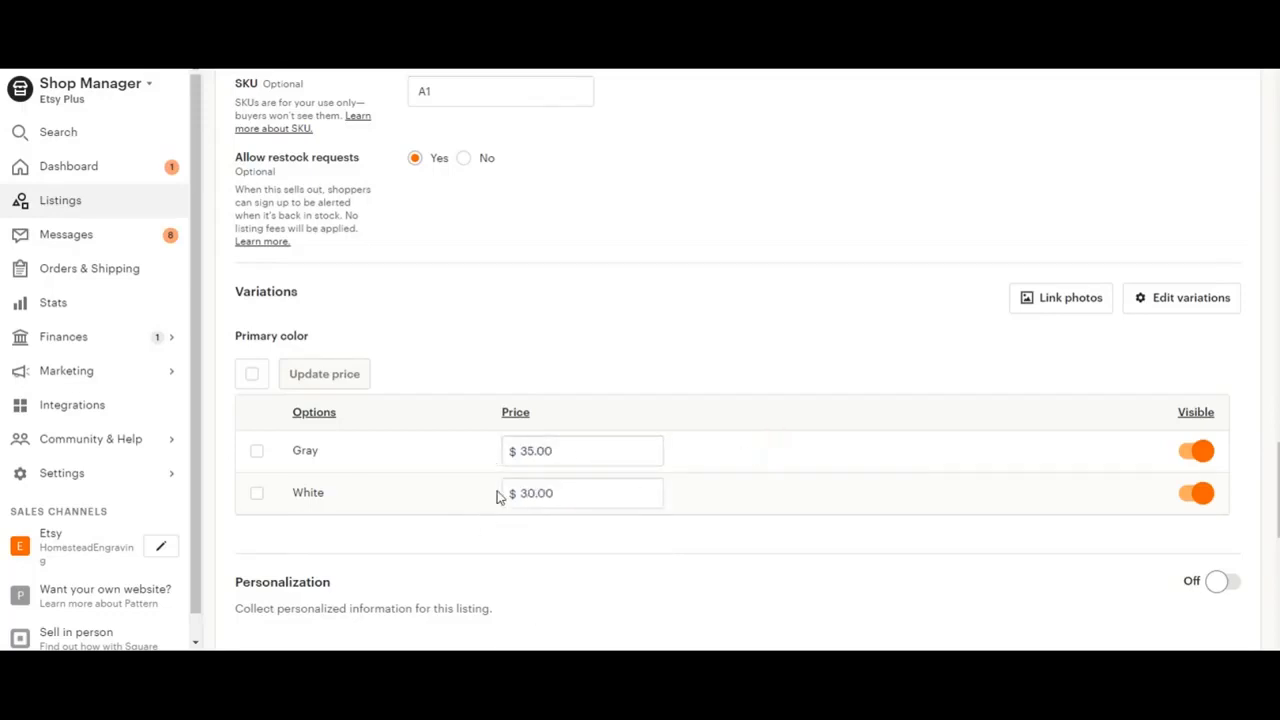
left_click(1180, 296)
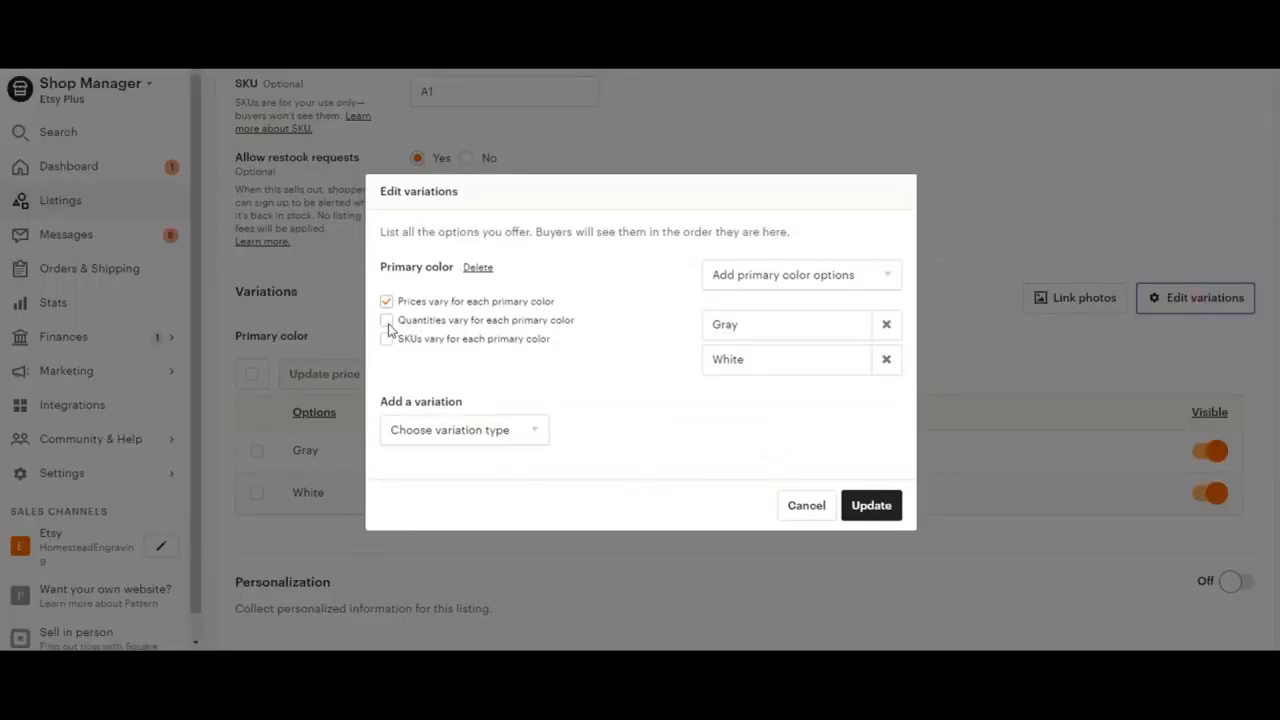
- Make quantities vary by color instead of prices, with Gray at 999 and White at 0
left_click(386, 320)
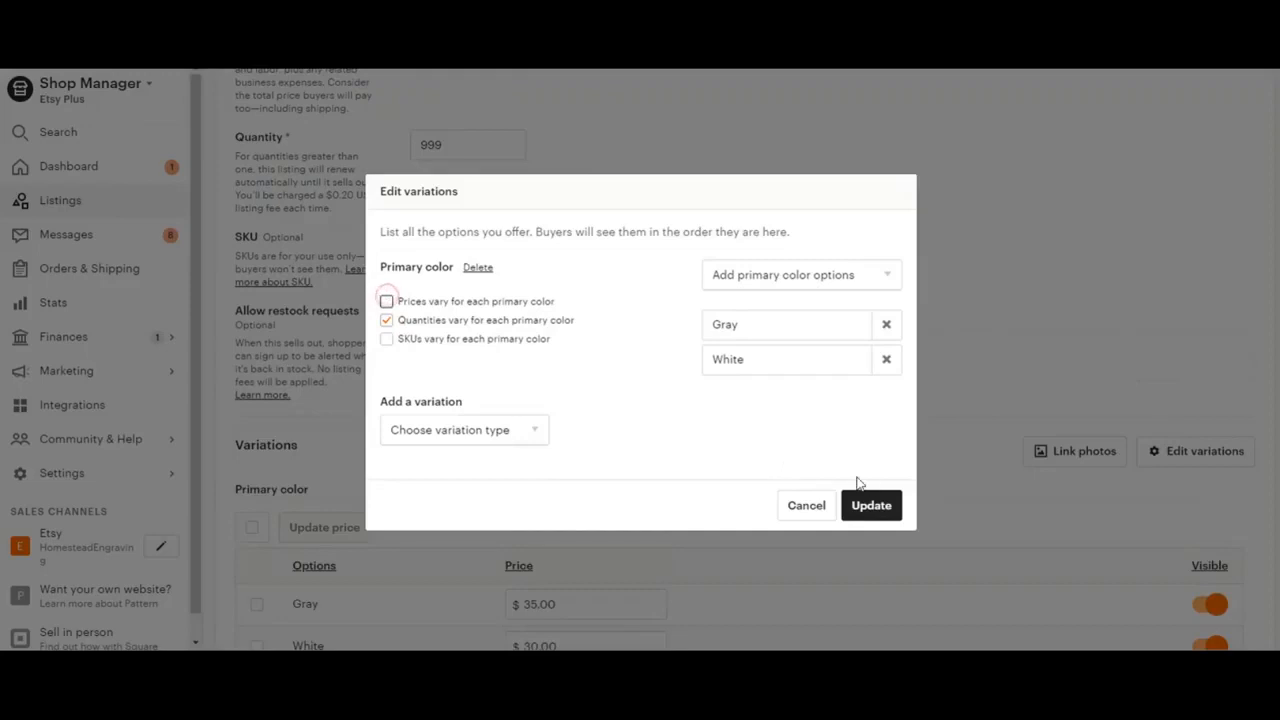
left_click(870, 504)
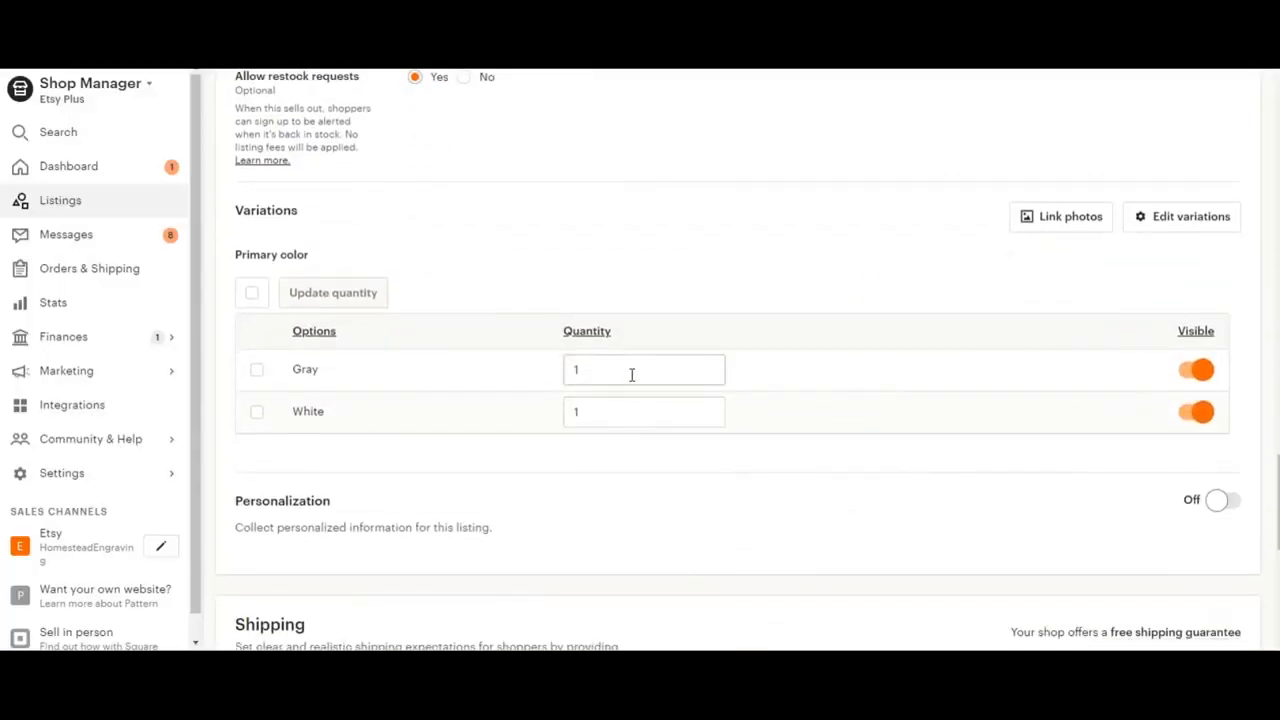
type("999")
type("0")
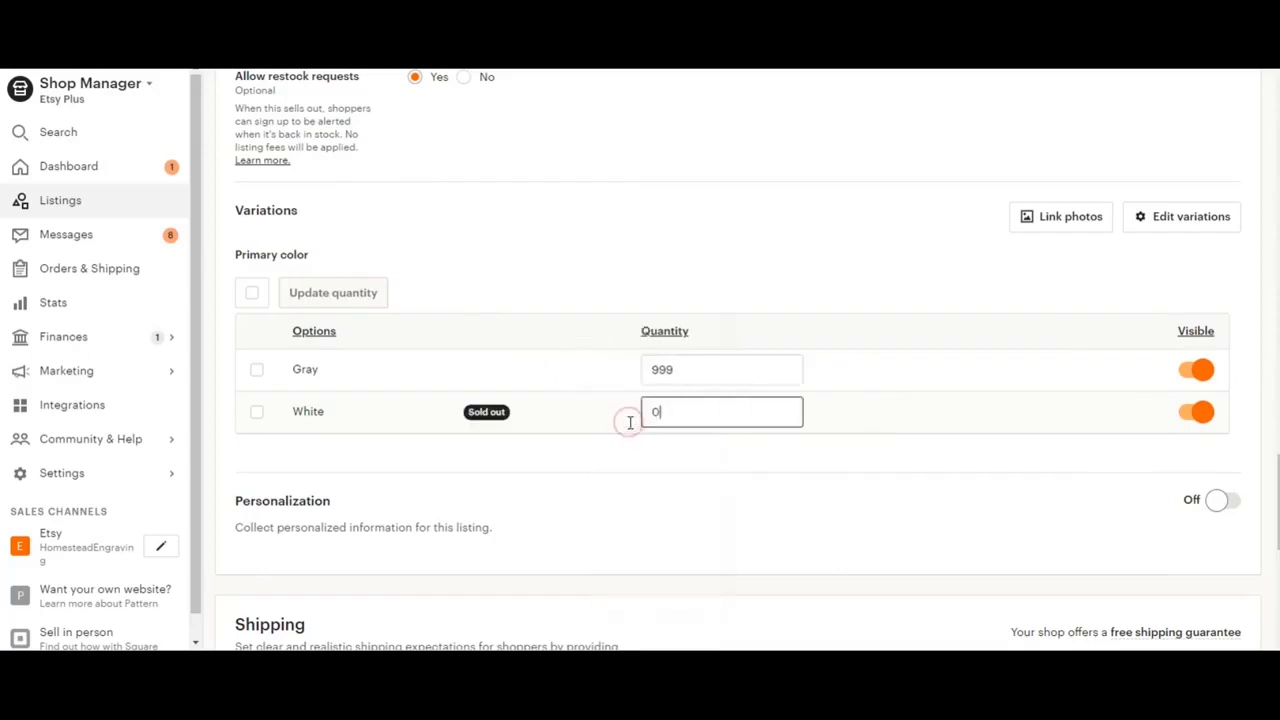
mouse_move(420, 452)
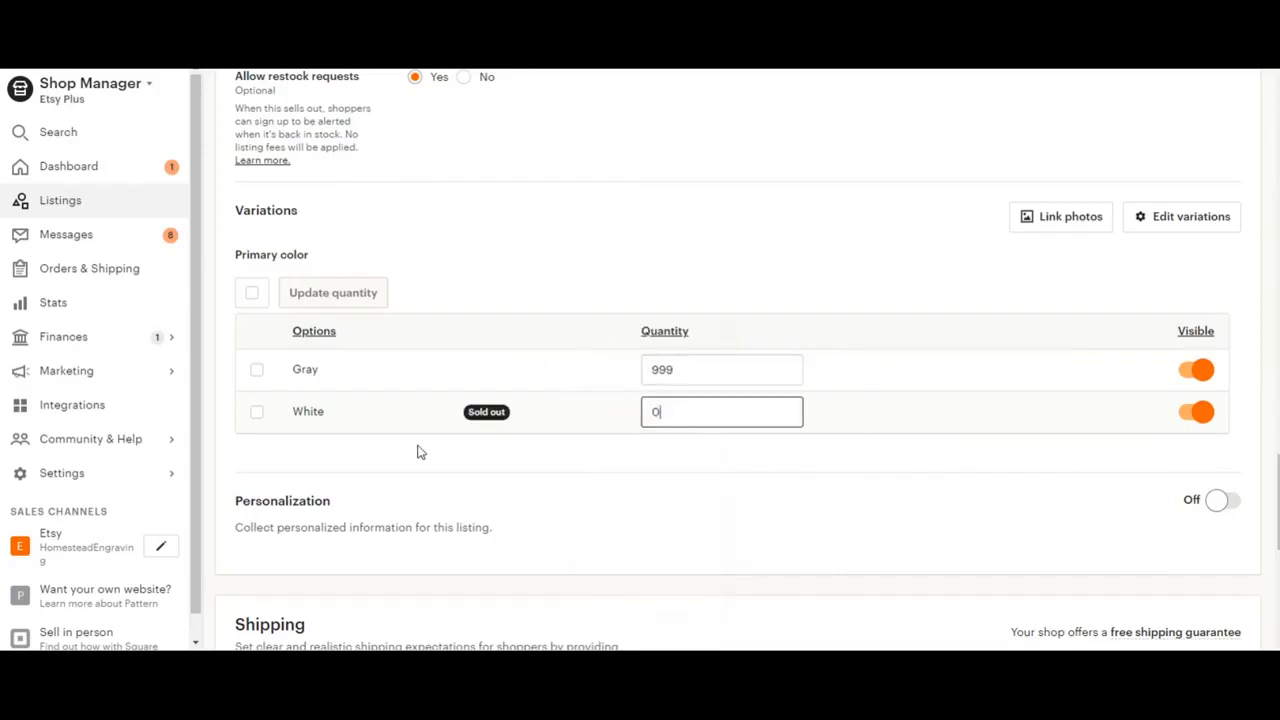
left_click(1192, 216)
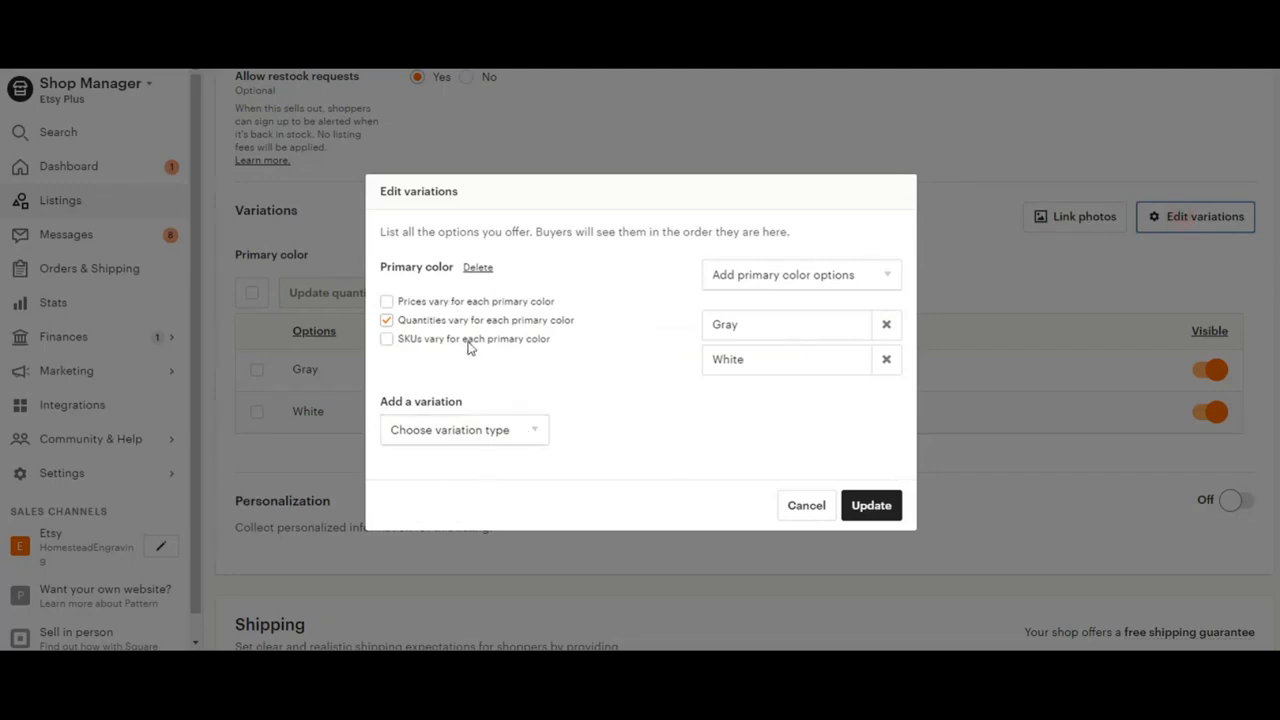
- Drop quantity-by-color and add a Block Size variation with Two Inches and Three Inches
left_click(386, 320)
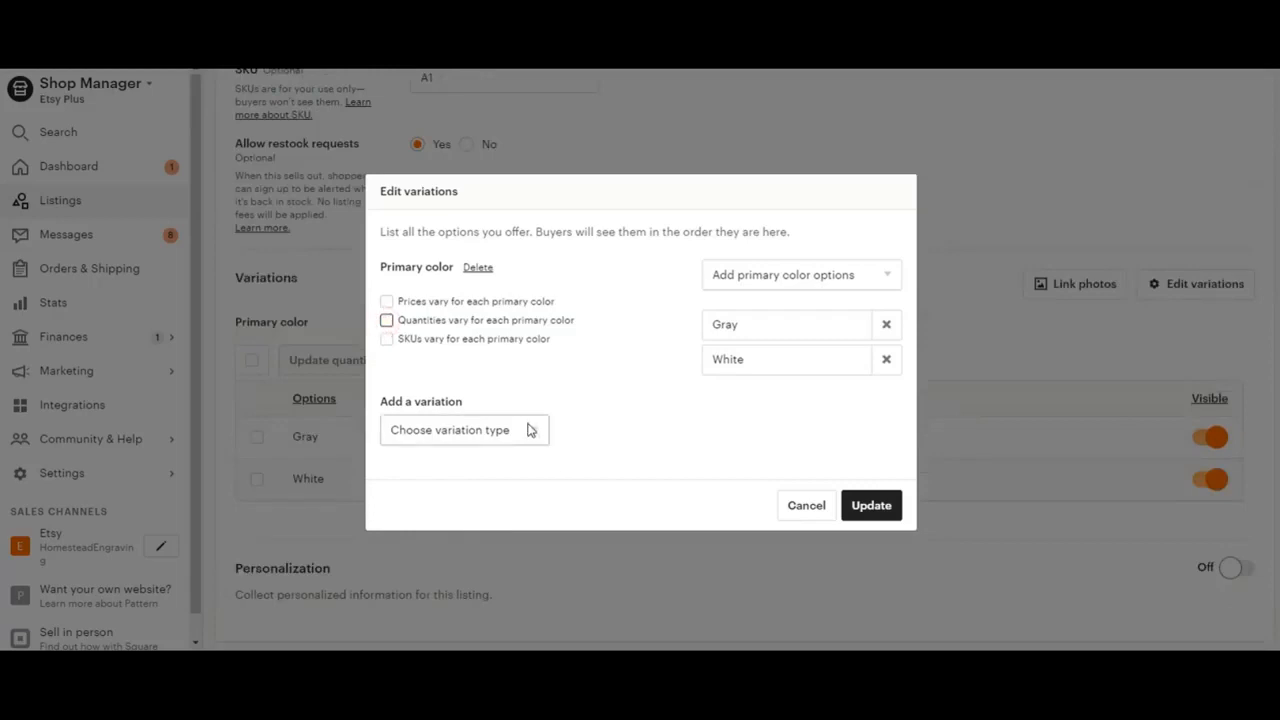
left_click(464, 428)
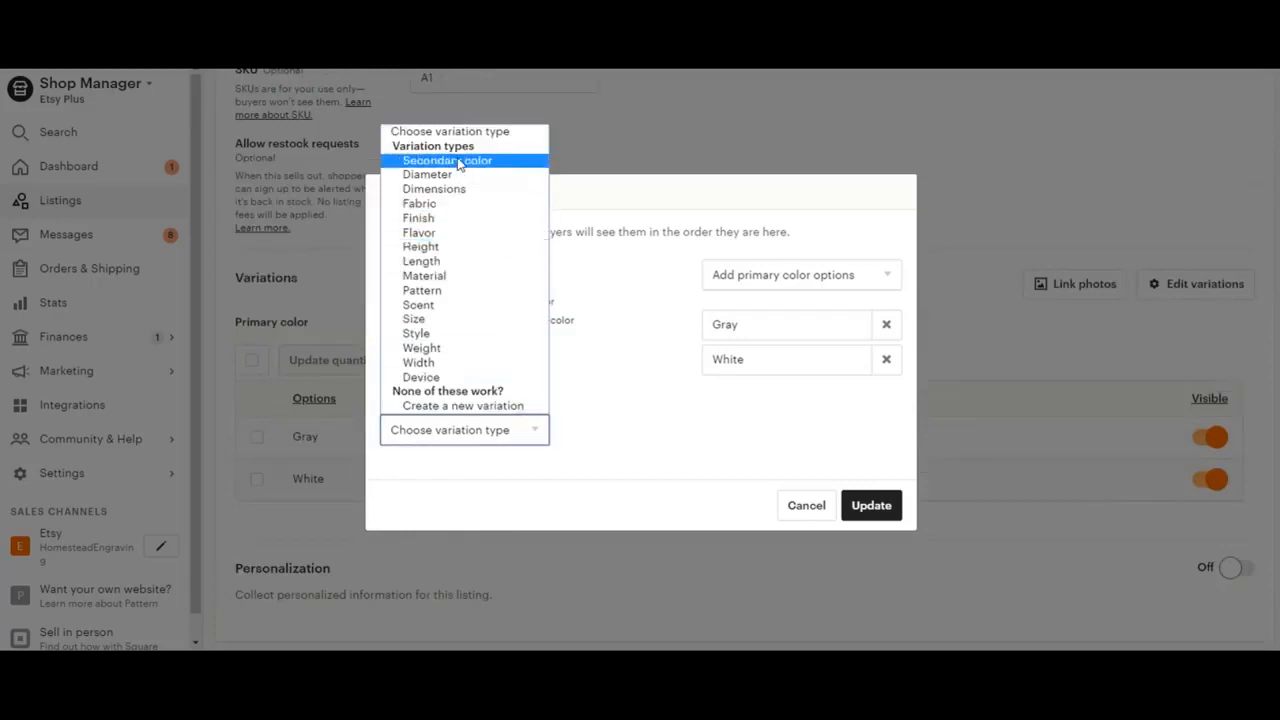
mouse_move(464, 406)
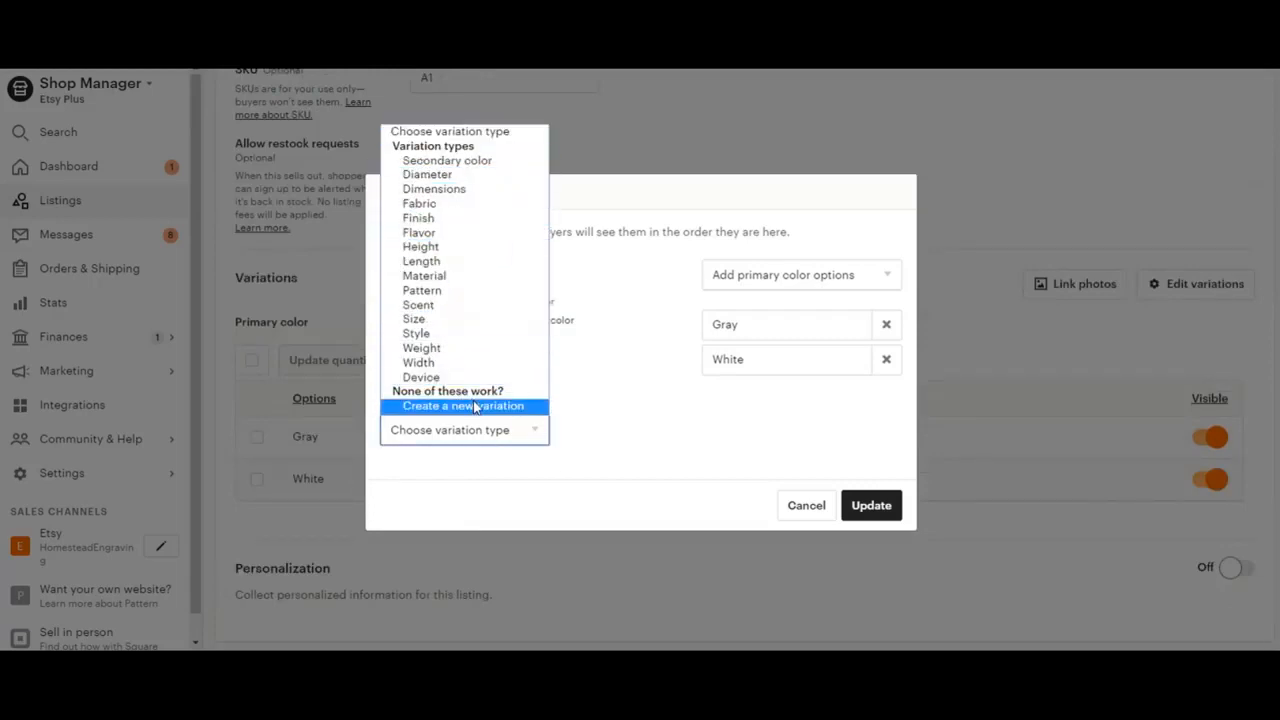
mouse_move(428, 408)
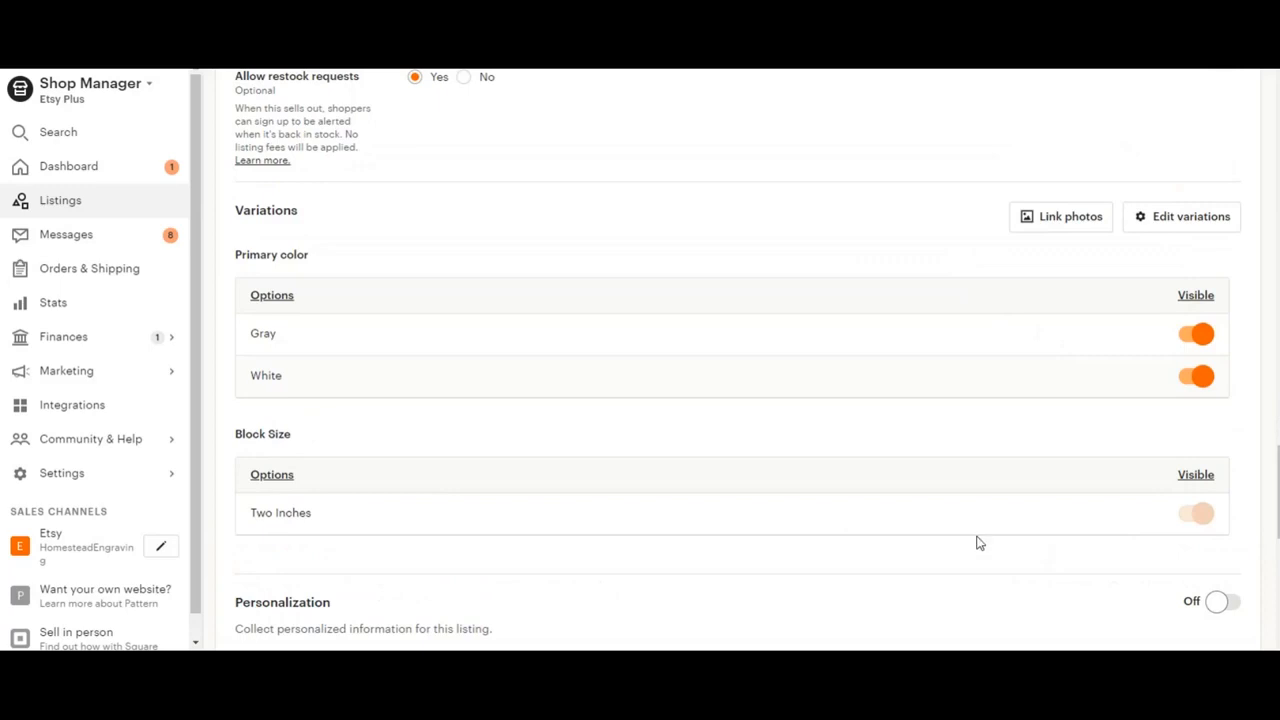
mouse_move(288, 554)
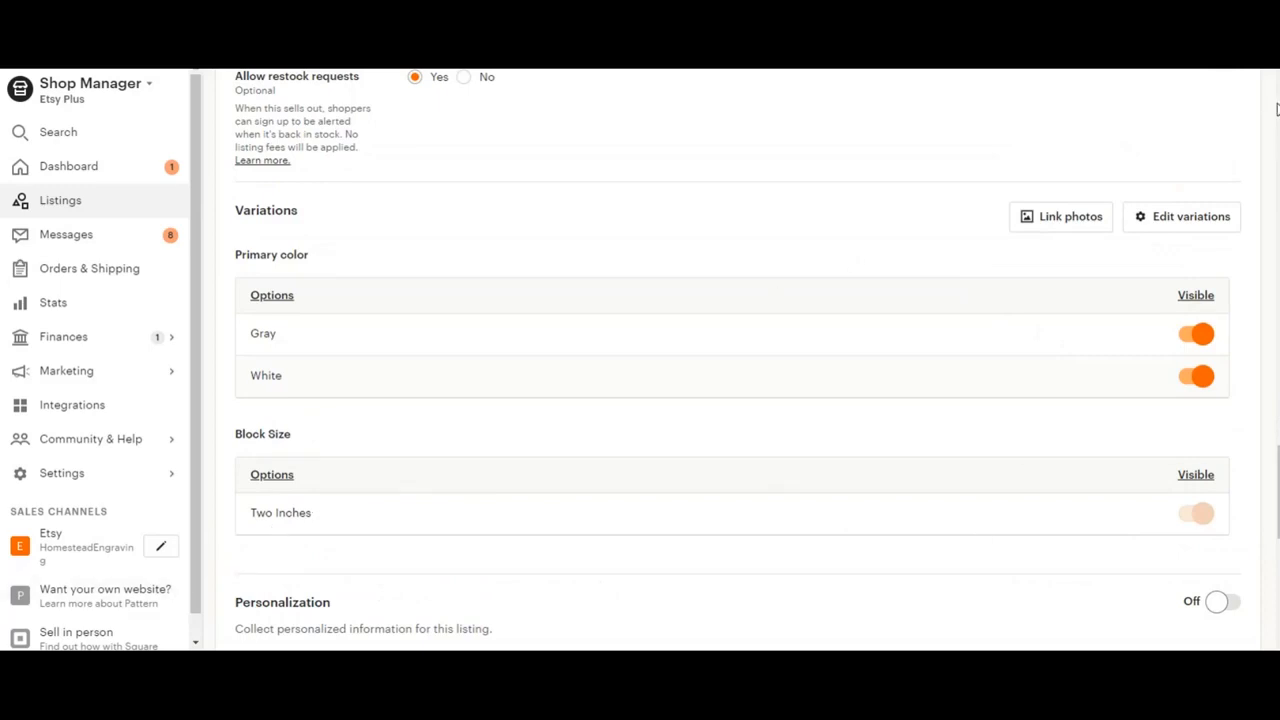
left_click(1180, 216)
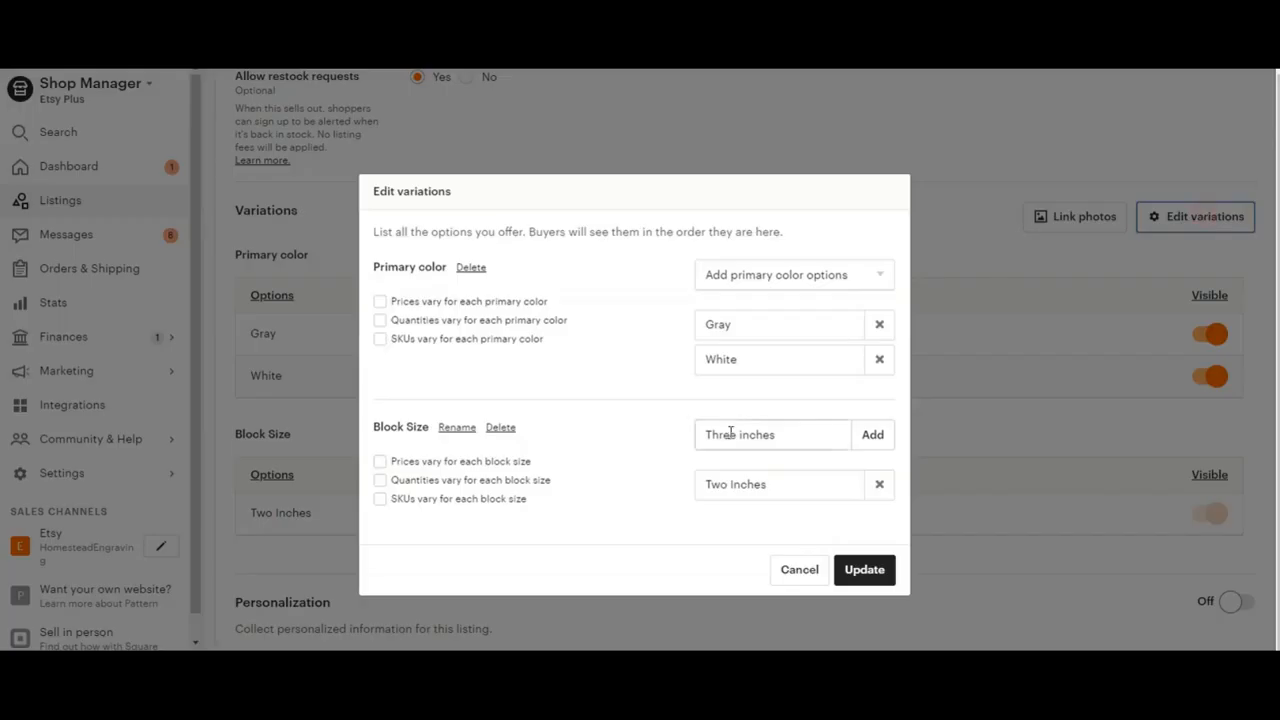
left_click(872, 434)
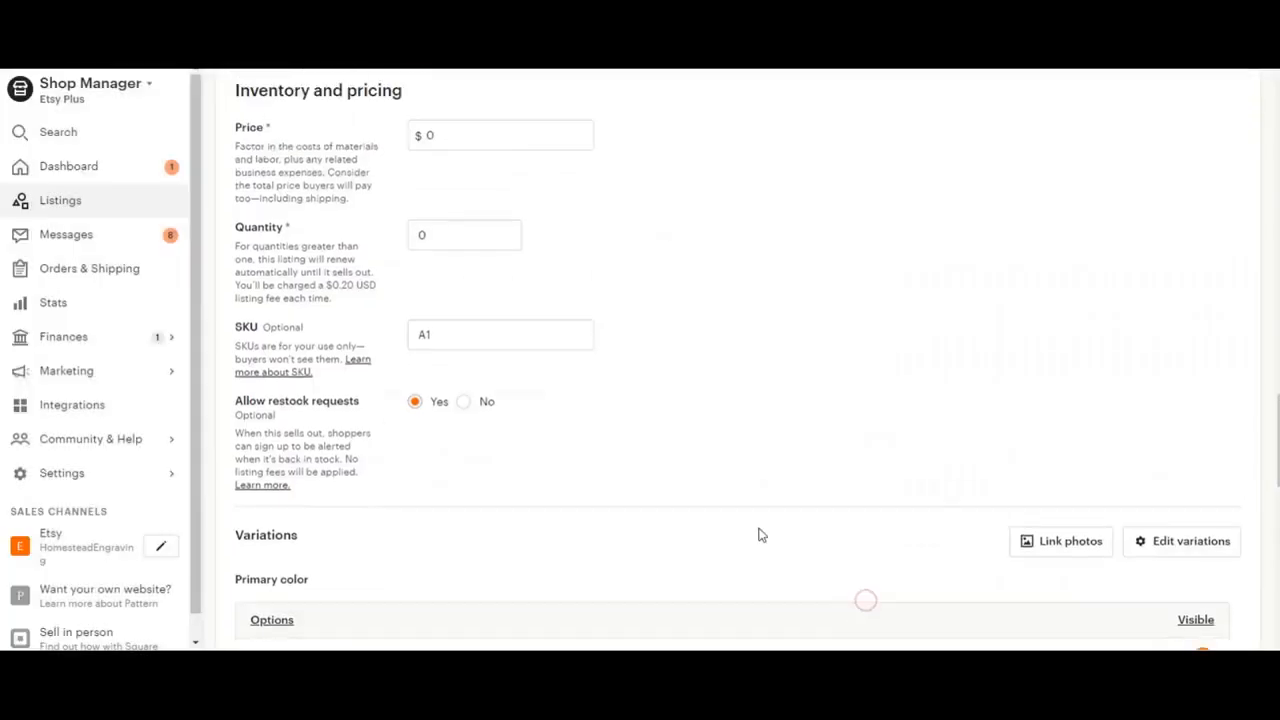
scroll("down", 3)
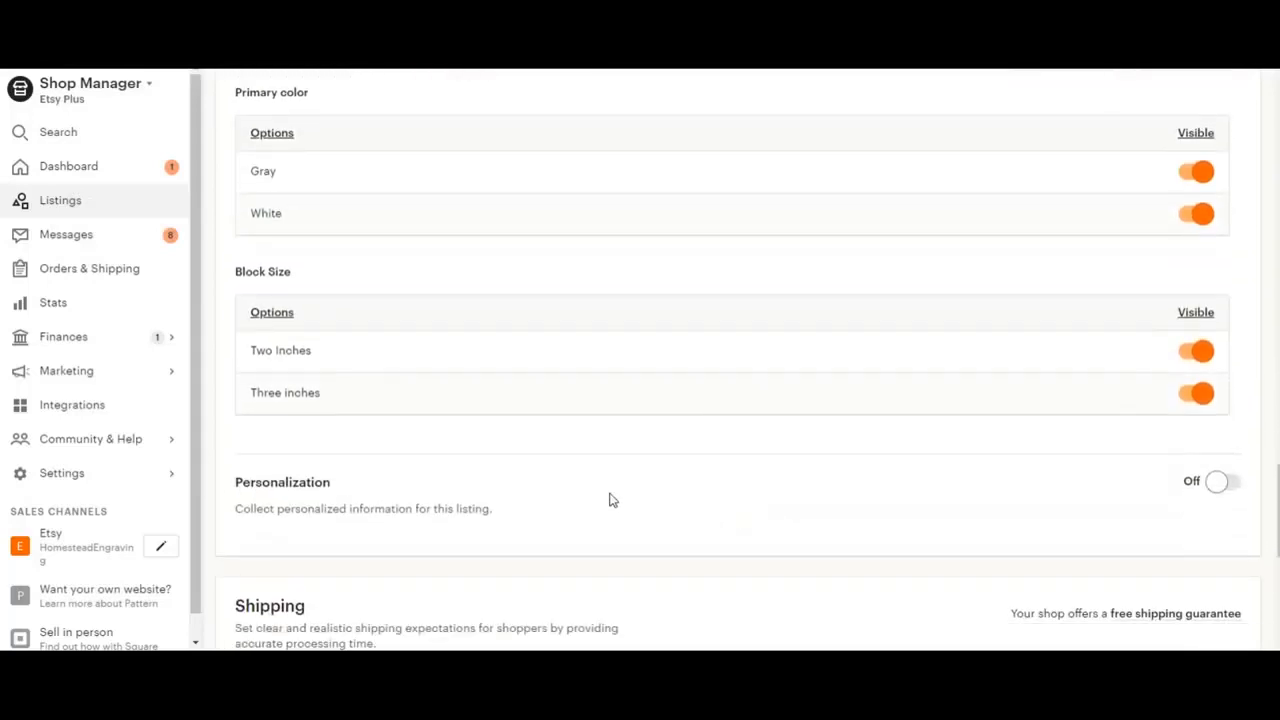
mouse_move(676, 472)
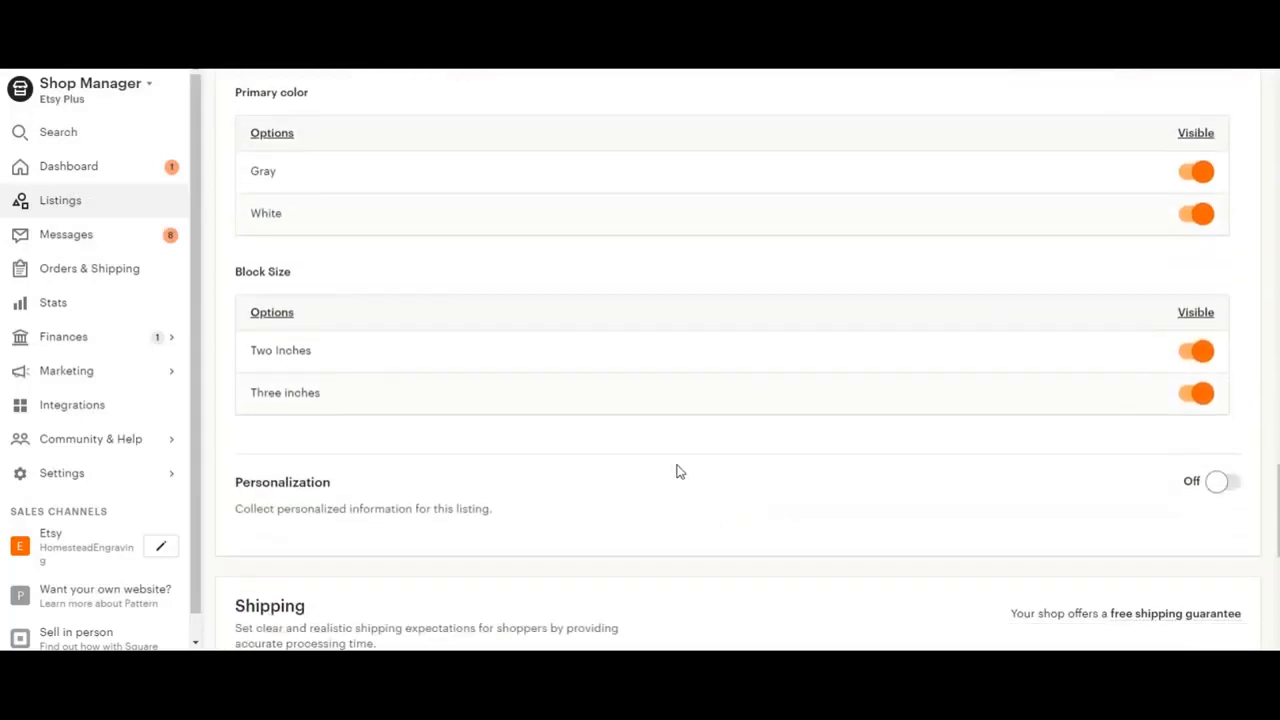
mouse_move(600, 498)
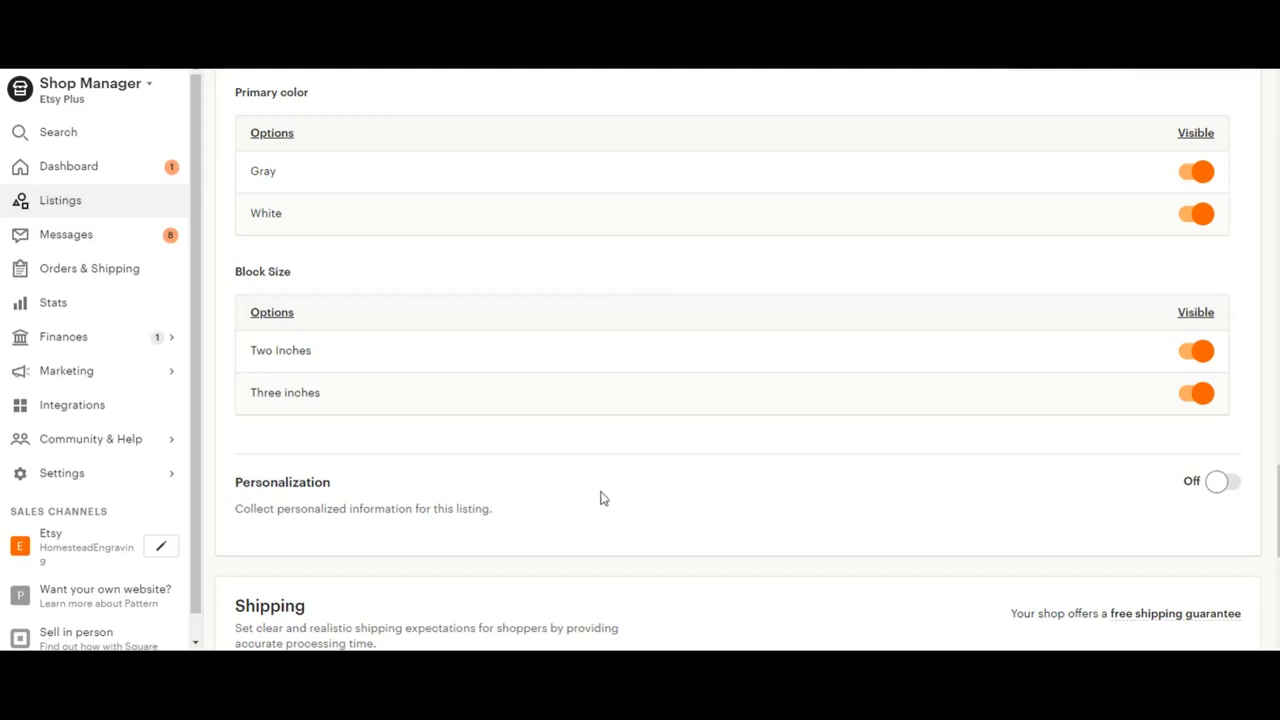
mouse_move(984, 468)
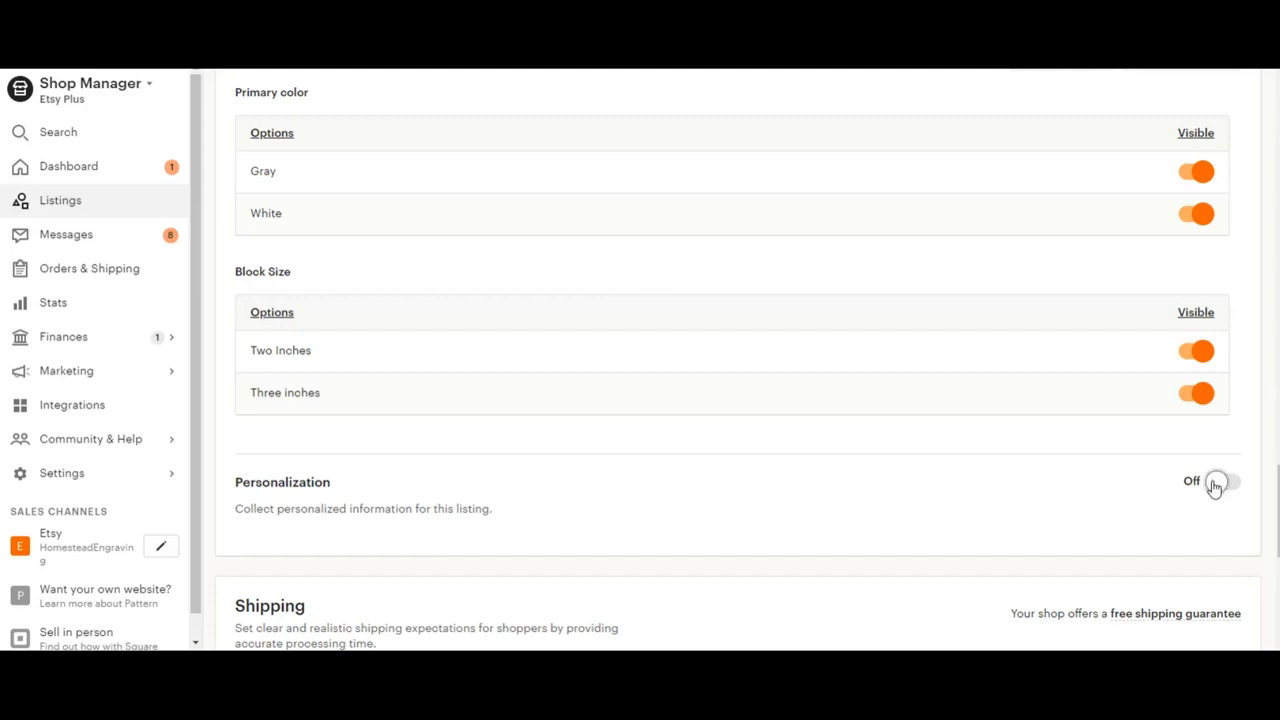
- Enable personalization with instructions 'Please include the whole name first, middle and last'
left_click(1216, 480)
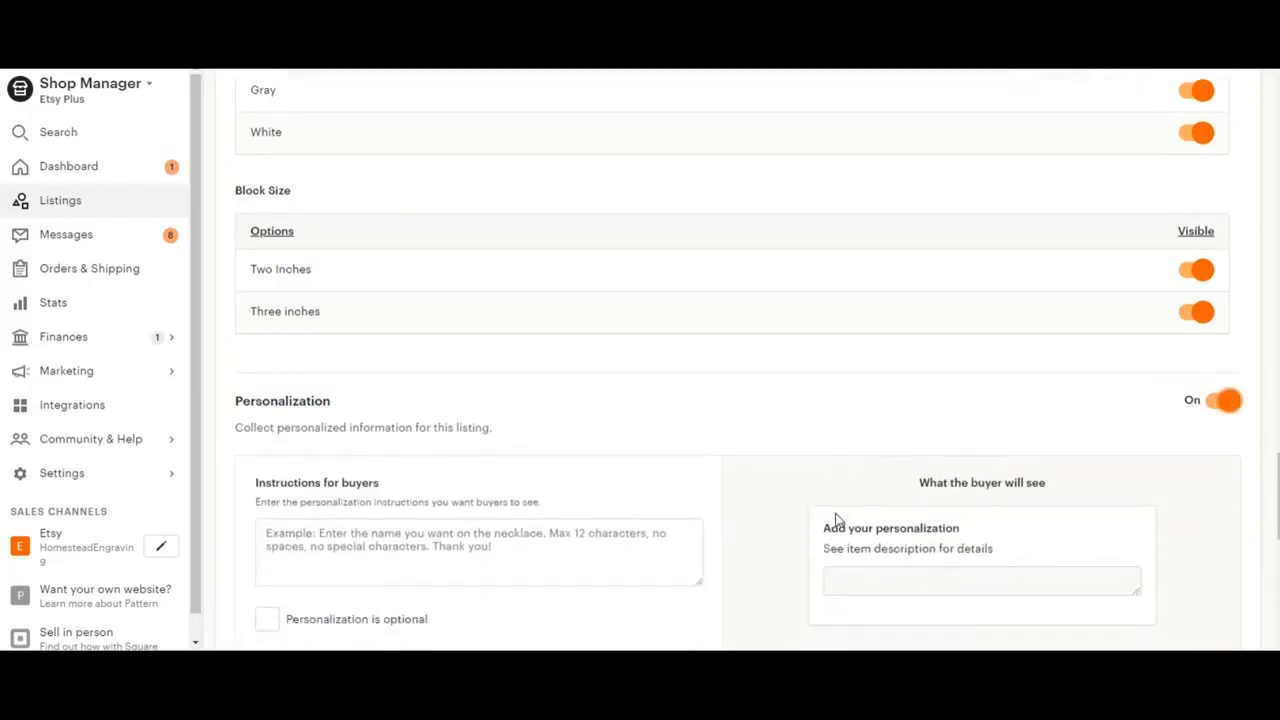
scroll("down", 3)
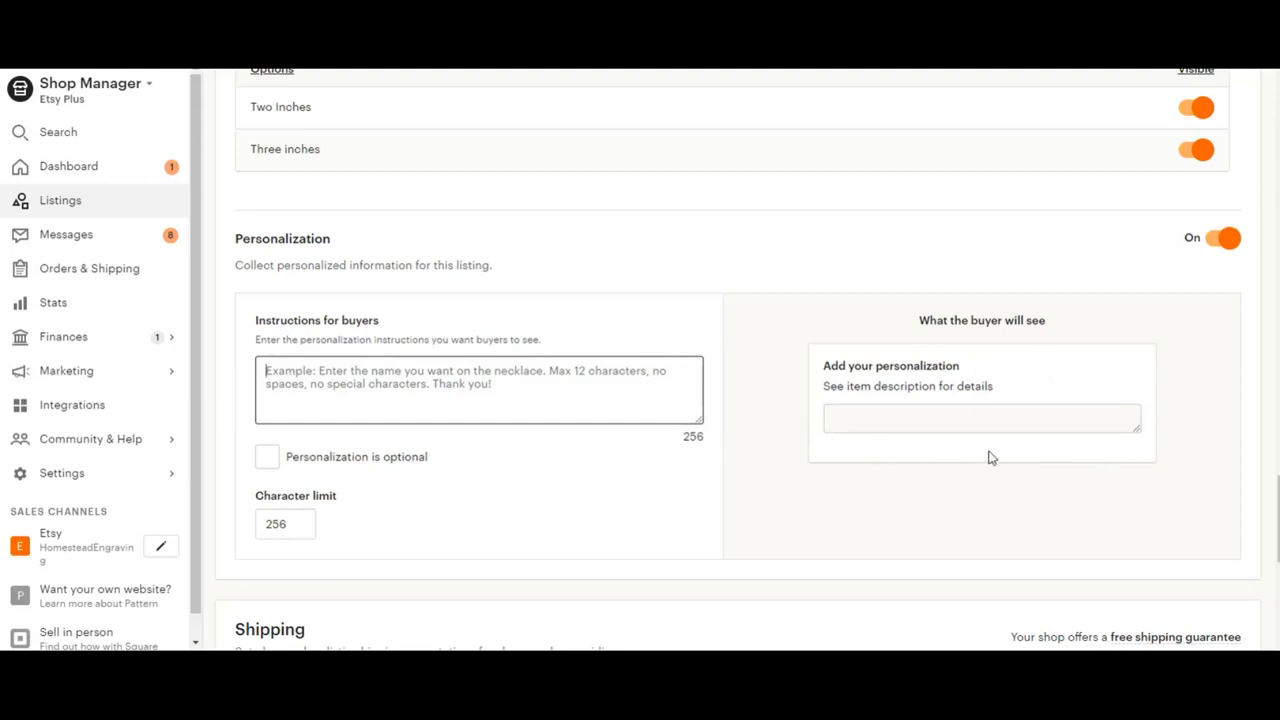
mouse_move(790, 504)
type("Please")
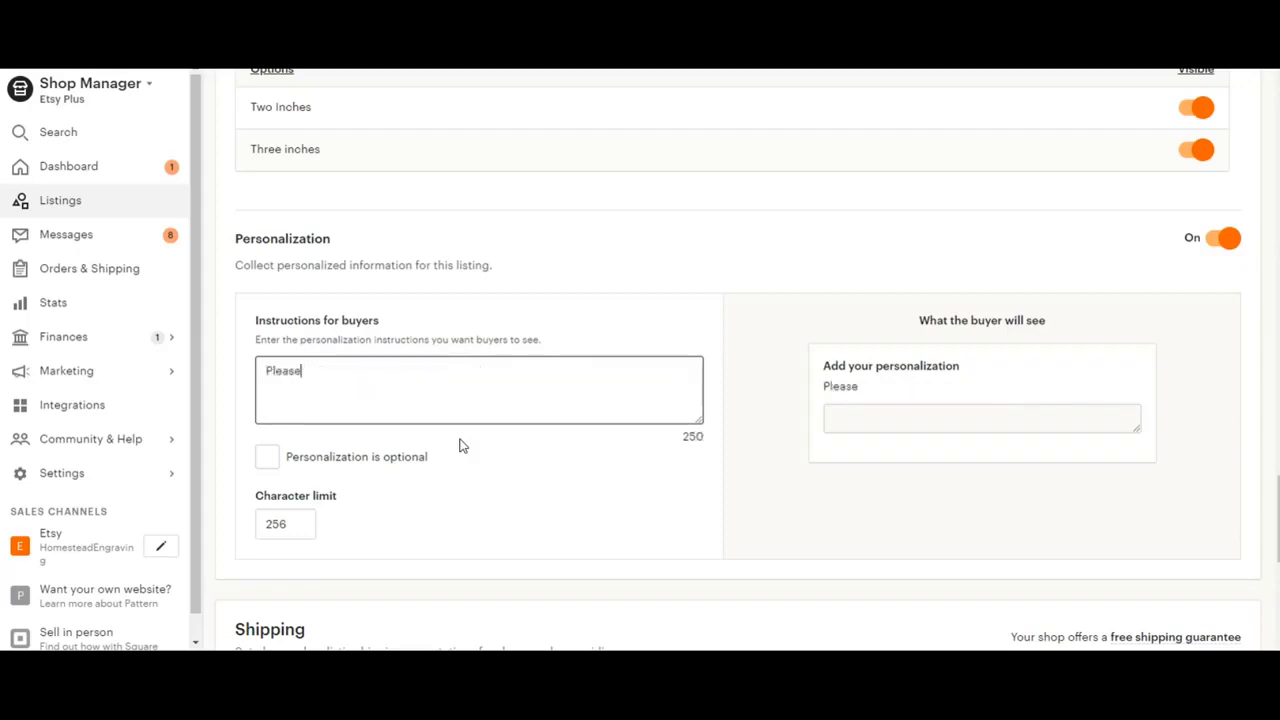
type("include the whole name")
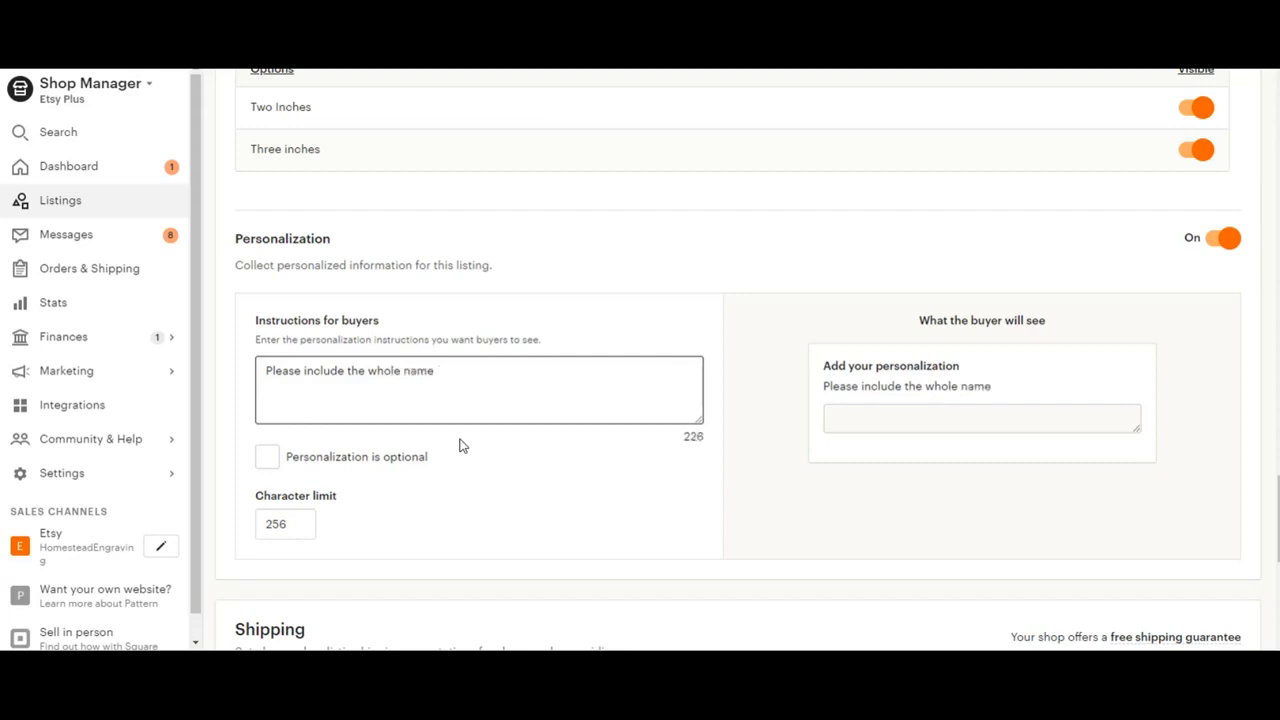
type("first, middl")
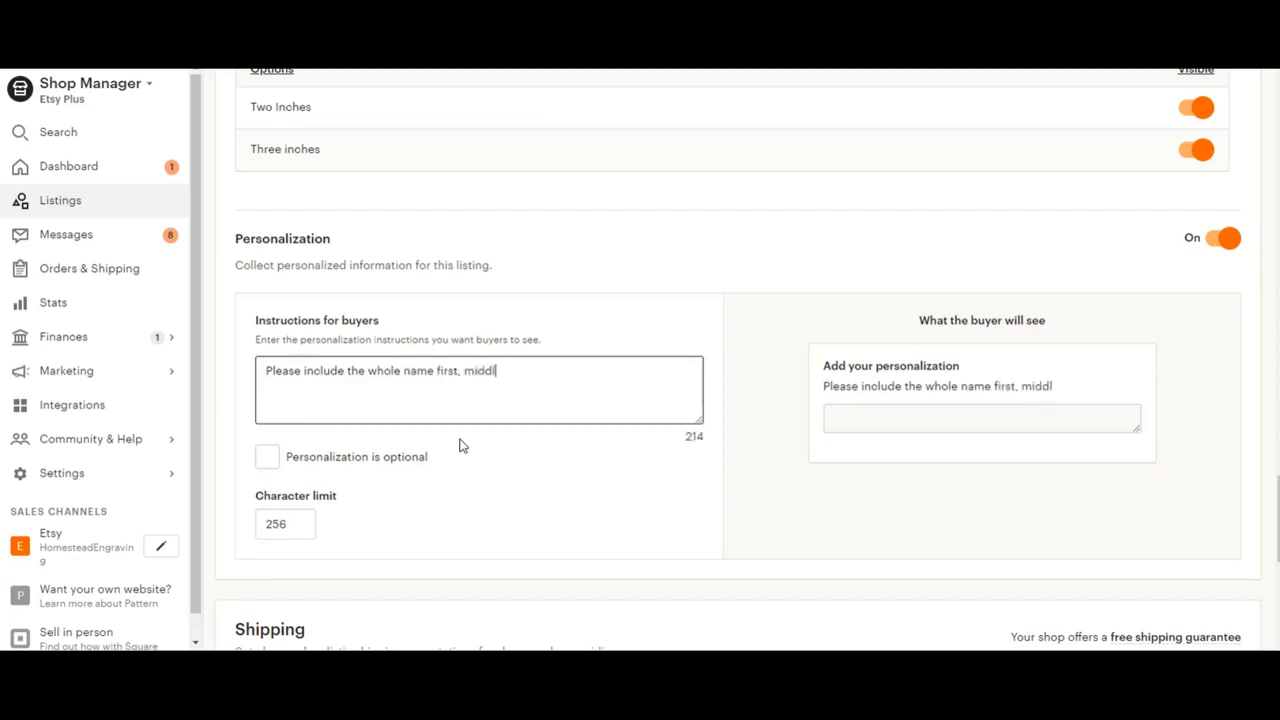
type("e and last")
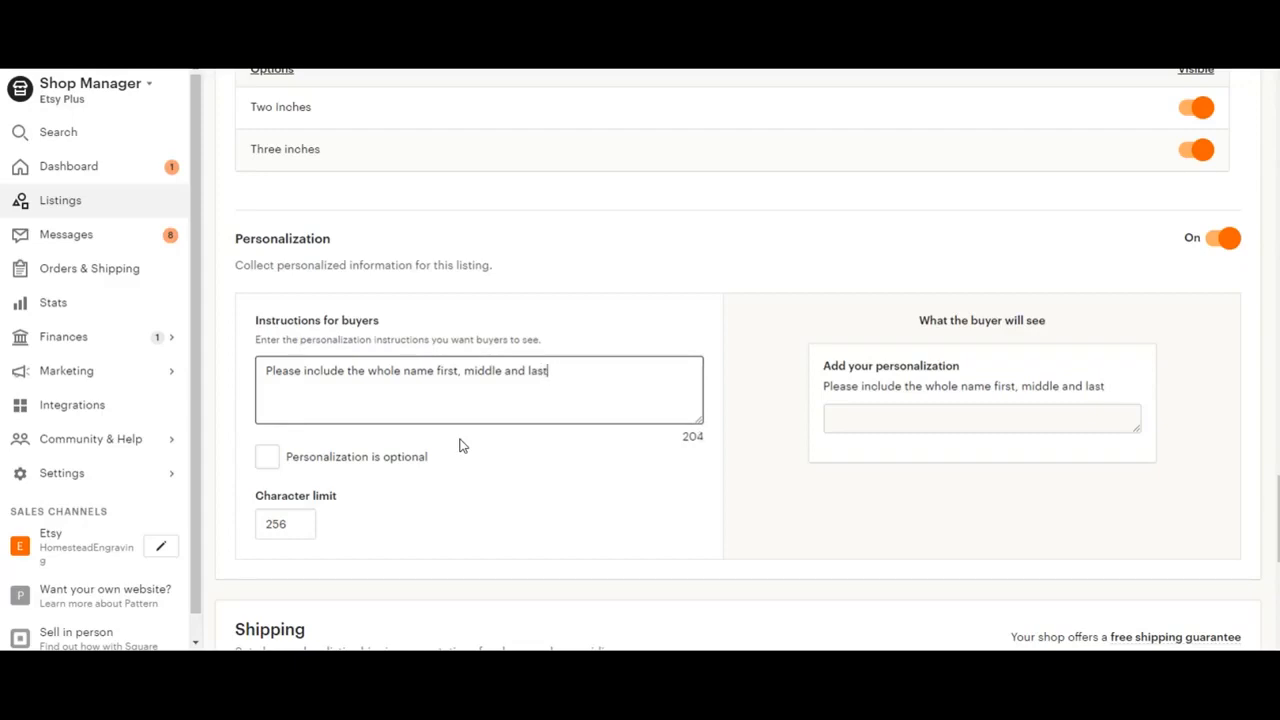
mouse_move(1162, 404)
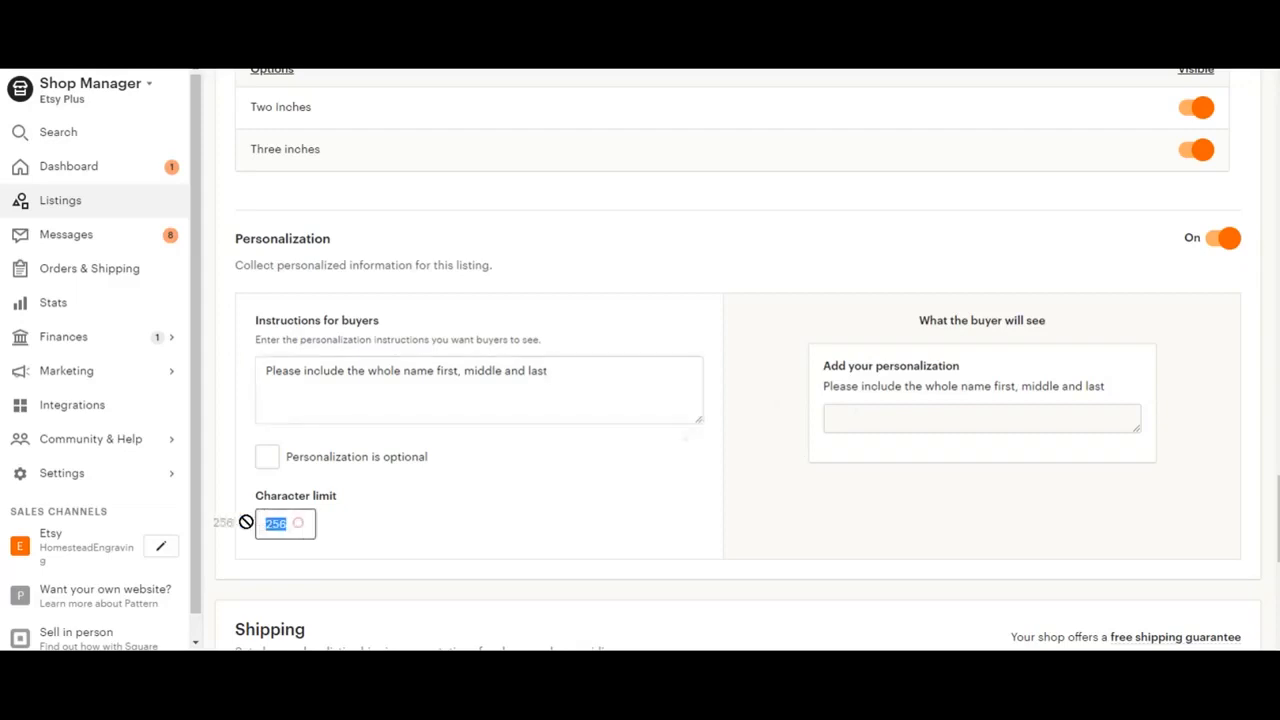
- Set the character limit to 1 and start instructions 'Include only the letter'
type("1024")
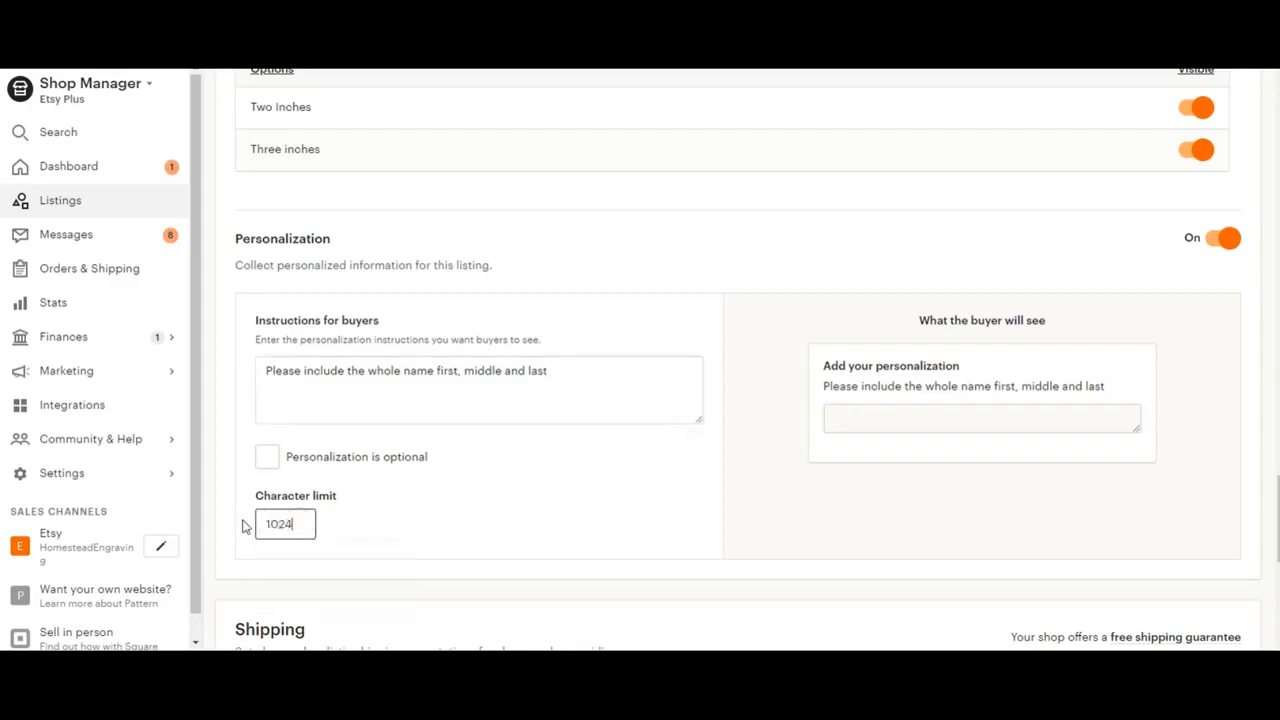
triple_click(284, 524)
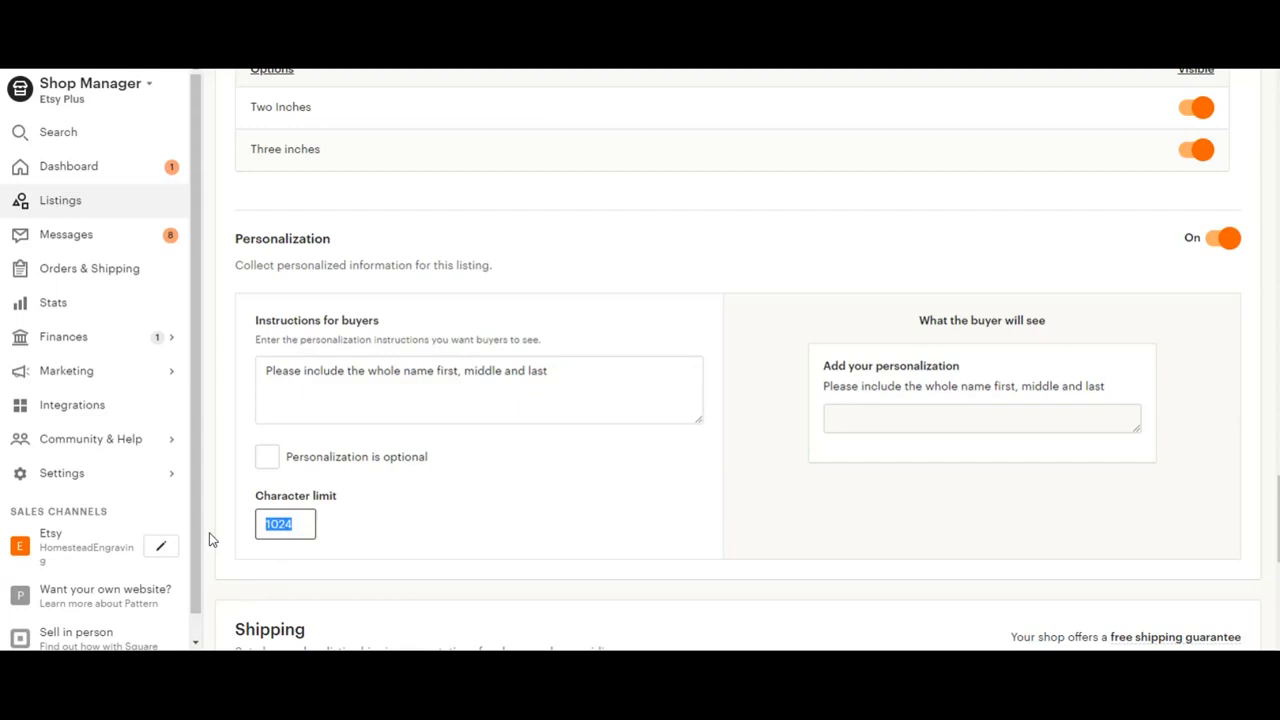
type("1")
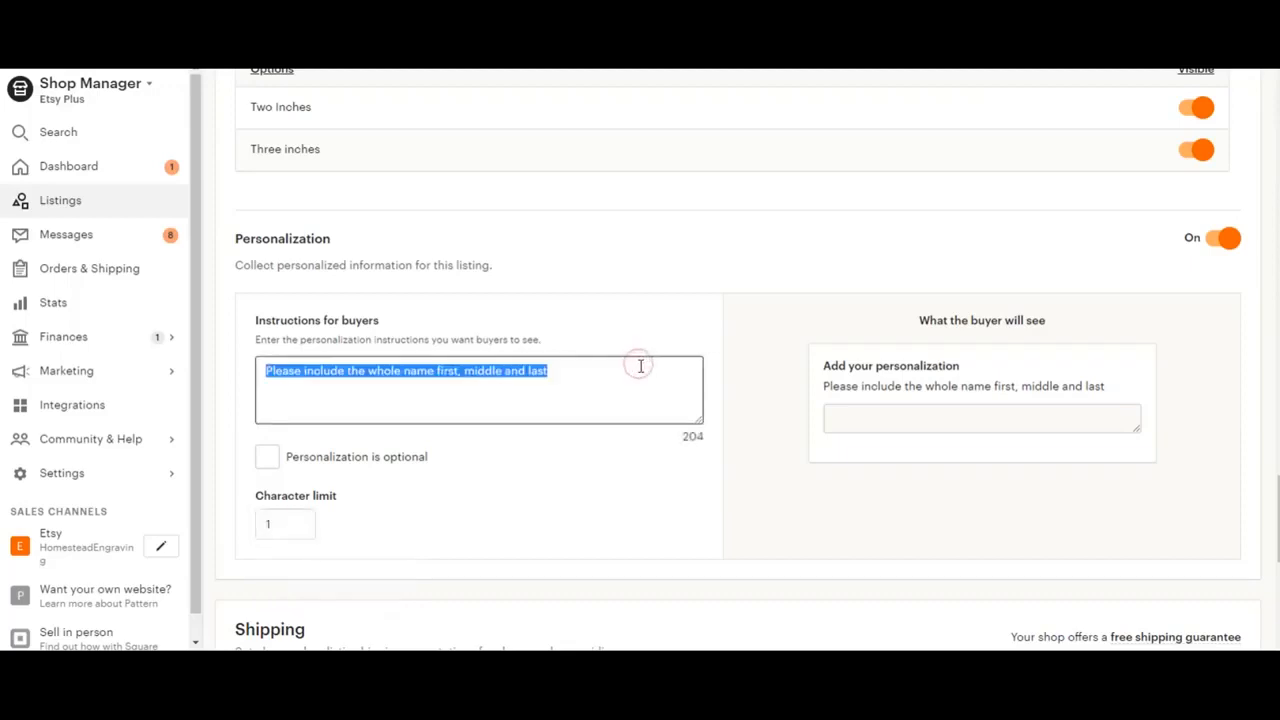
key("Delete")
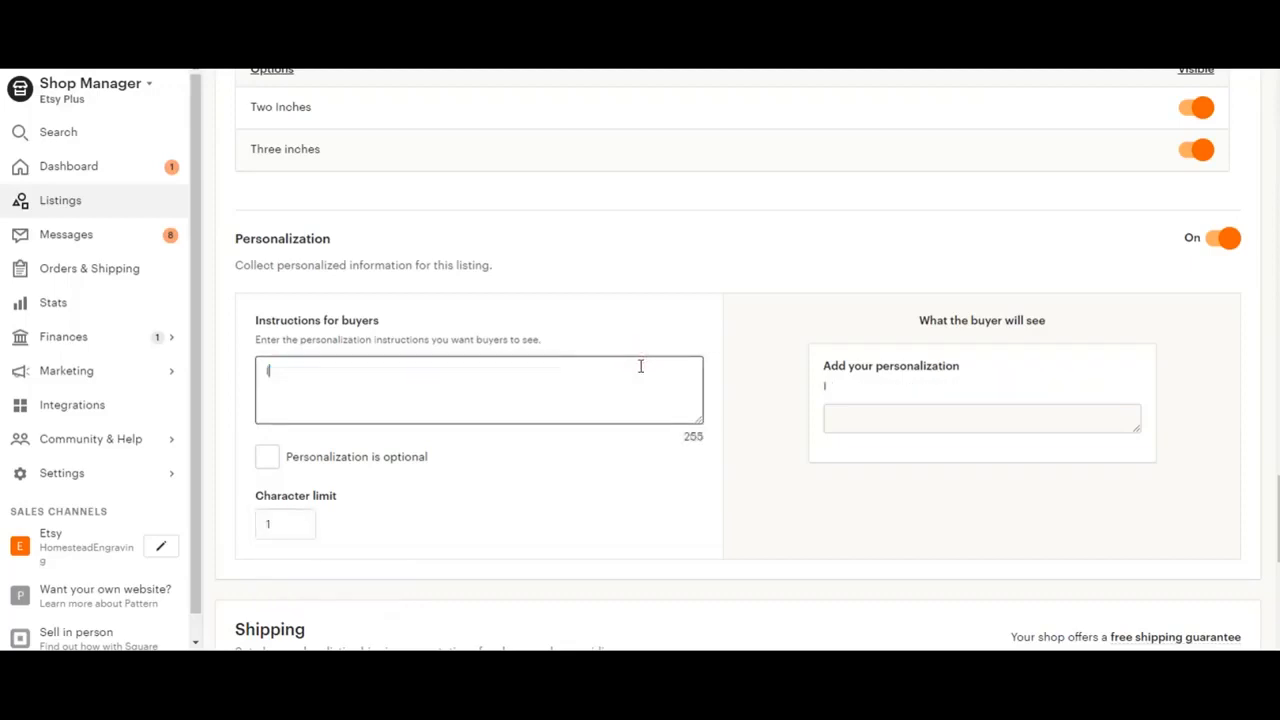
type("Include only")
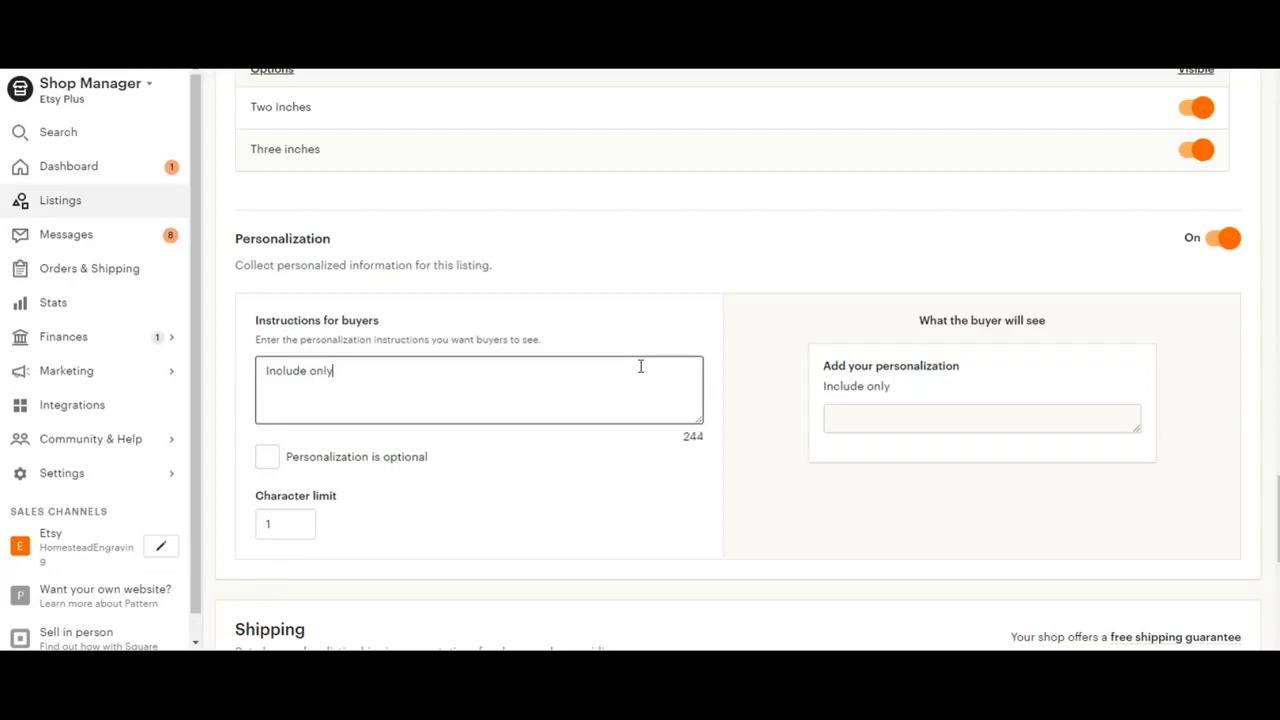
type("the letter")
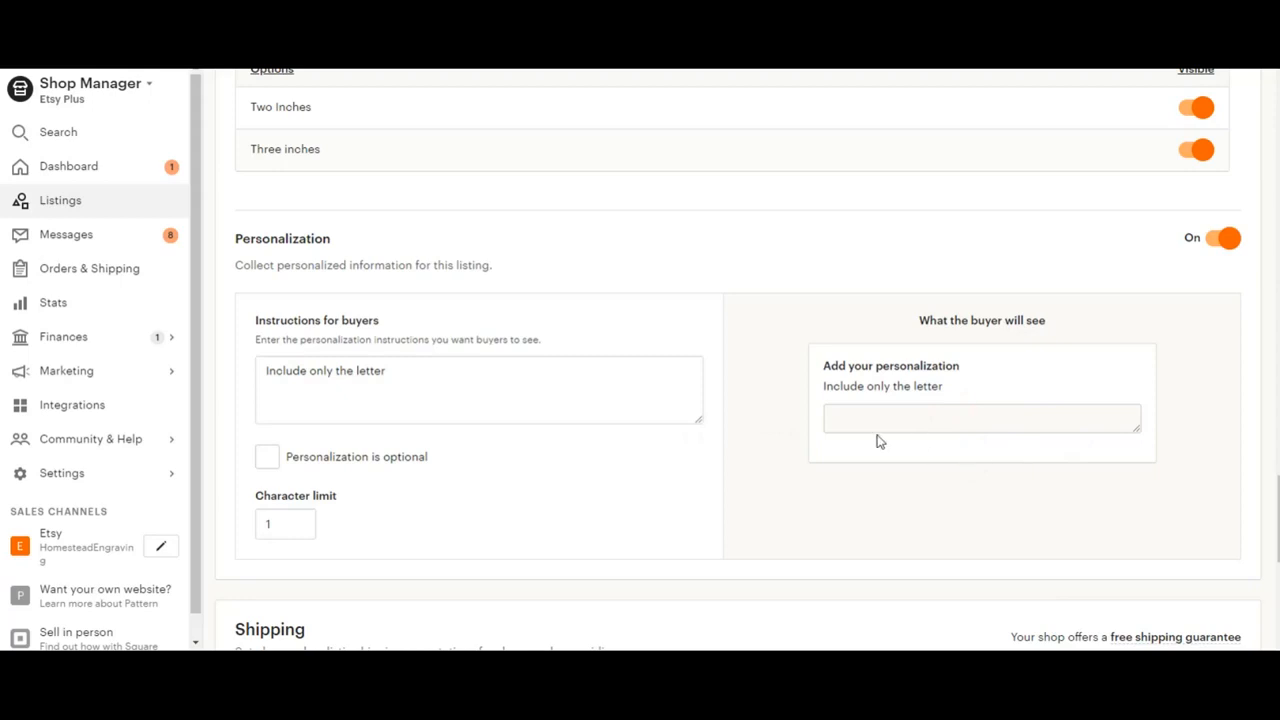
mouse_move(1258, 456)
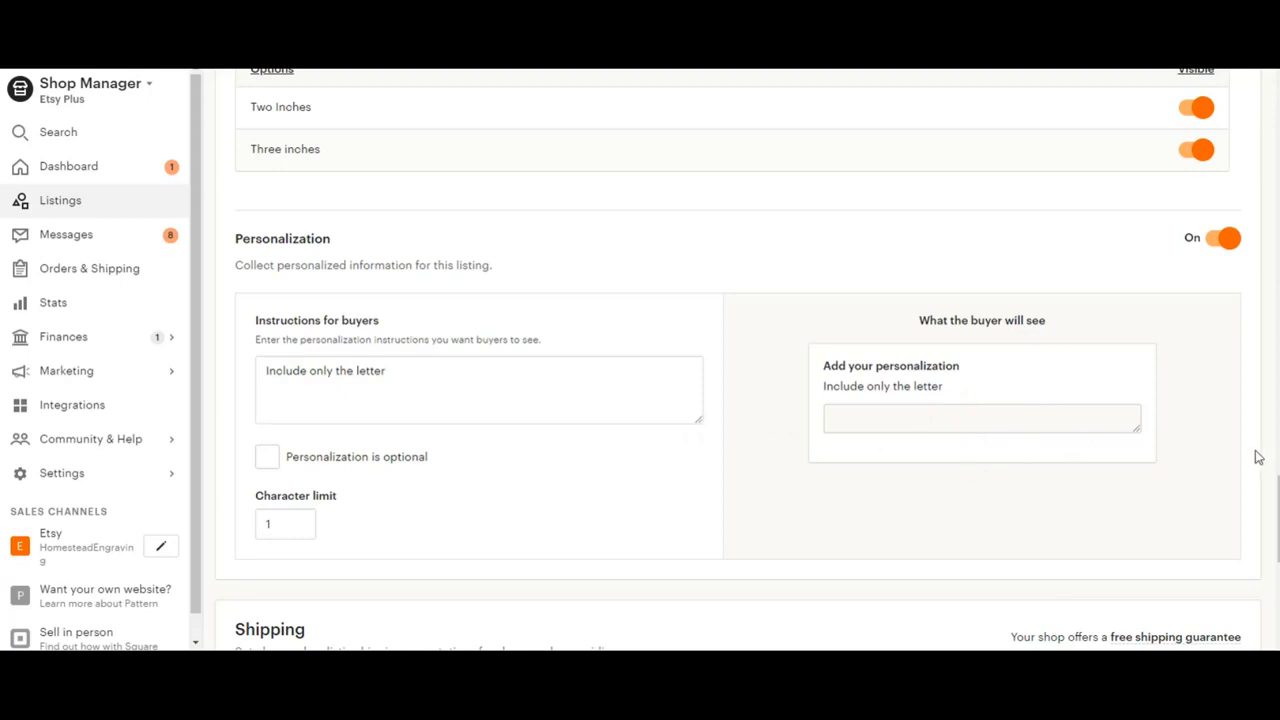
mouse_move(876, 440)
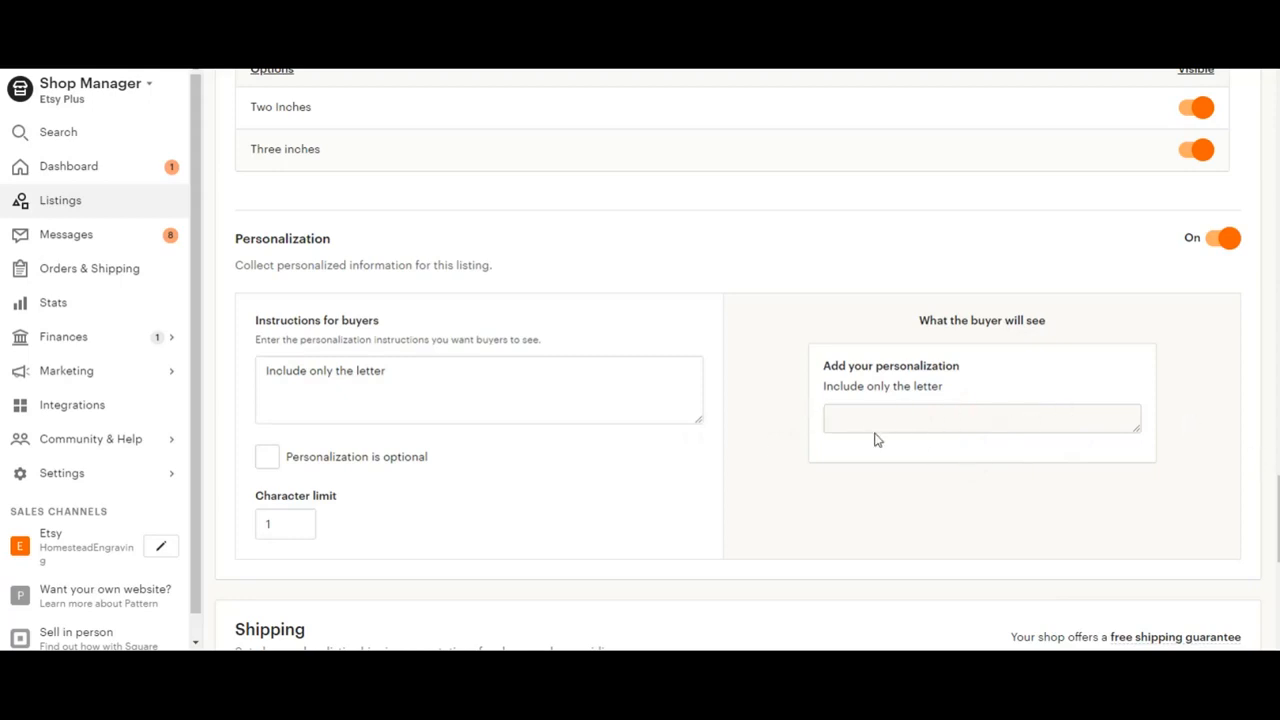
mouse_move(828, 440)
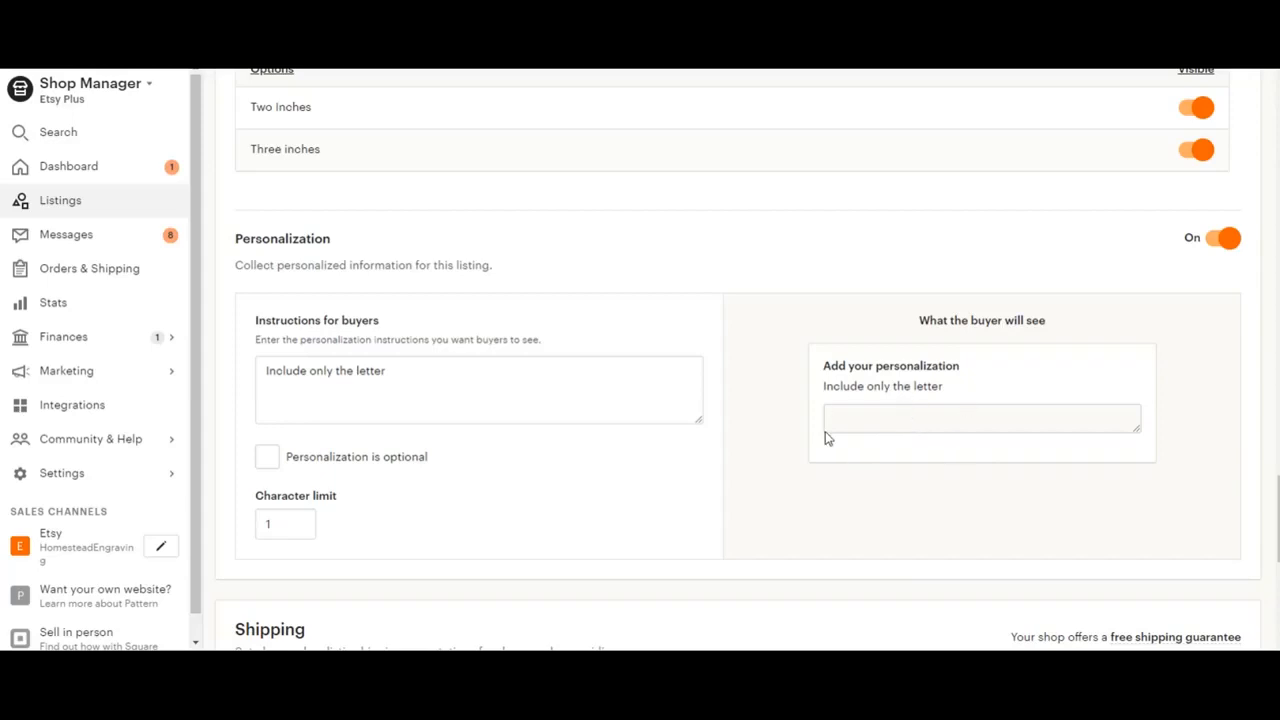
mouse_move(780, 416)
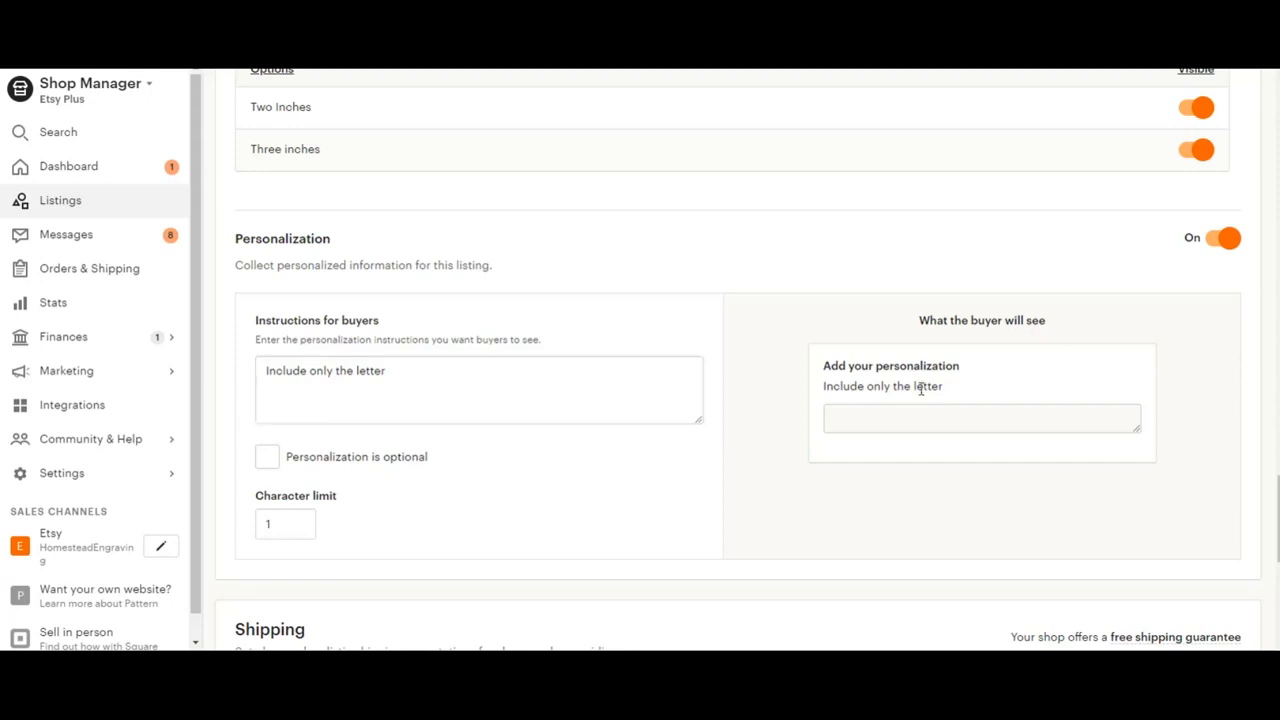
mouse_move(836, 362)
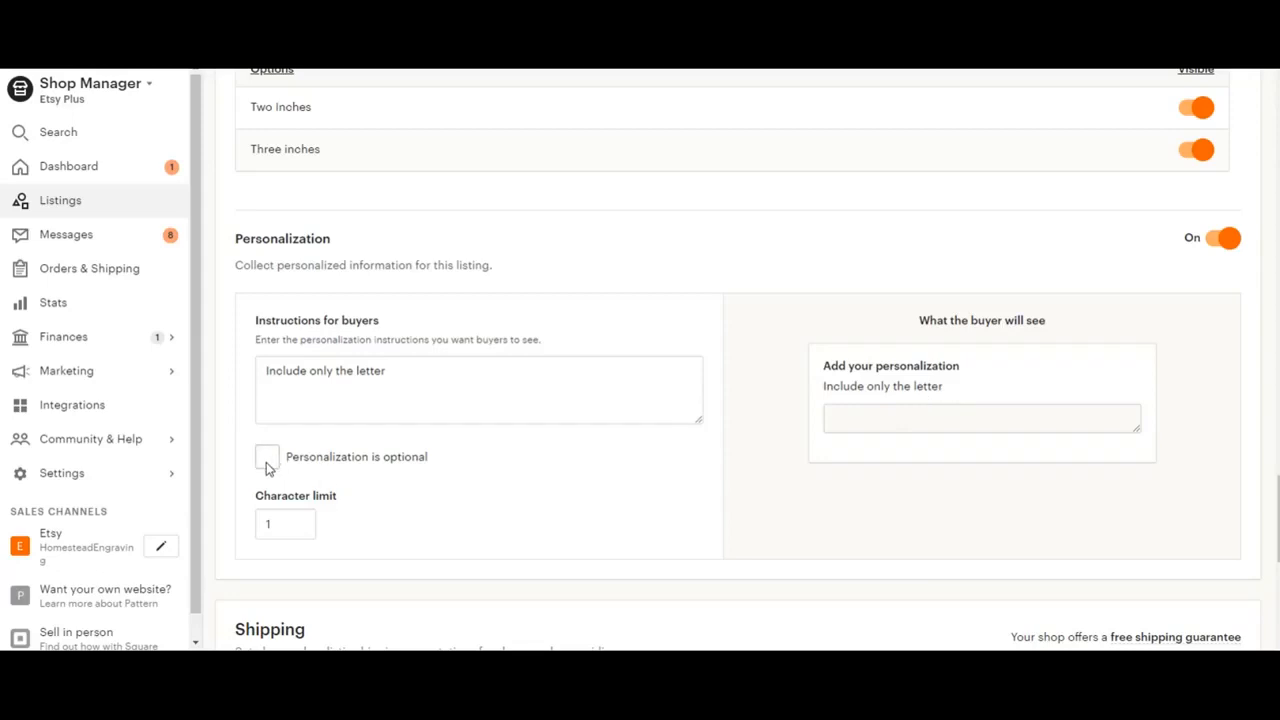
- Mark personalization optional and finish the instructions 'if wanting a letter'
left_click(268, 456)
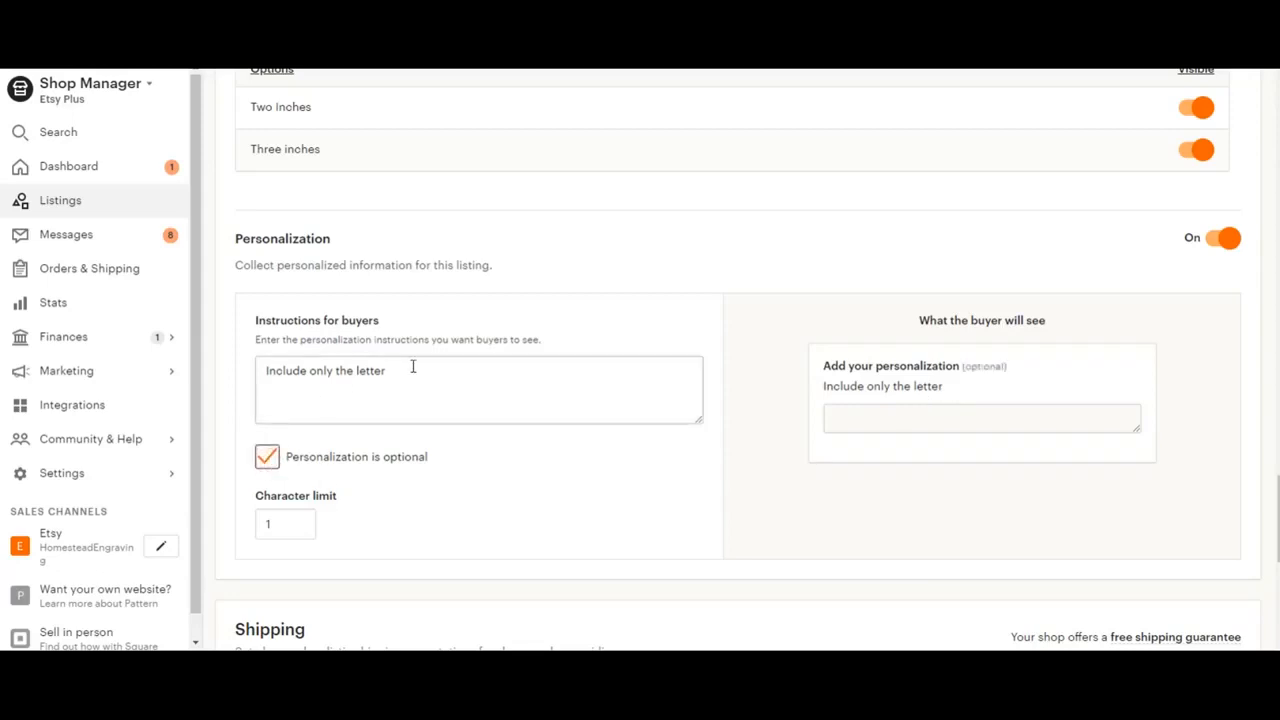
left_click(410, 370)
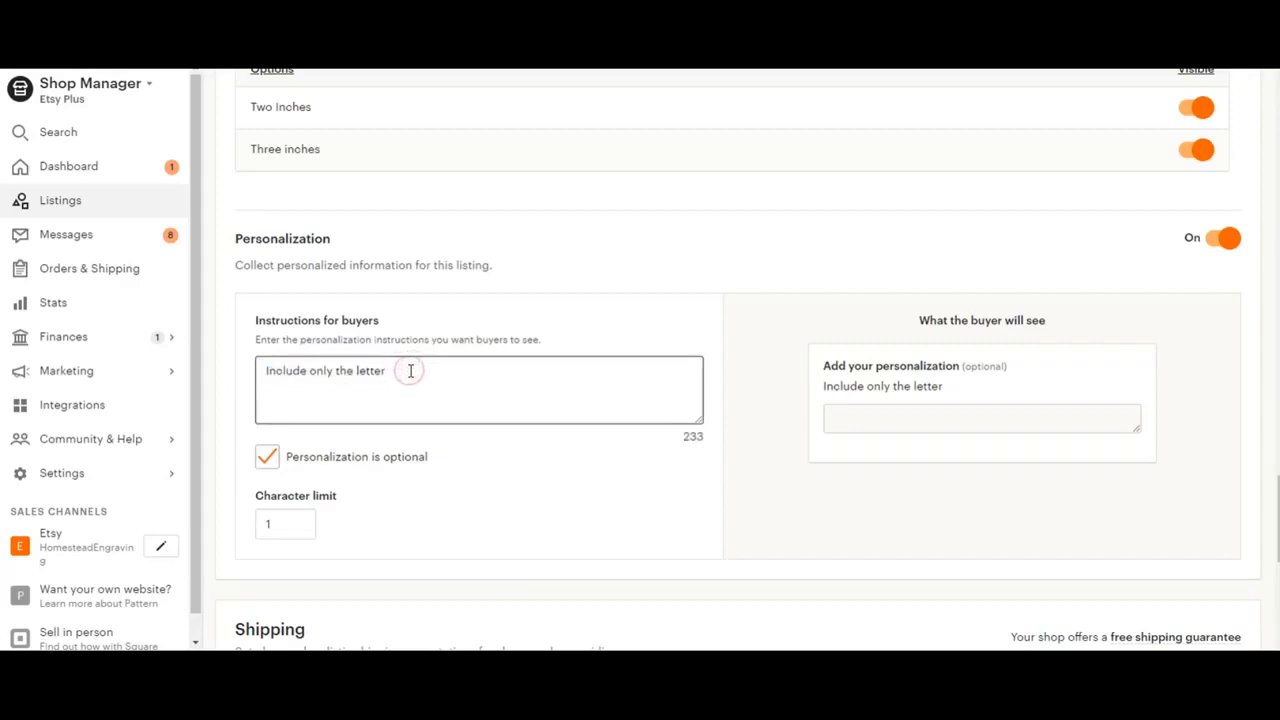
type("if wi")
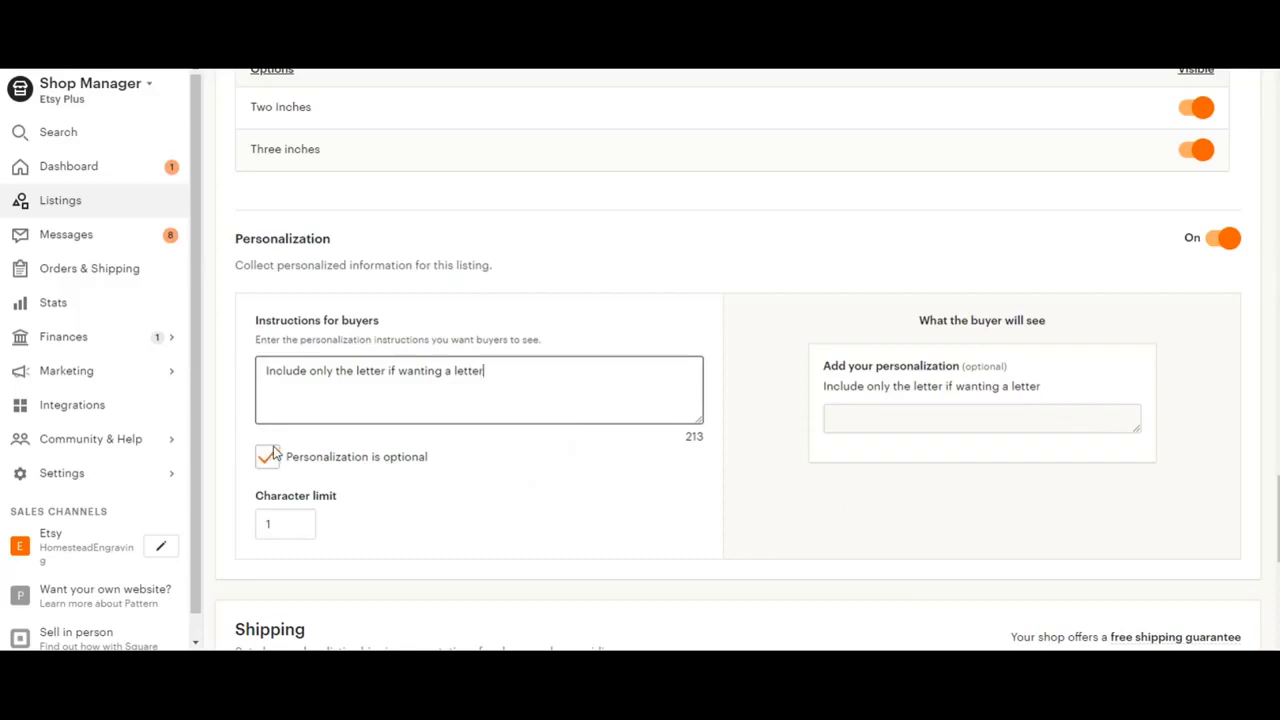
mouse_move(308, 456)
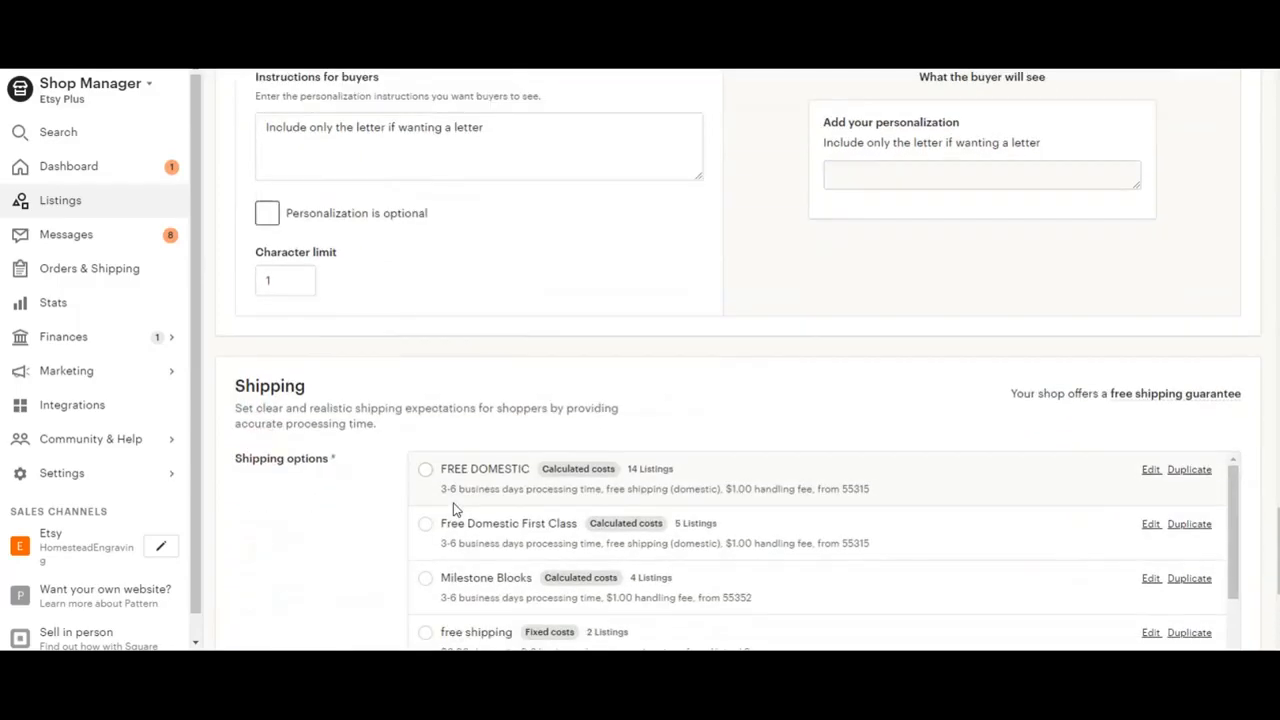
- Scroll down to the listing's shipping options and item weight fields
scroll("down", 3)
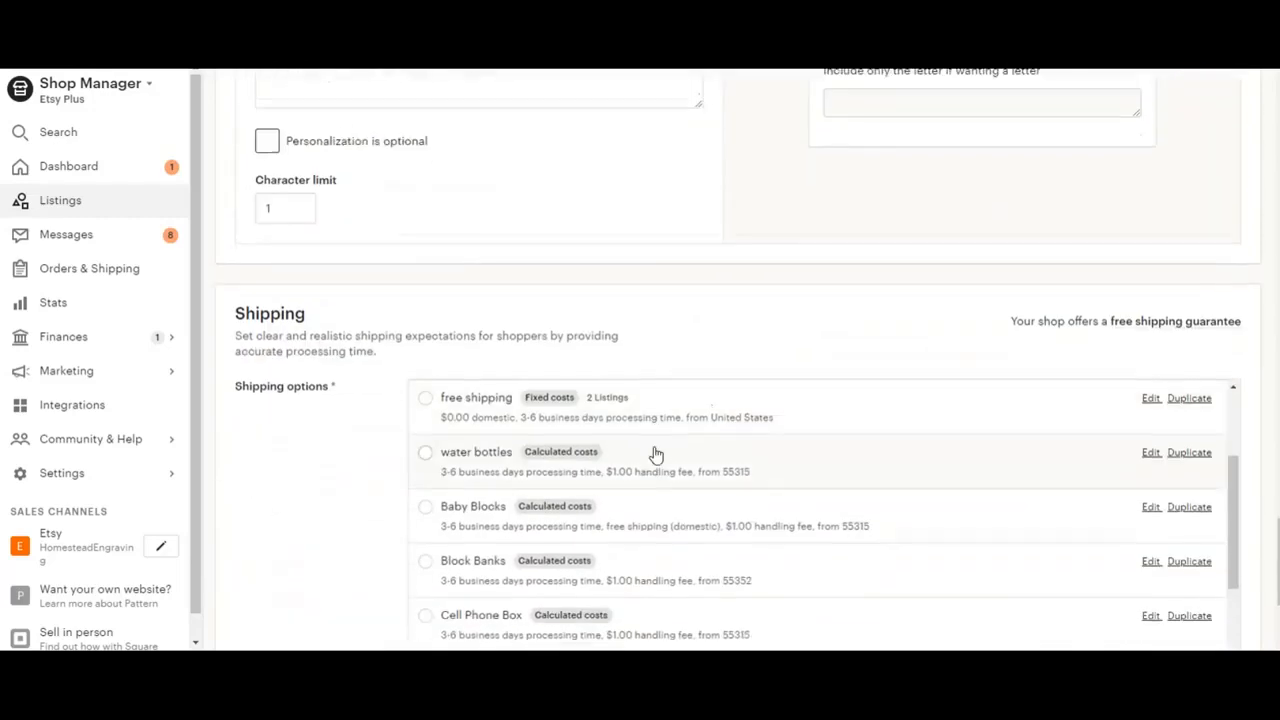
scroll("down", 3)
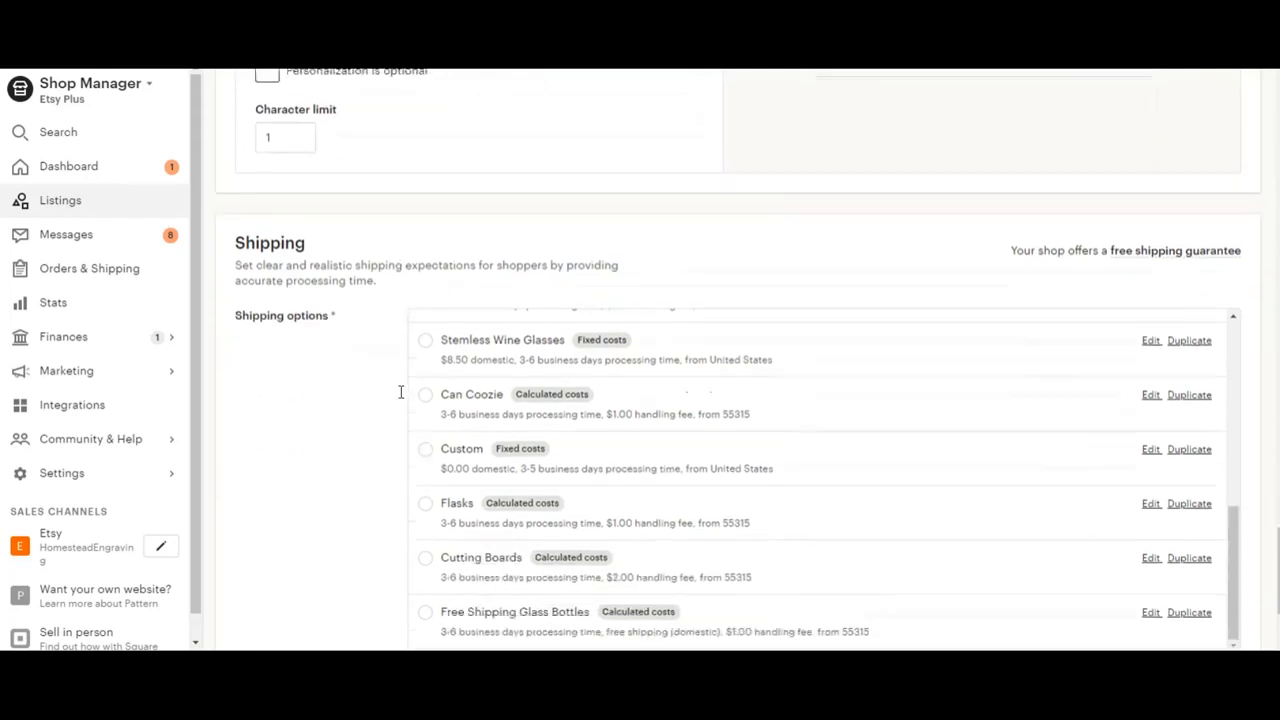
scroll("down", 3)
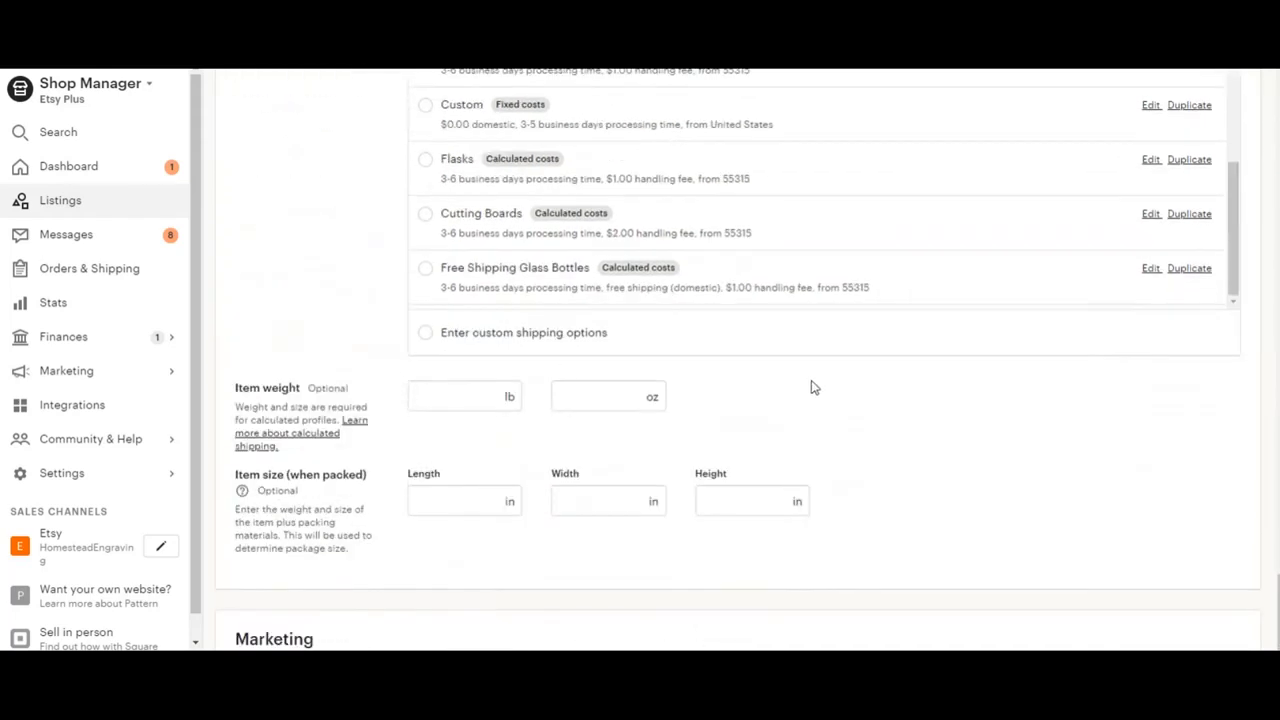
scroll("down", 3)
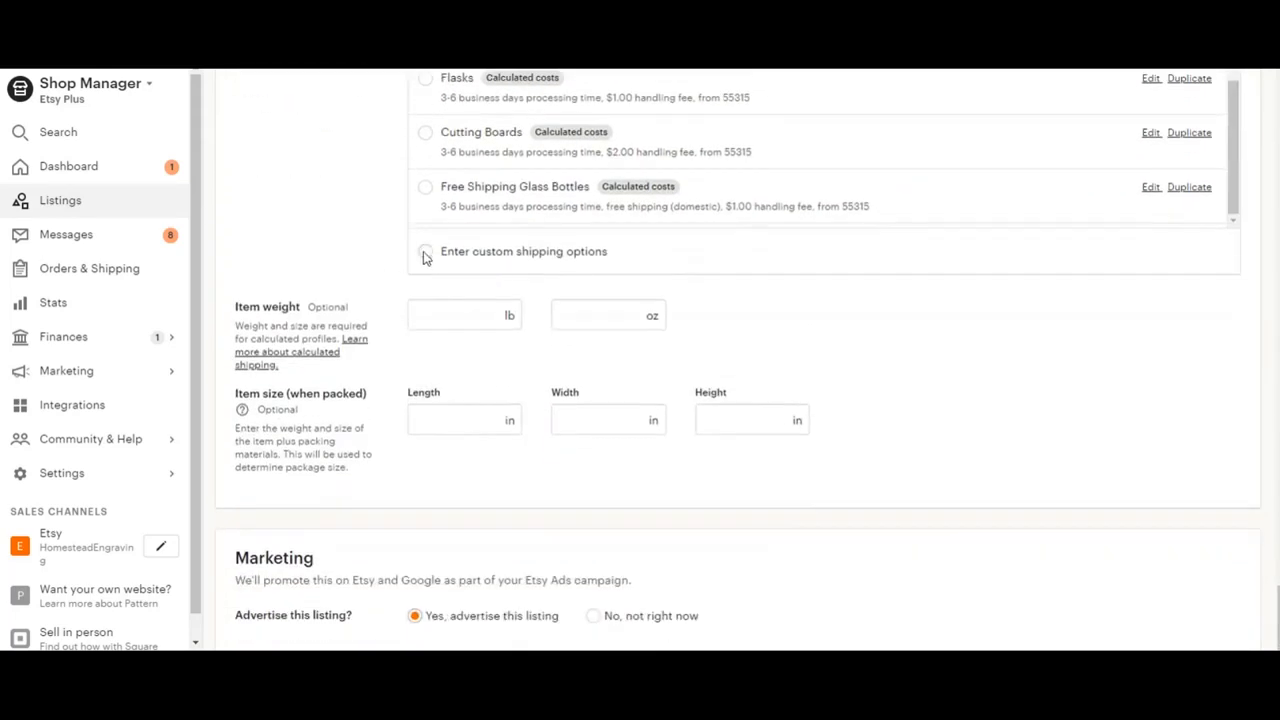
- Choose 'Enter custom shipping options' and keep shipping costs on 'Calculate them for me'
left_click(424, 252)
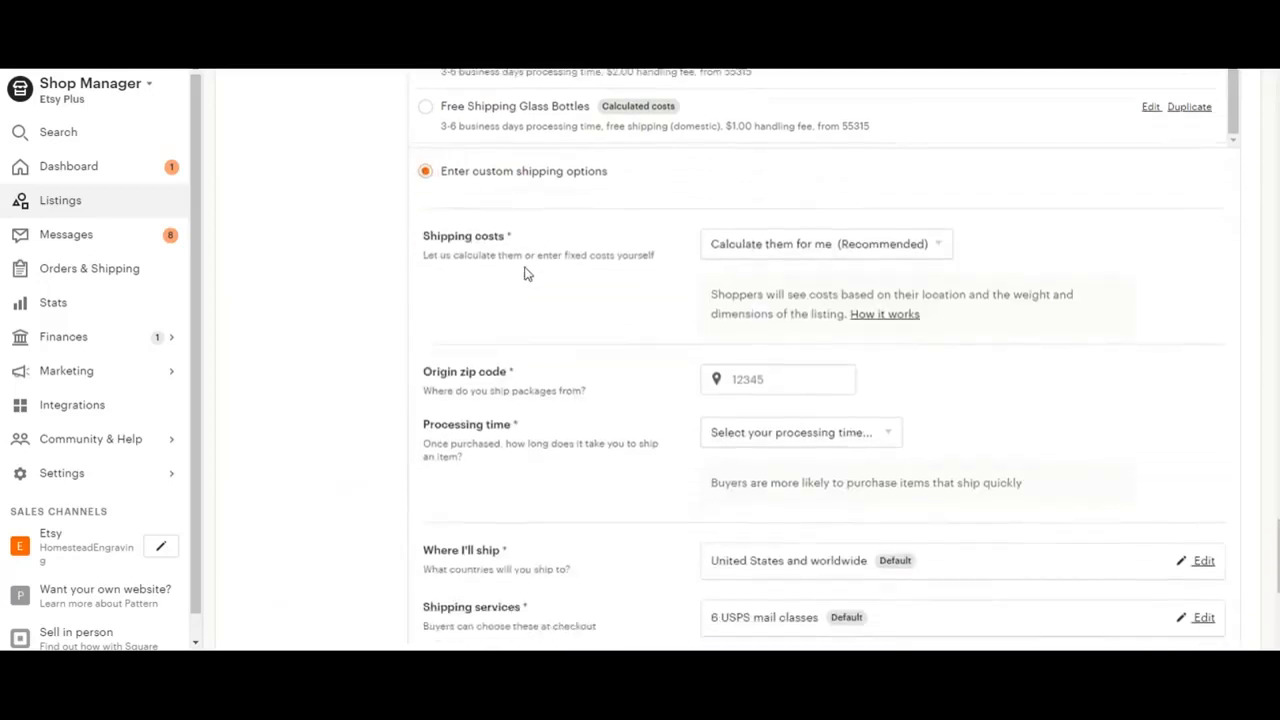
scroll("down", 3)
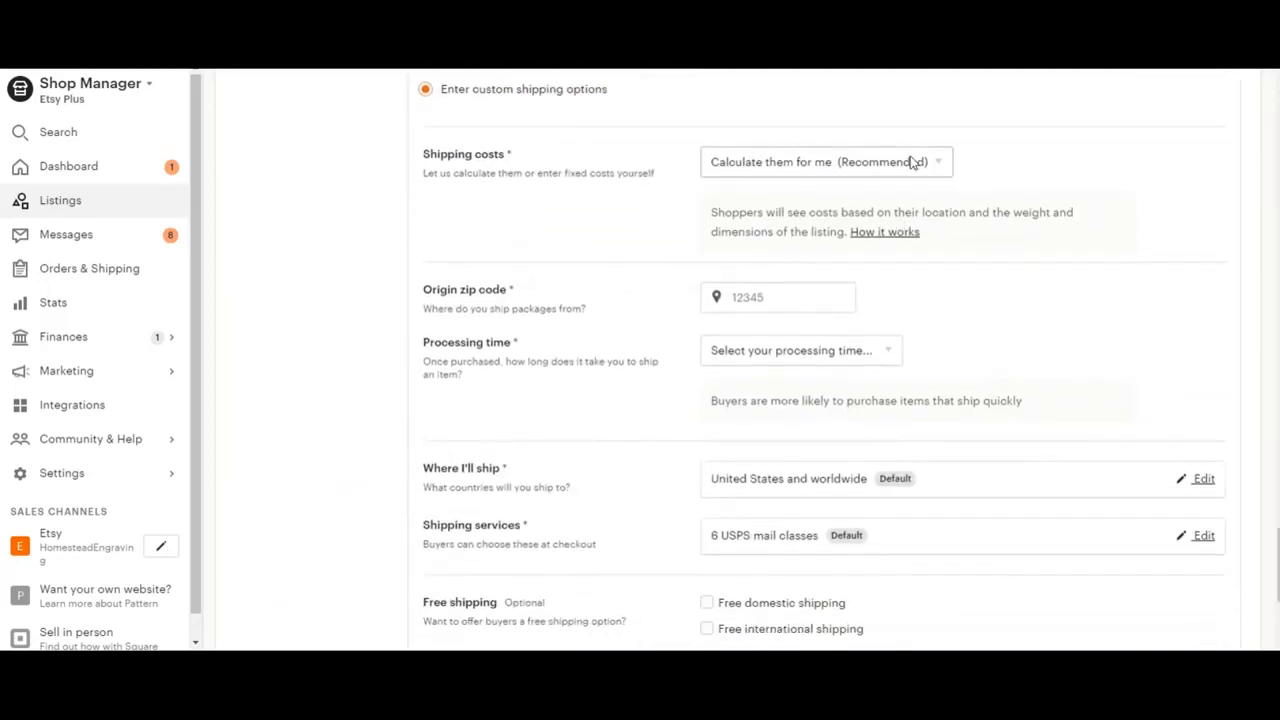
mouse_move(896, 168)
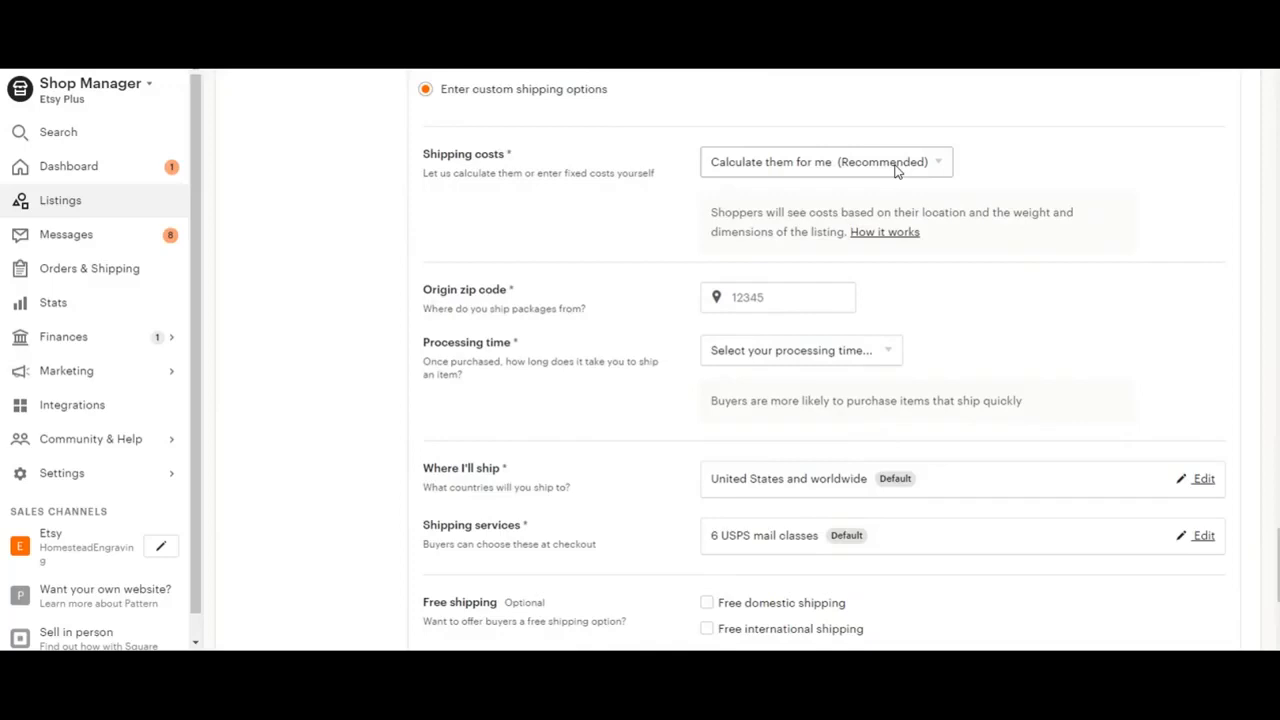
mouse_move(696, 176)
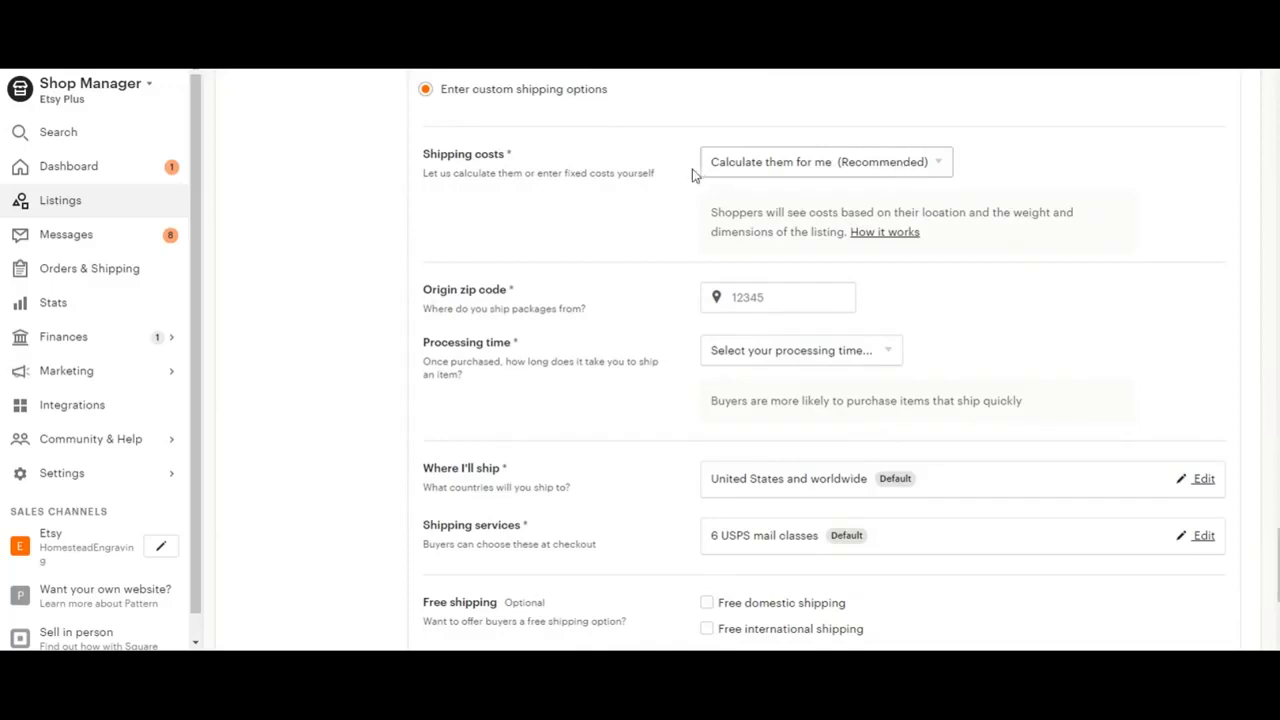
left_click(822, 160)
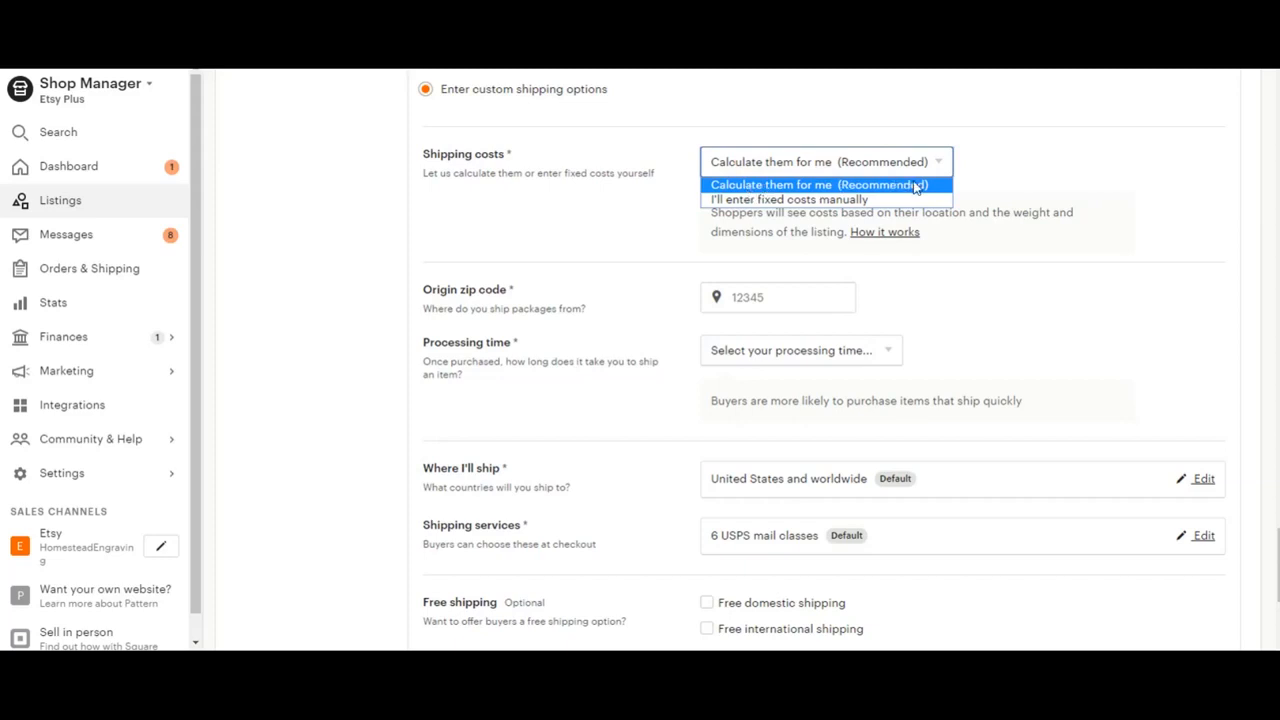
mouse_move(788, 200)
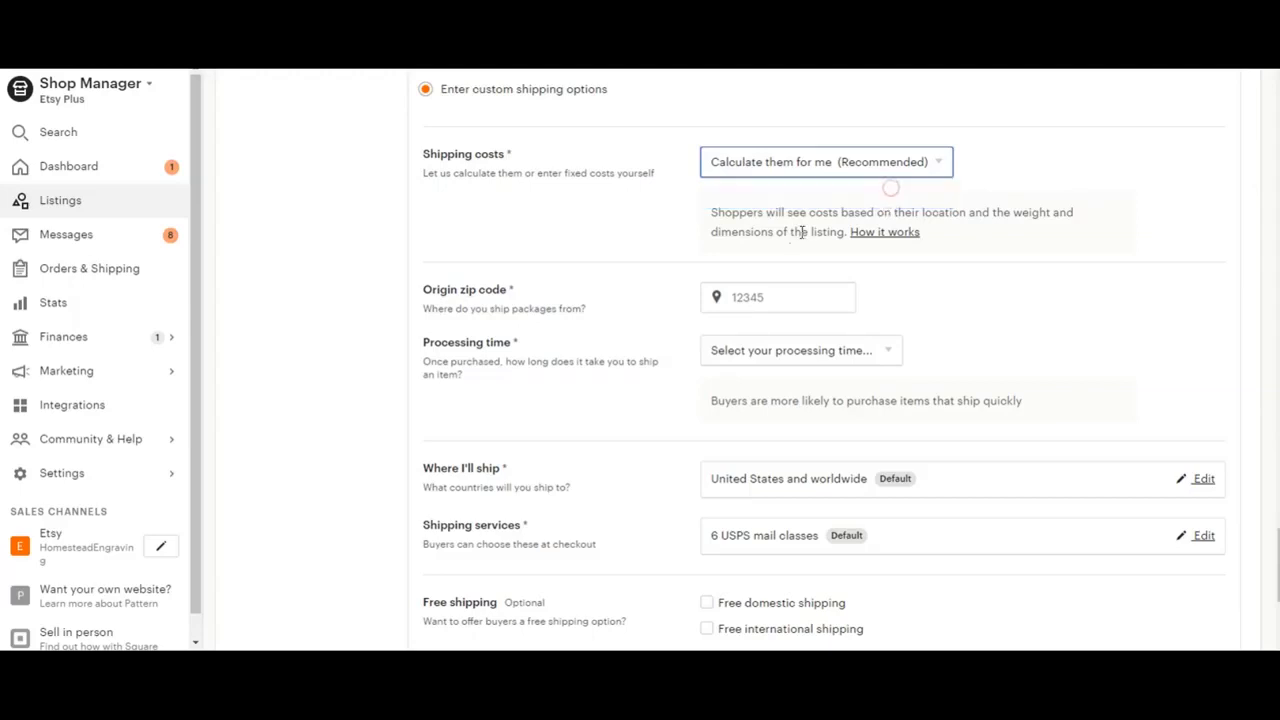
scroll("down", 3)
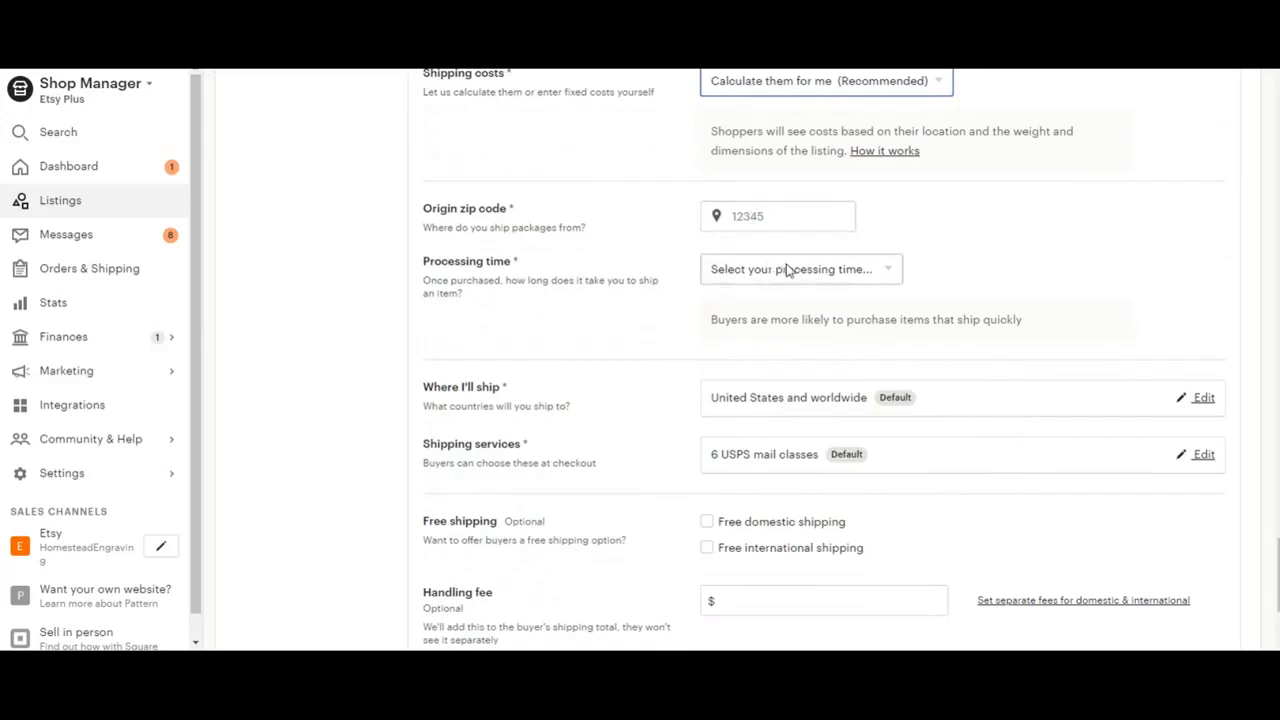
- Set processing time to a custom range of 3 to 6 business days
left_click(800, 268)
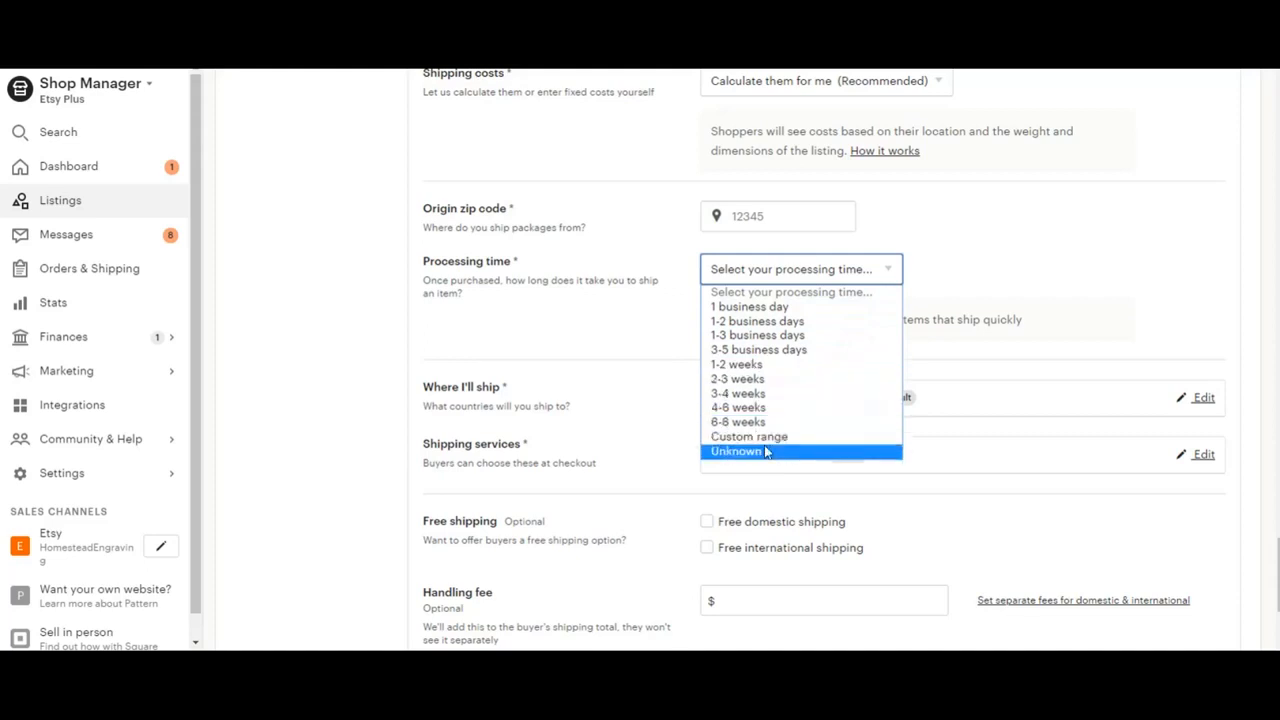
left_click(748, 436)
type("3")
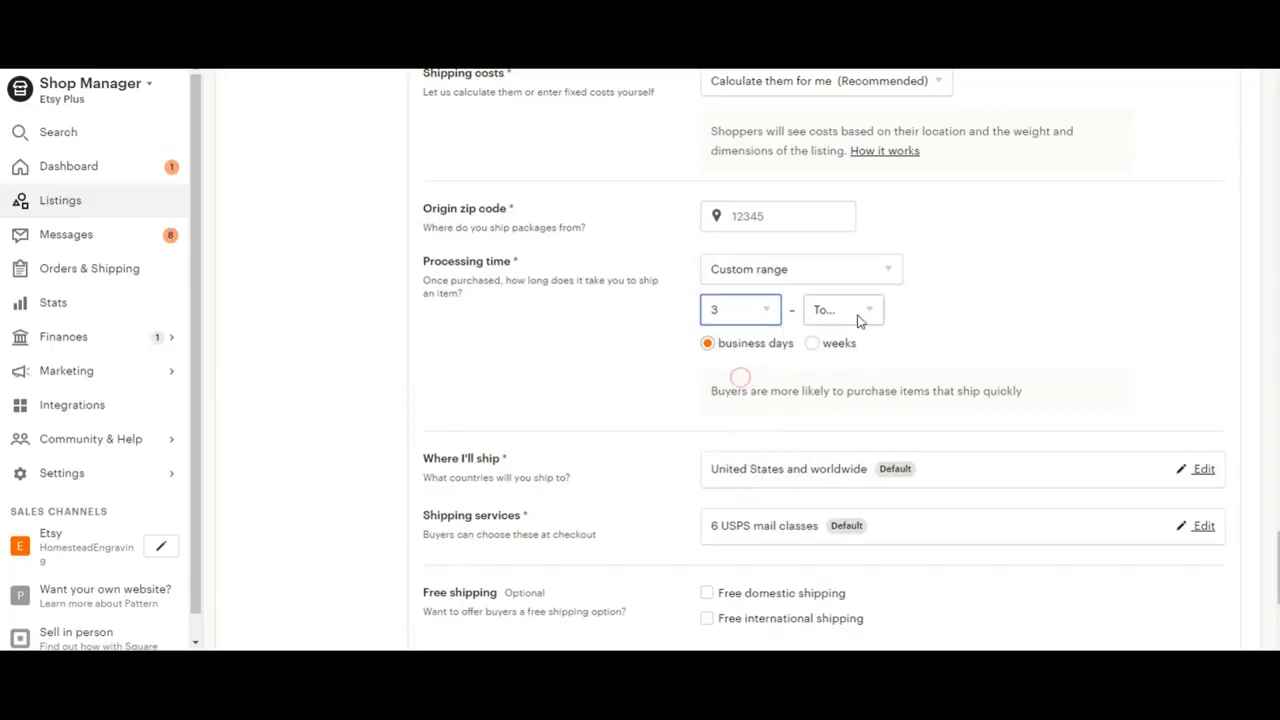
left_click(844, 308)
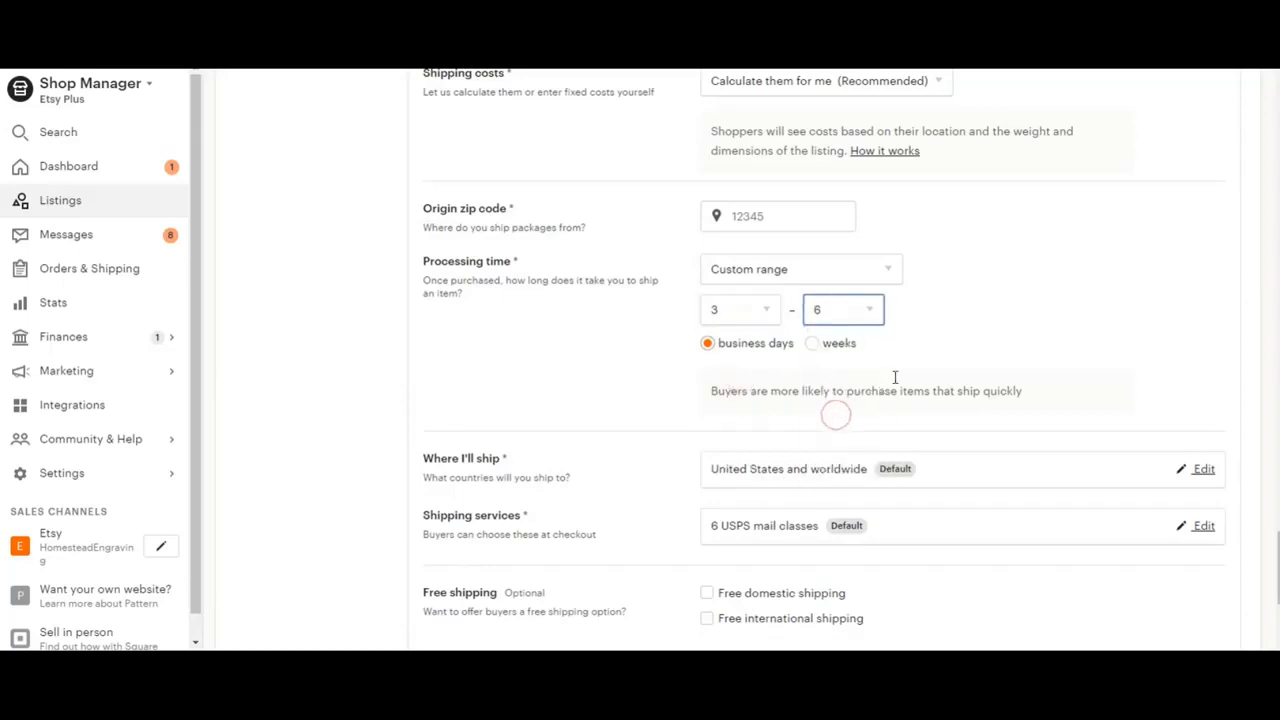
scroll("down", 3)
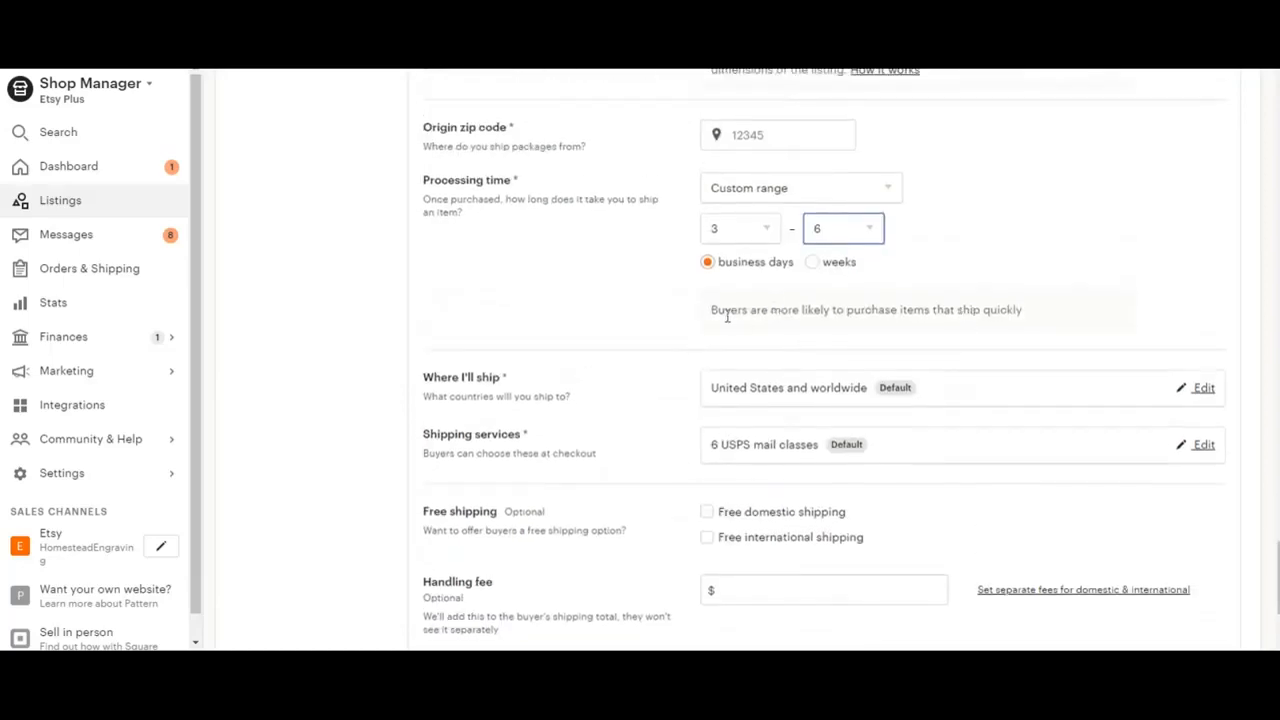
mouse_move(742, 344)
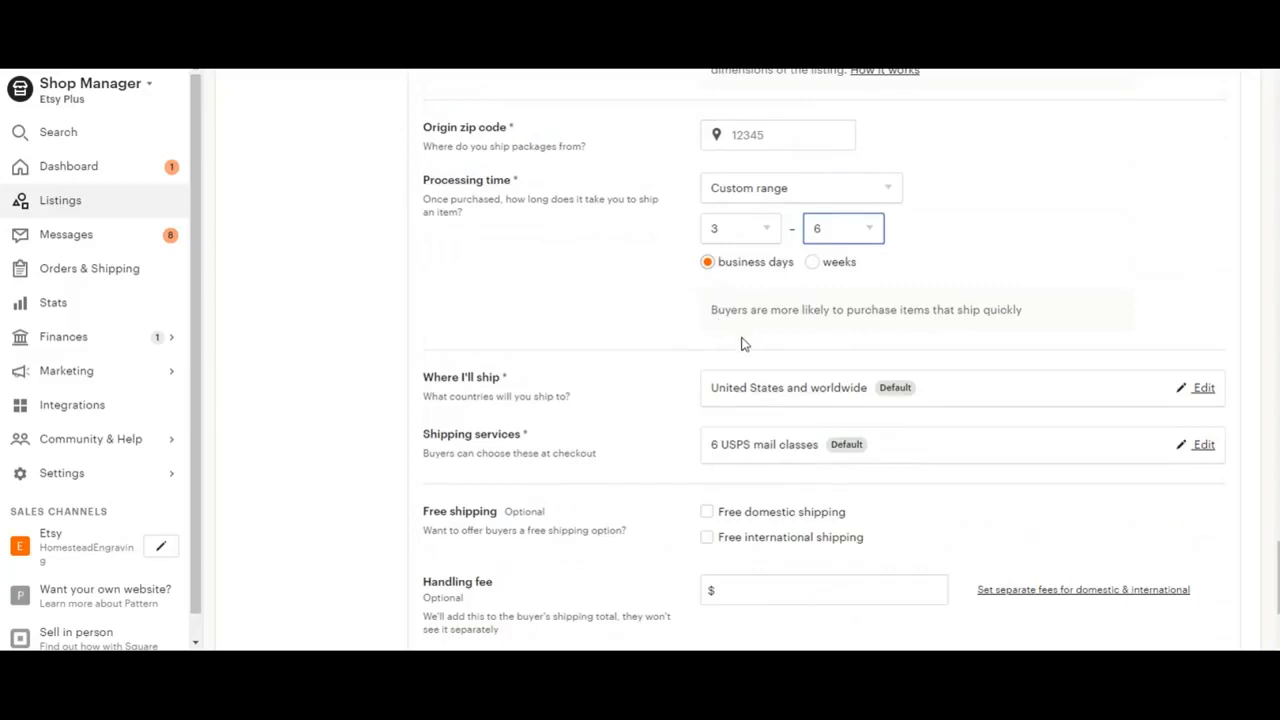
mouse_move(670, 406)
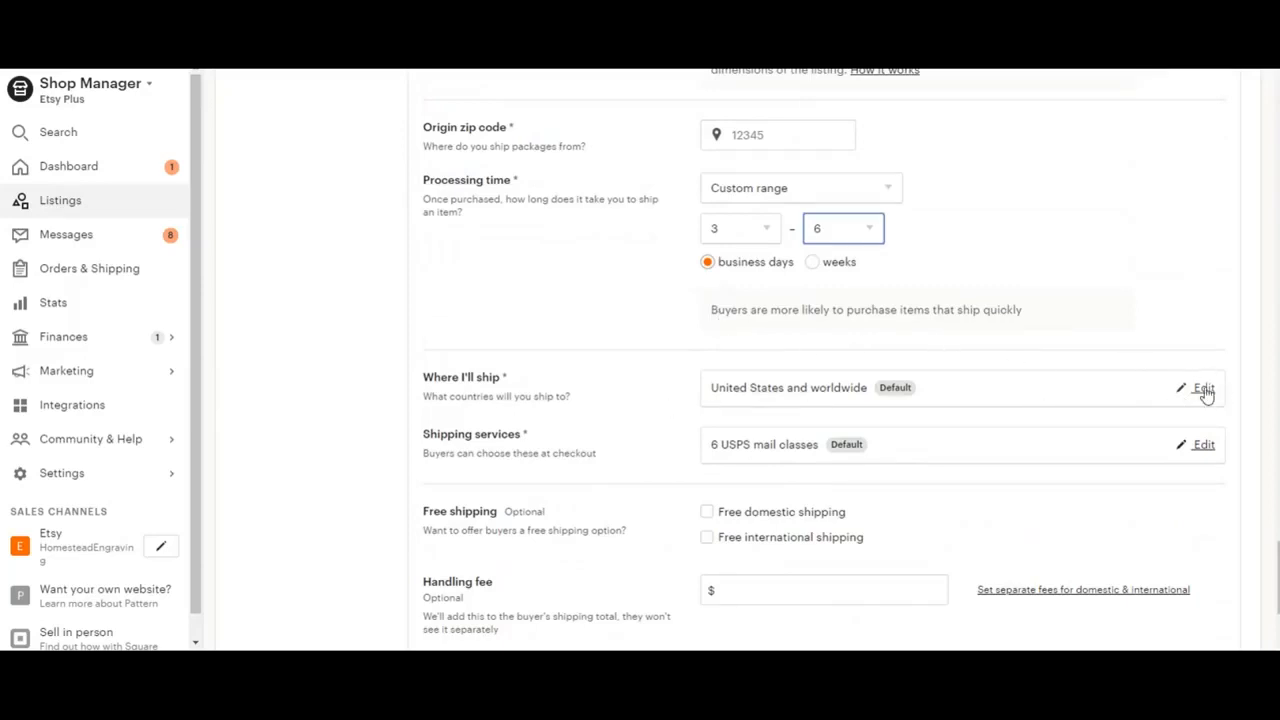
left_click(1204, 388)
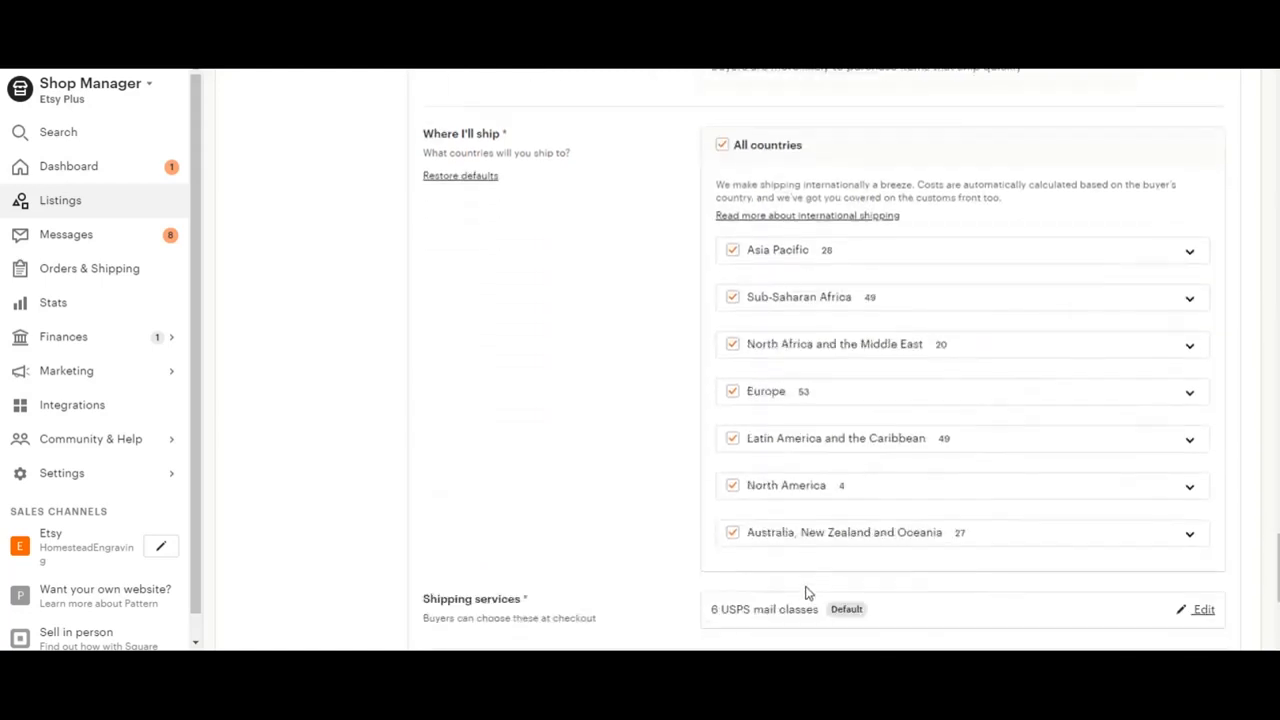
mouse_move(1020, 452)
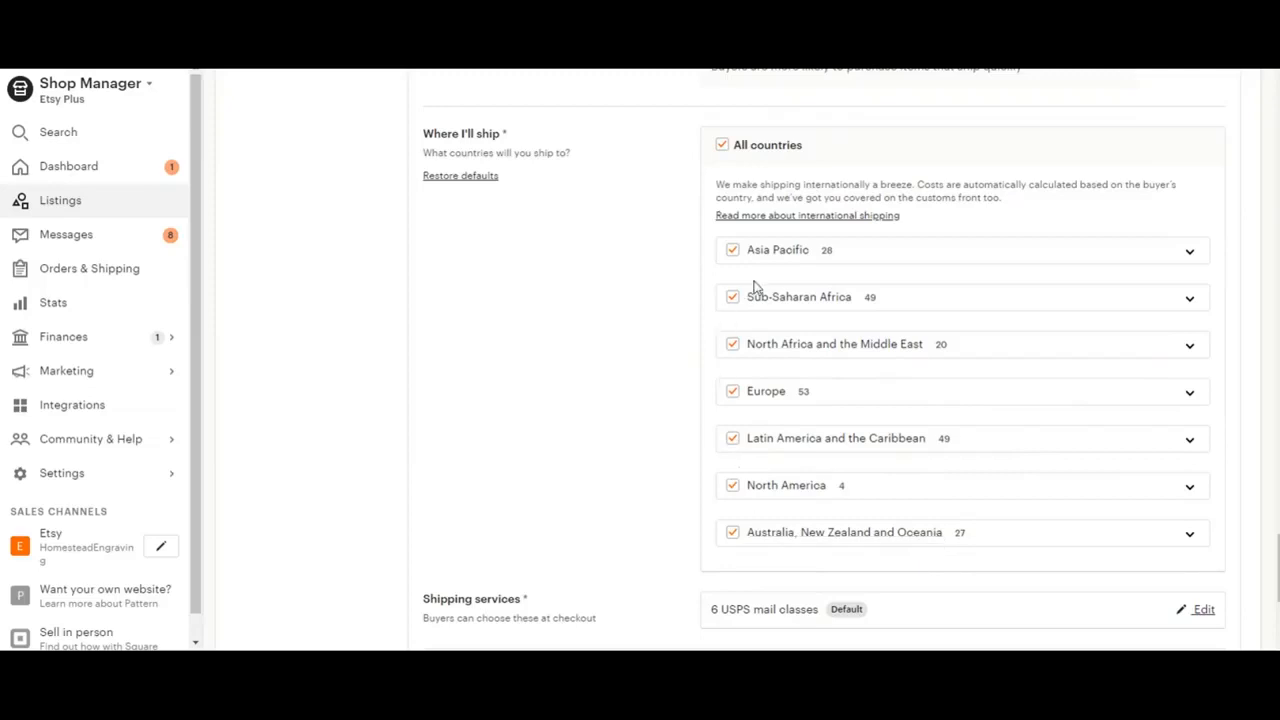
mouse_move(828, 560)
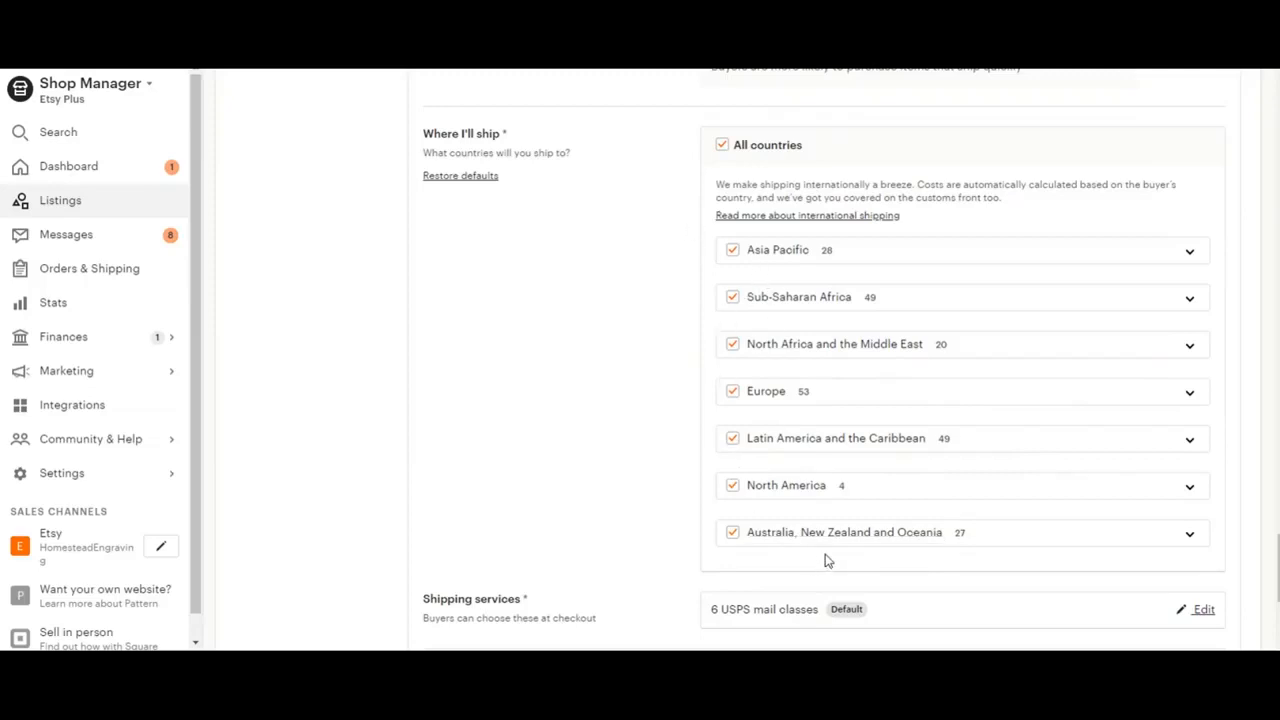
mouse_move(672, 476)
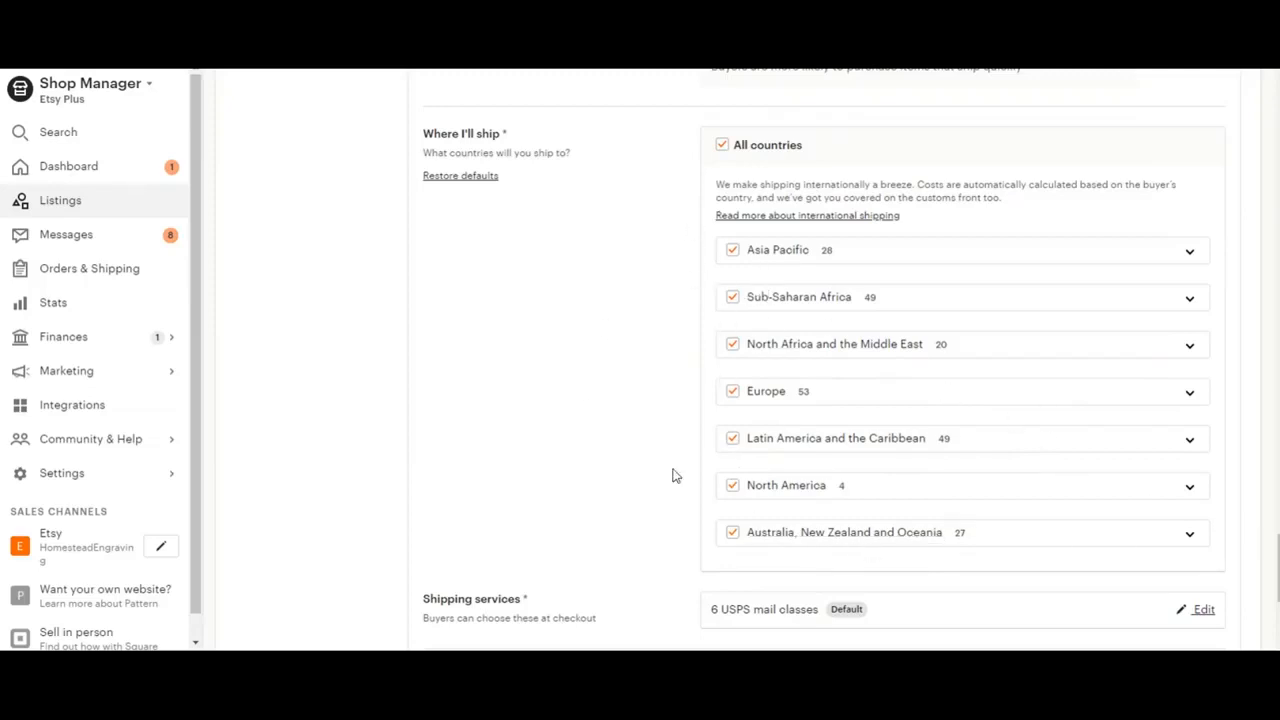
mouse_move(1050, 488)
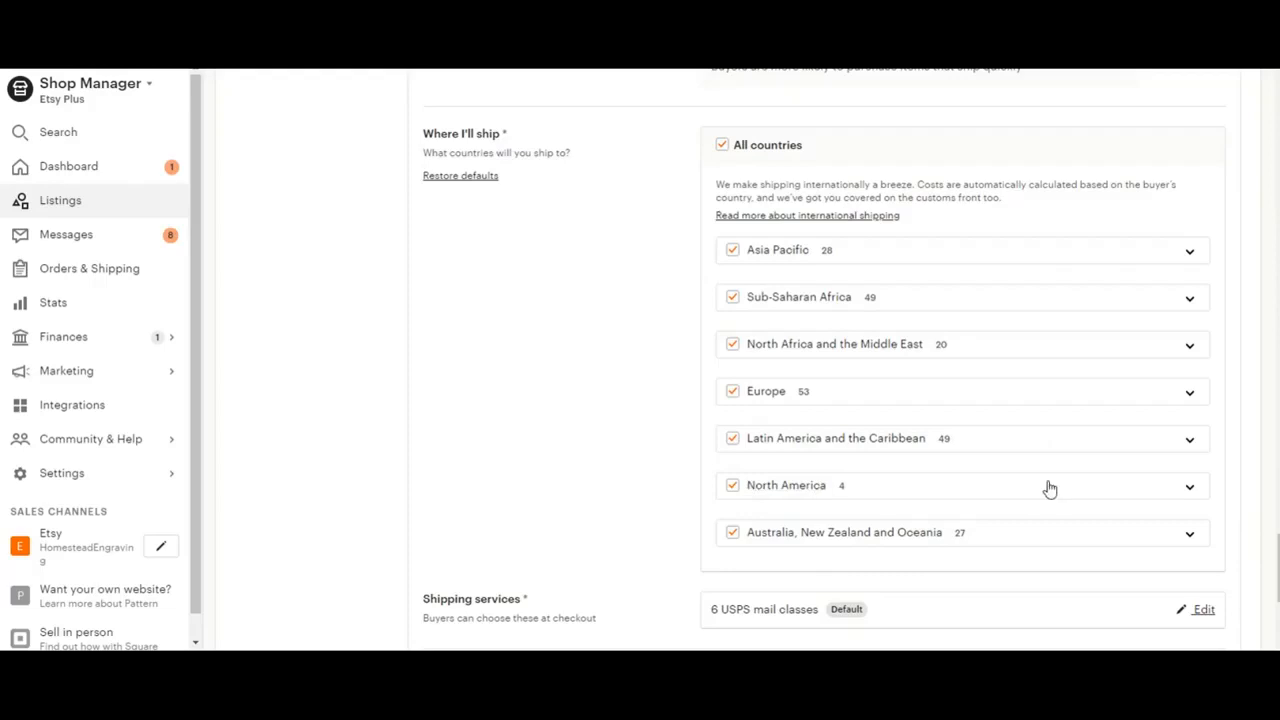
mouse_move(1050, 490)
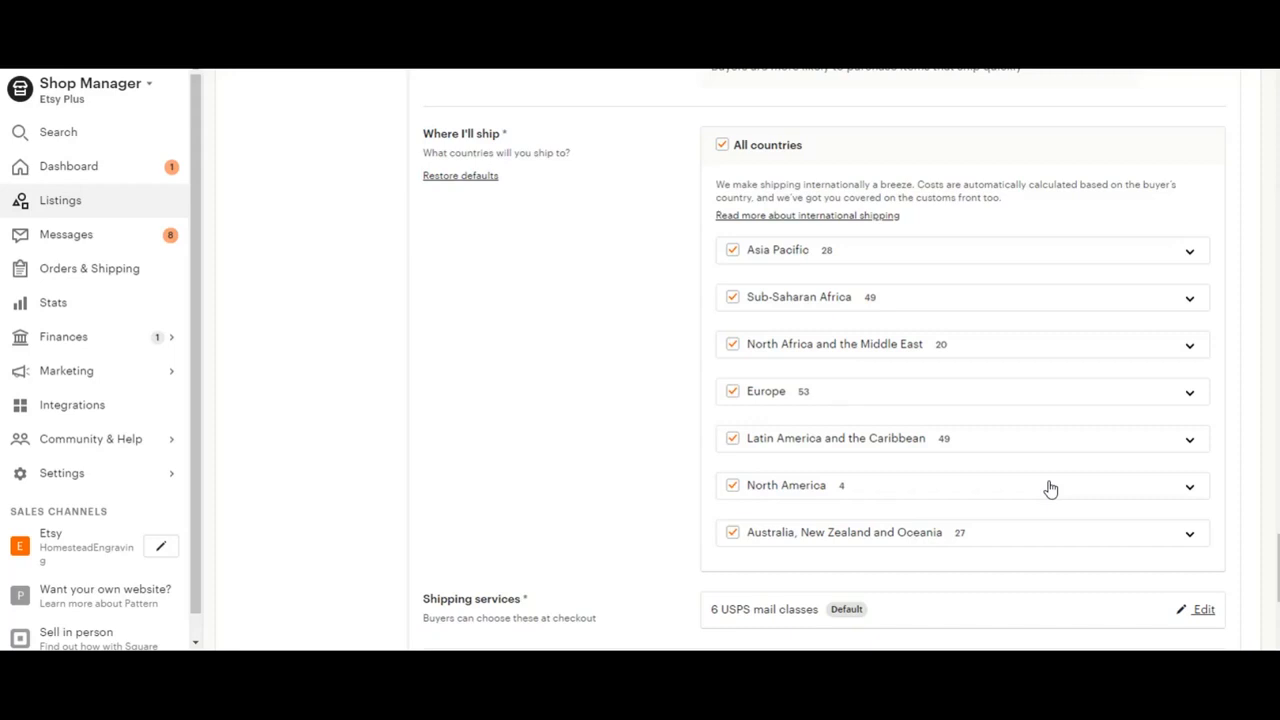
mouse_move(820, 282)
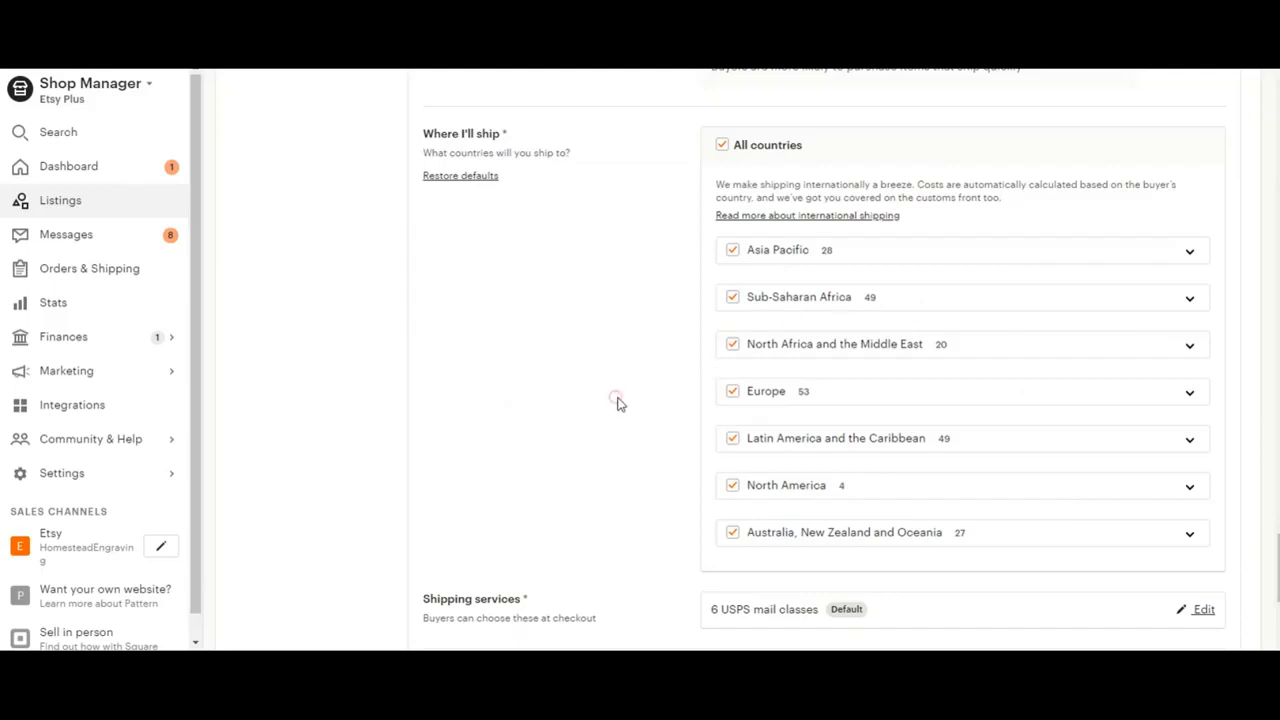
scroll("down", 3)
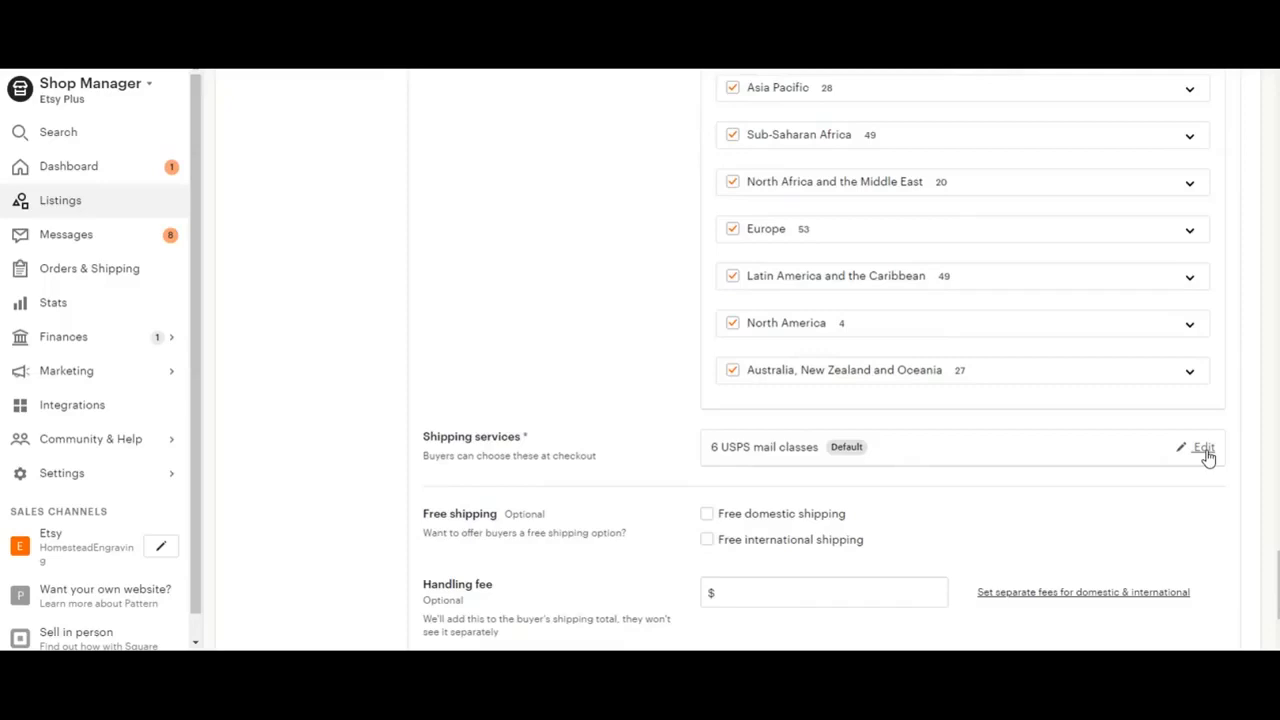
- Expand the '6 USPS mail classes' list under Shipping services and review the offered services
left_click(1204, 448)
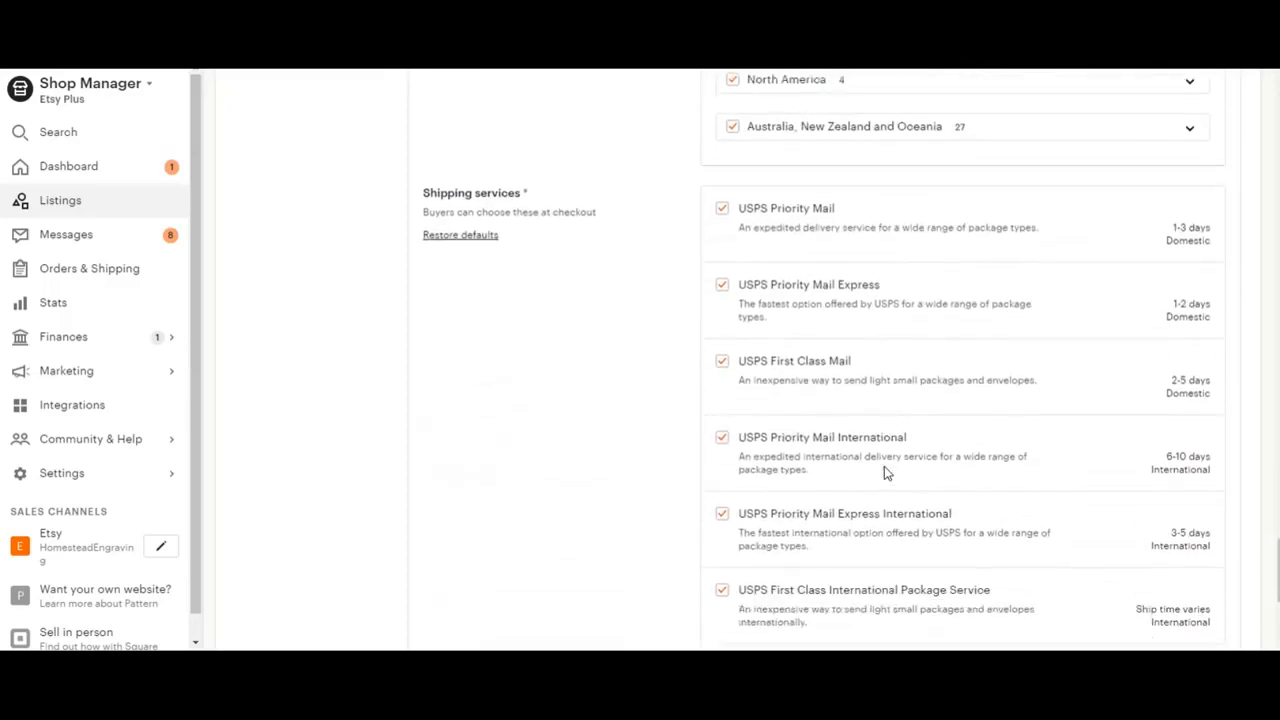
scroll("down", 3)
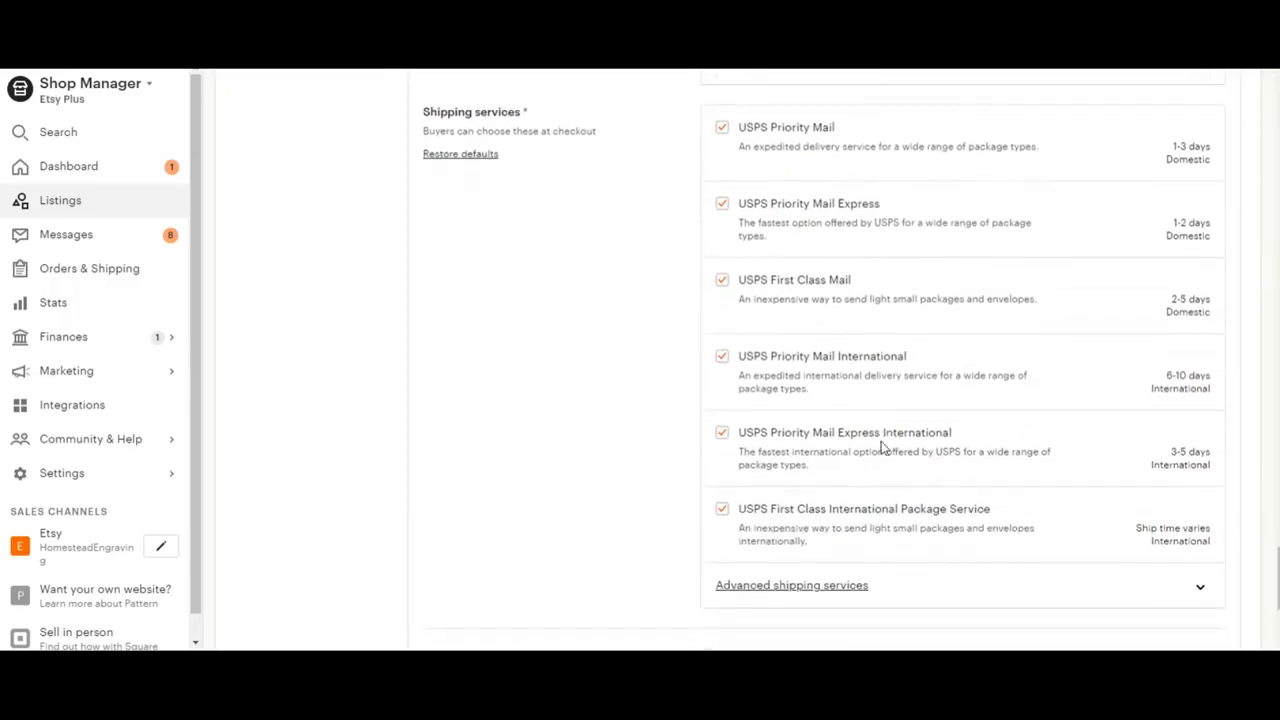
mouse_move(950, 322)
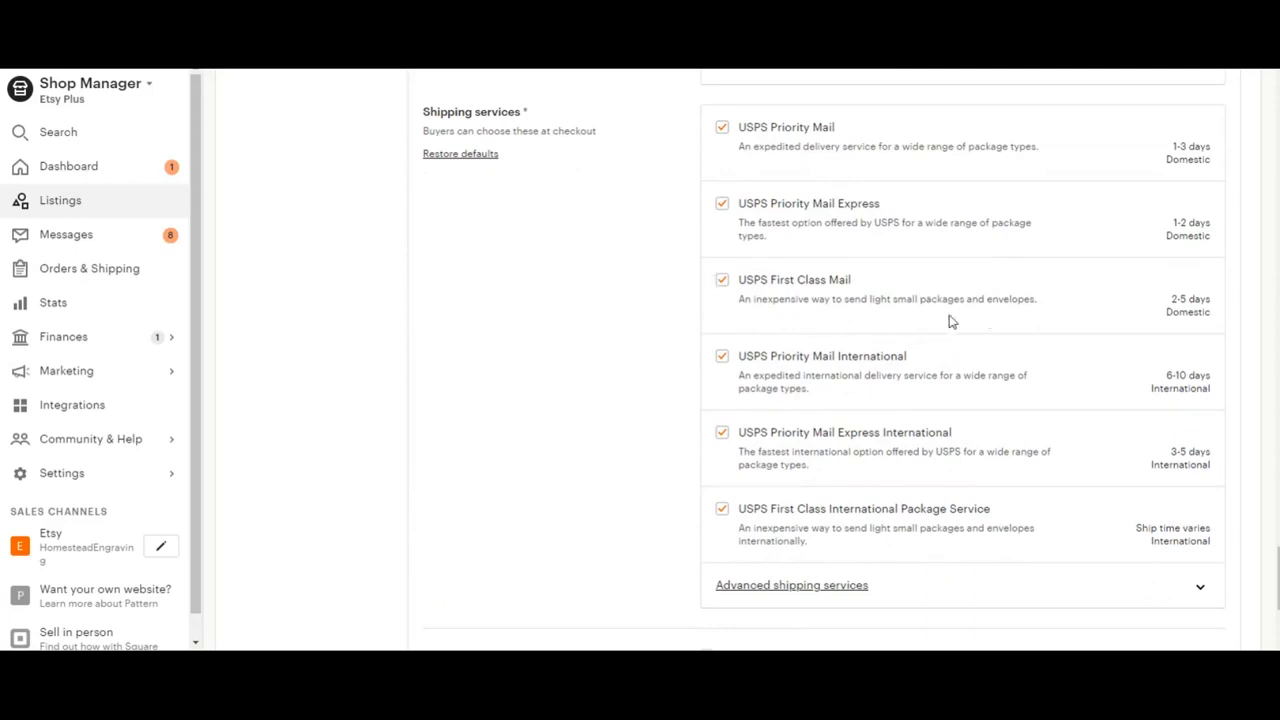
mouse_move(1040, 302)
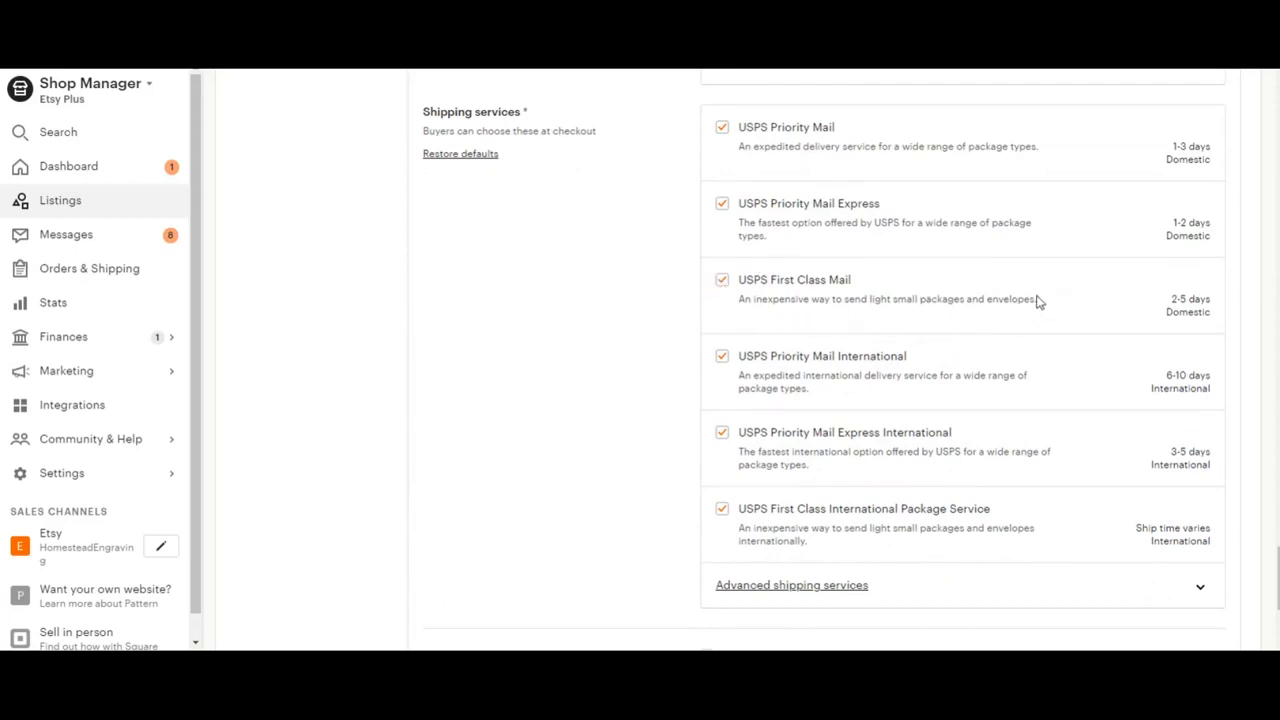
mouse_move(840, 228)
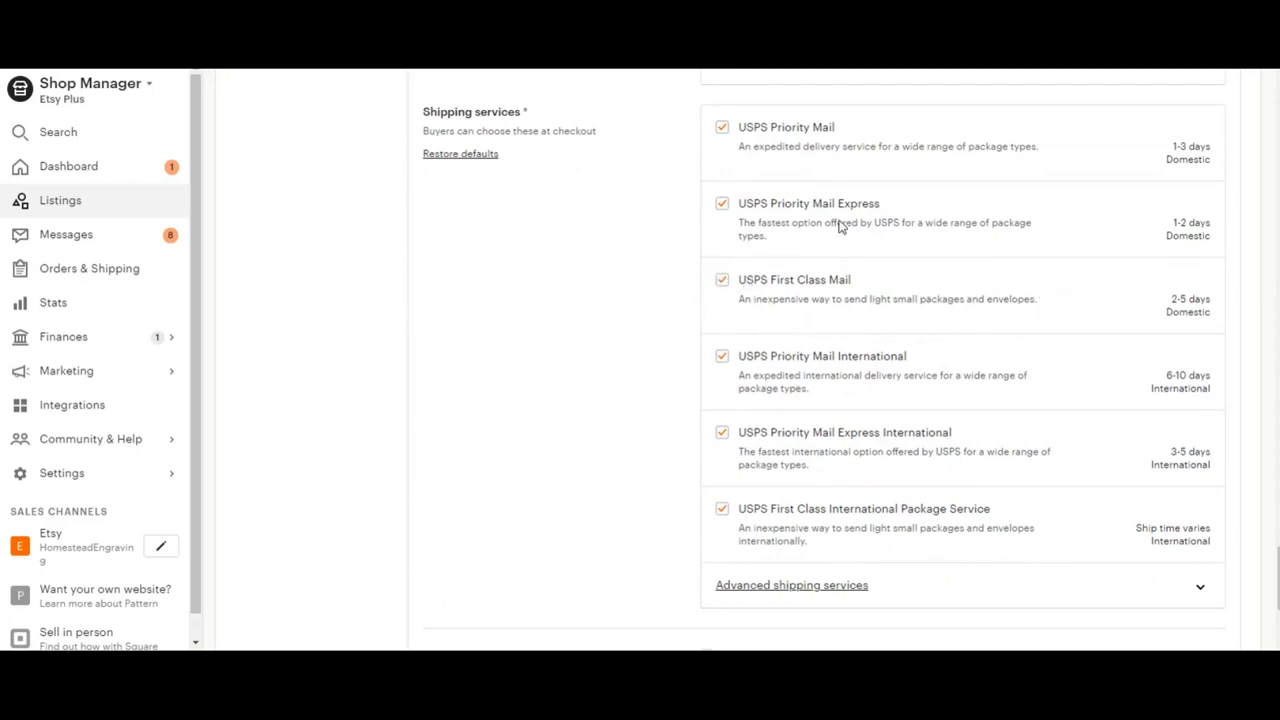
mouse_move(1008, 102)
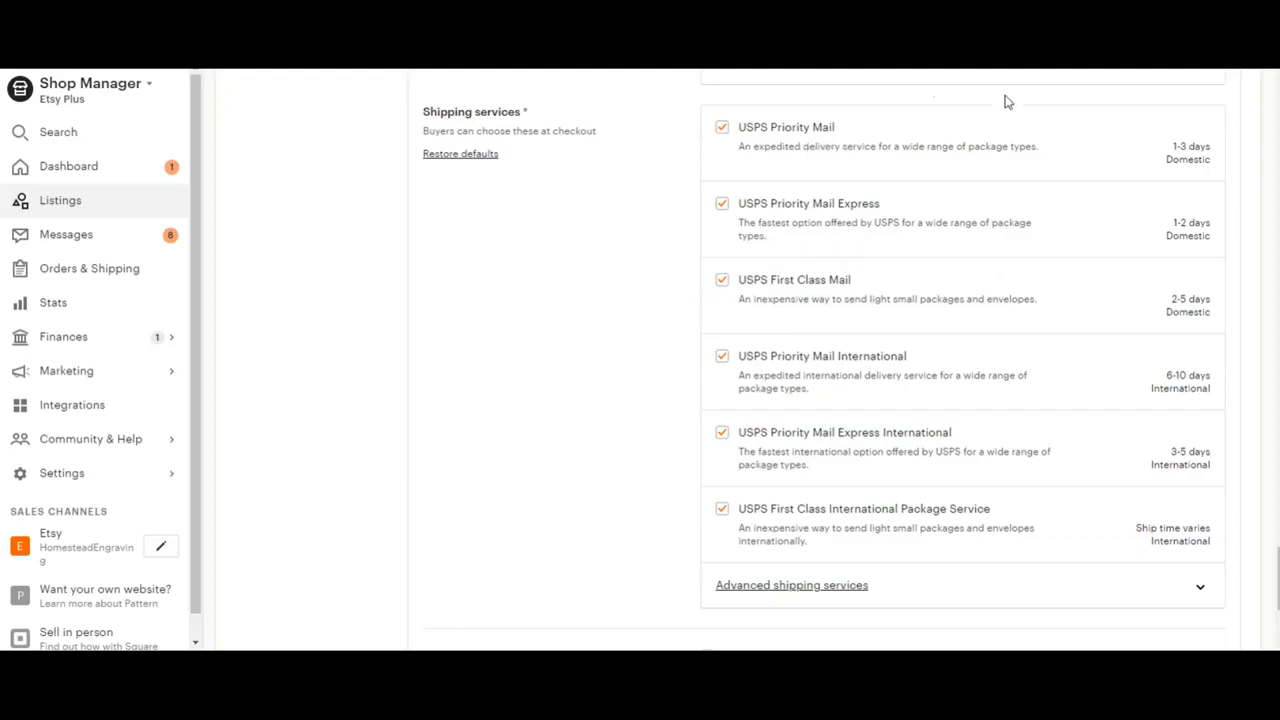
mouse_move(1008, 164)
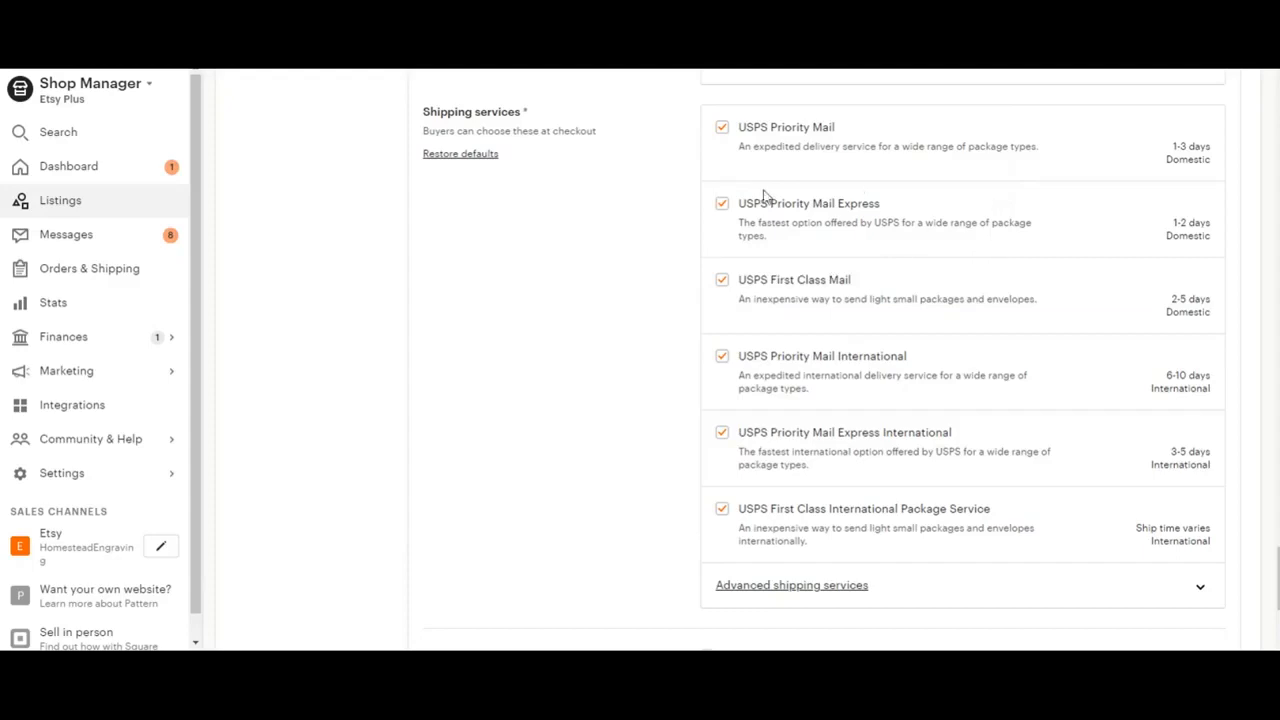
scroll("down", 3)
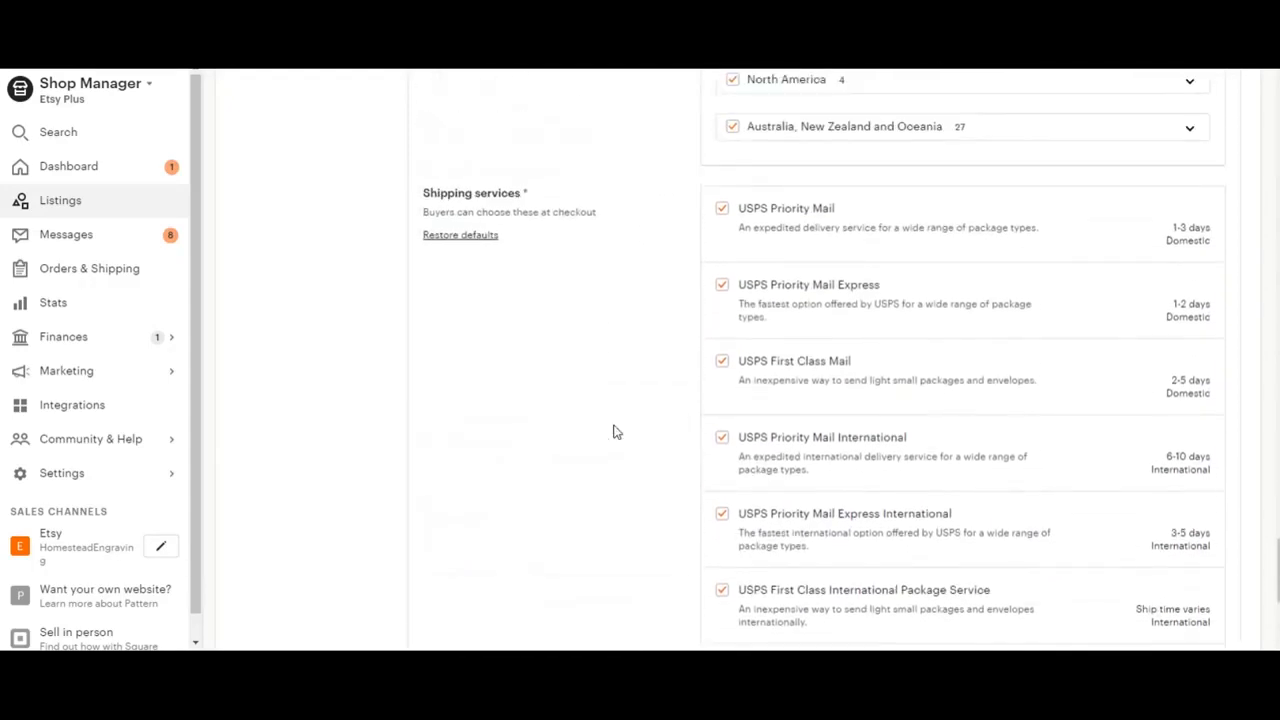
scroll("down", 3)
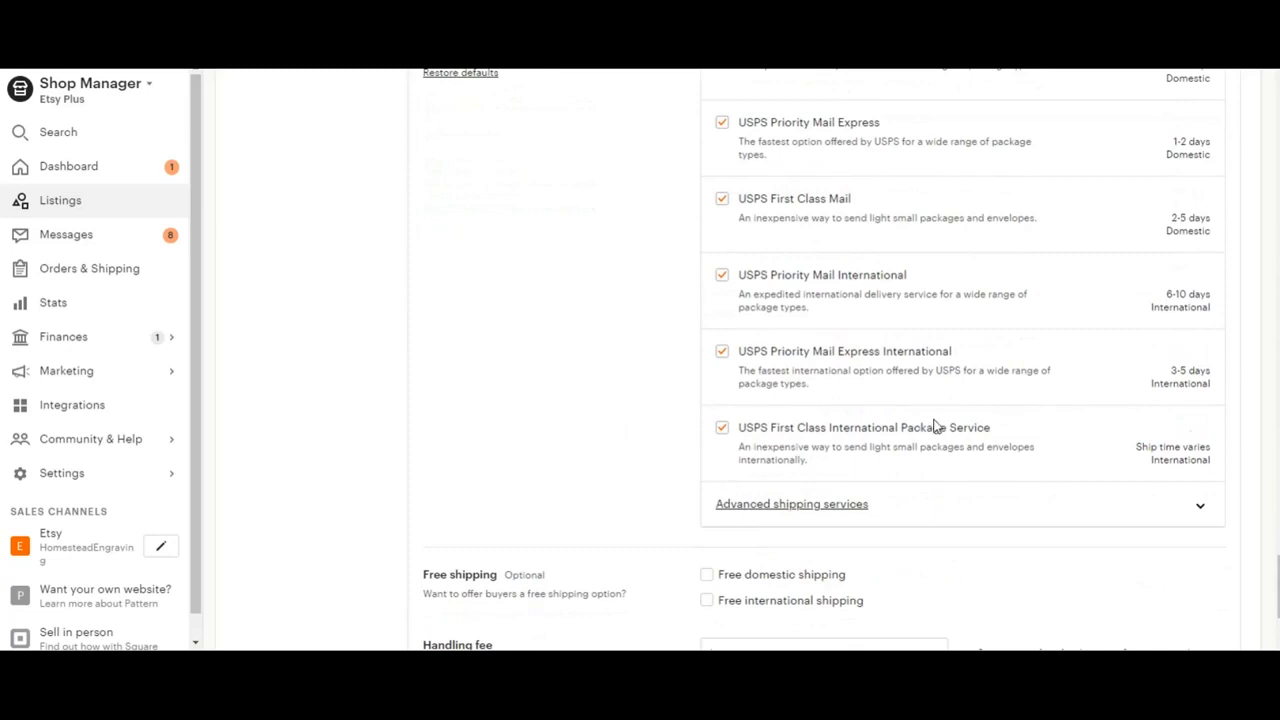
mouse_move(1162, 492)
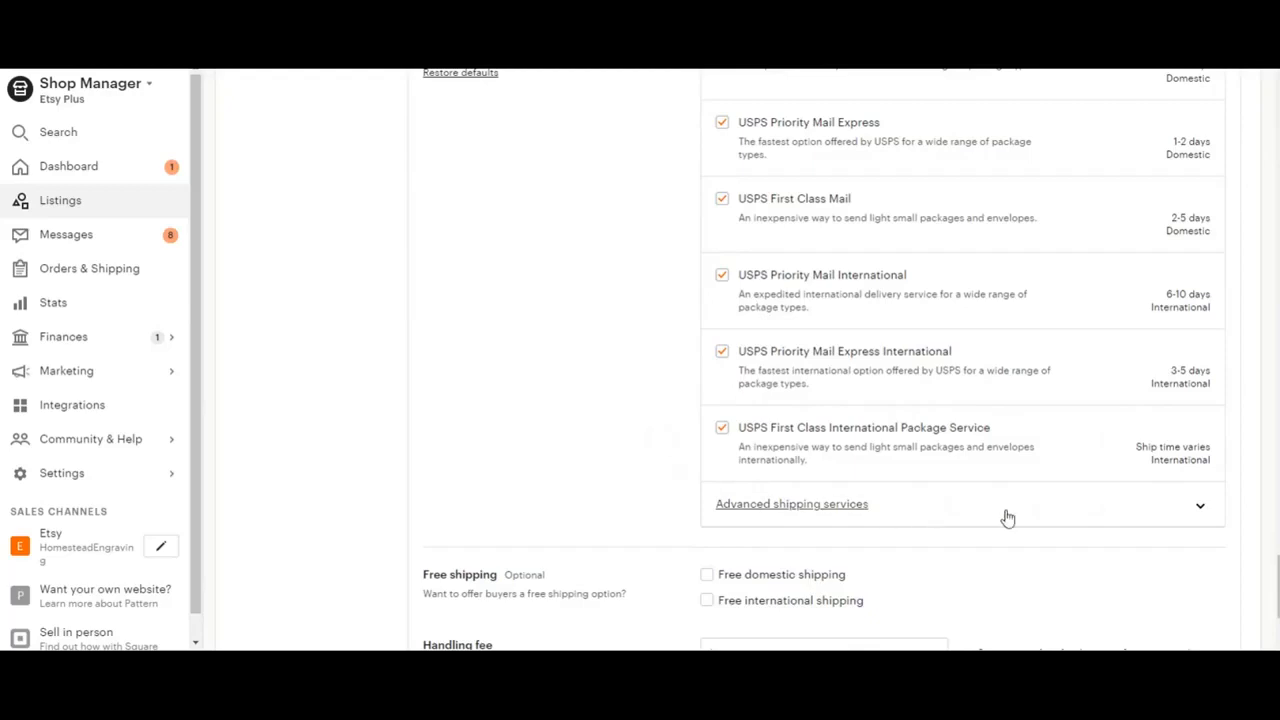
mouse_move(988, 538)
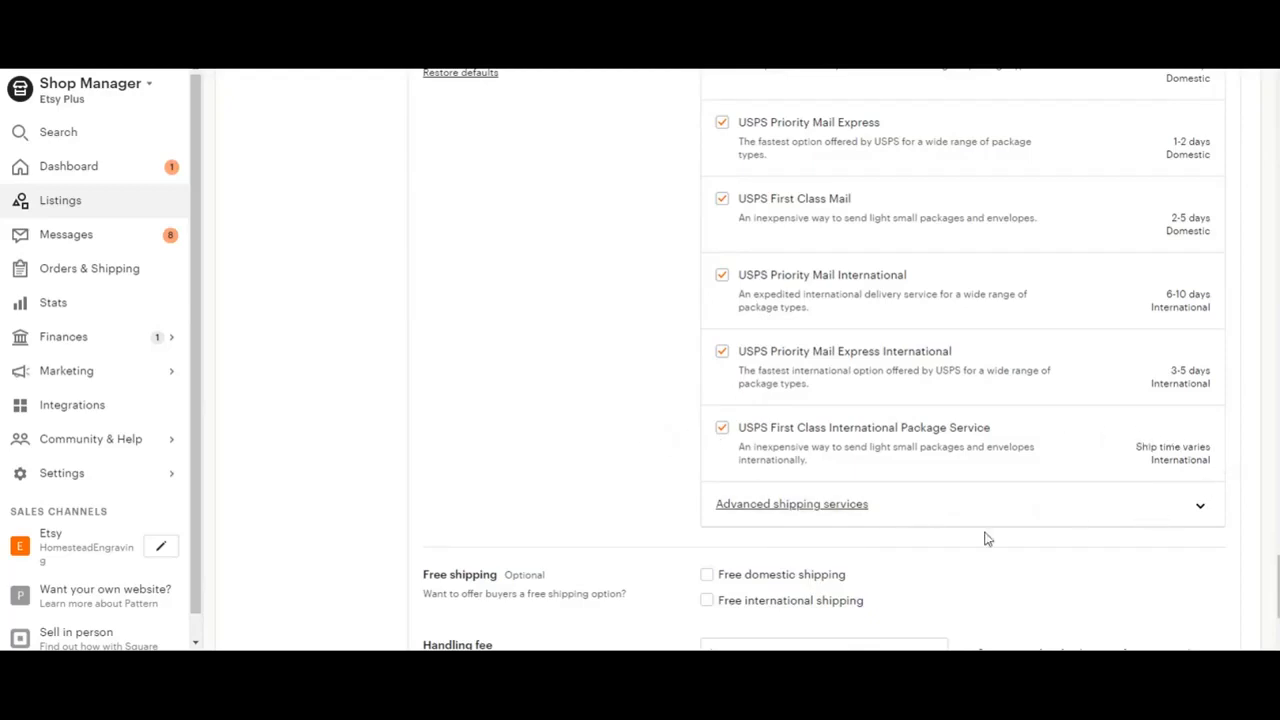
mouse_move(700, 482)
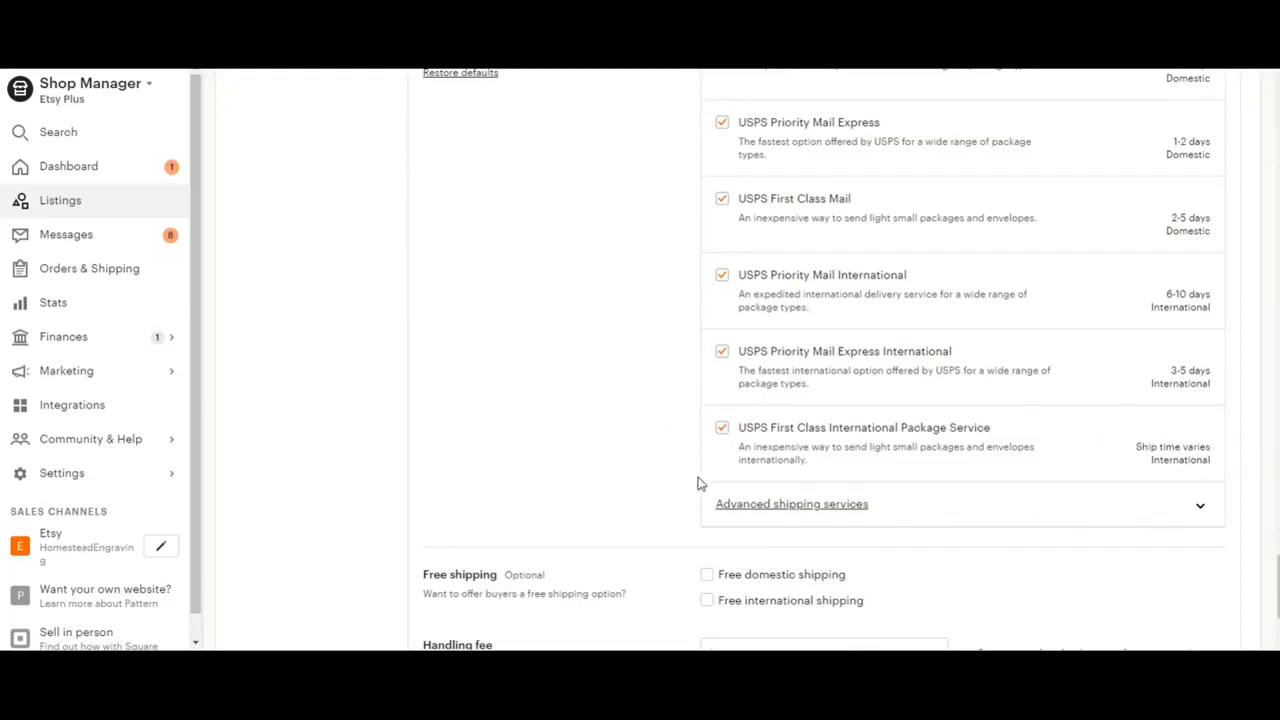
scroll("down", 3)
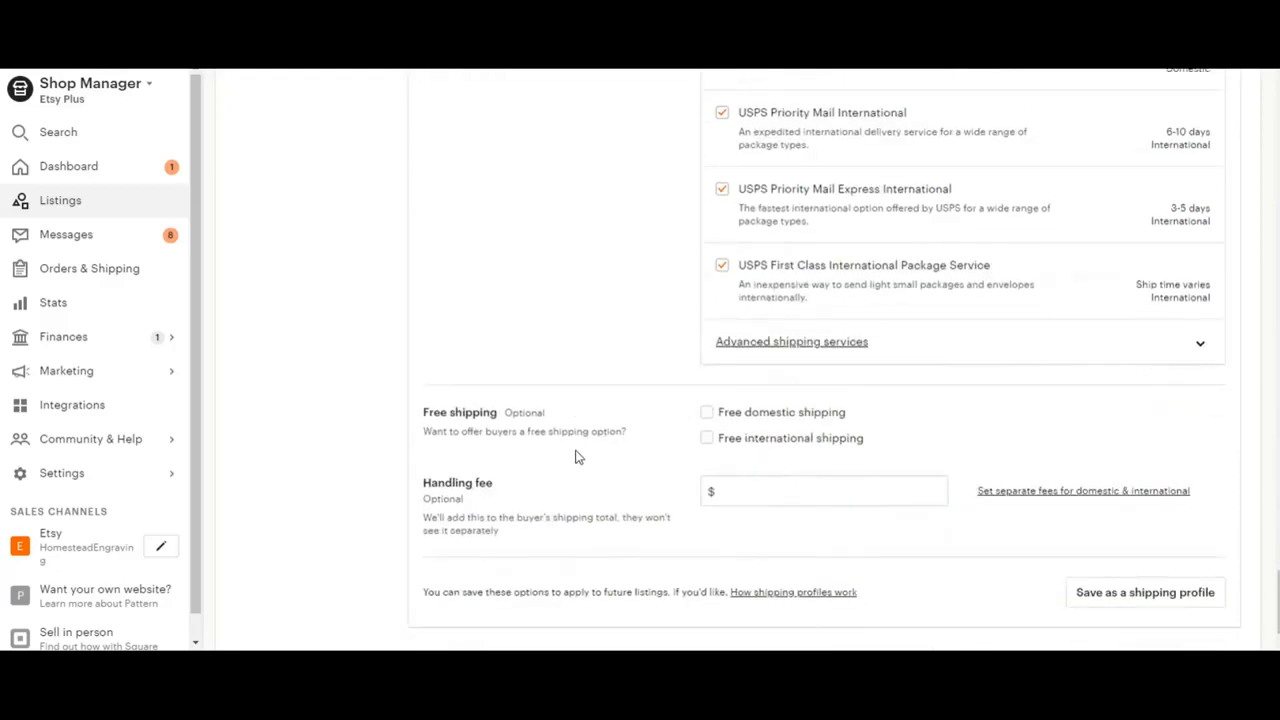
scroll("down", 3)
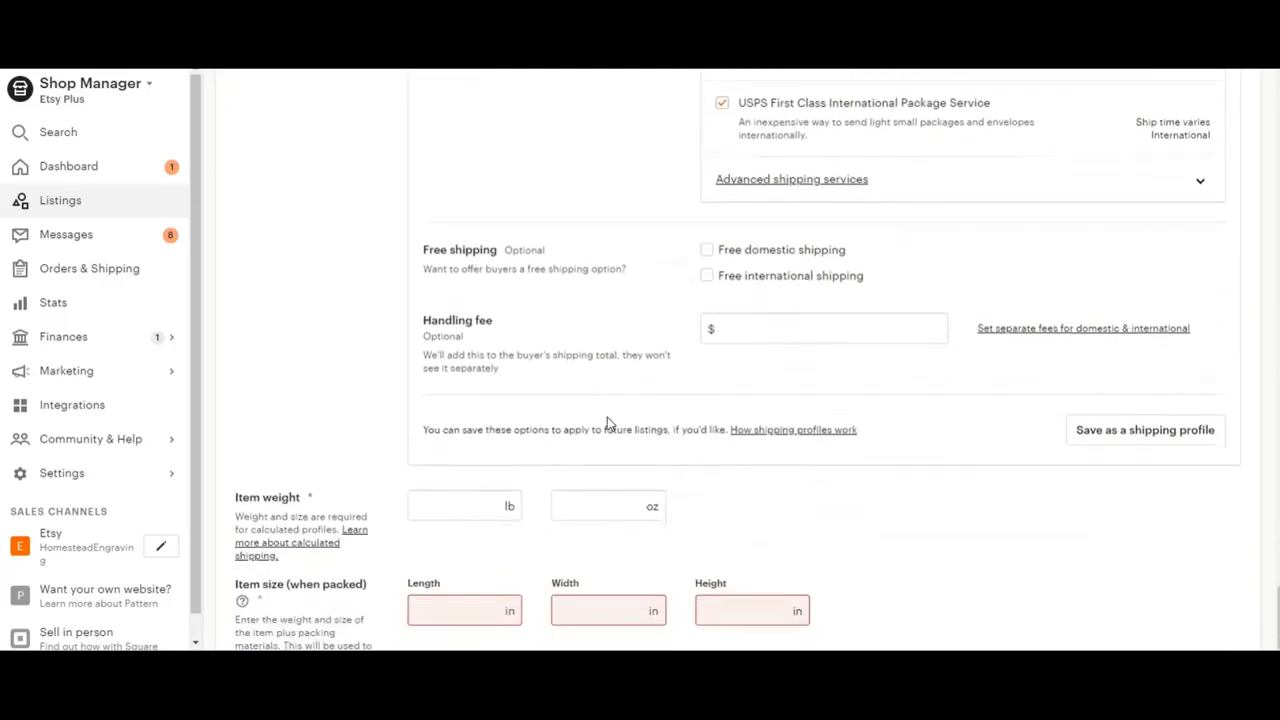
mouse_move(432, 264)
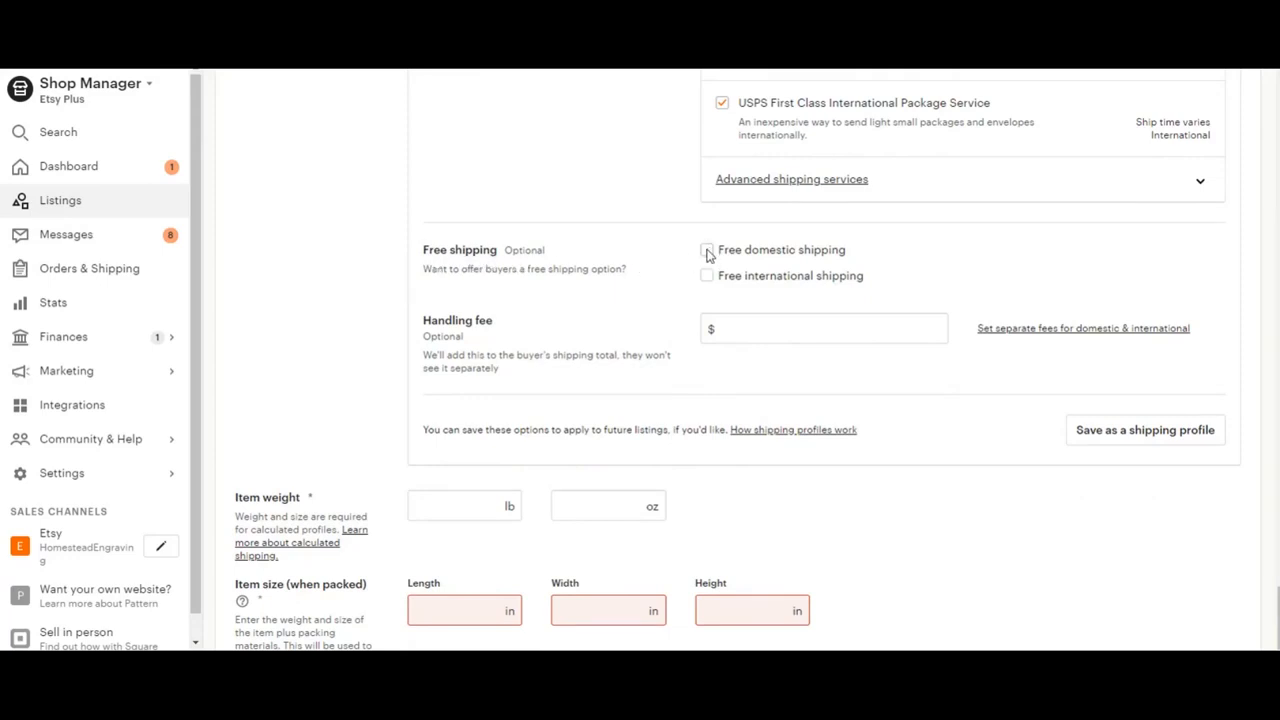
left_click(708, 248)
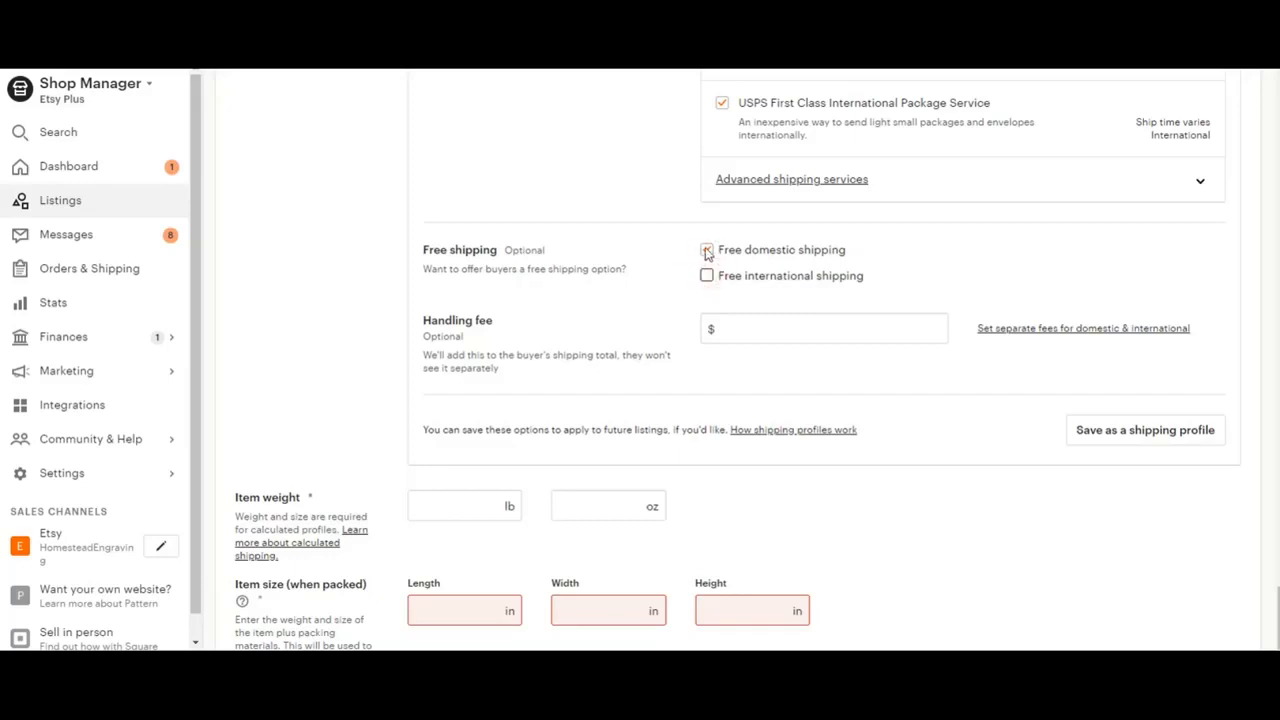
left_click(706, 250)
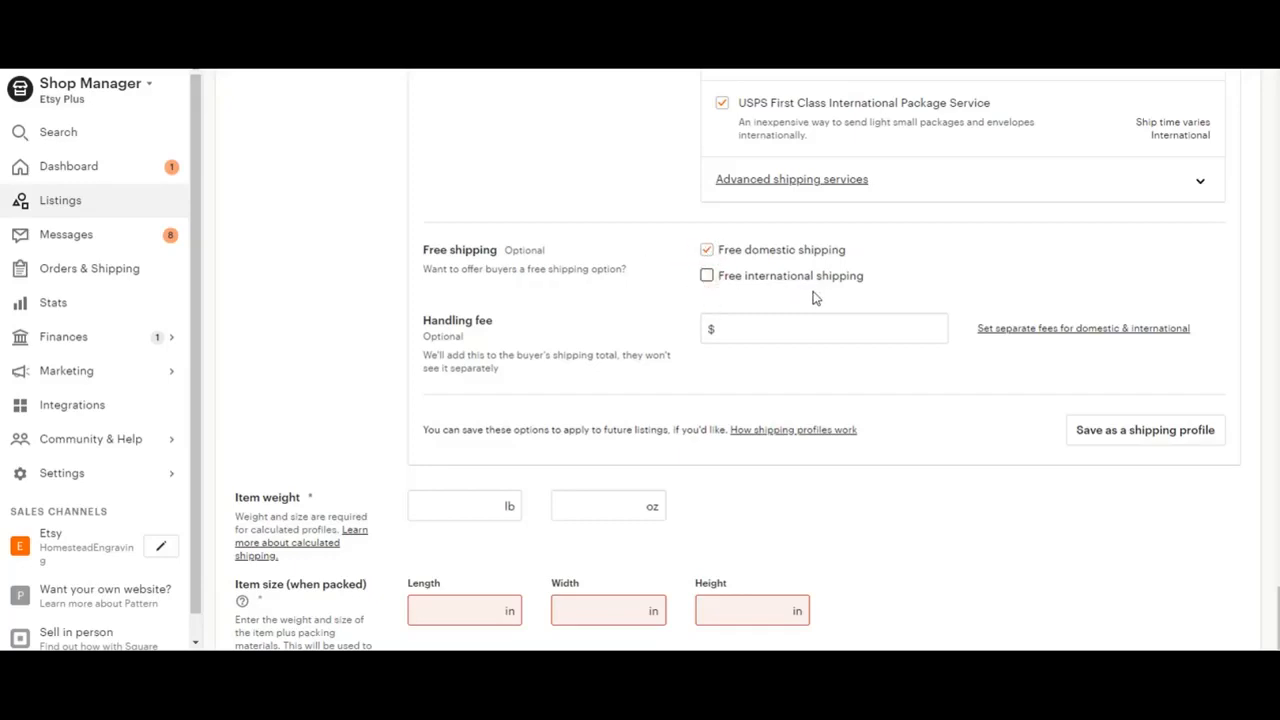
left_click(708, 248)
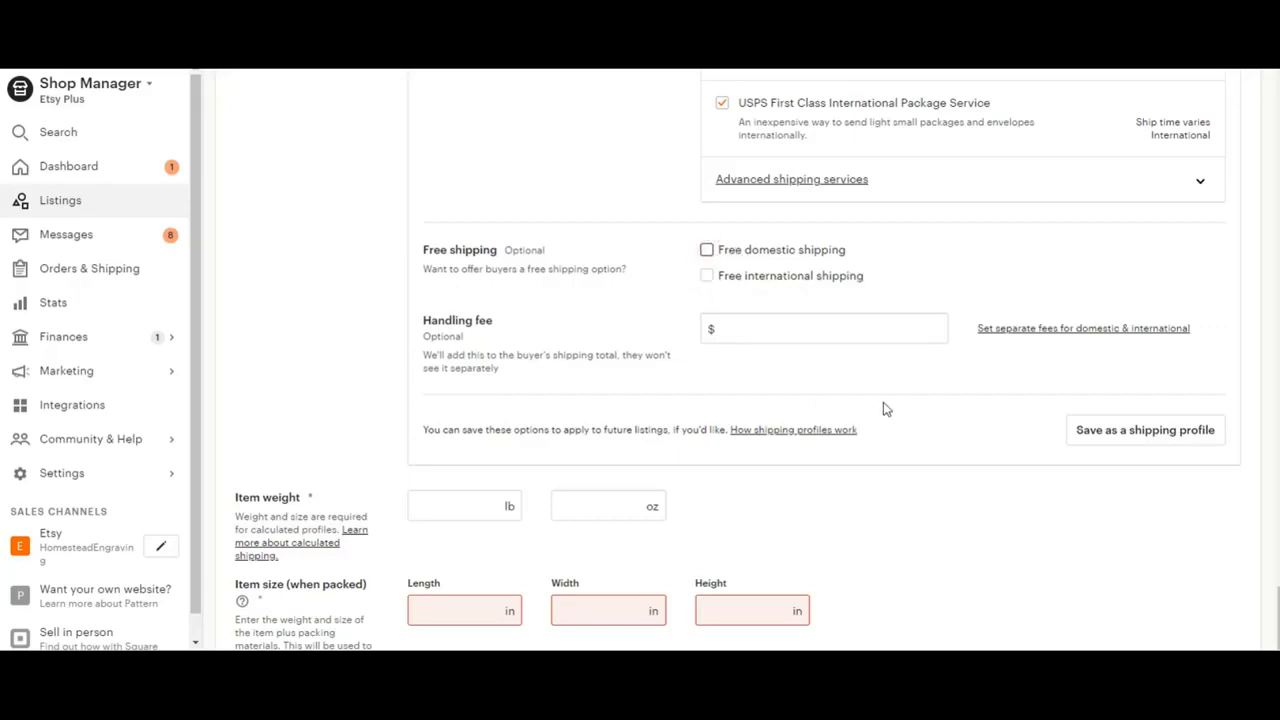
mouse_move(648, 352)
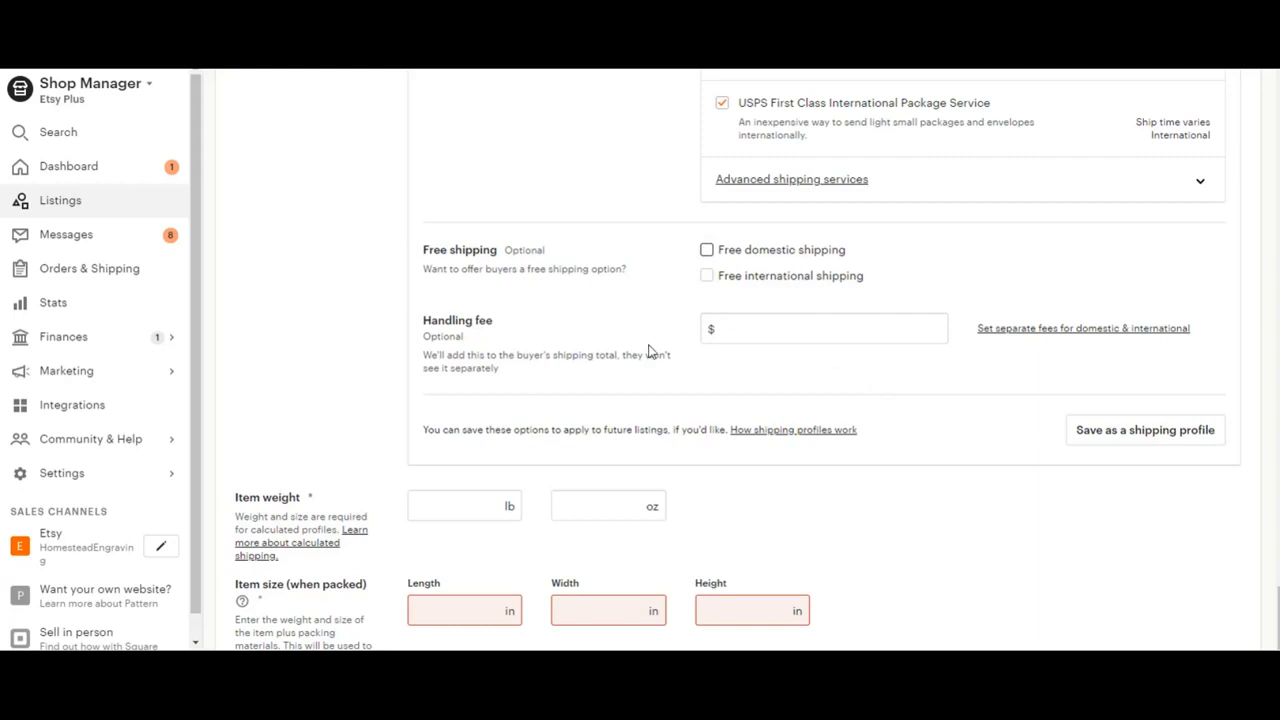
left_click(820, 328)
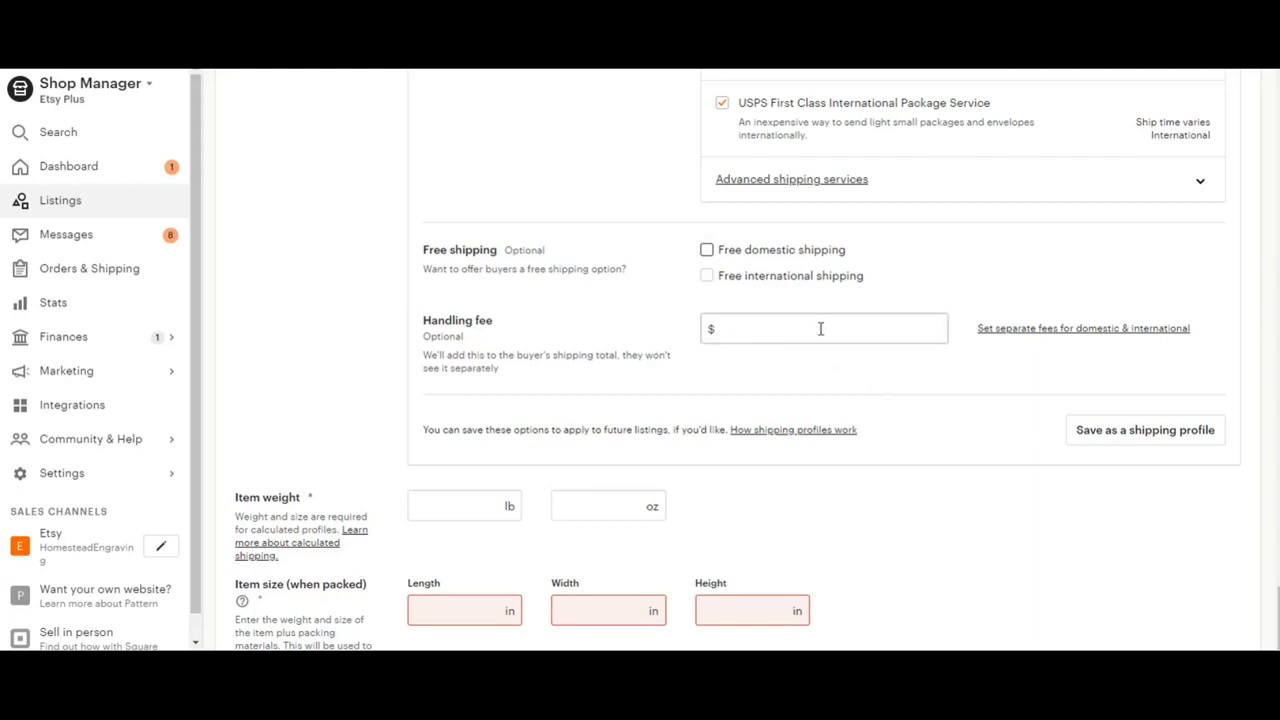
scroll("down", 3)
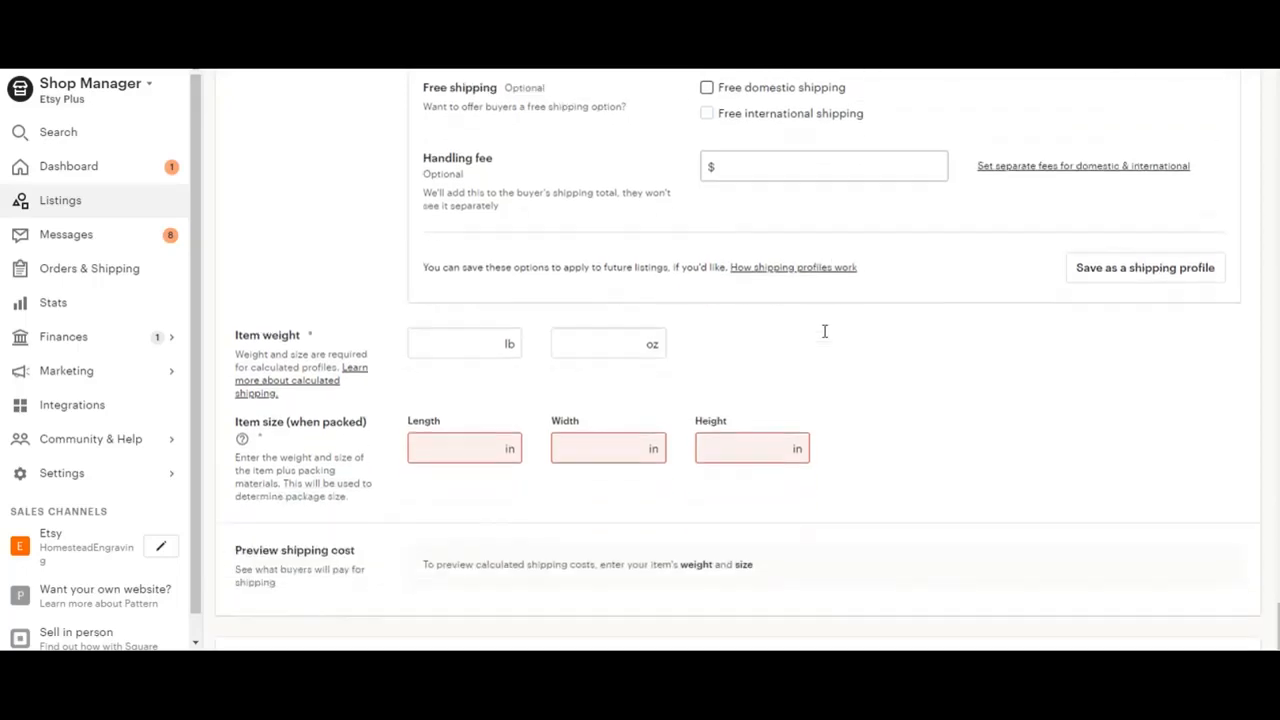
- Enter 16 in the ounces field of Item weight
scroll("down", 3)
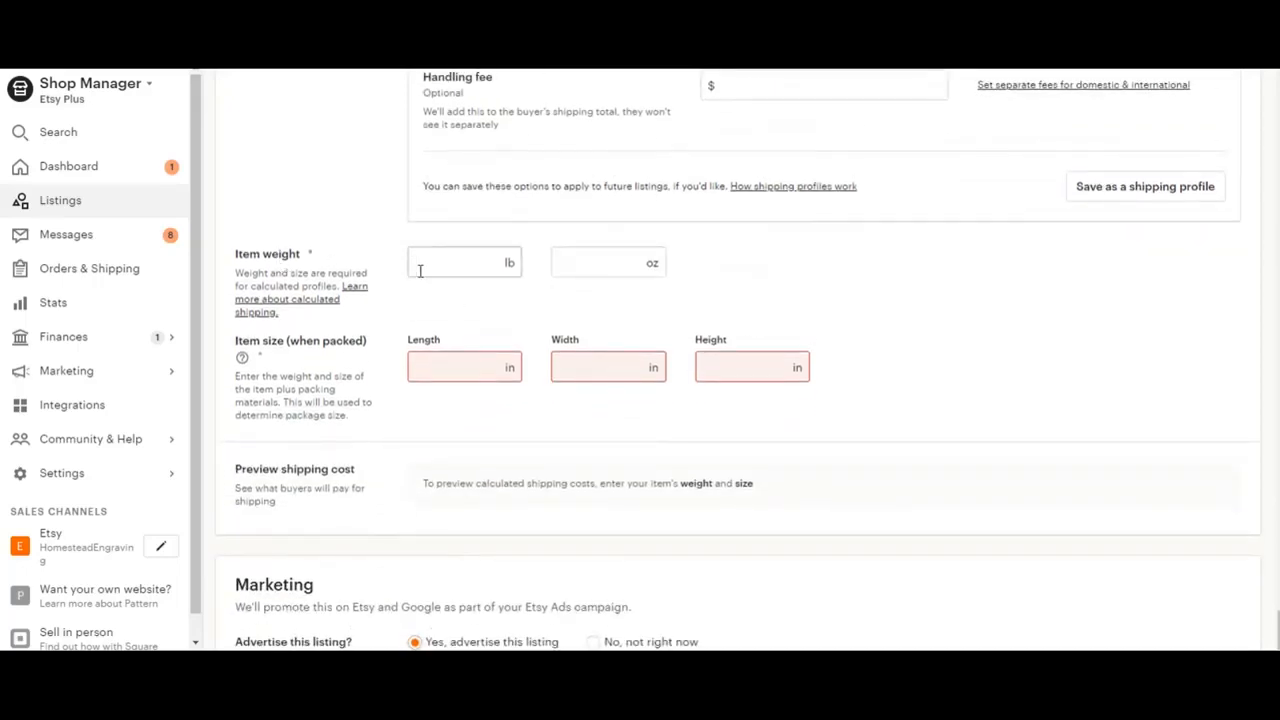
left_click(464, 262)
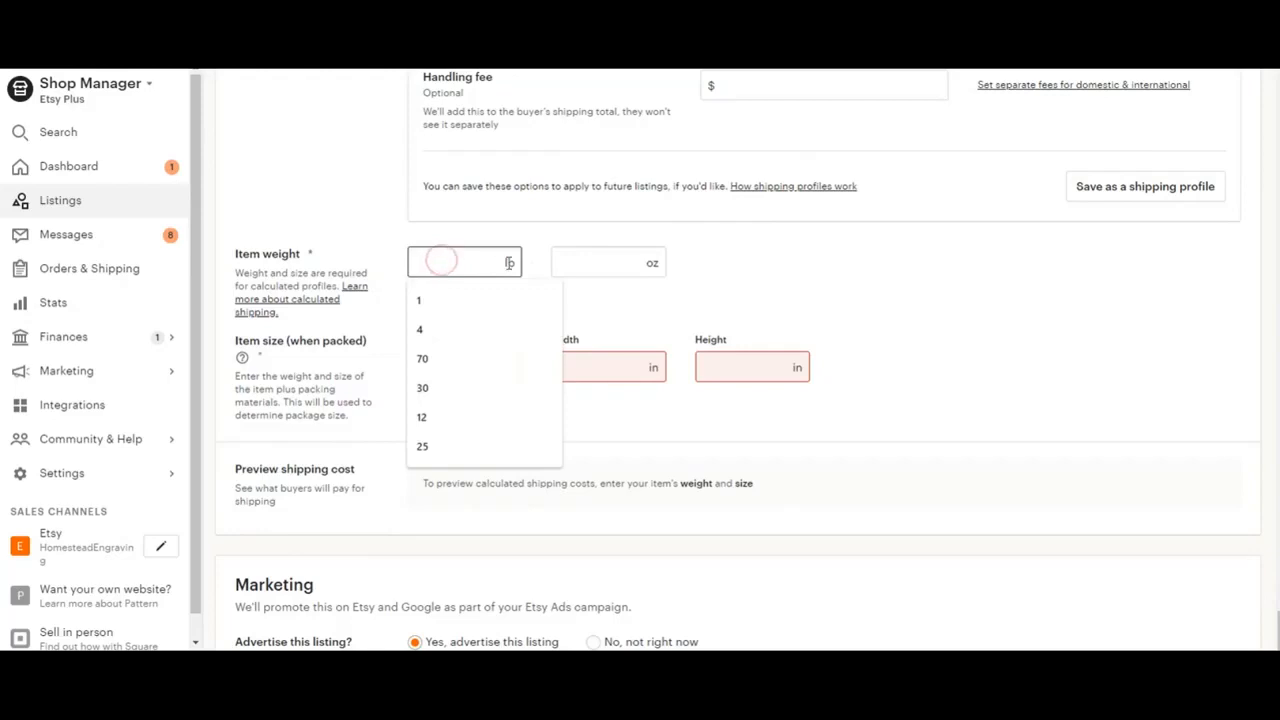
left_click(608, 262)
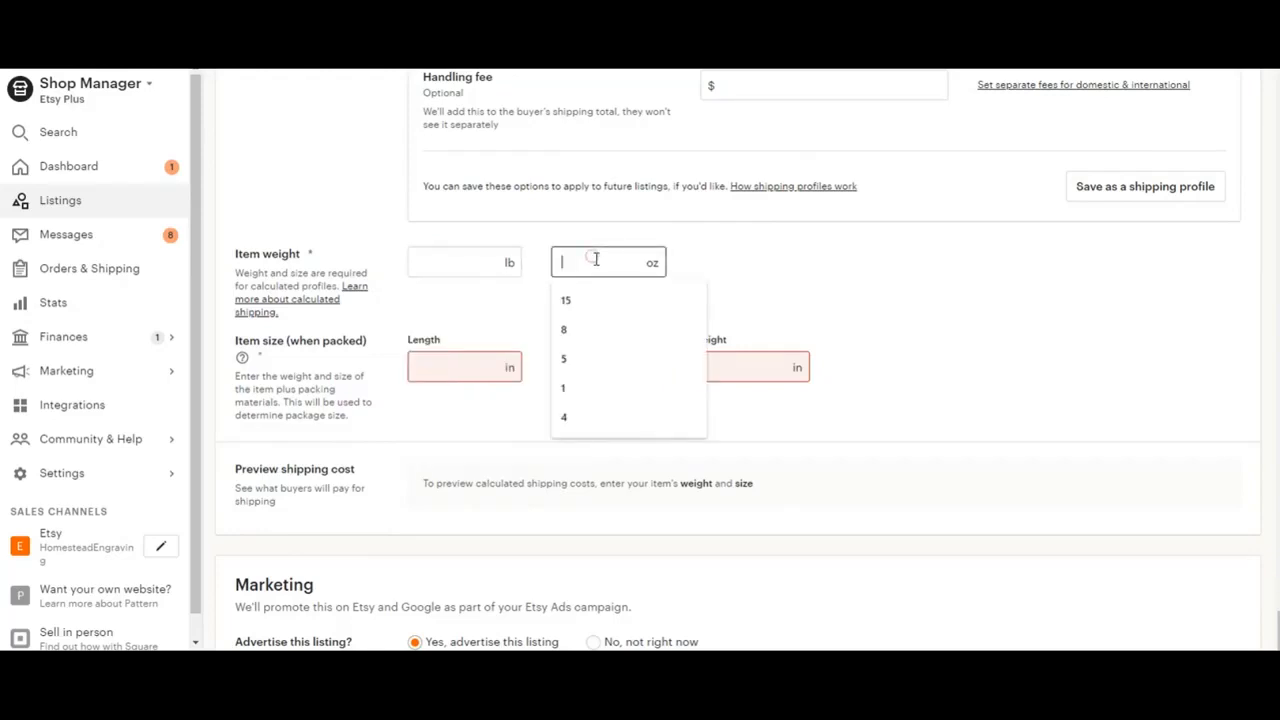
mouse_move(770, 290)
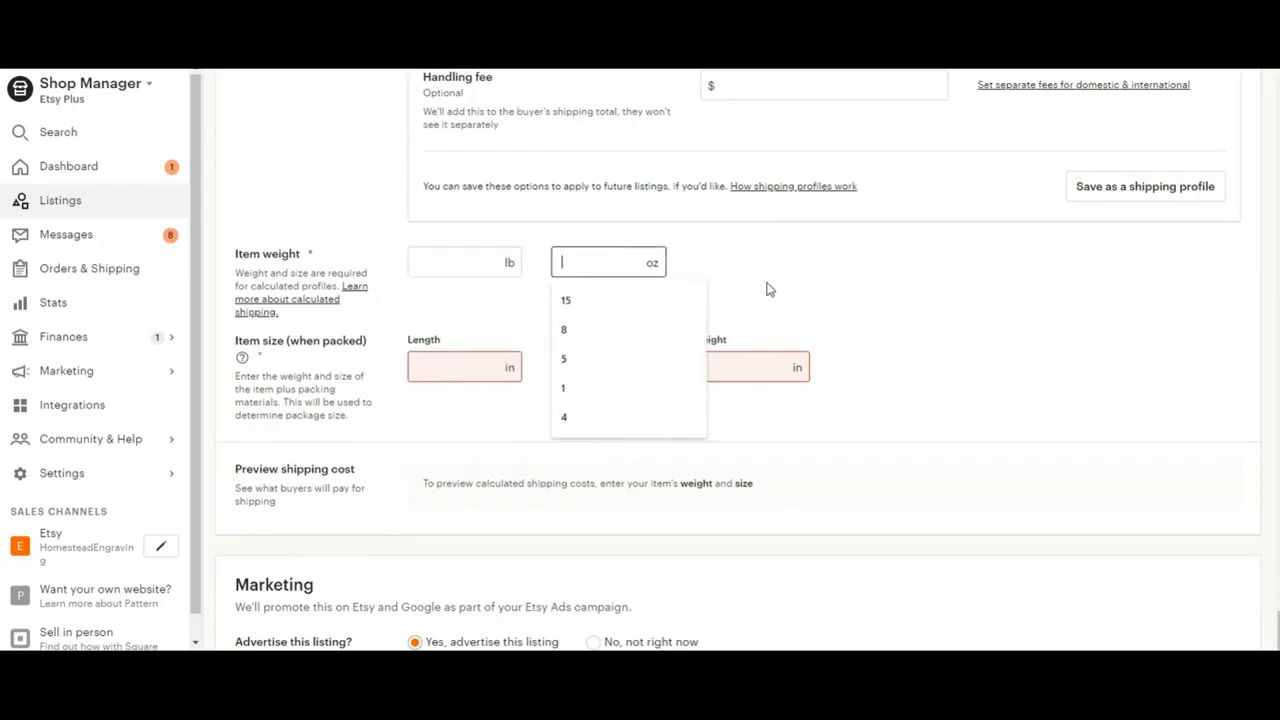
type("16")
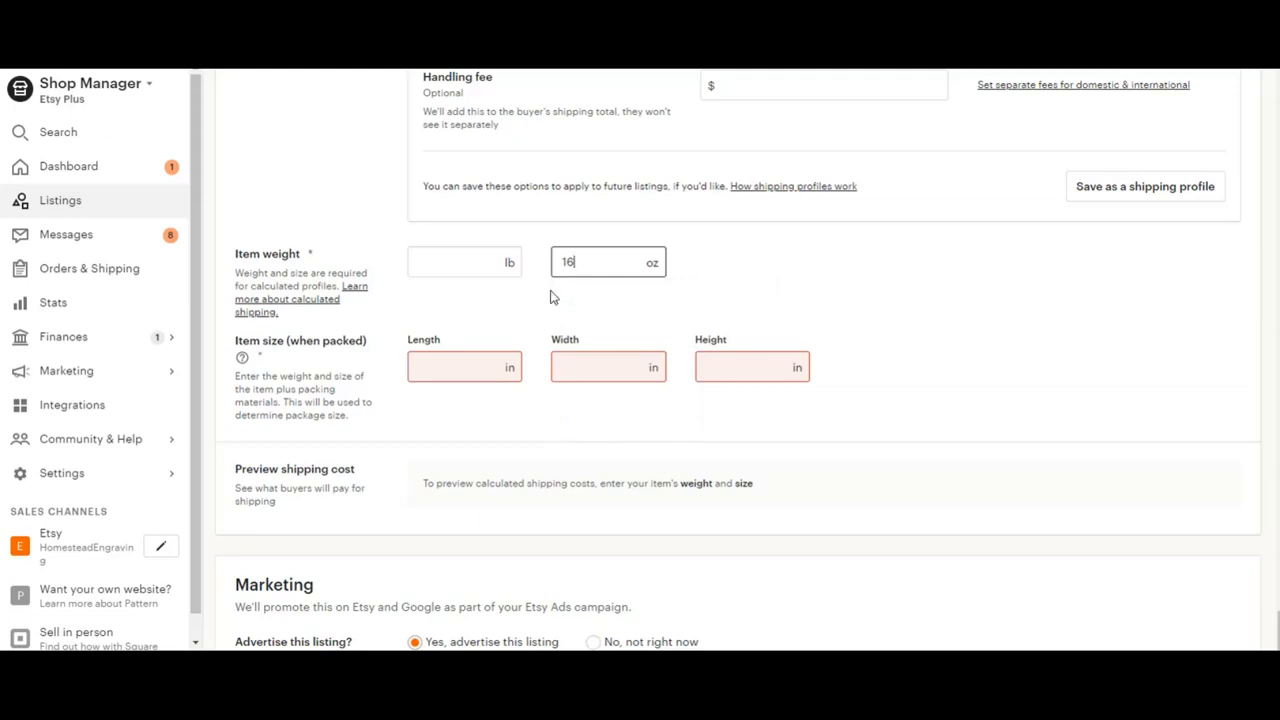
mouse_move(702, 308)
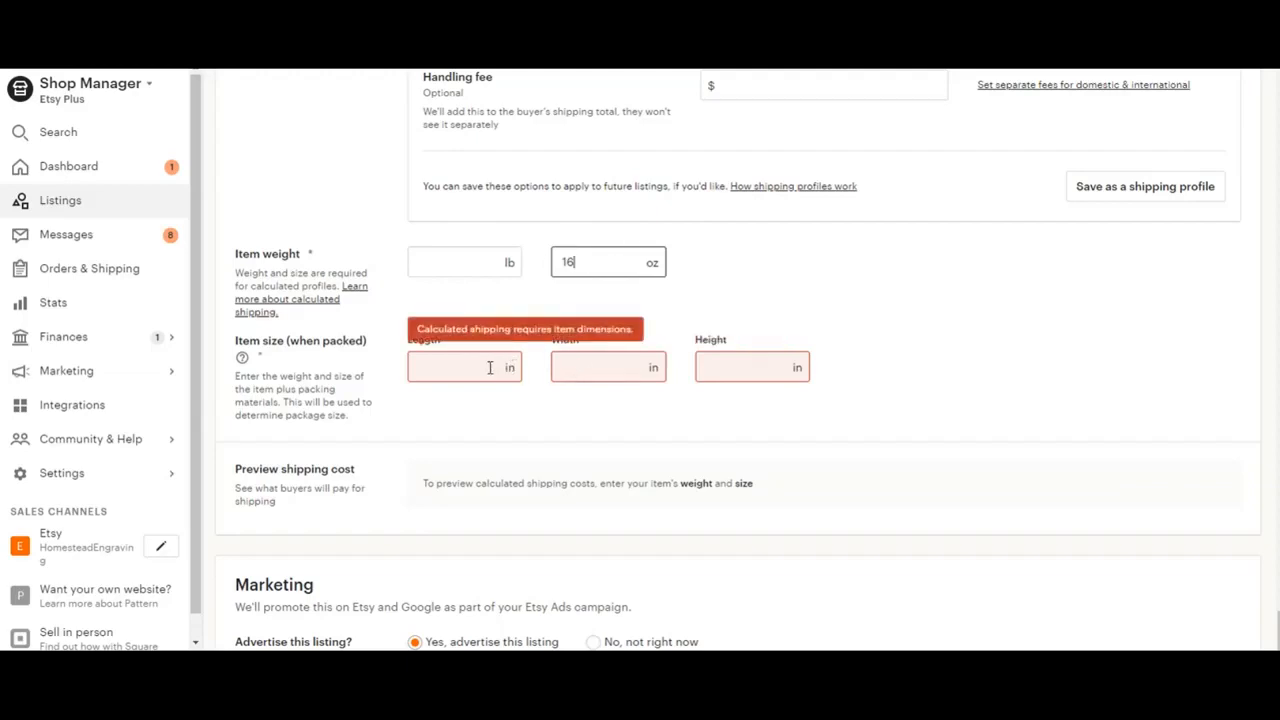
- Set package dimensions to 5 × 5 × 5 inches
left_click(464, 368)
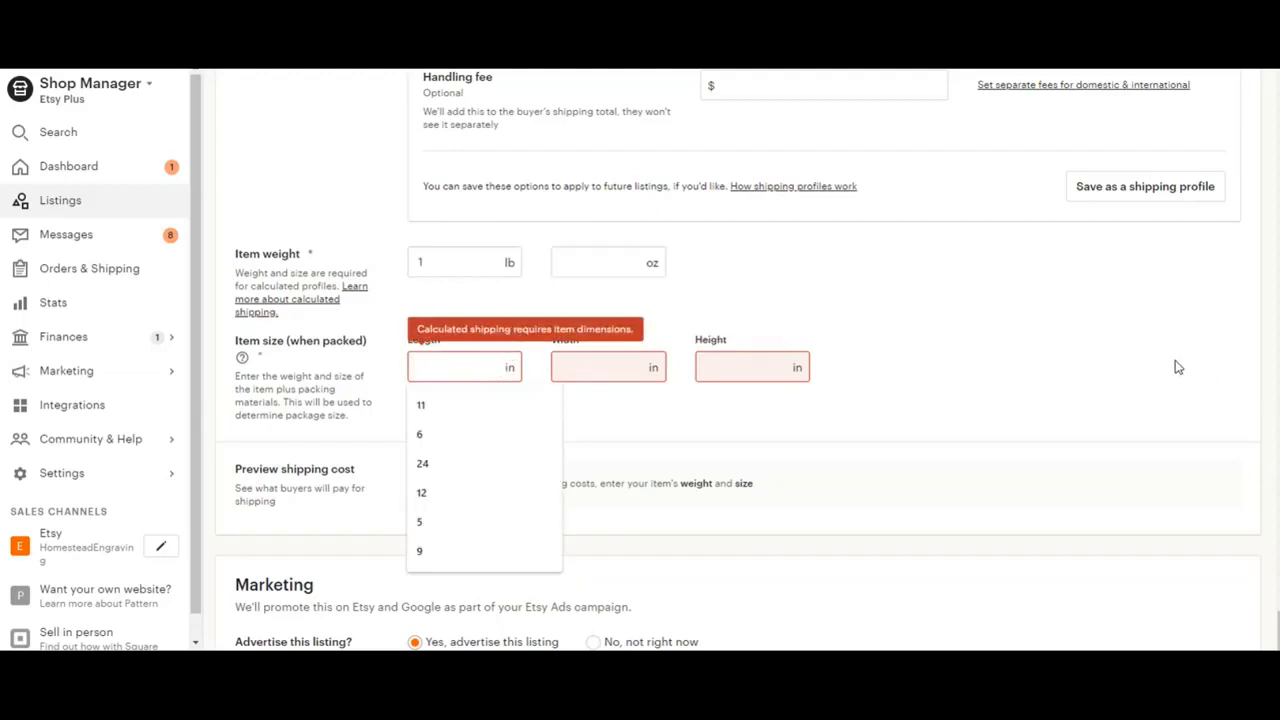
left_click(420, 520)
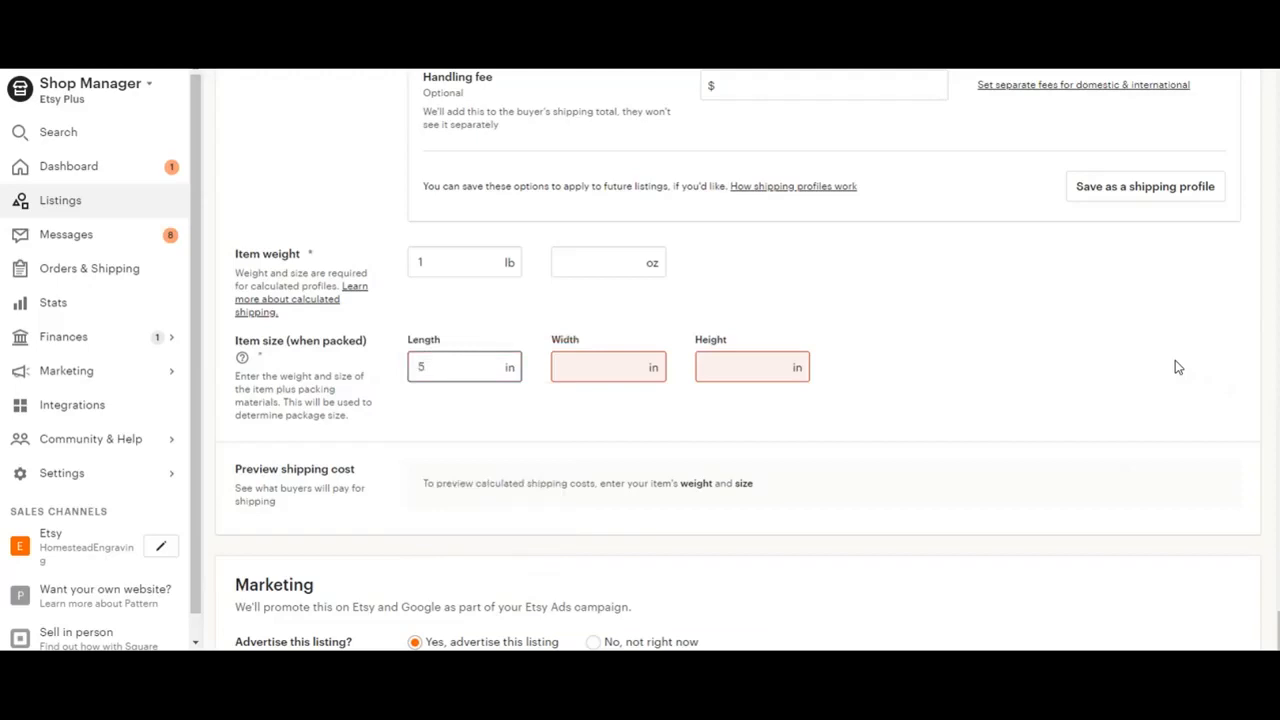
left_click(464, 366)
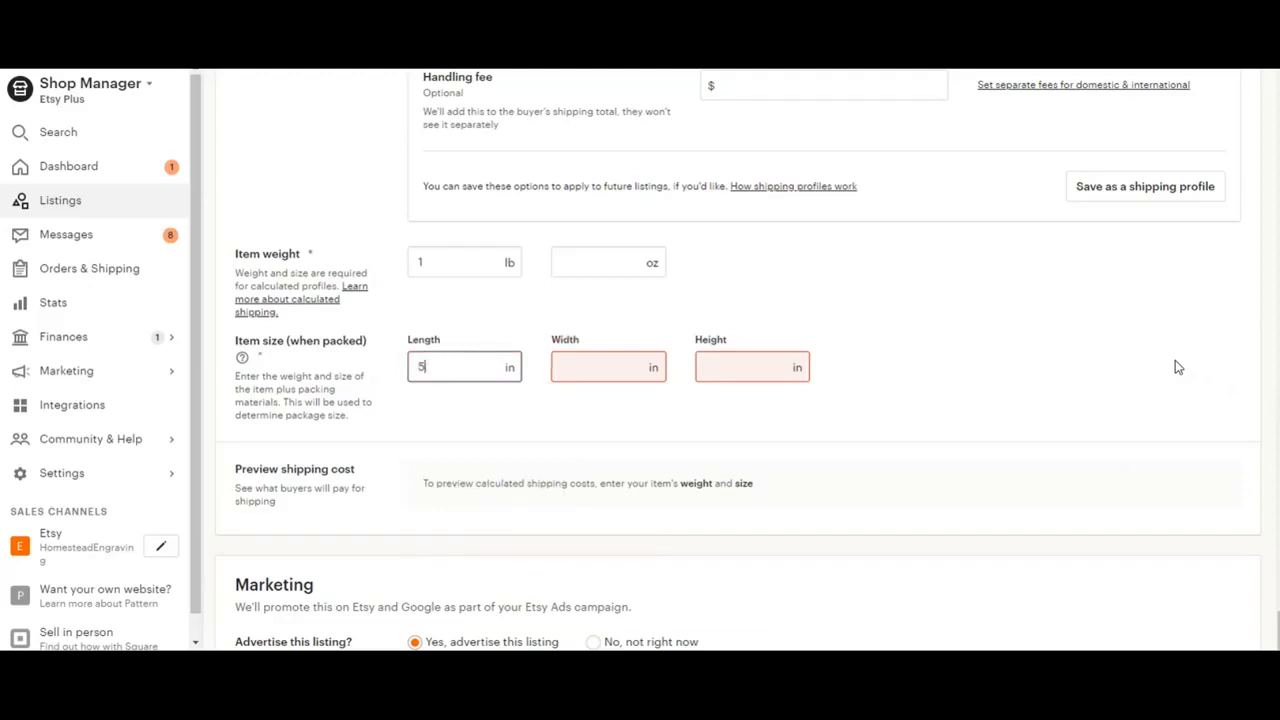
mouse_move(810, 400)
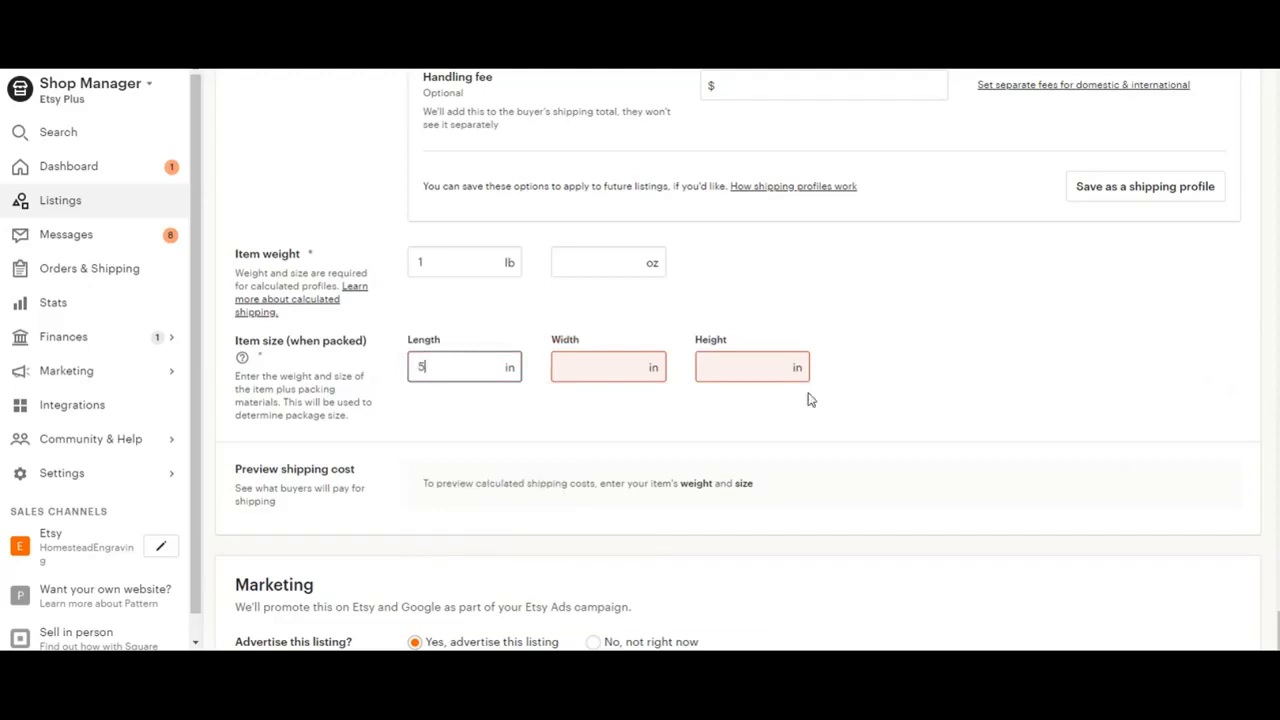
type("5")
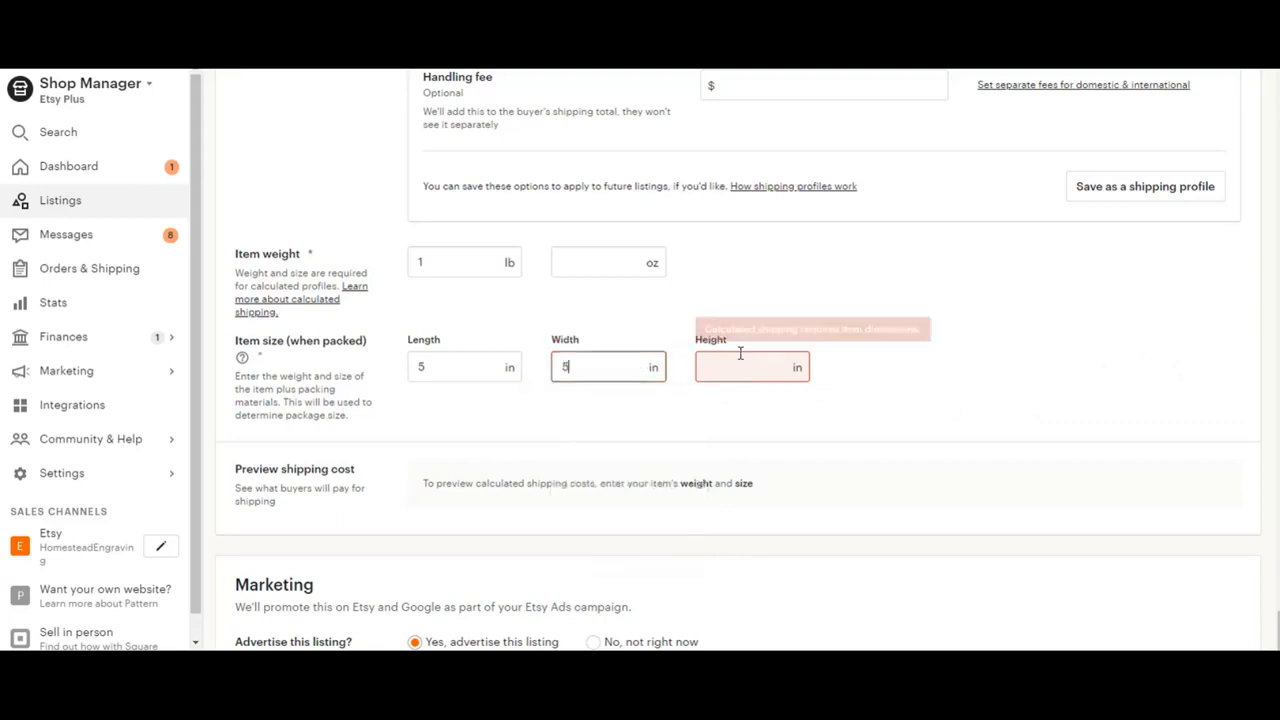
type("5")
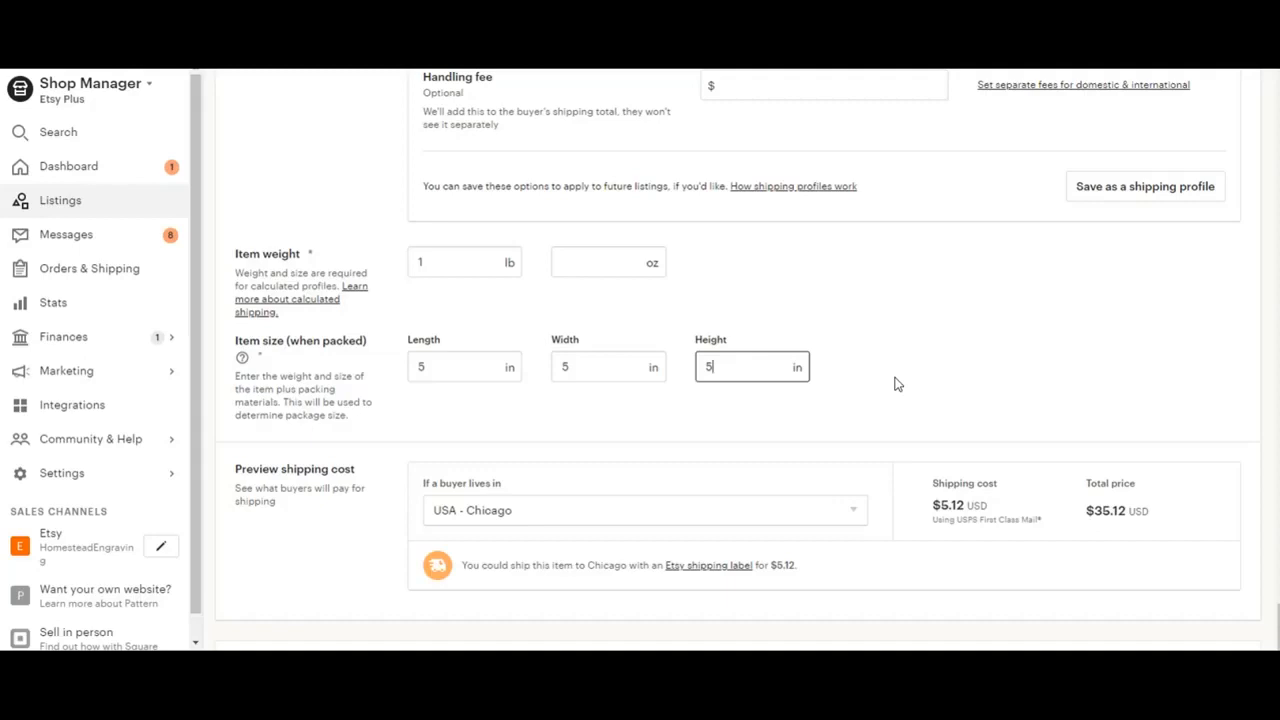
mouse_move(932, 492)
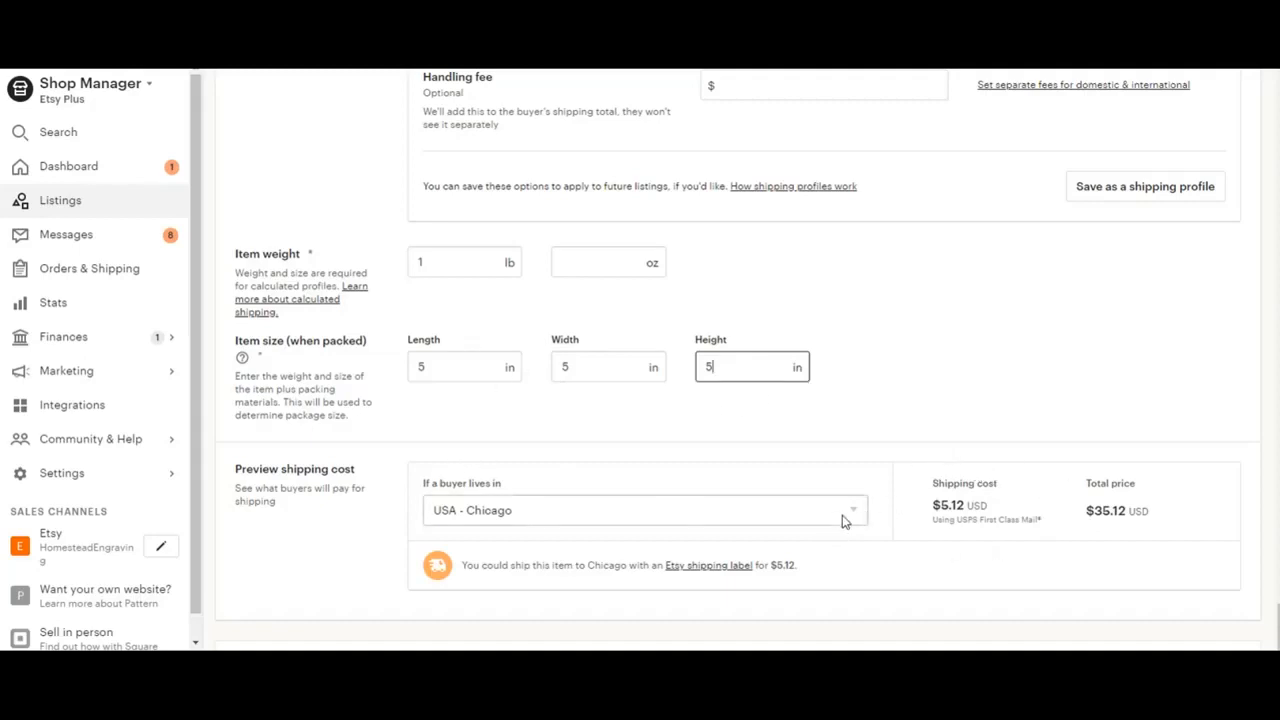
- Preview the shipping cost to USA - New York, showing $5.27
left_click(644, 510)
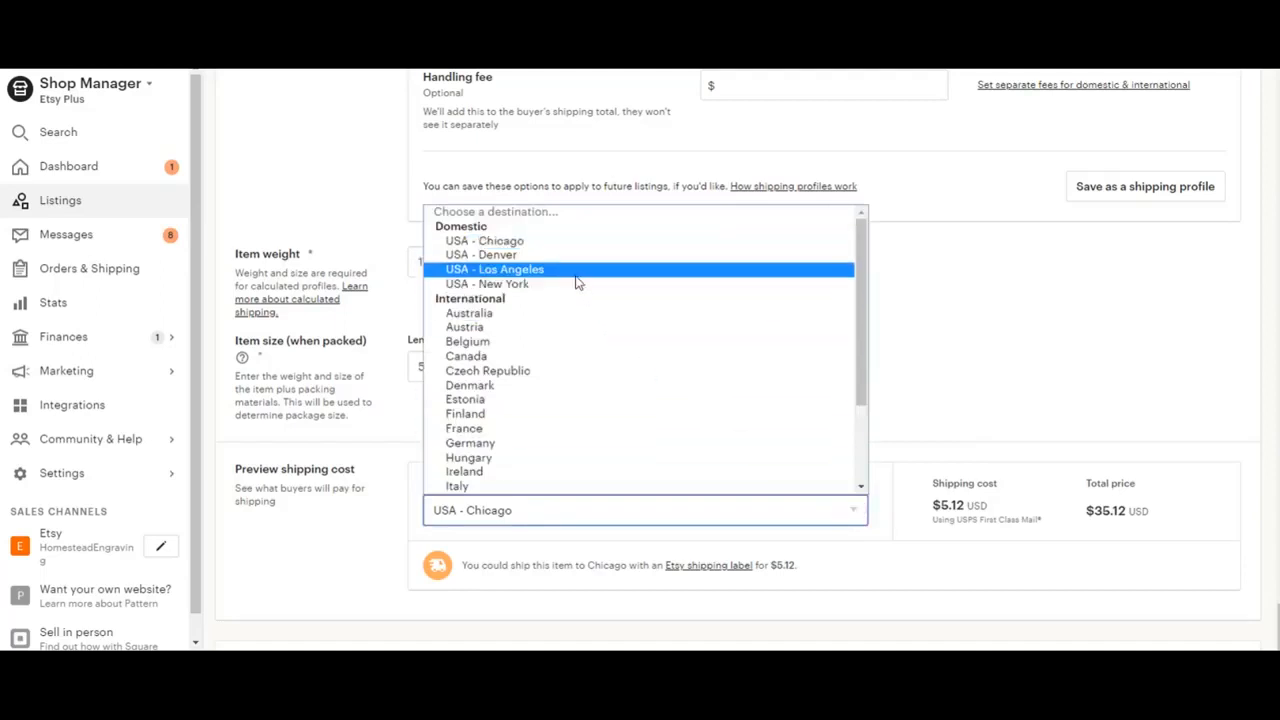
left_click(488, 284)
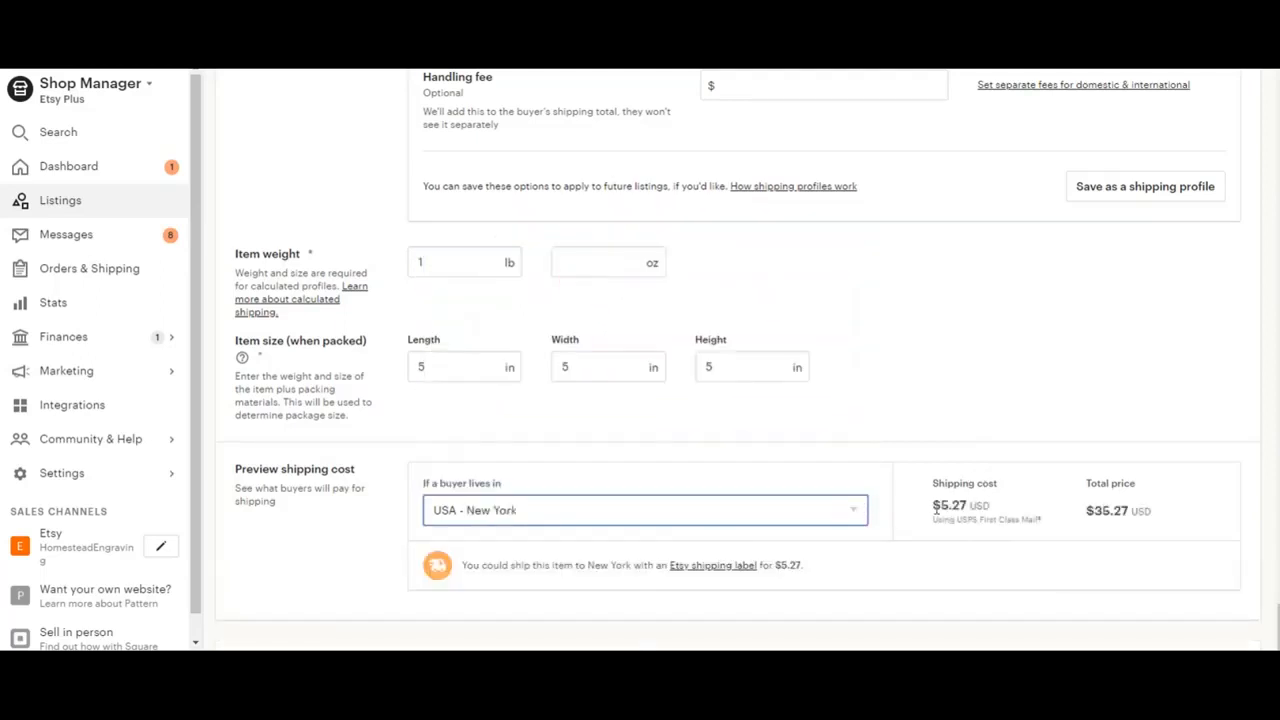
mouse_move(882, 548)
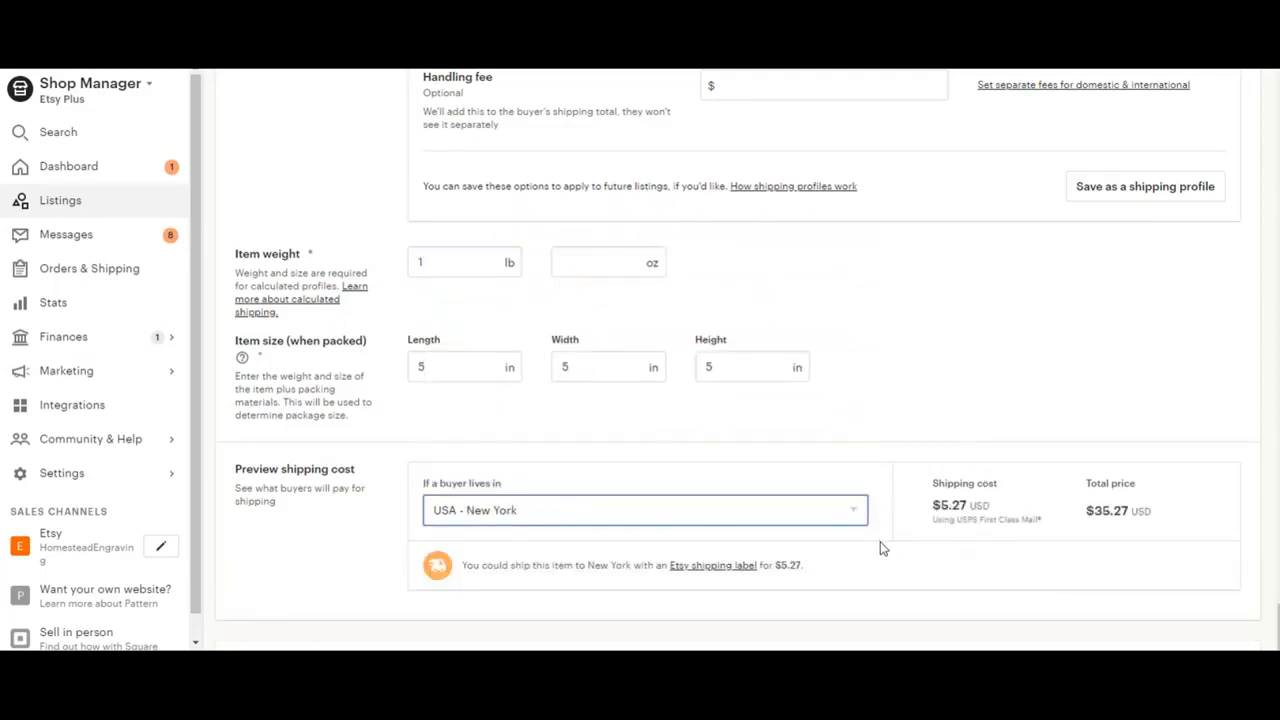
- Select 'No, not right now' under Advertise this listing to decline Etsy Ads
scroll("down", 3)
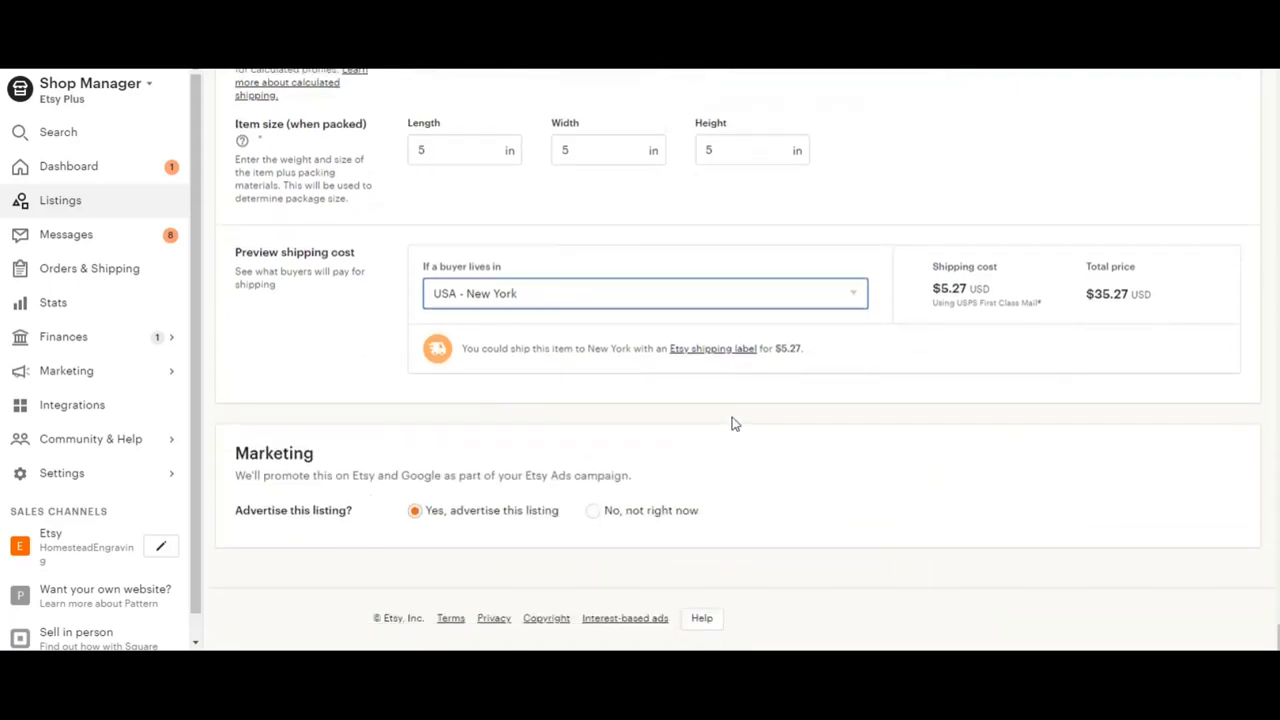
mouse_move(924, 520)
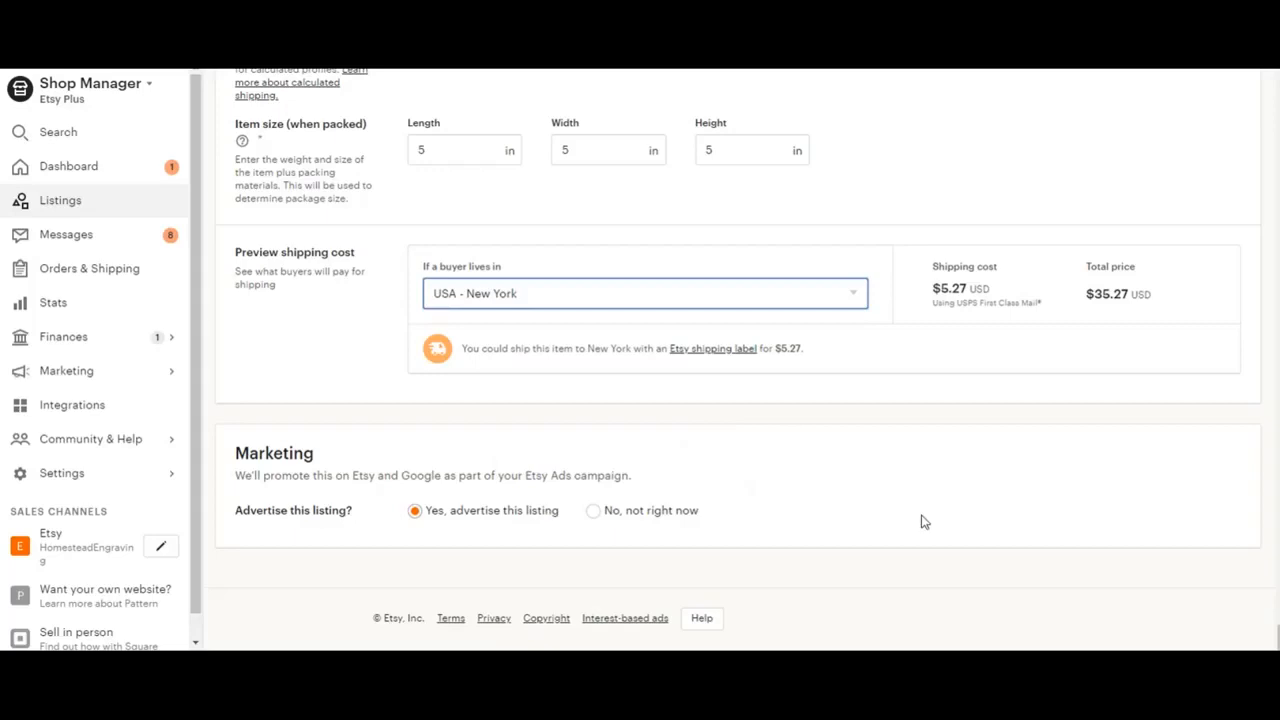
mouse_move(916, 510)
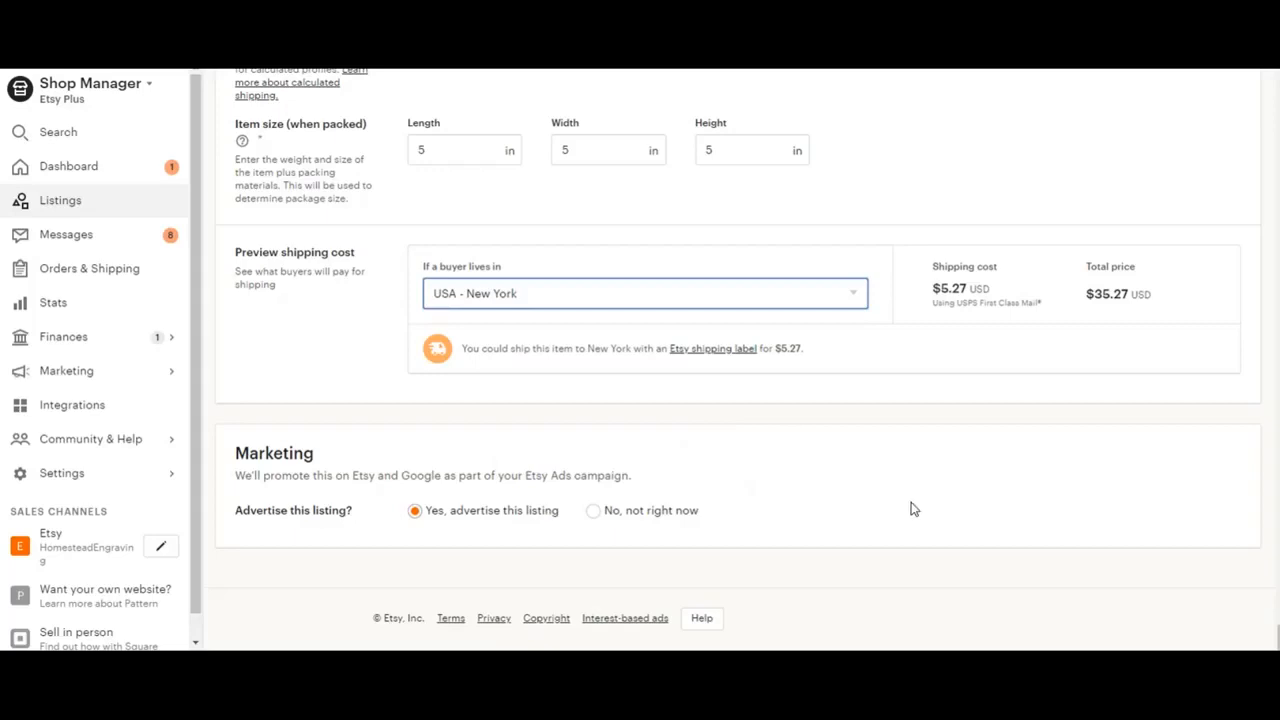
mouse_move(436, 428)
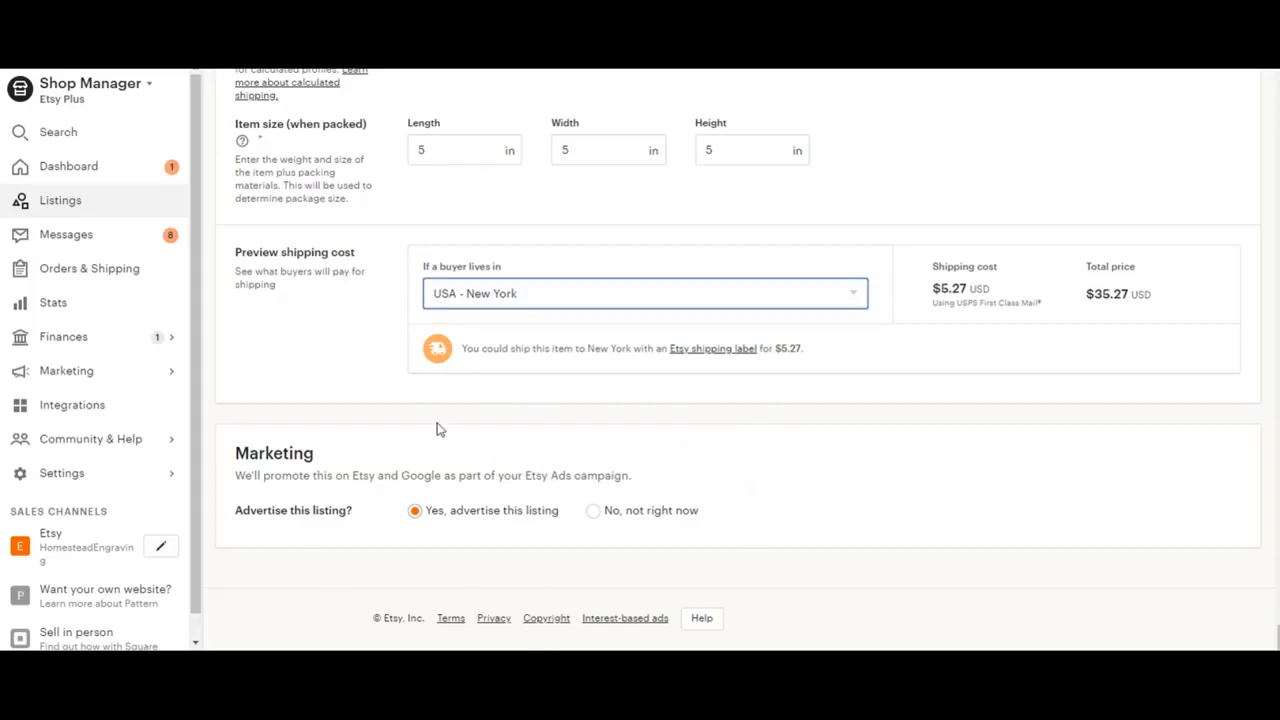
mouse_move(462, 524)
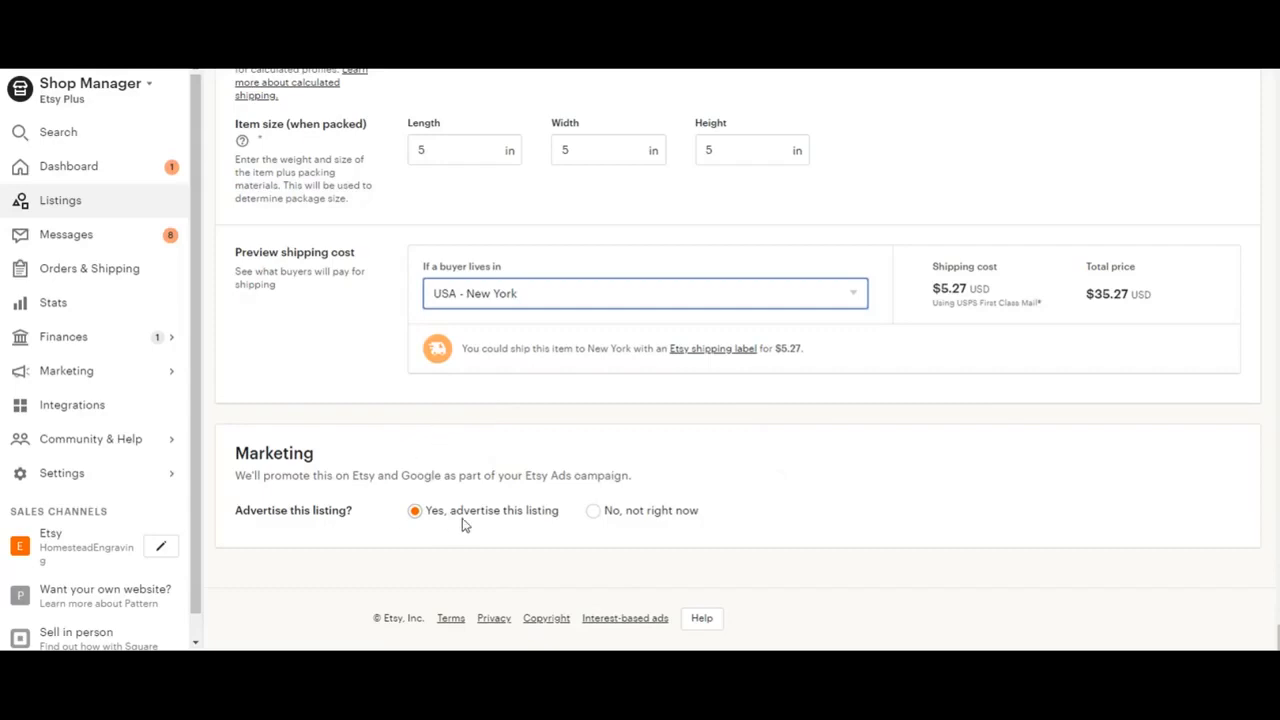
mouse_move(472, 520)
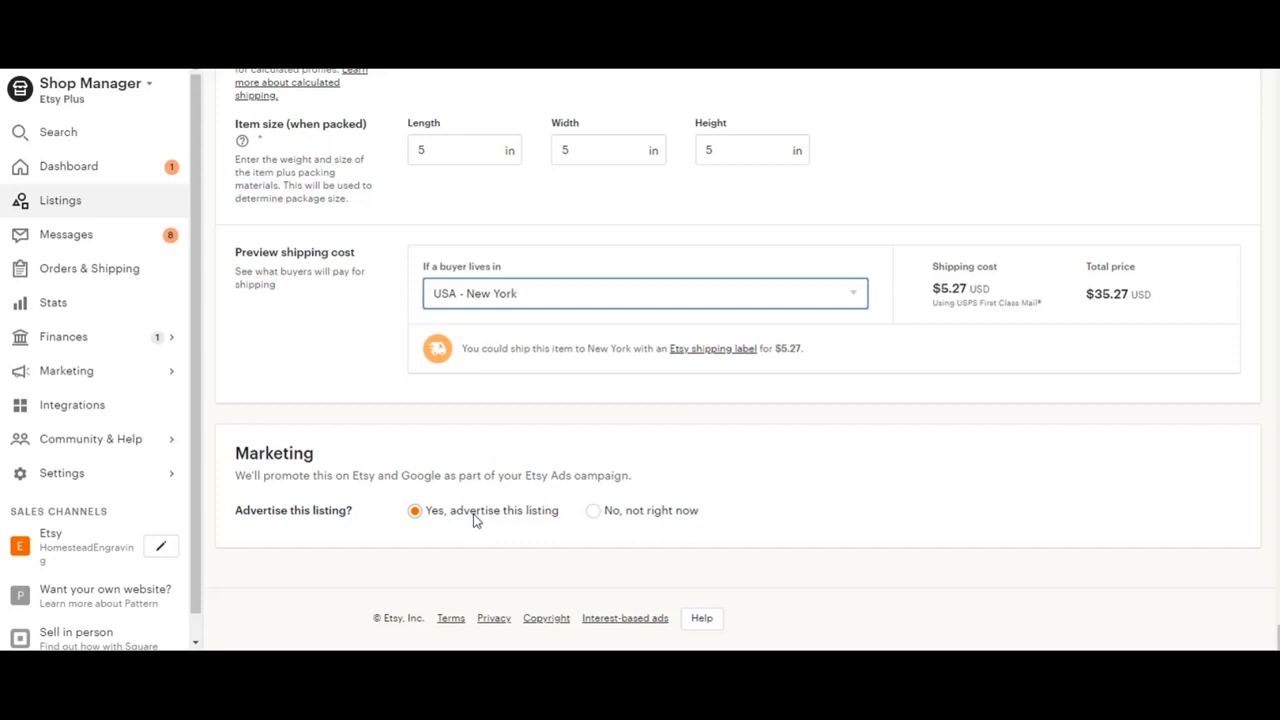
mouse_move(404, 512)
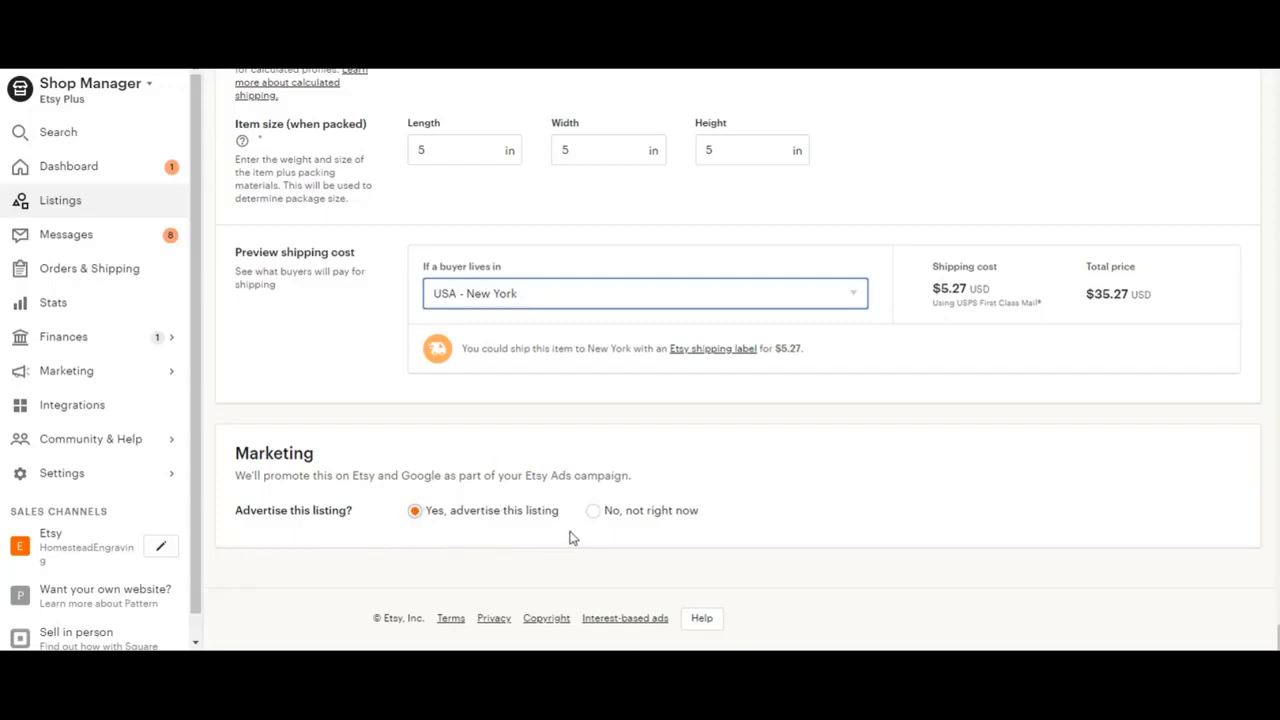
left_click(592, 510)
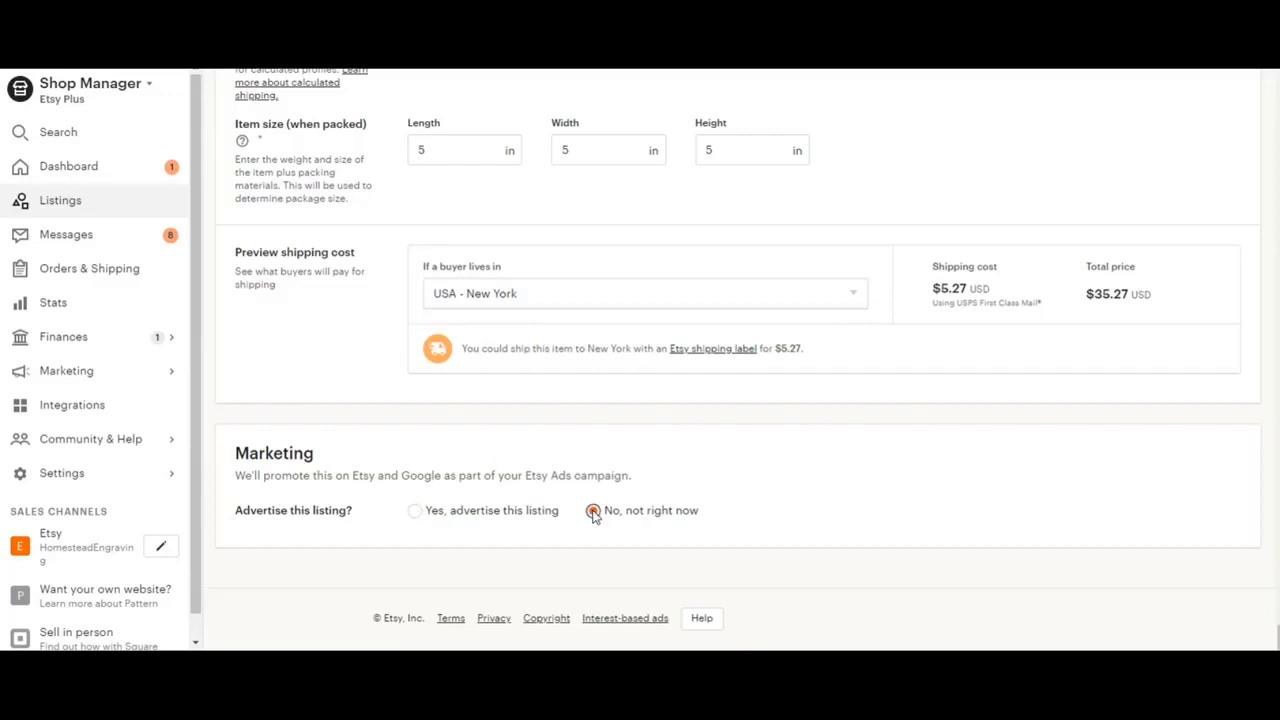
left_click(592, 510)
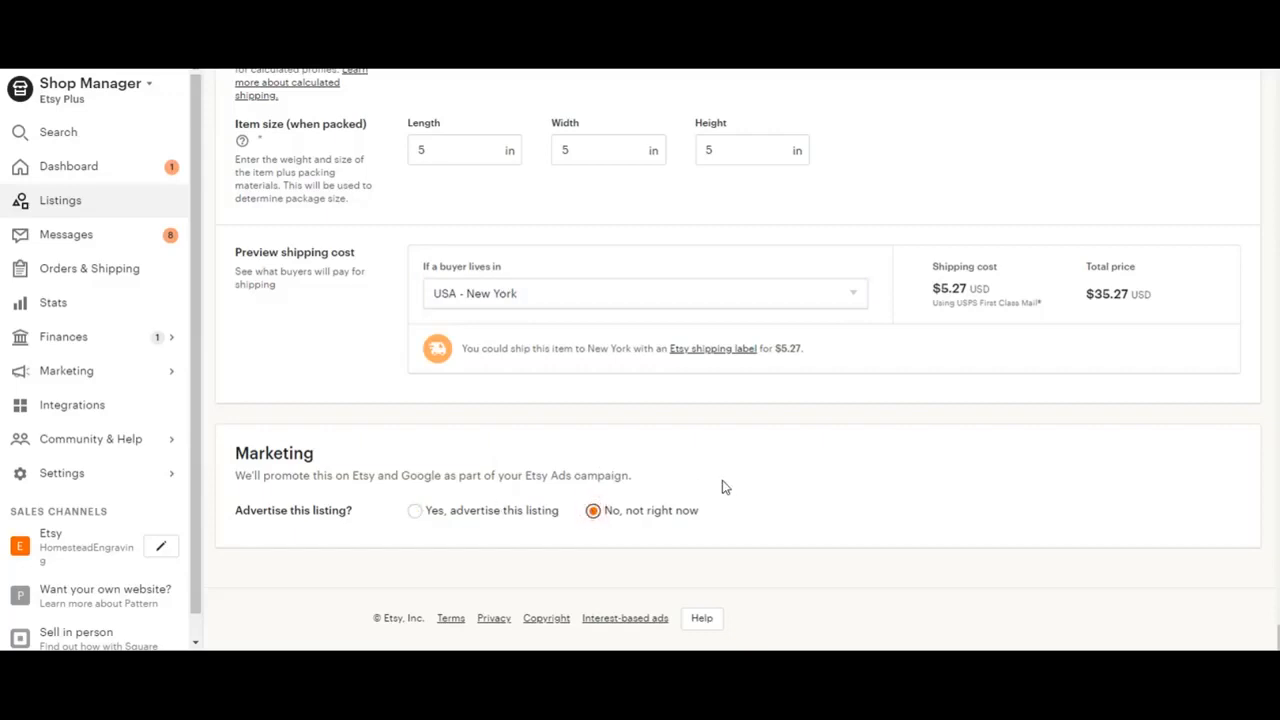
mouse_move(984, 596)
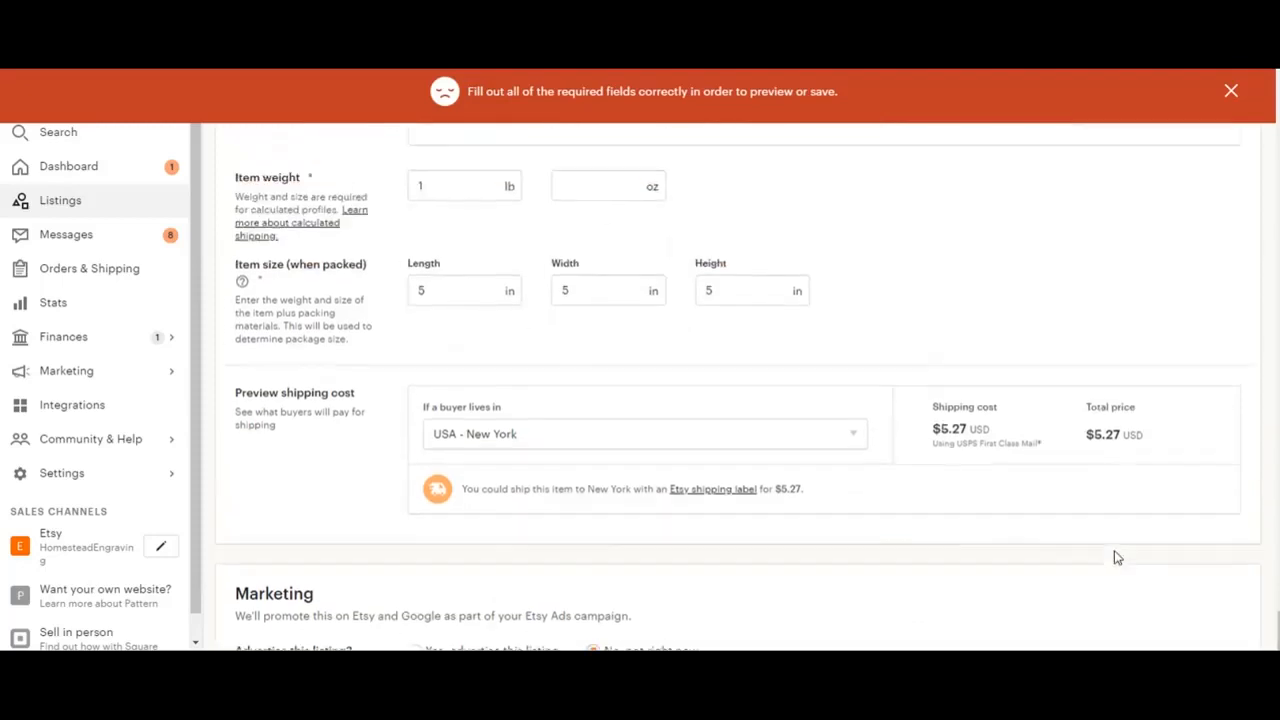
- Attempt to save the listing and see the 'Fill out all of the required fields' warning
scroll("down", 3)
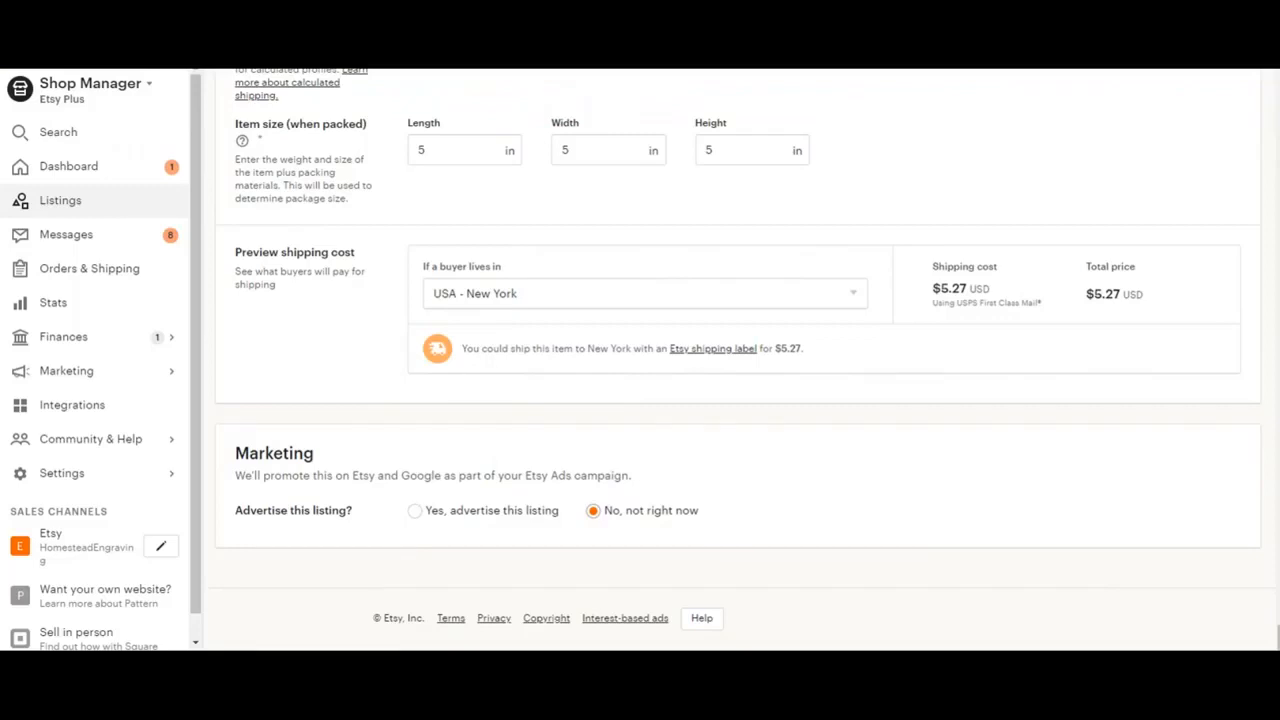
mouse_move(1216, 624)
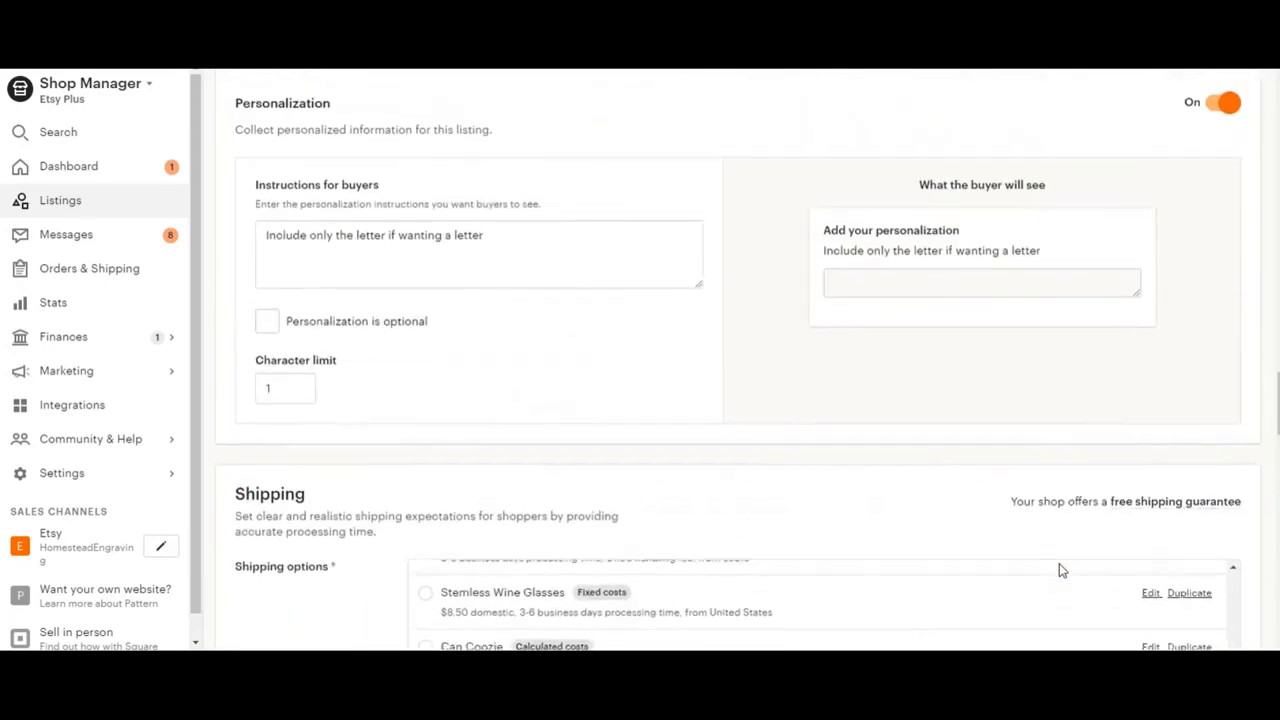
scroll("up", 3)
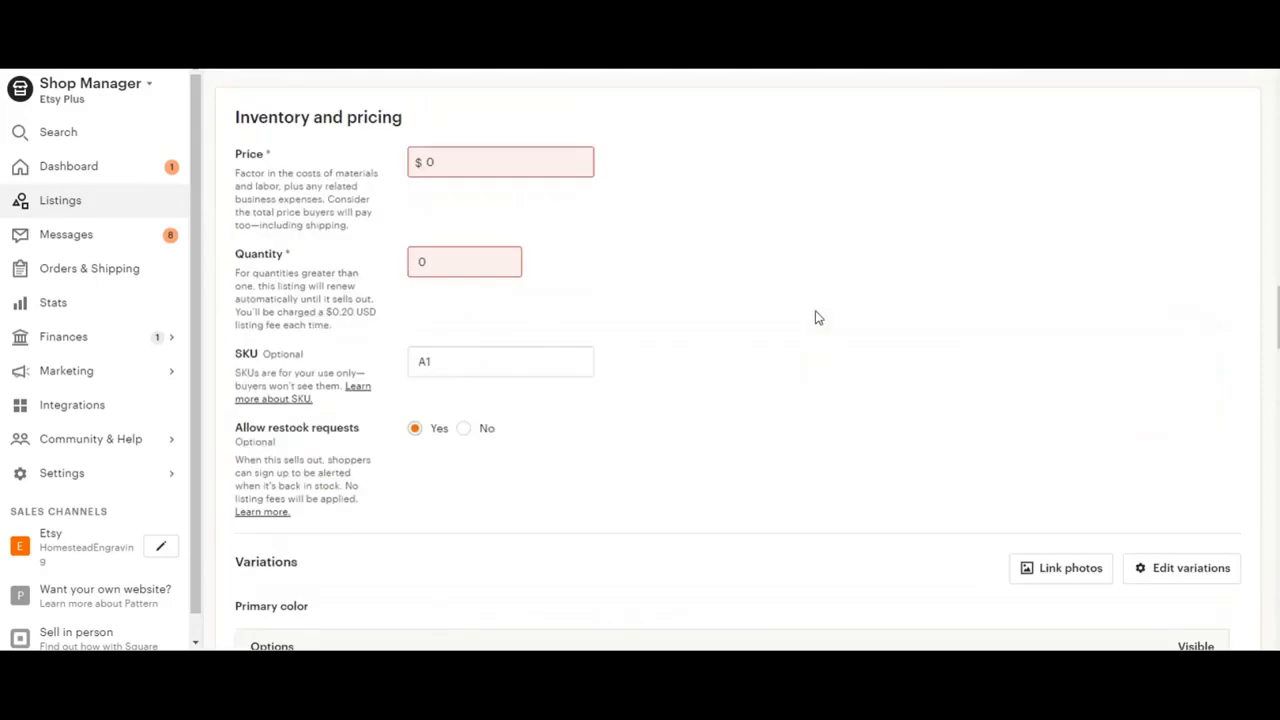
scroll("up", 3)
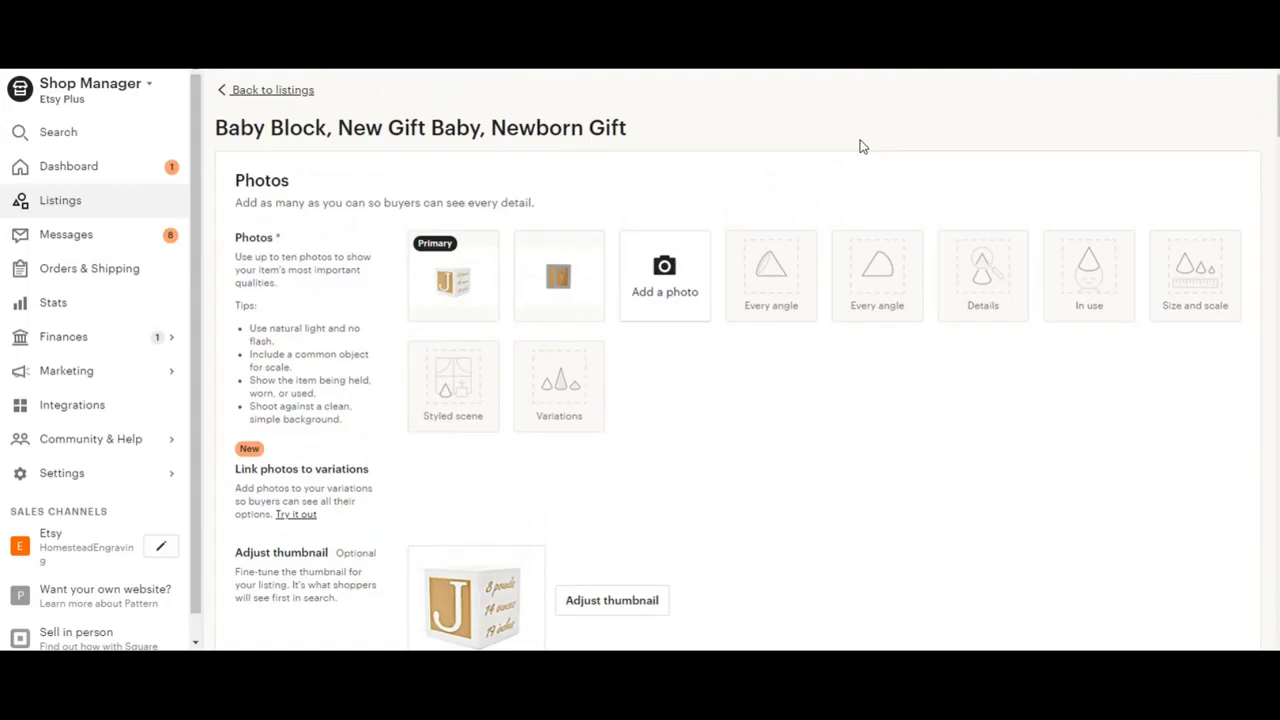
mouse_move(898, 118)
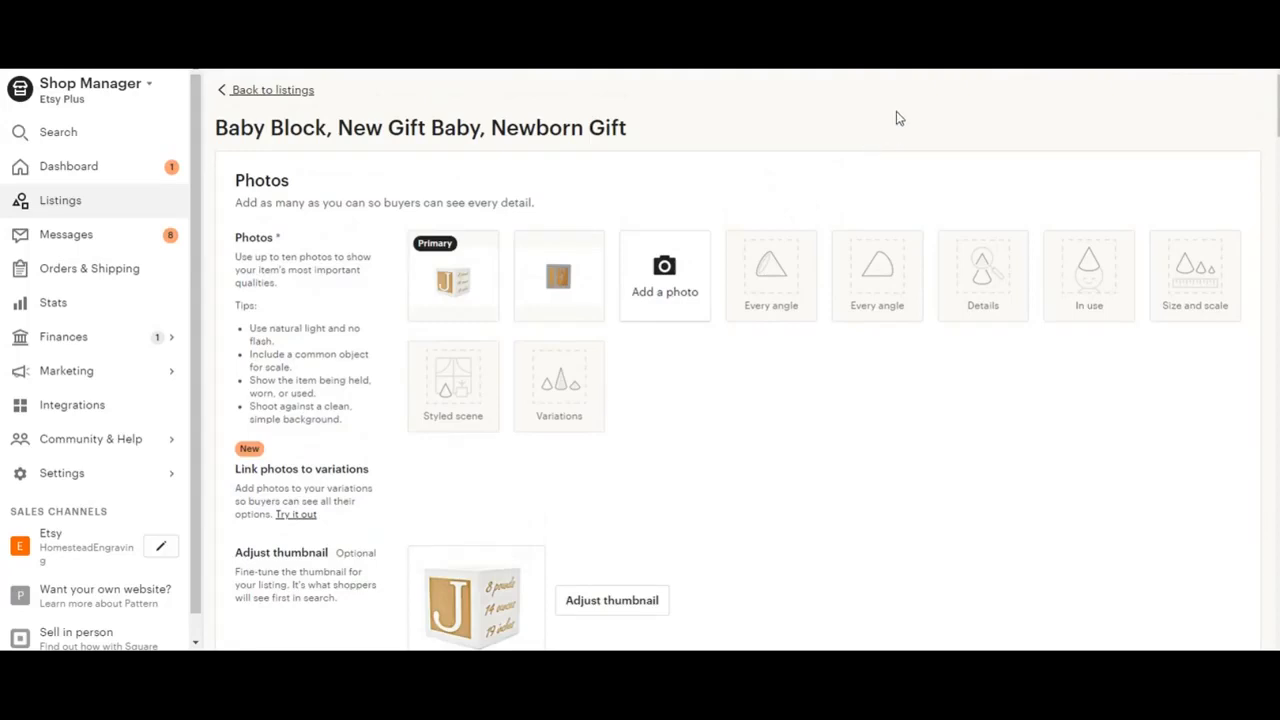
mouse_move(964, 138)
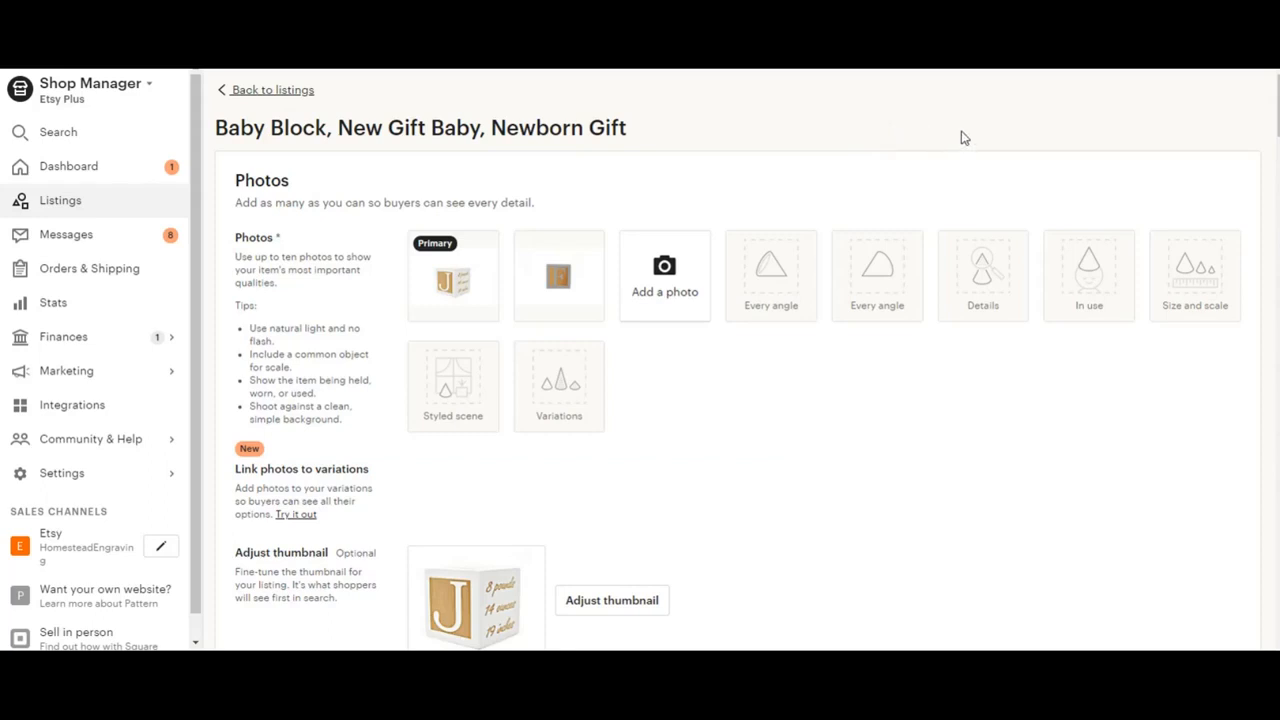